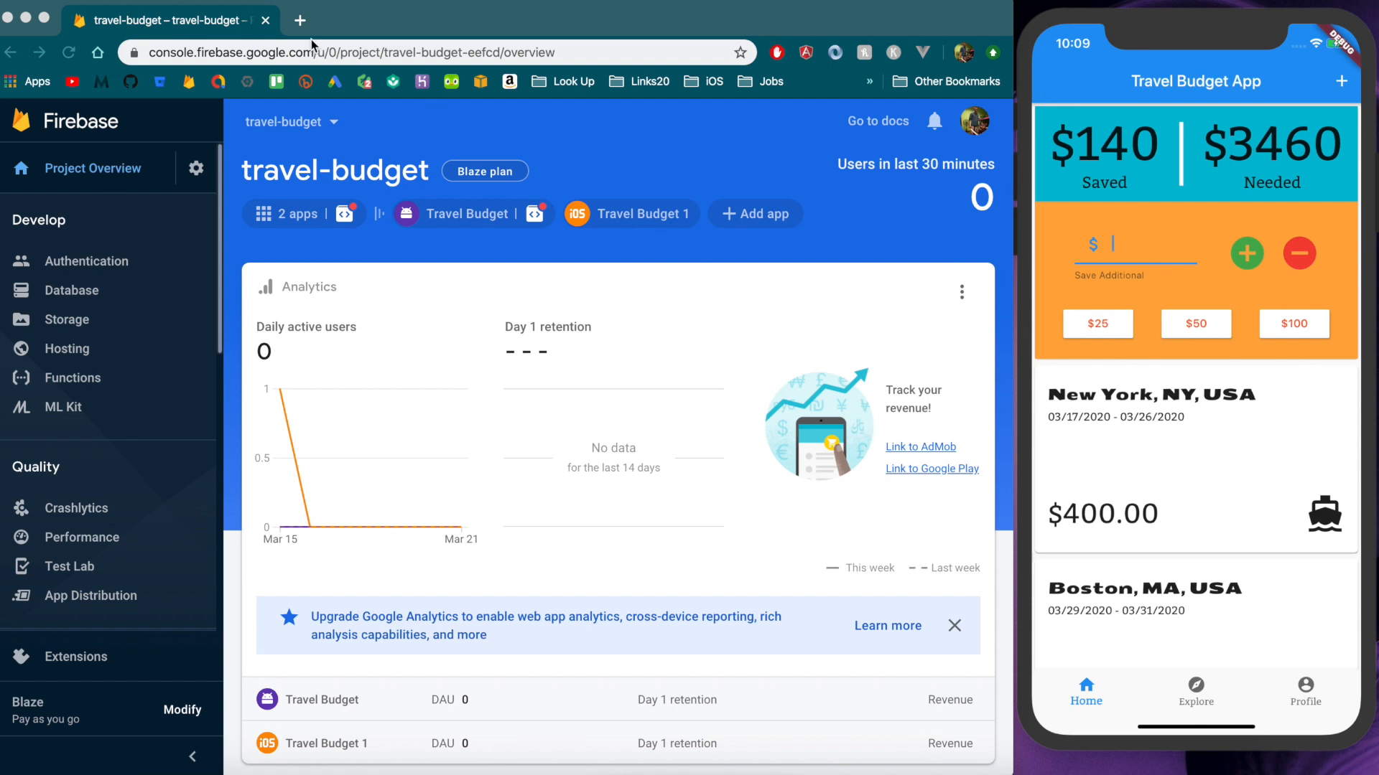
mouse_move(77, 292)
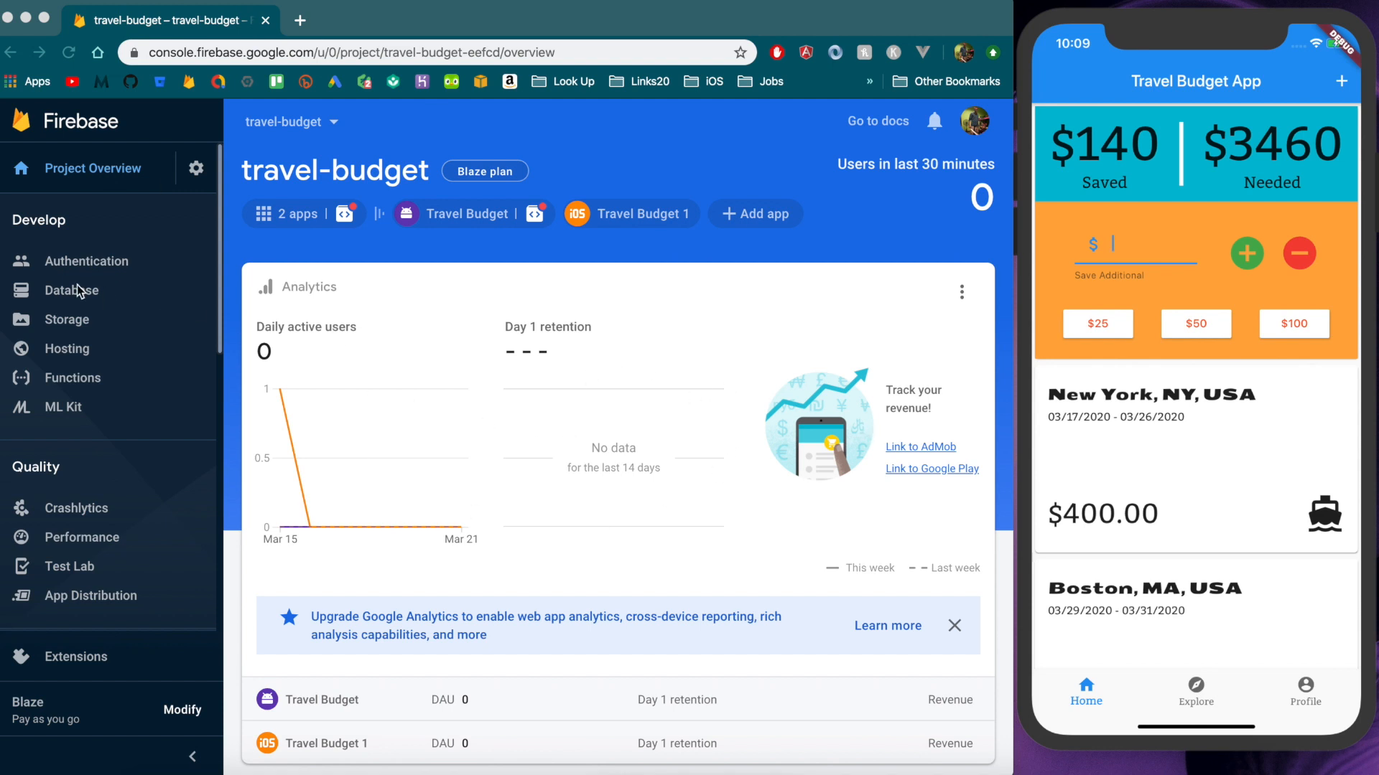
Open the travel-budget project's Cloud Firestore database from the sidebar
click(72, 290)
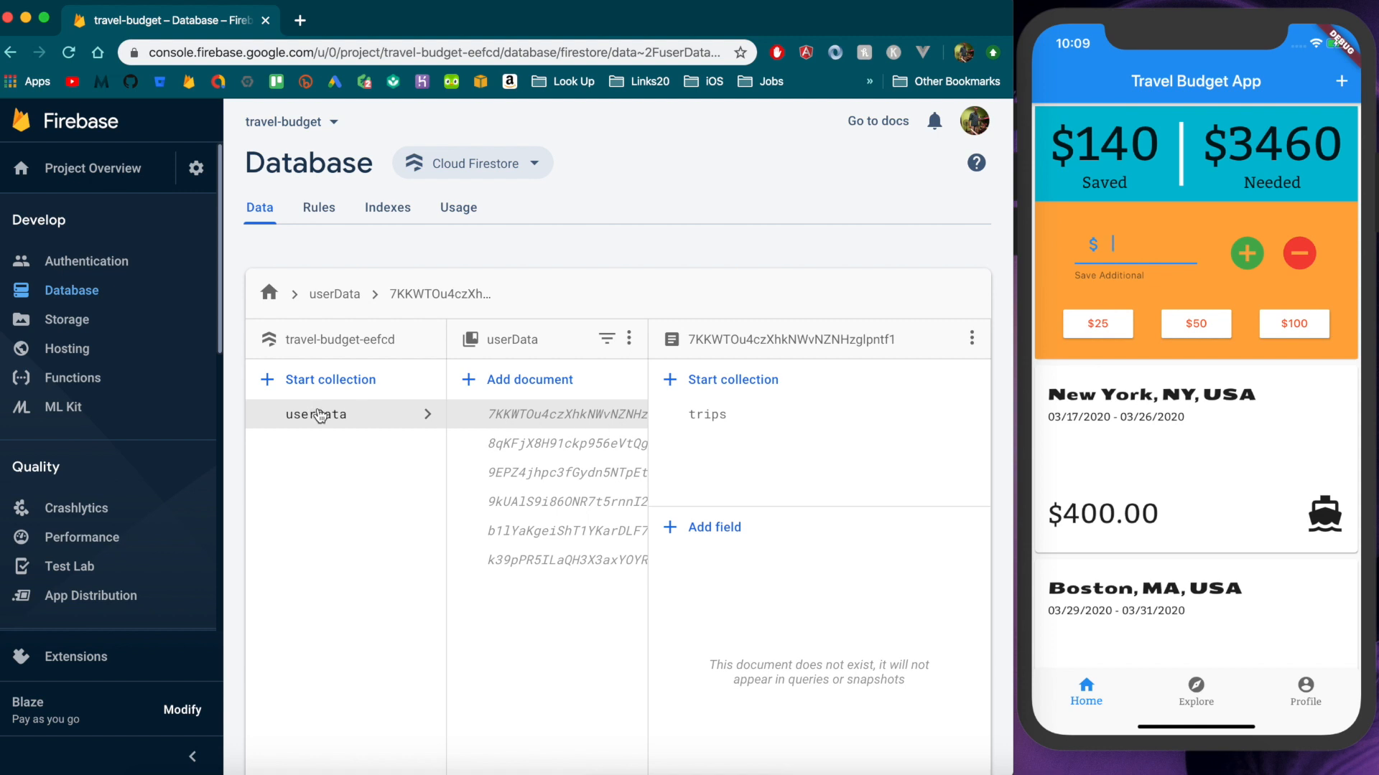
mouse_move(592, 425)
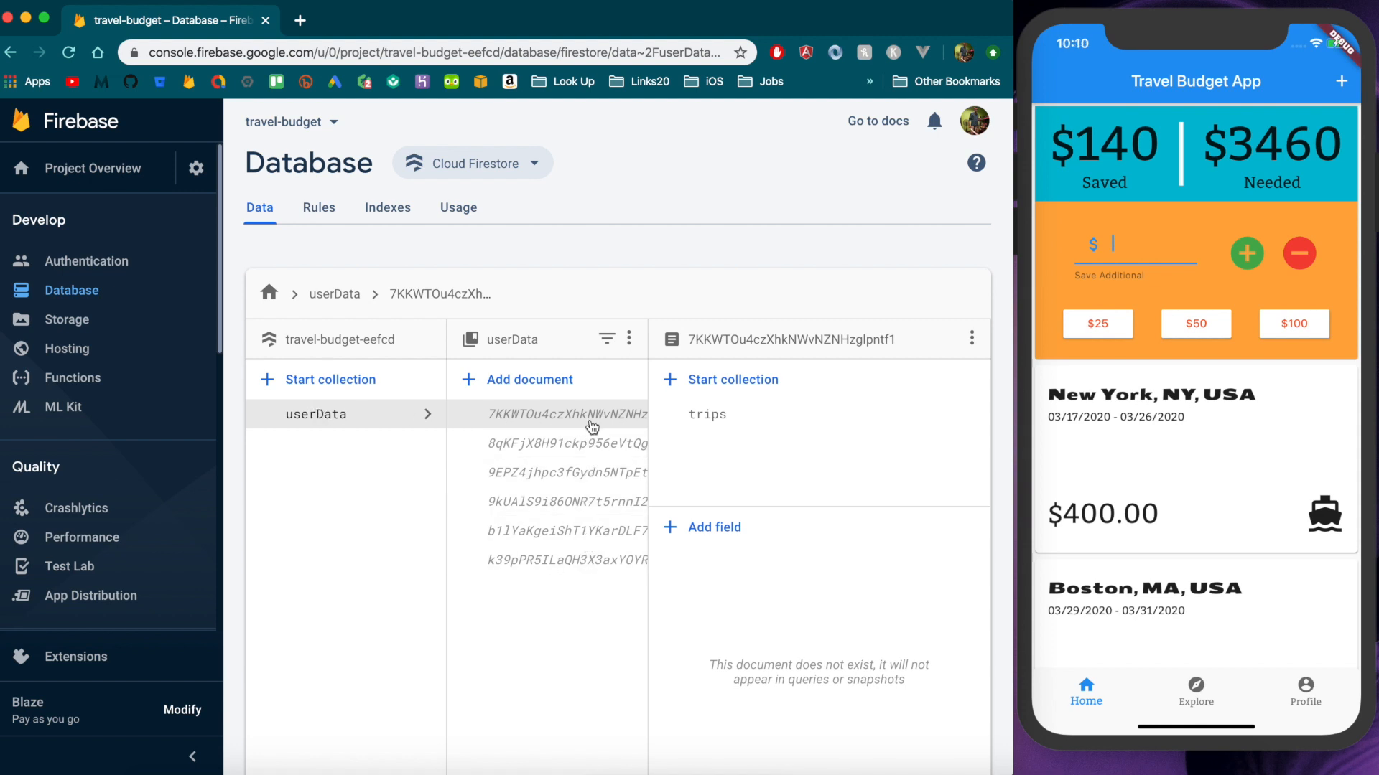
mouse_move(658, 569)
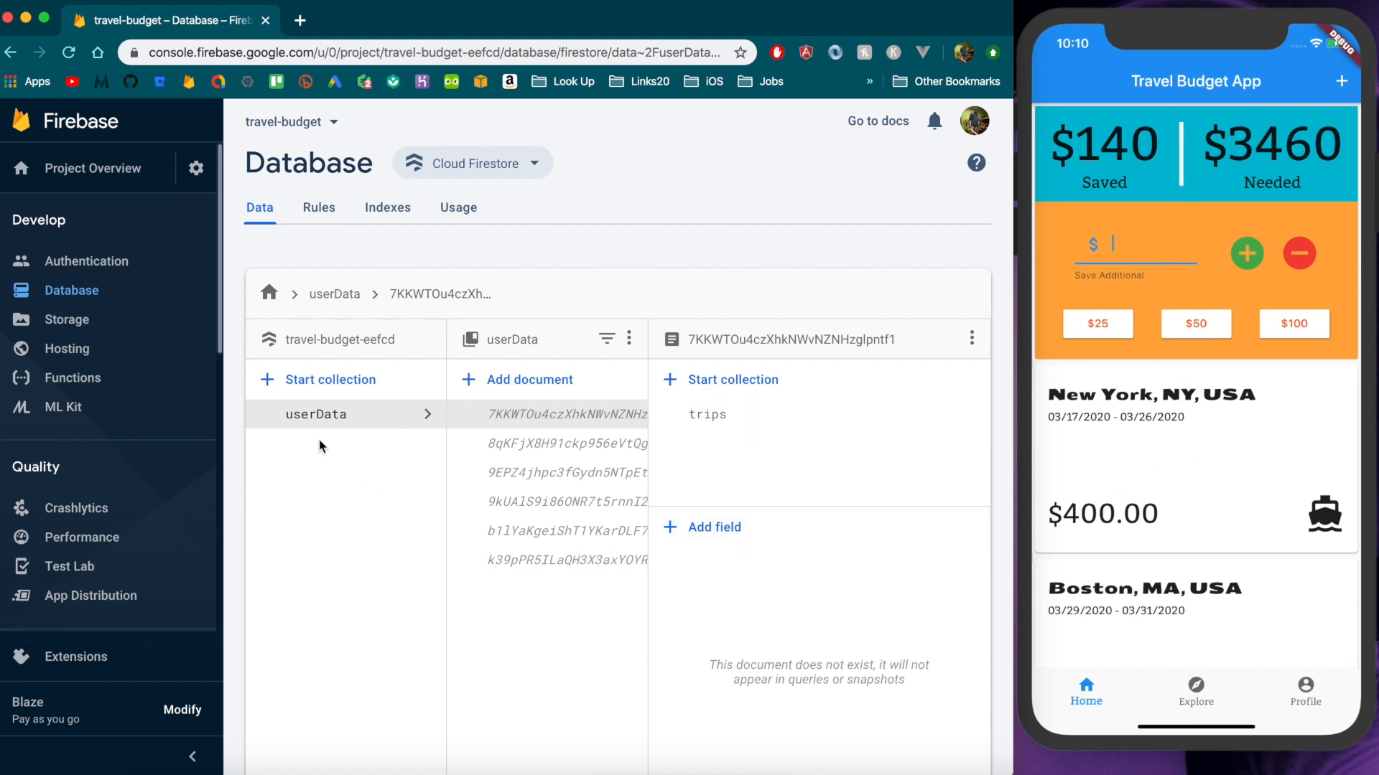
mouse_move(321, 207)
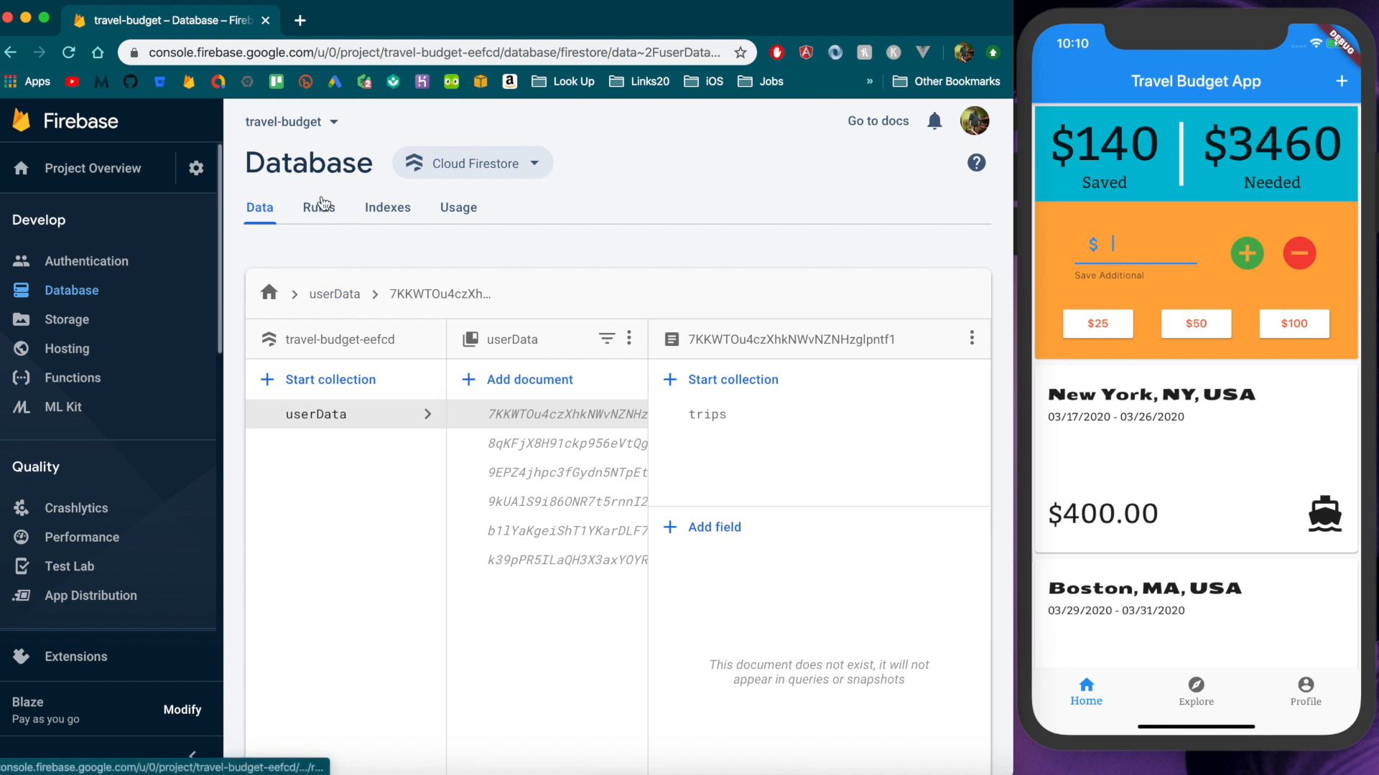
Show the Rules and highlight the match /{document=**} block and its allow read, write line
click(319, 207)
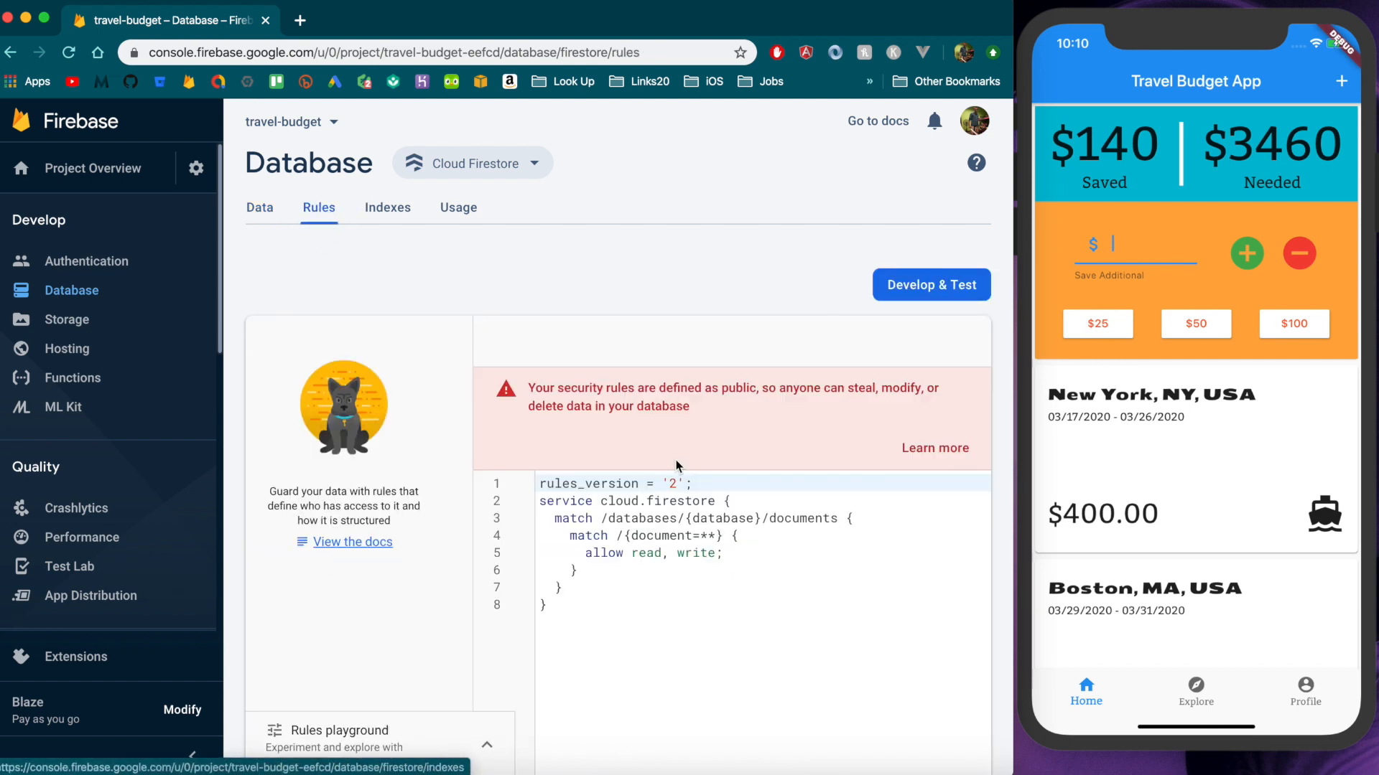
scroll(down, 3)
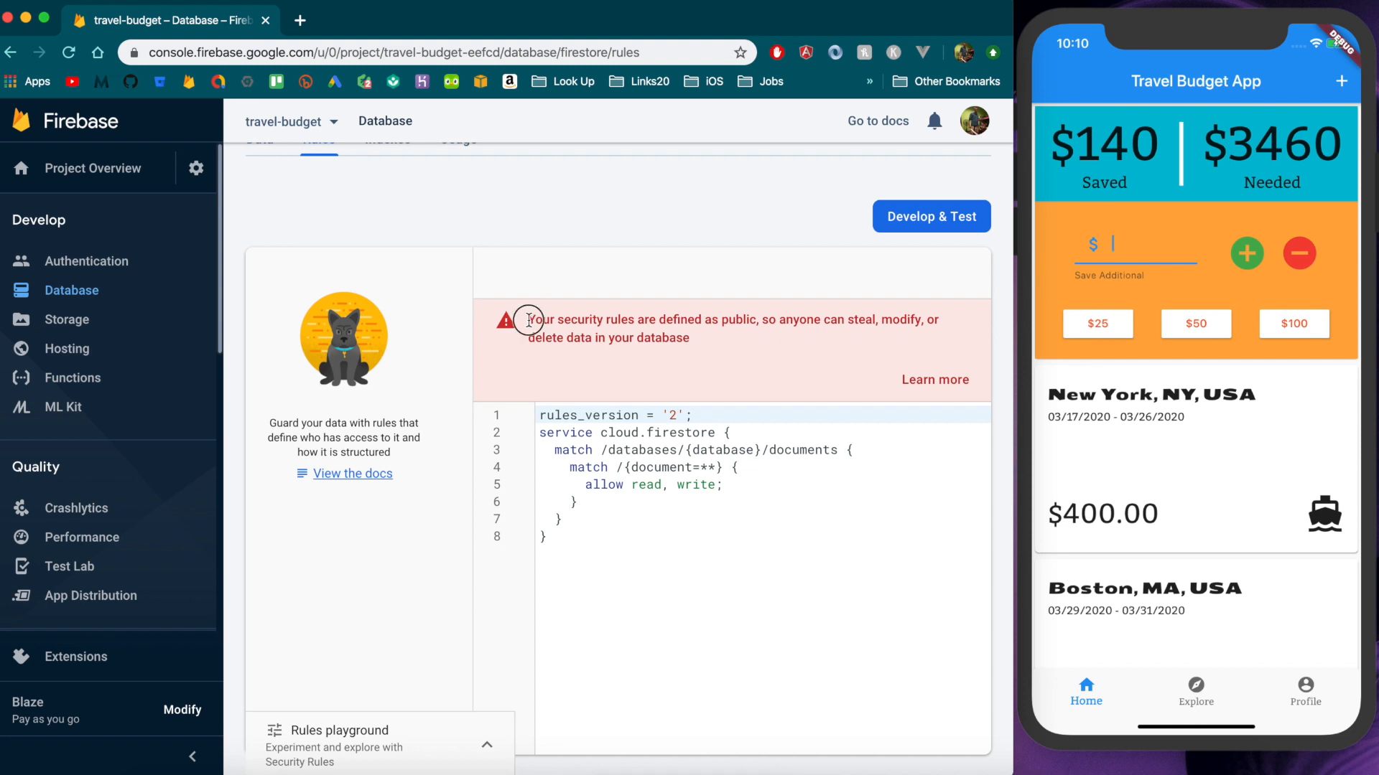
mouse_move(701, 469)
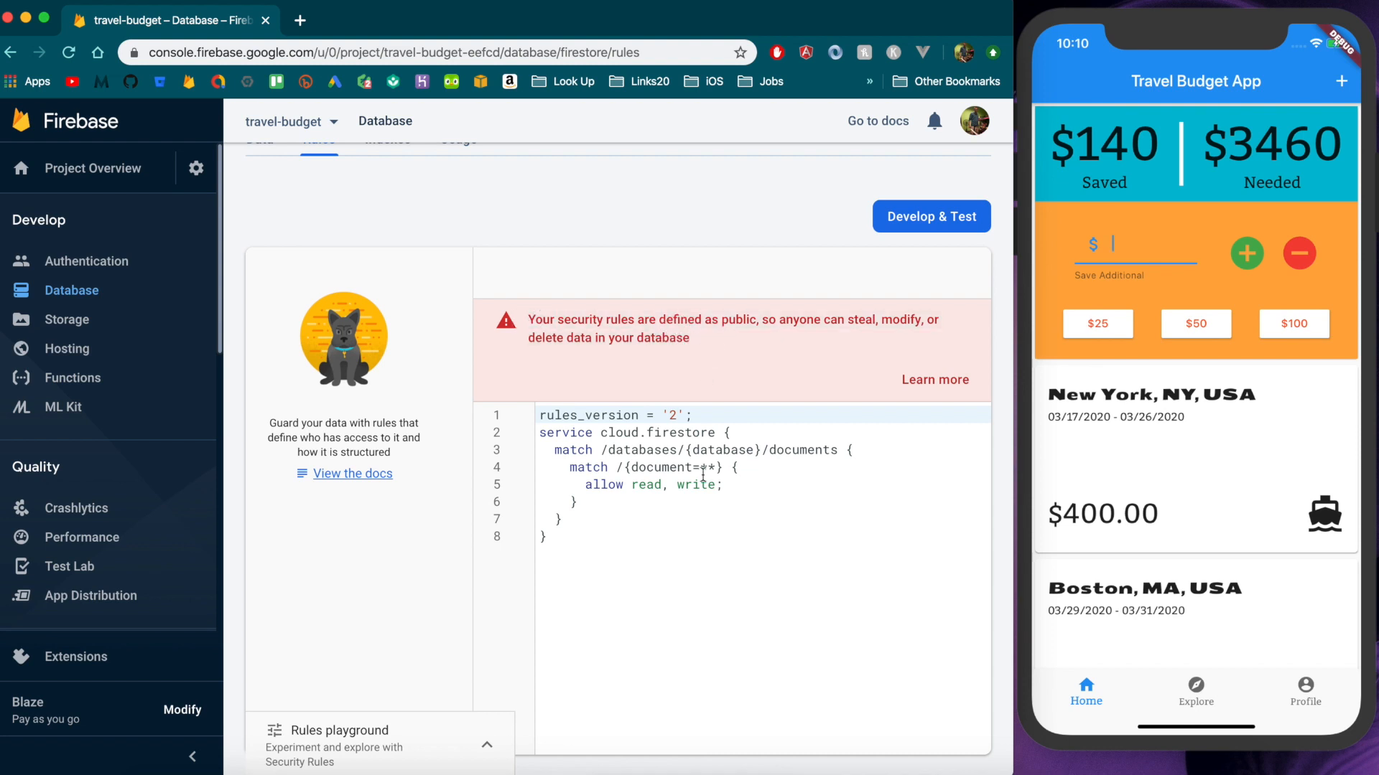
mouse_move(661, 612)
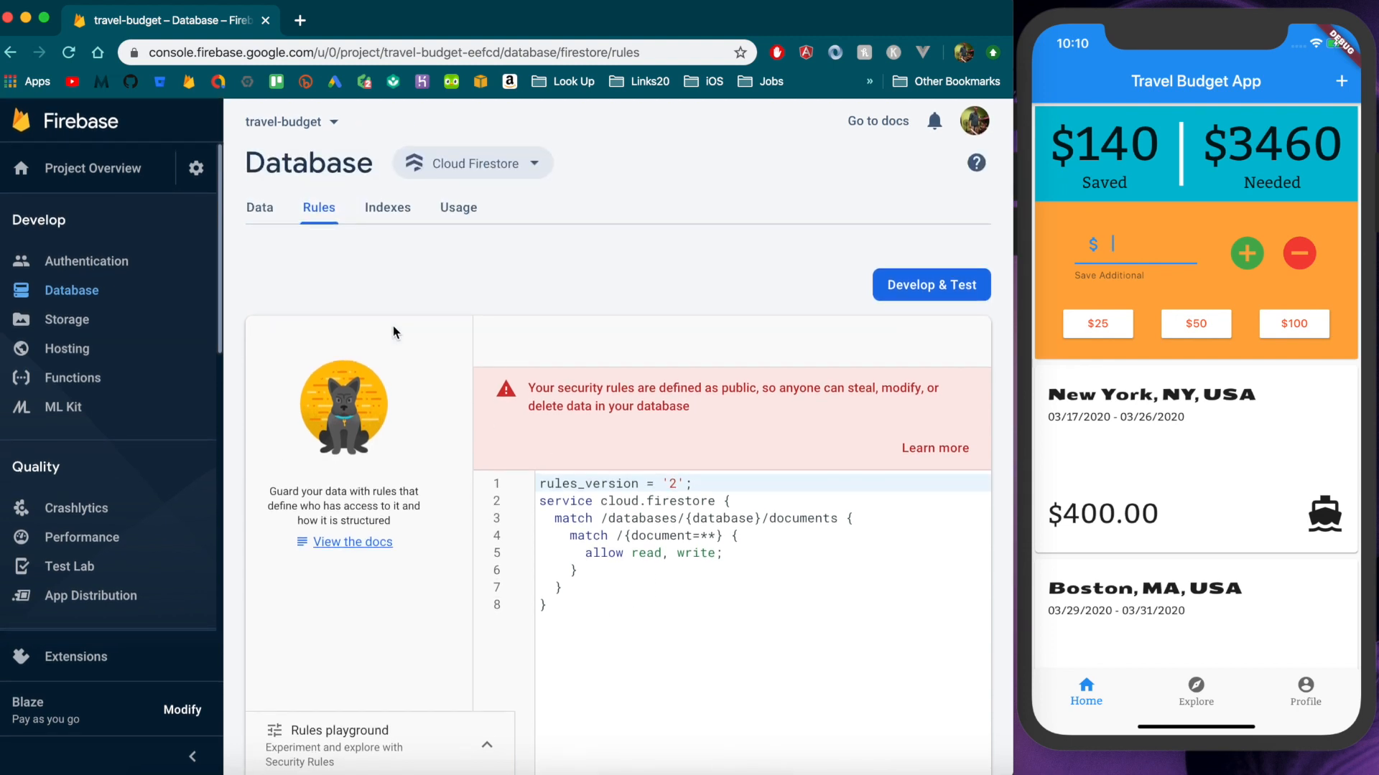
mouse_move(1019, 387)
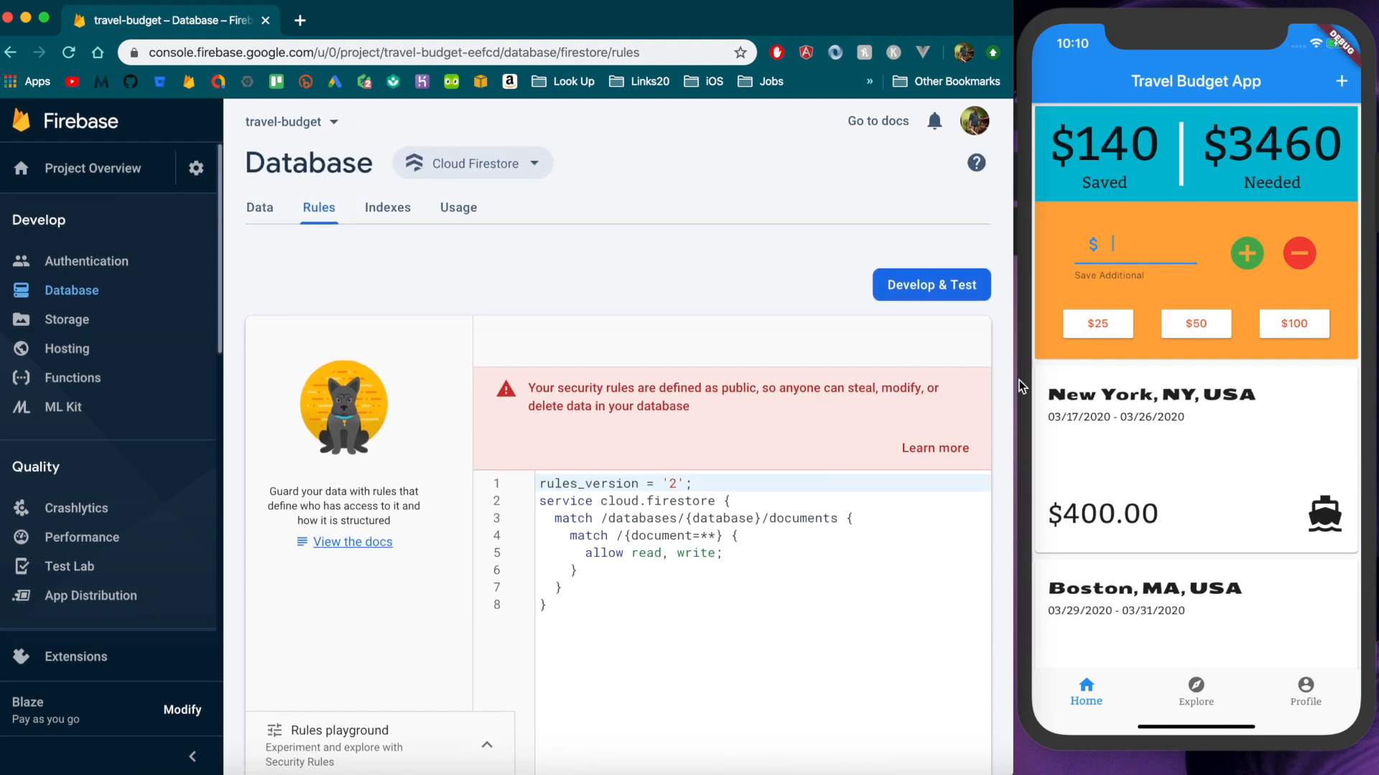
drag(567, 535, 584, 551)
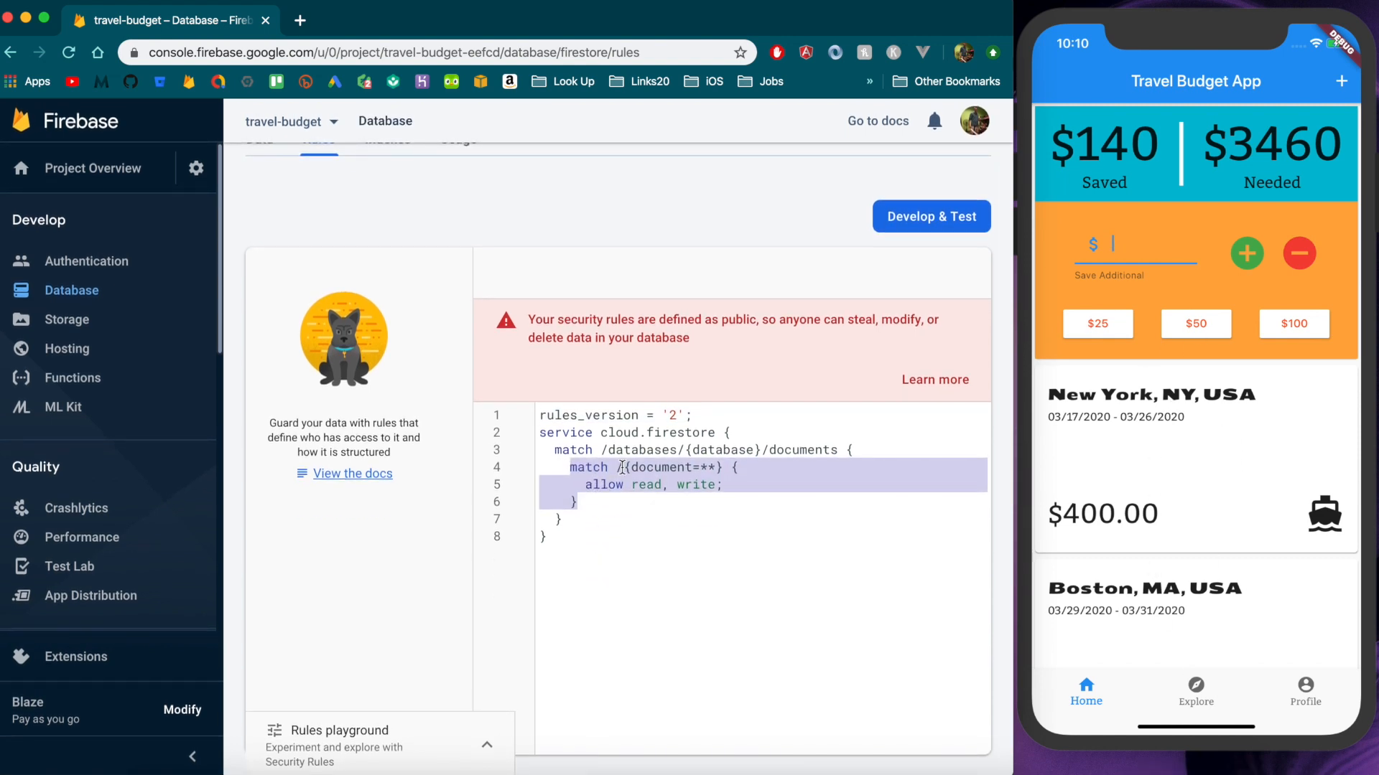
click(719, 468)
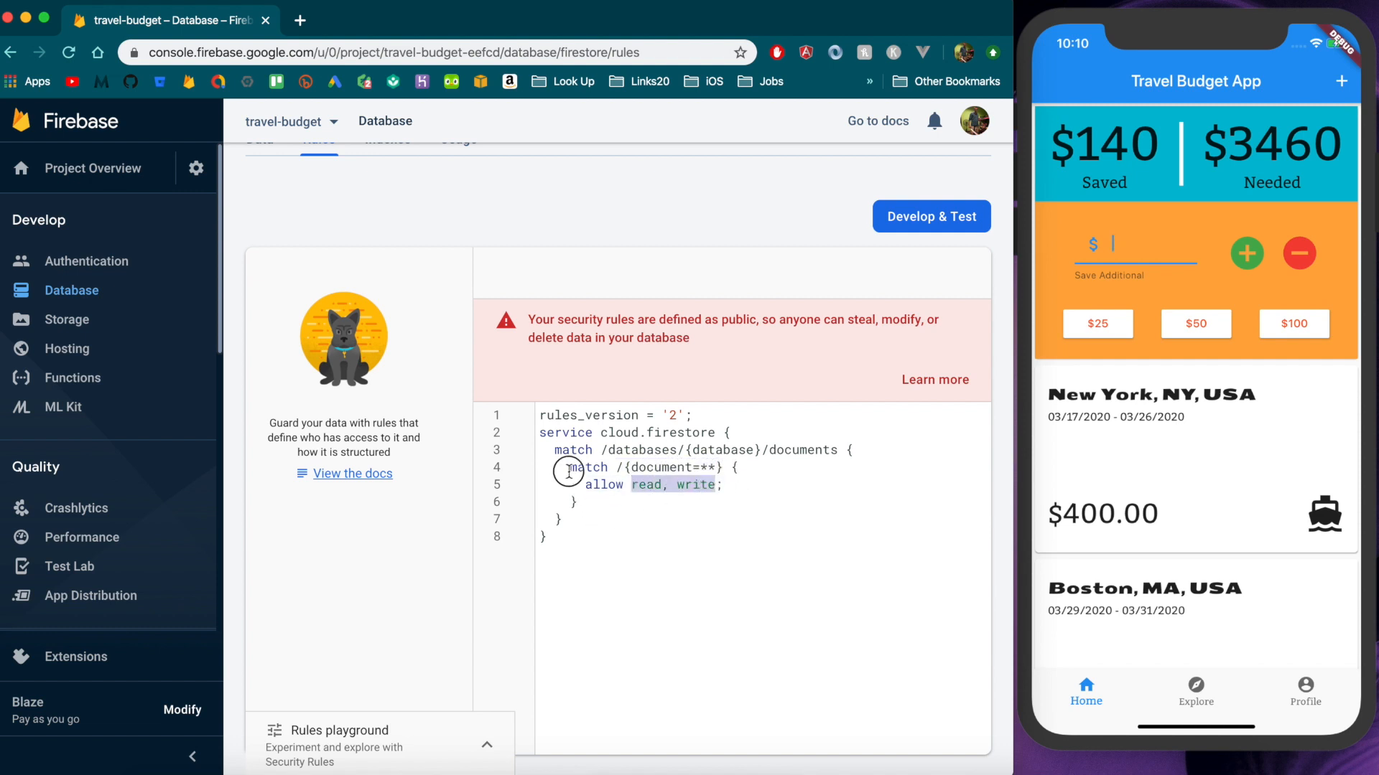
drag(564, 466, 577, 503)
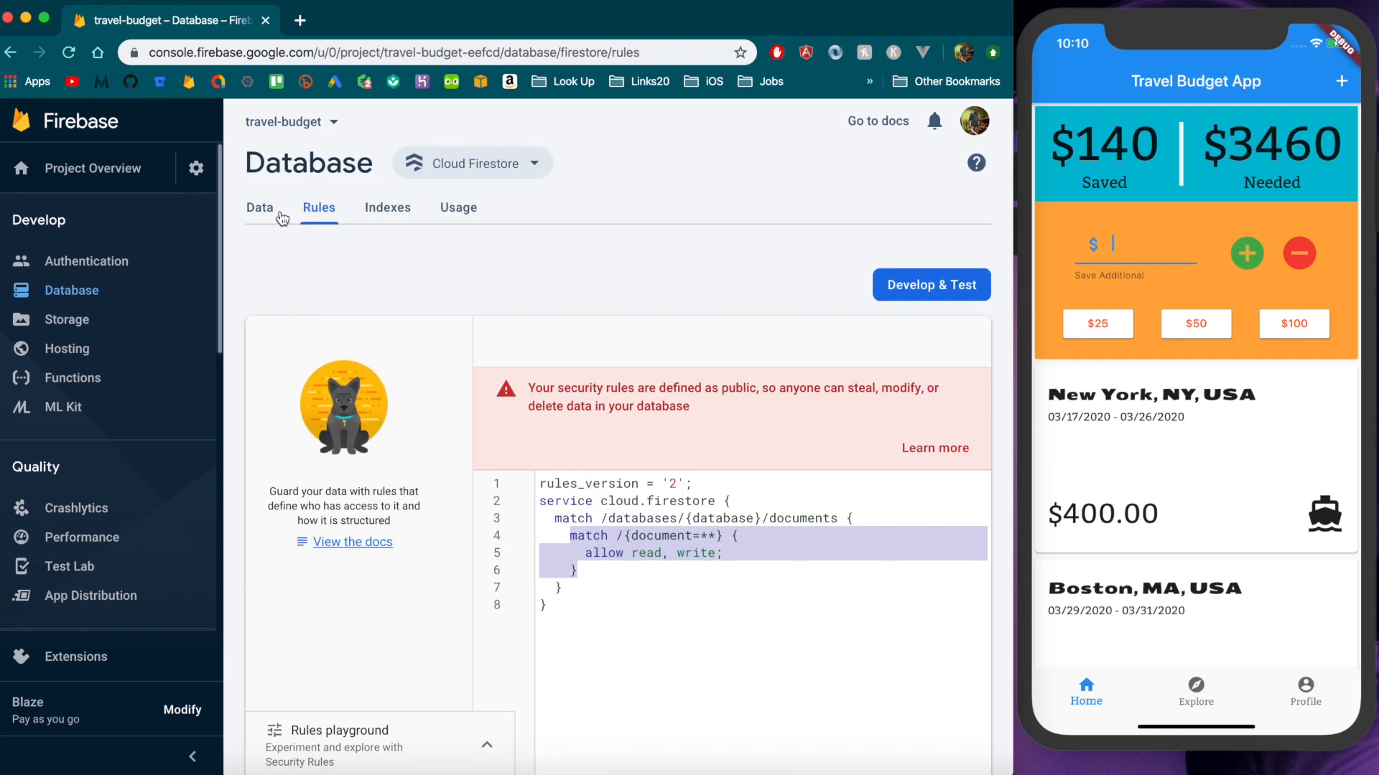
Browse the userData collection into one user's trips subcollection and the New York, NY, USA trip
click(259, 207)
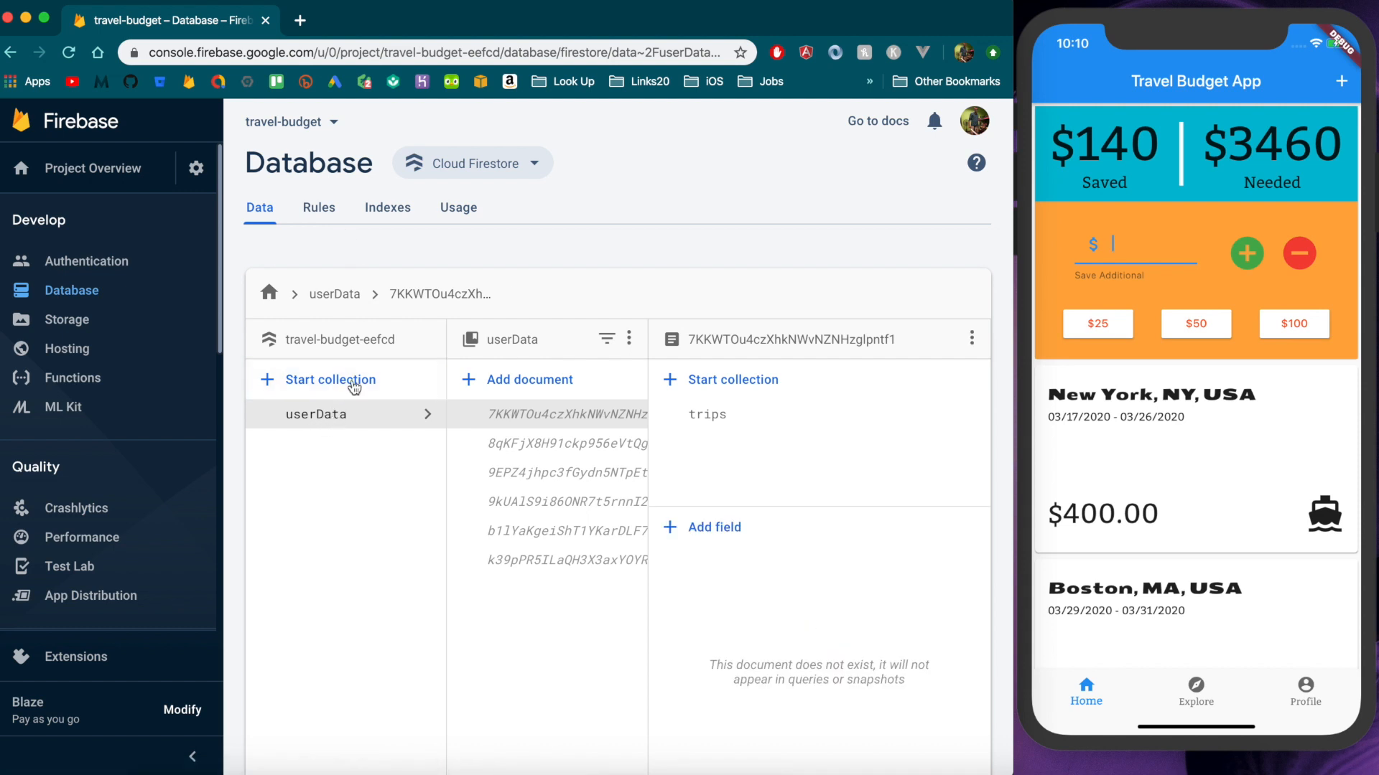
scroll(down, 3)
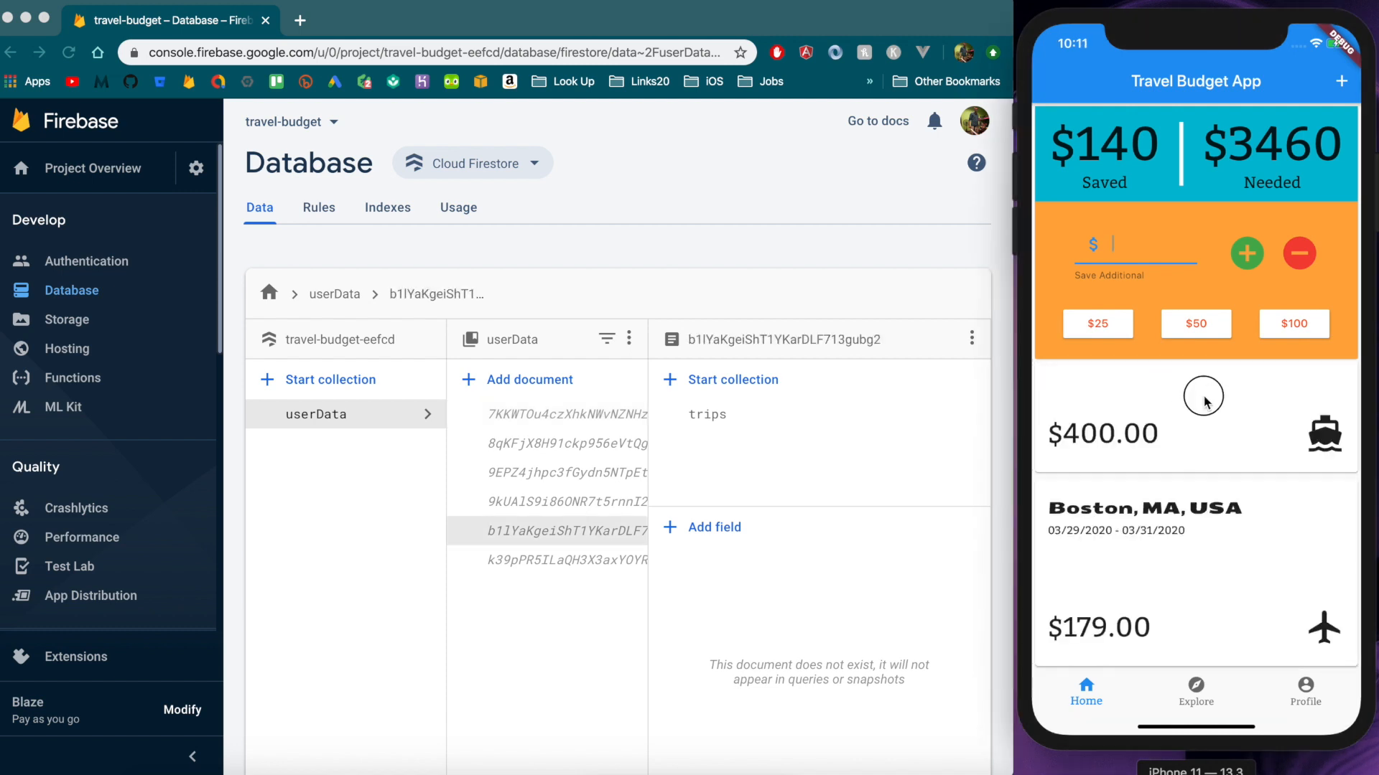
mouse_move(1212, 516)
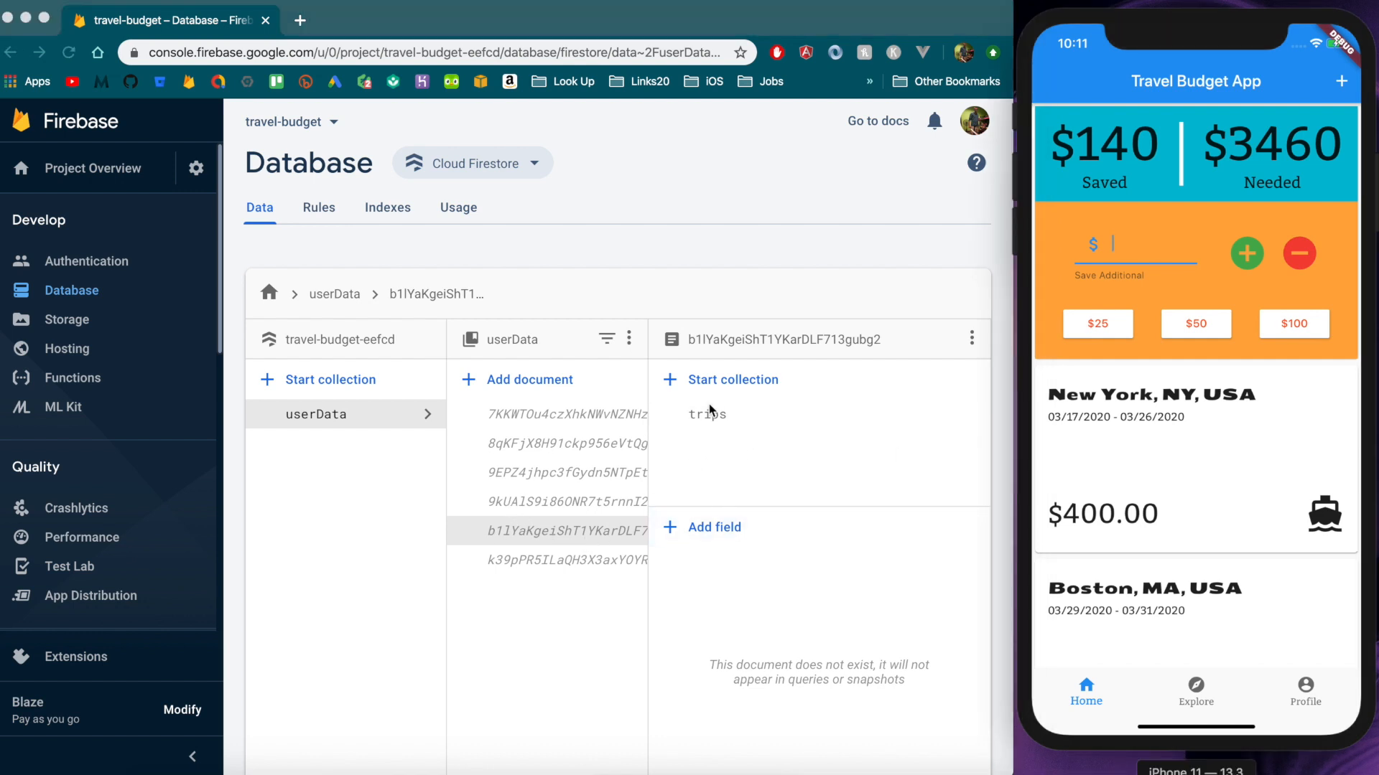
click(708, 414)
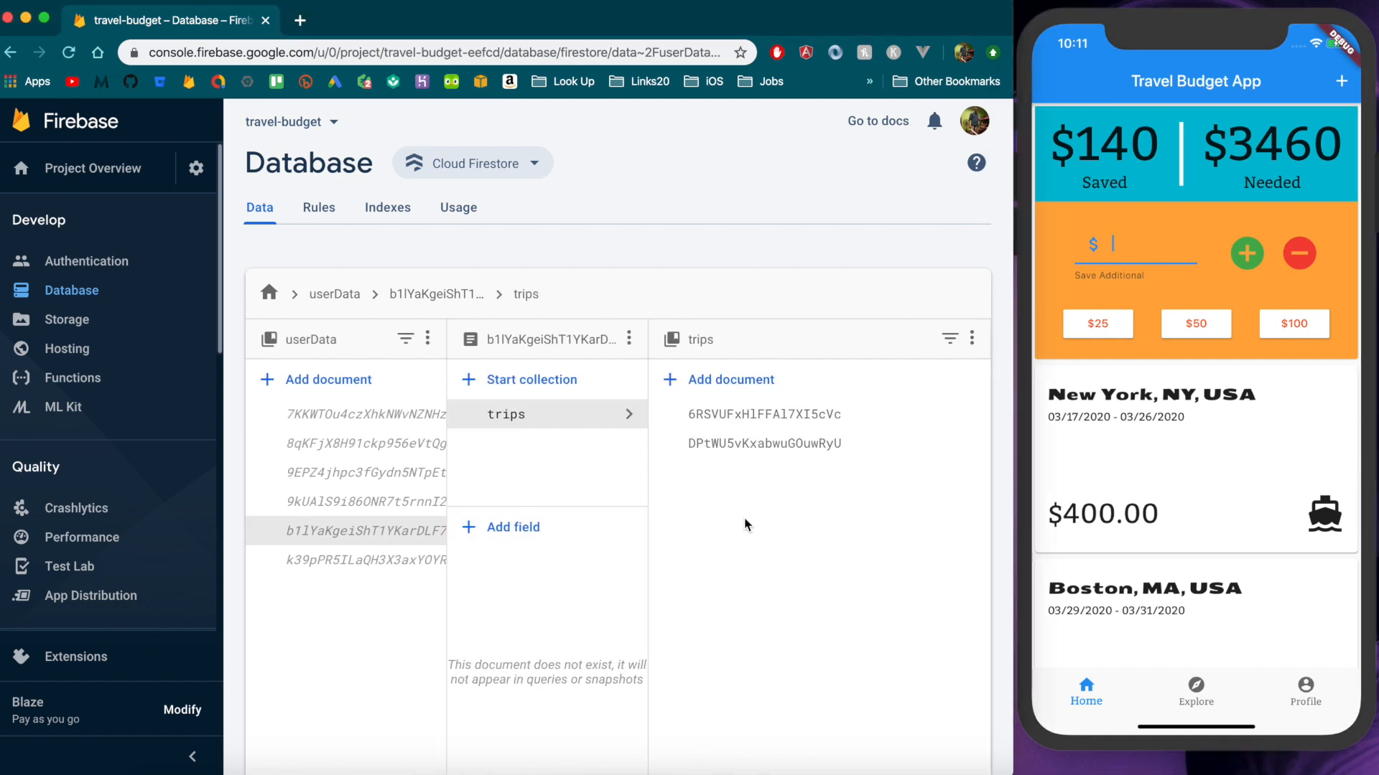
click(764, 413)
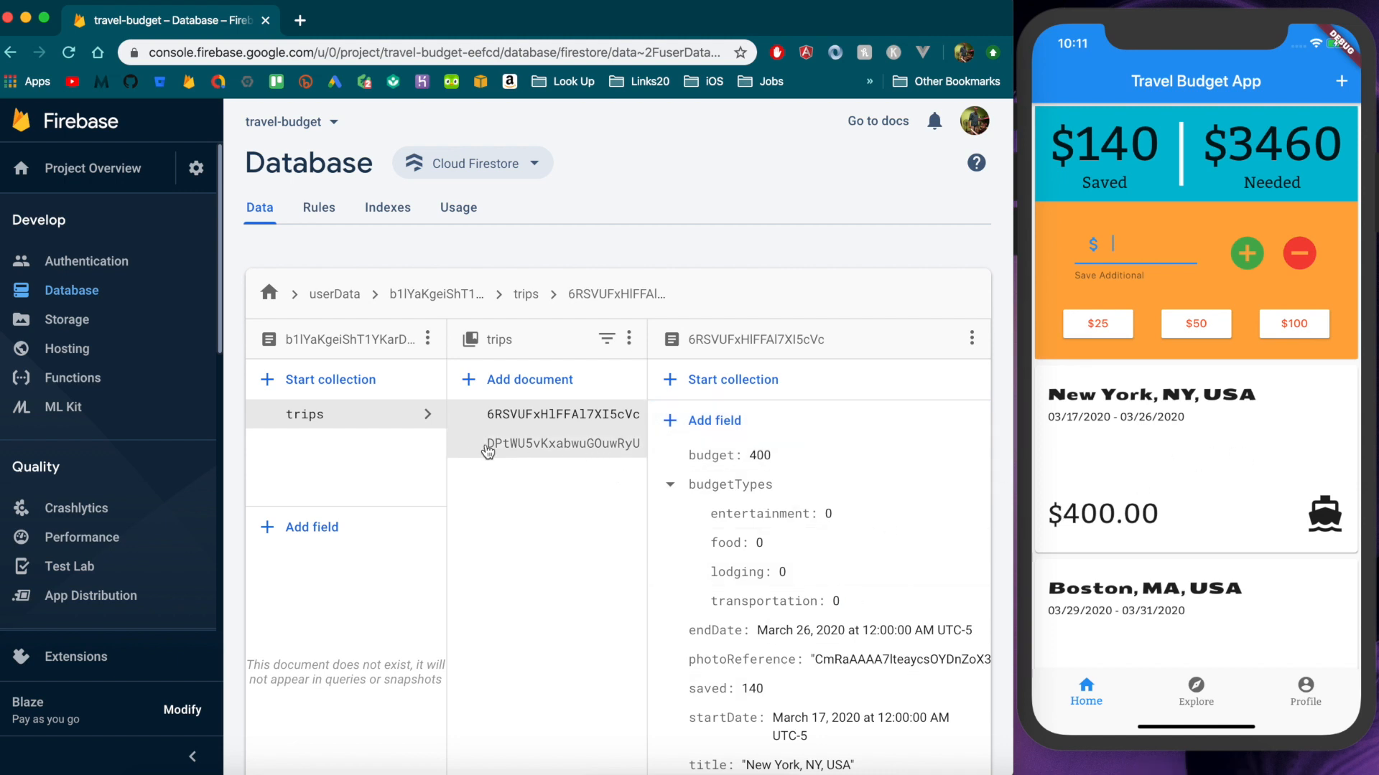
Return to userData and inspect another user's document, its trips subcollection and one trip
click(334, 293)
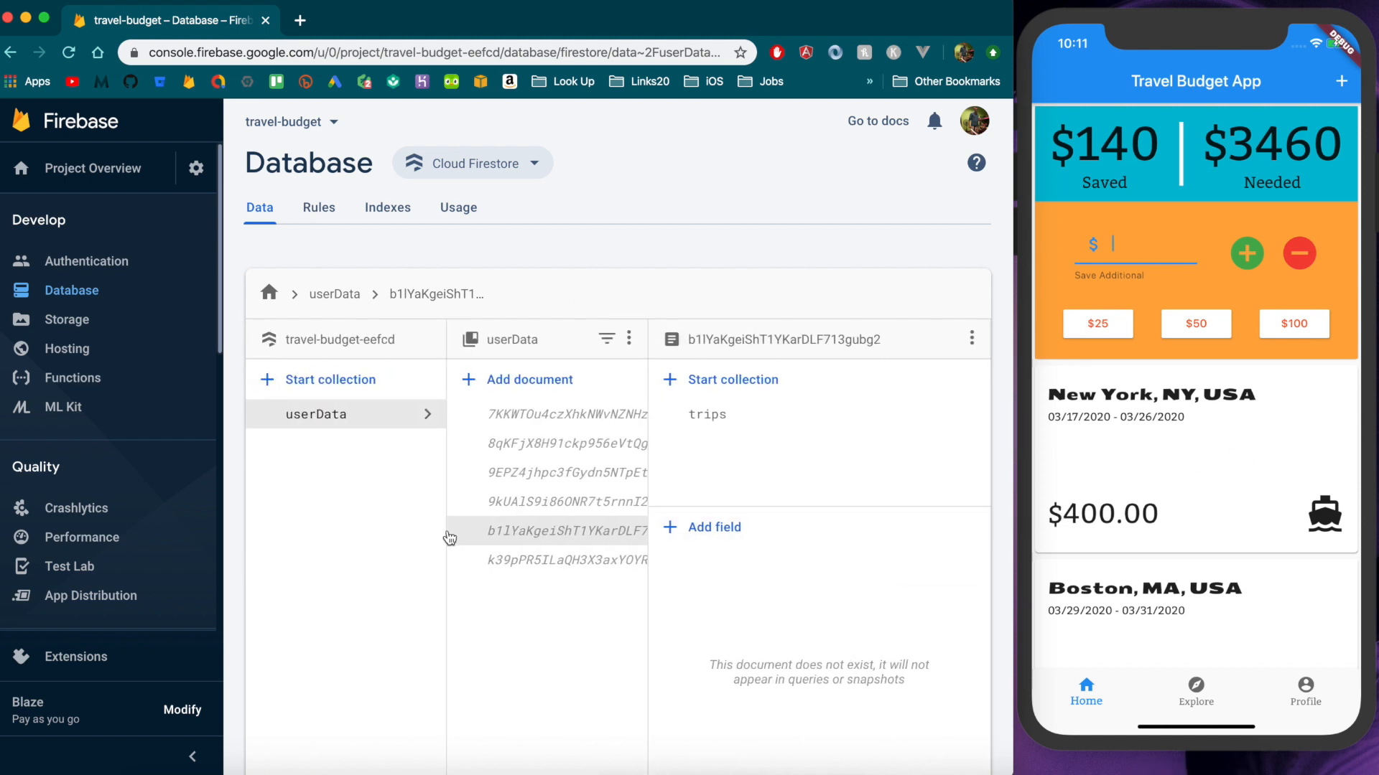
click(566, 560)
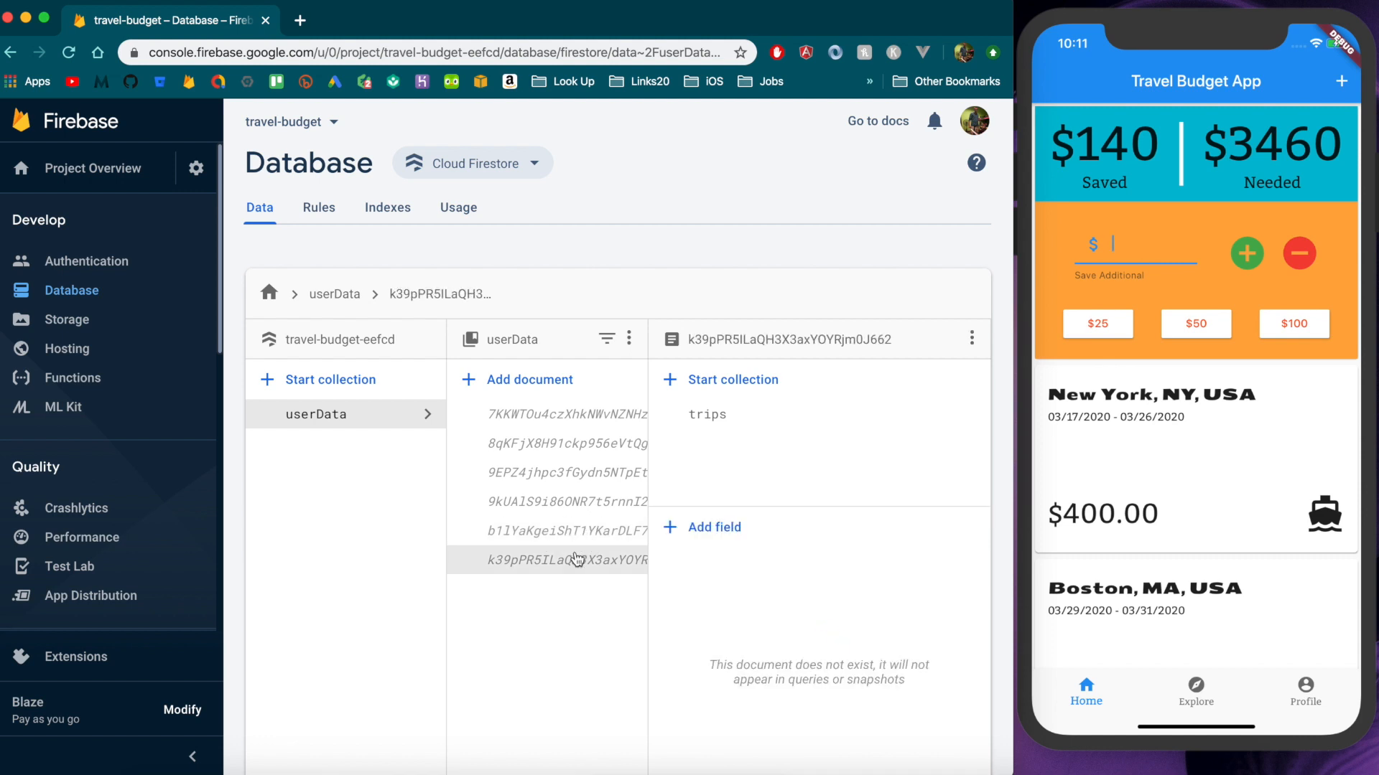
click(706, 414)
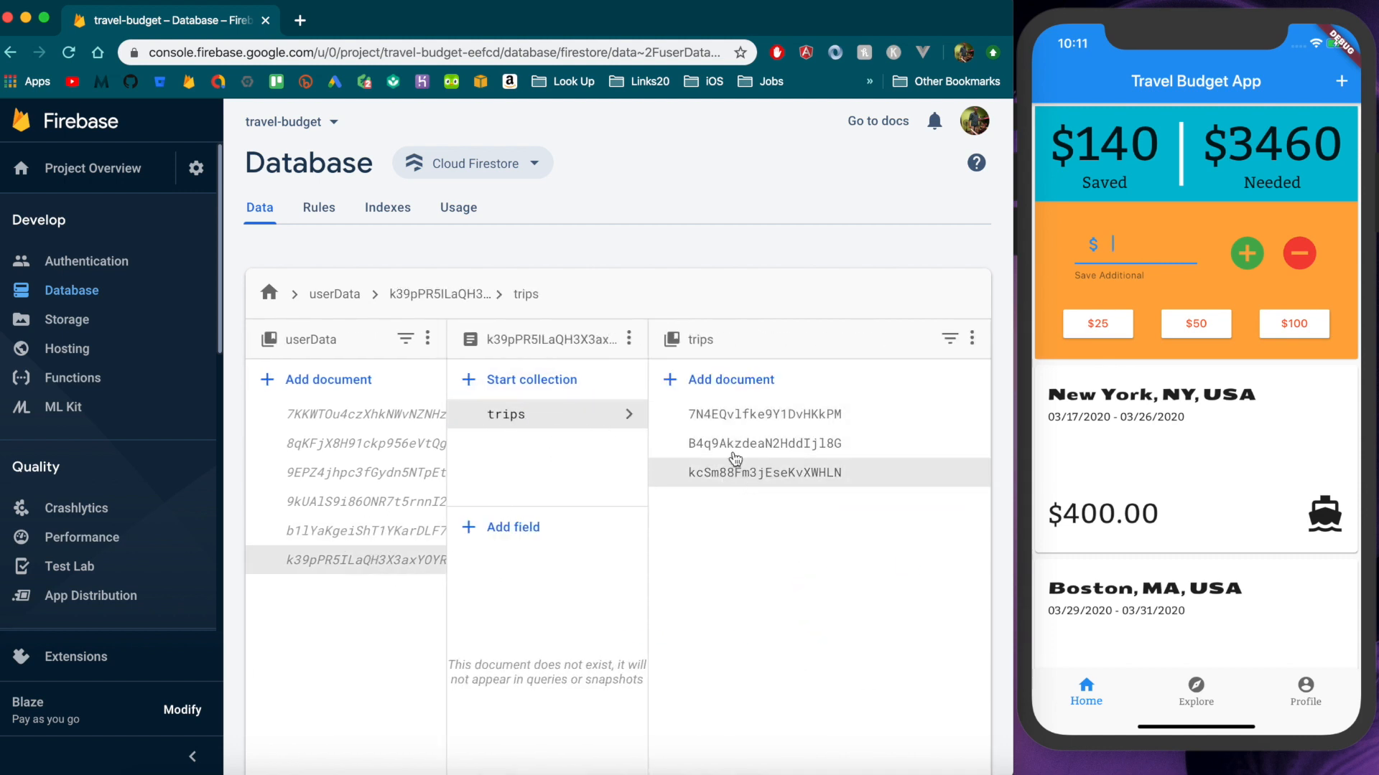
click(363, 531)
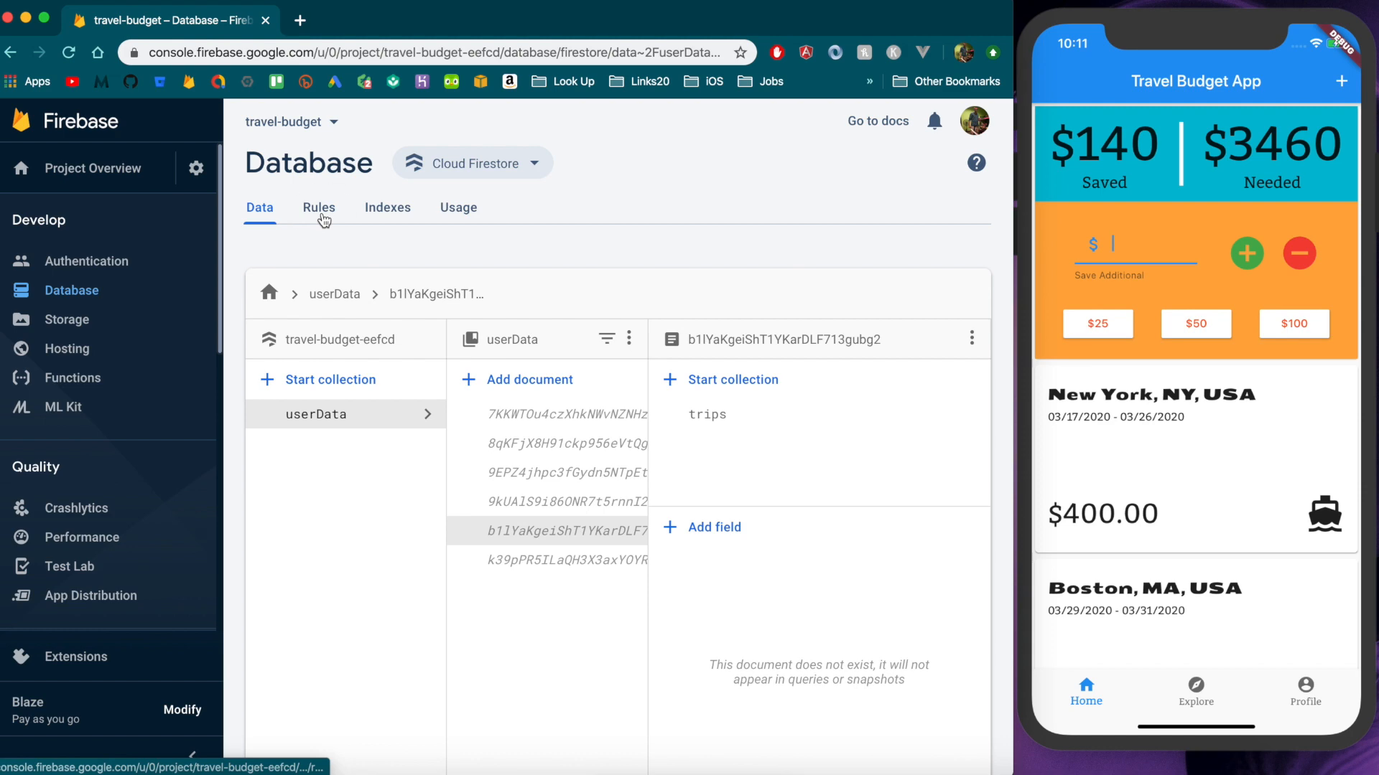
Replace the open-access rule with a '//' comment and begin a new 'match /' statement below it
click(318, 207)
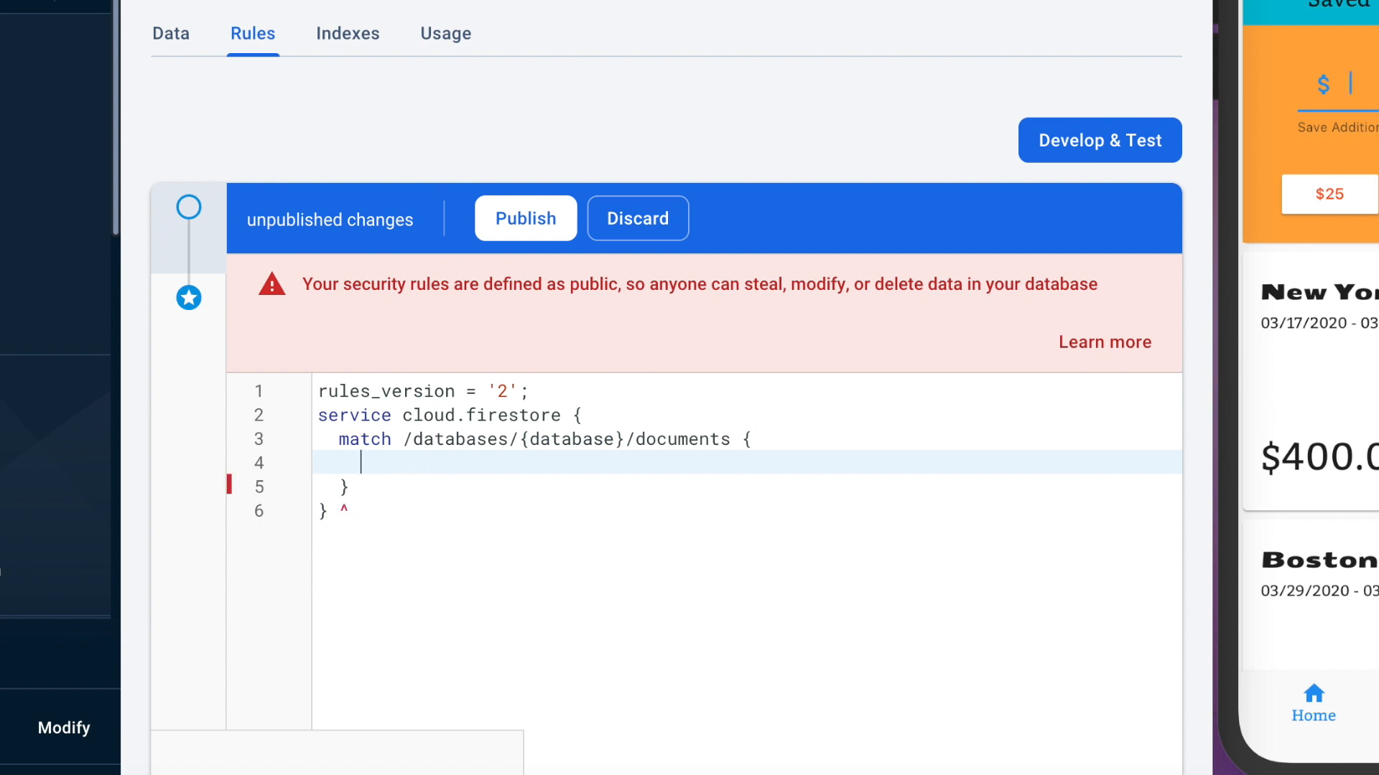
text(//)
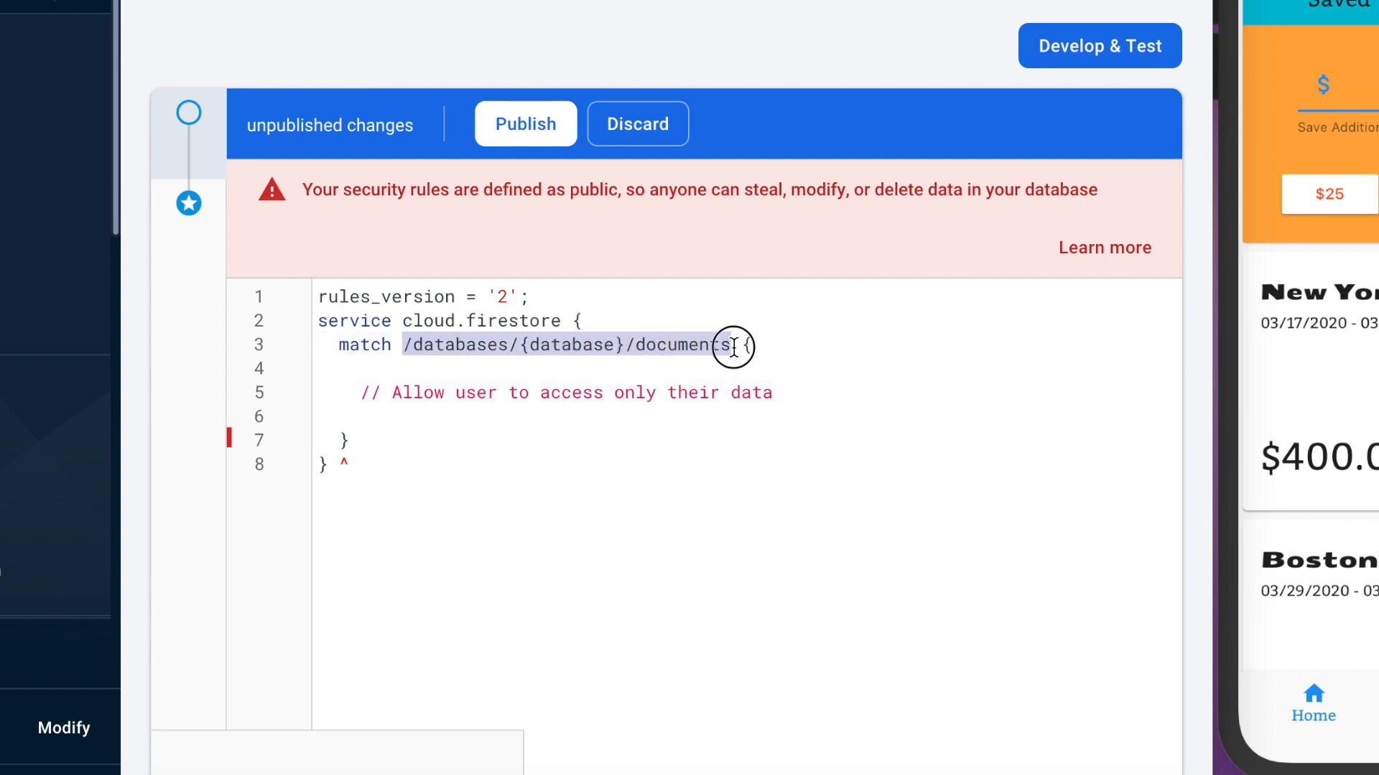
click(480, 417)
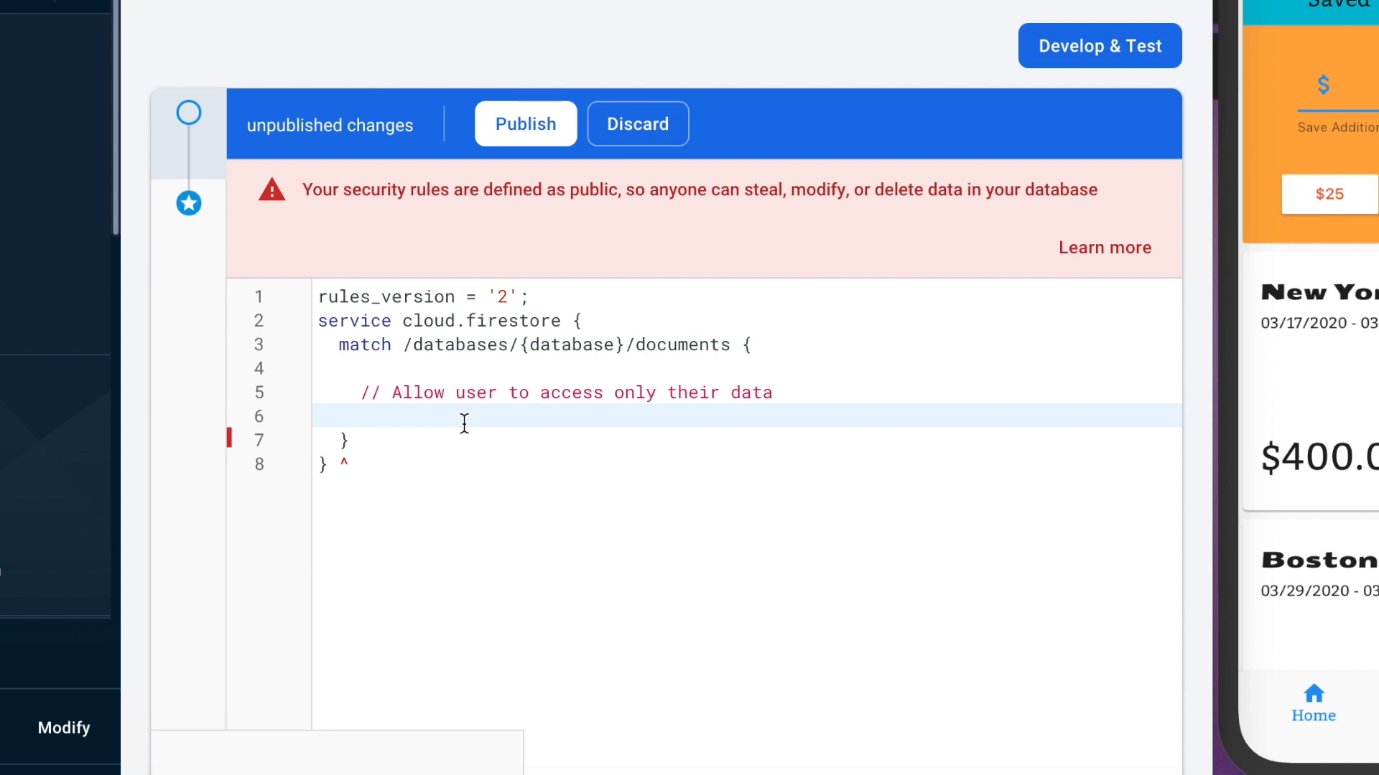
mouse_move(500, 460)
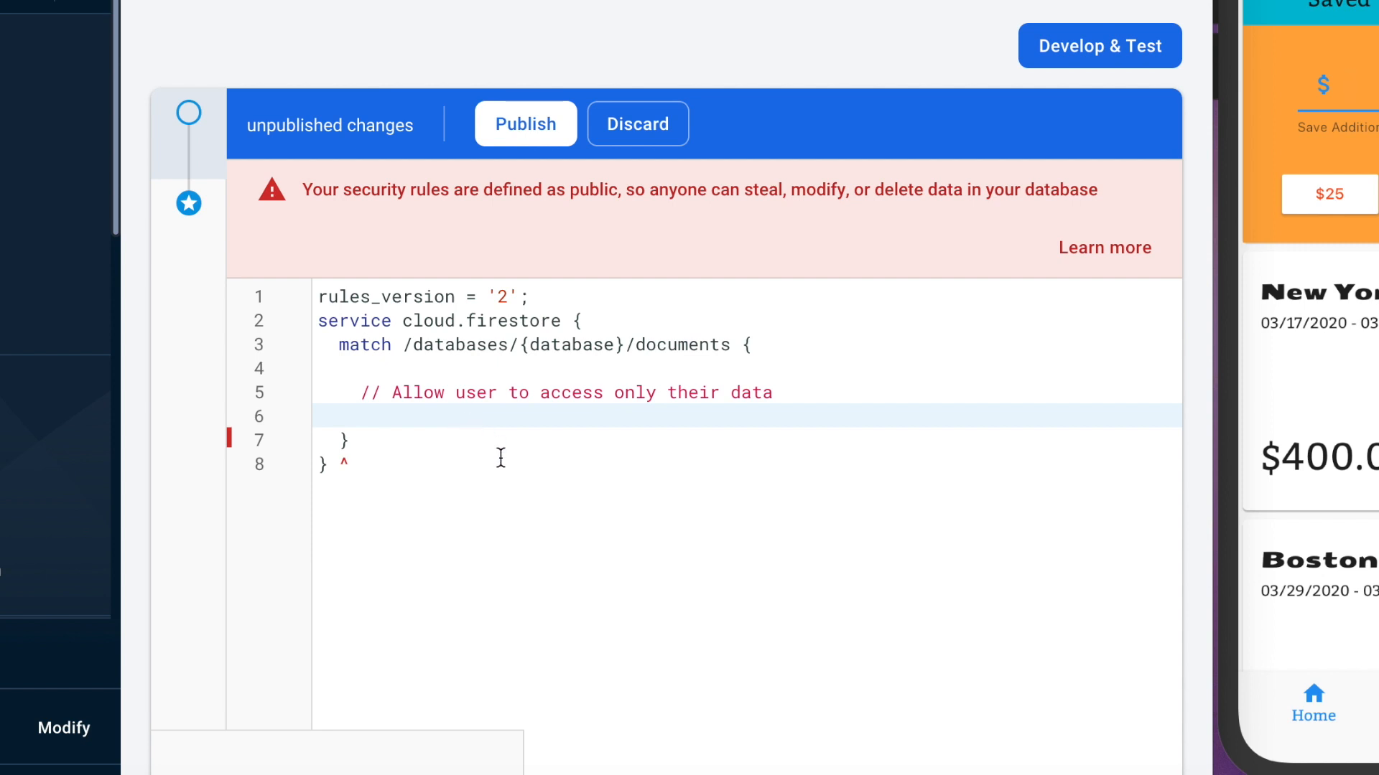
text(match /)
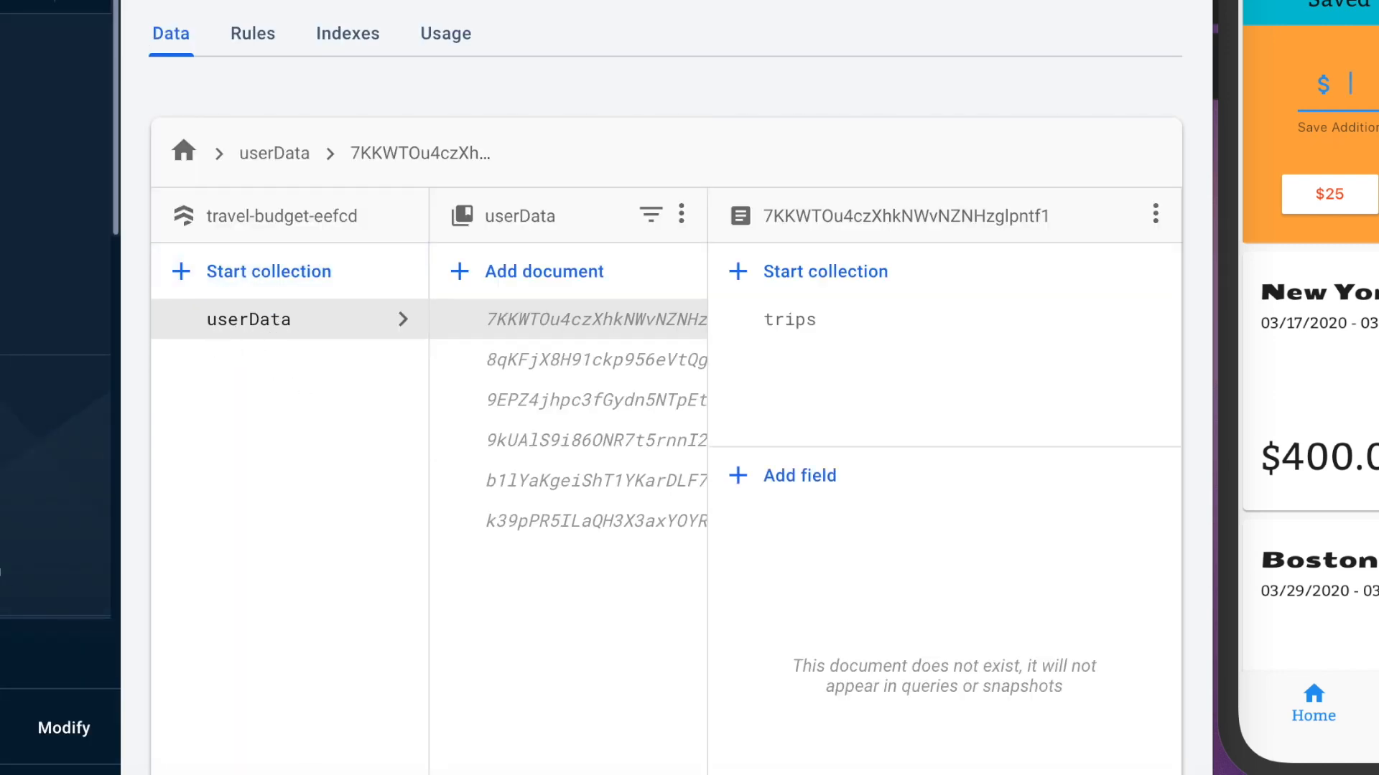
Write match /userData/{userId}/{document=**} {, checking the collection name against the Data view
click(253, 33)
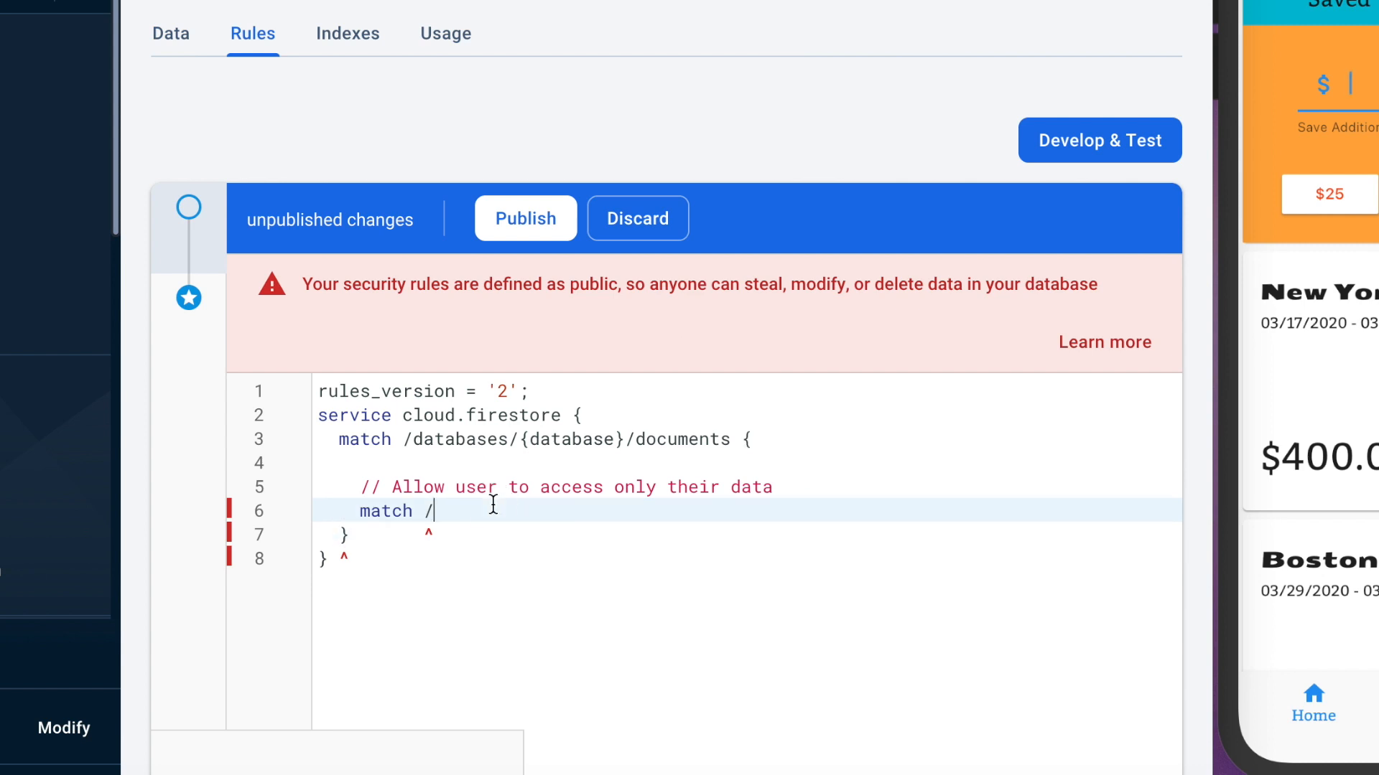
text(userDat)
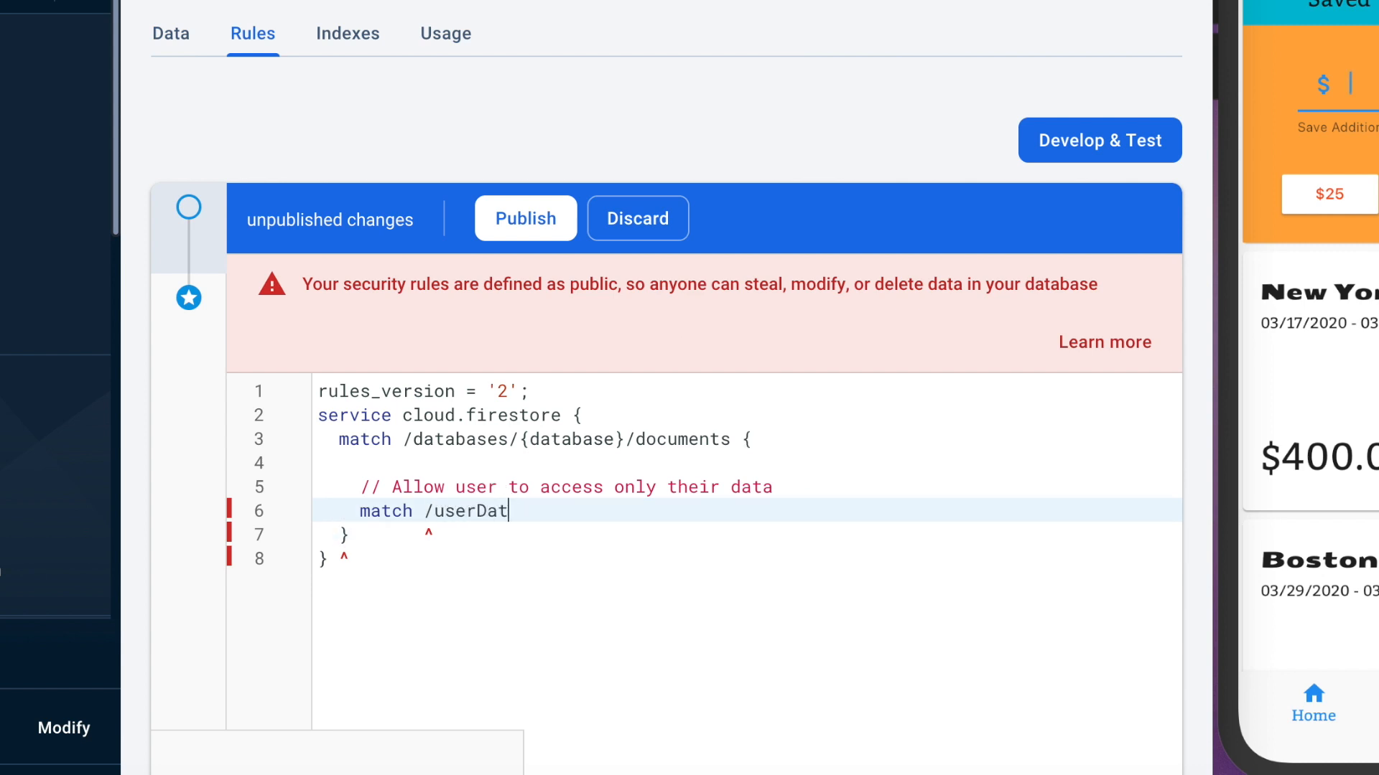
text(a/)
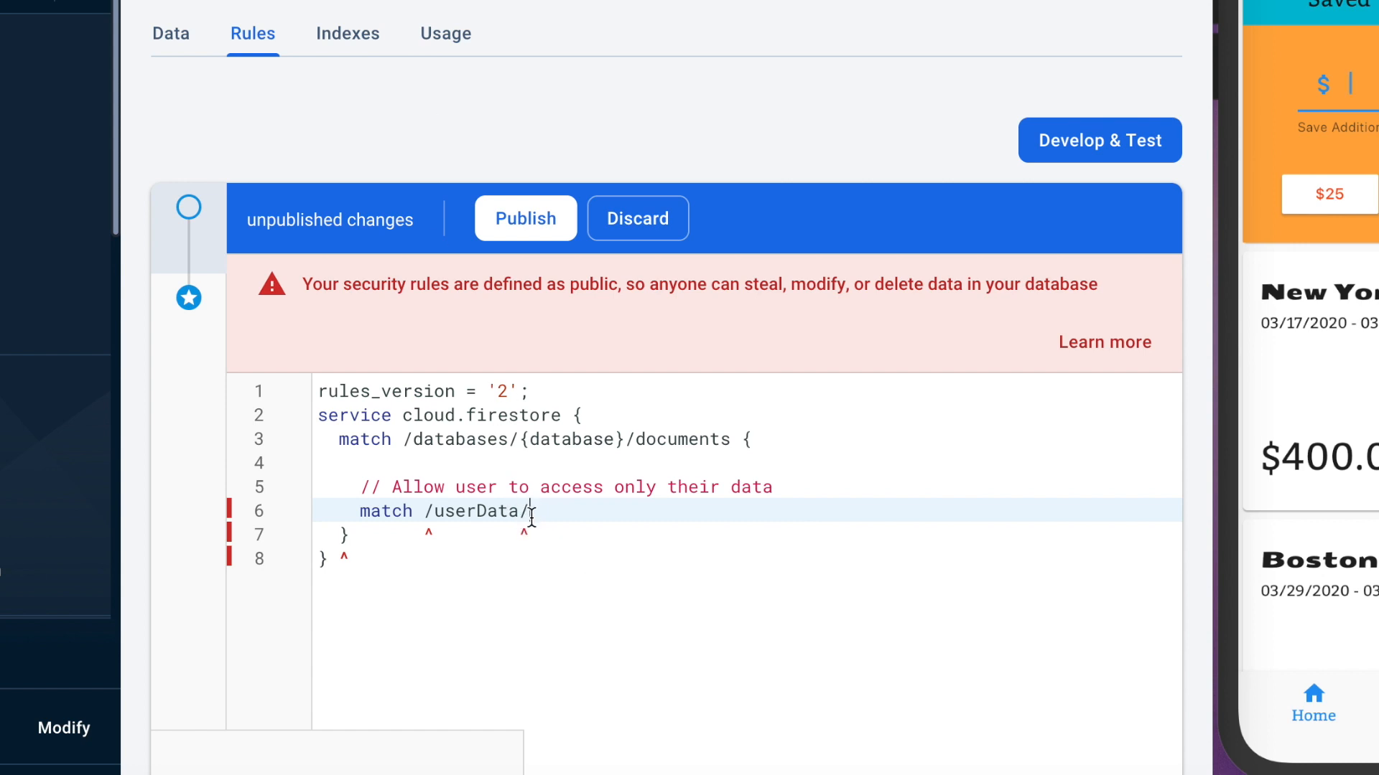
text({})
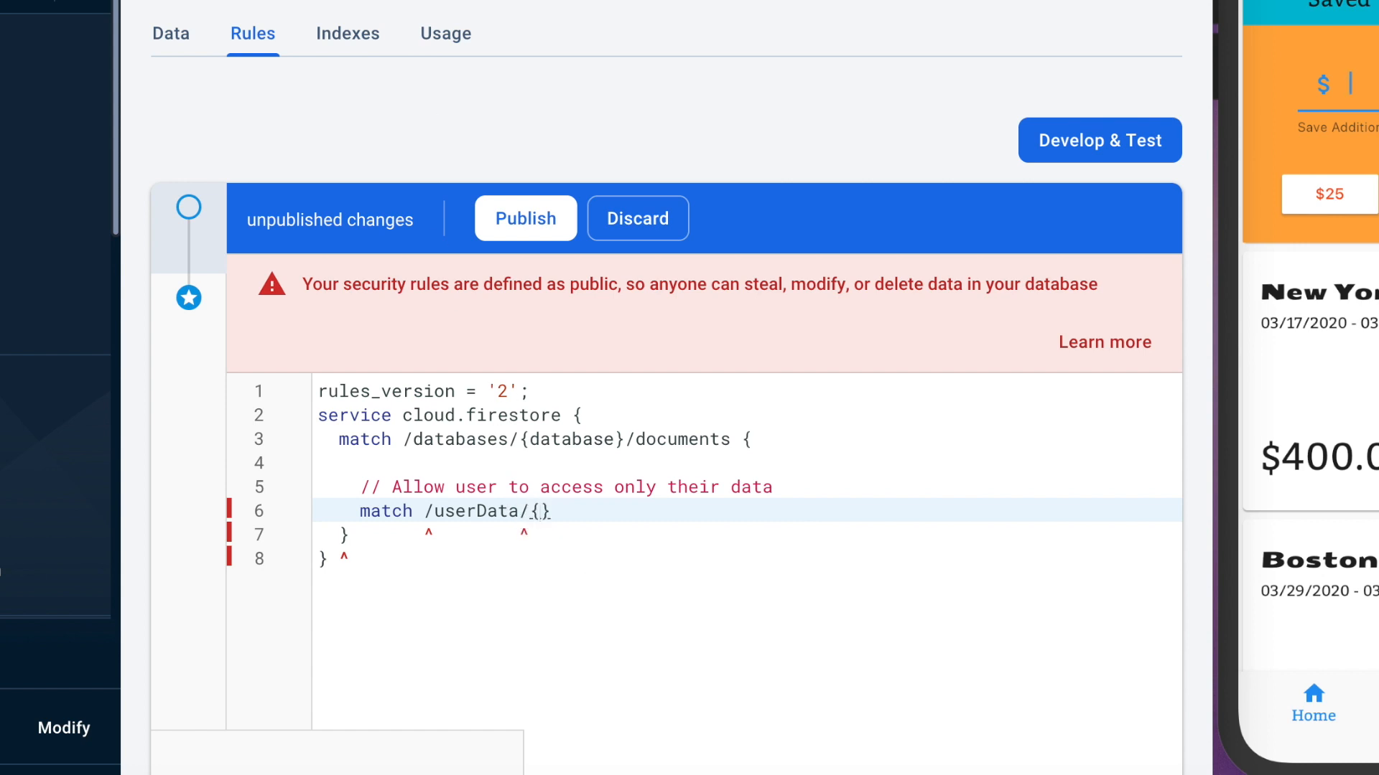
click(170, 33)
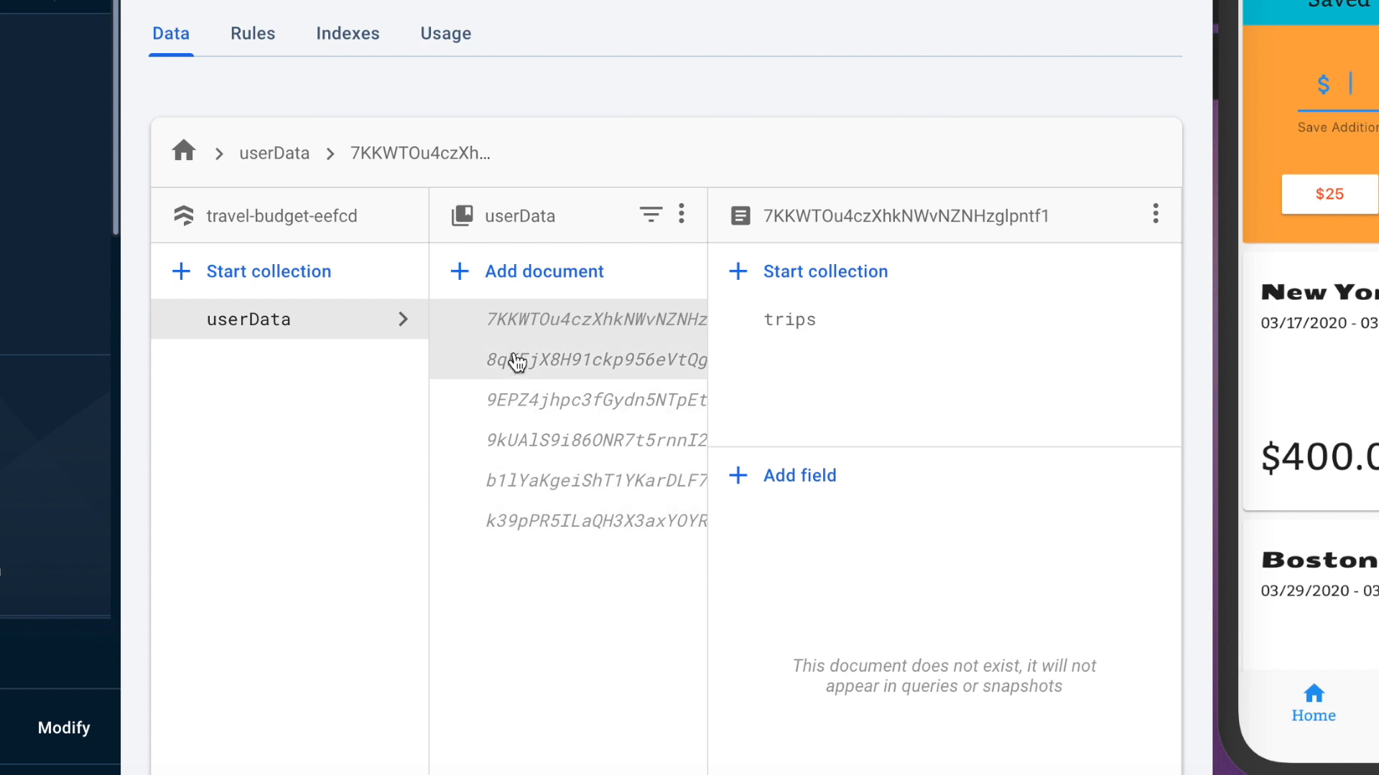
click(589, 475)
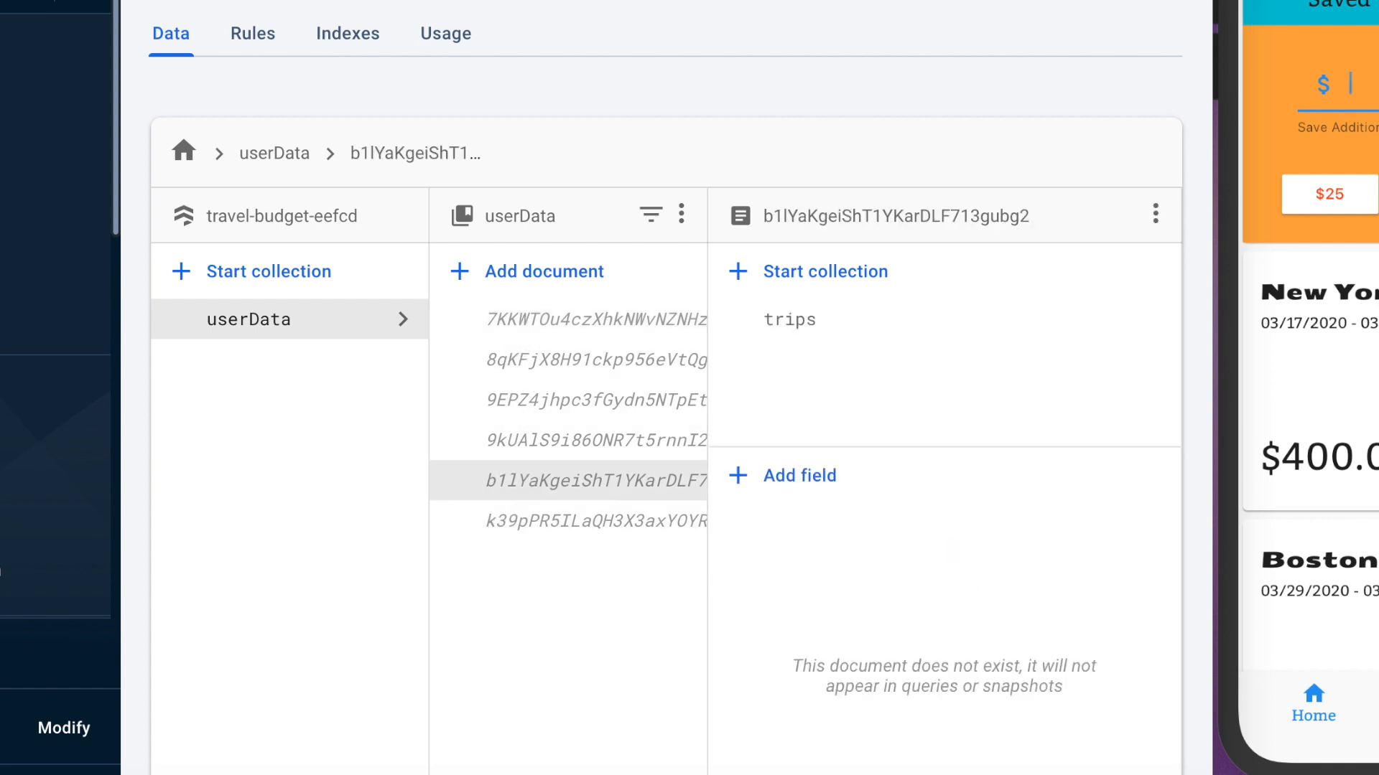
click(253, 33)
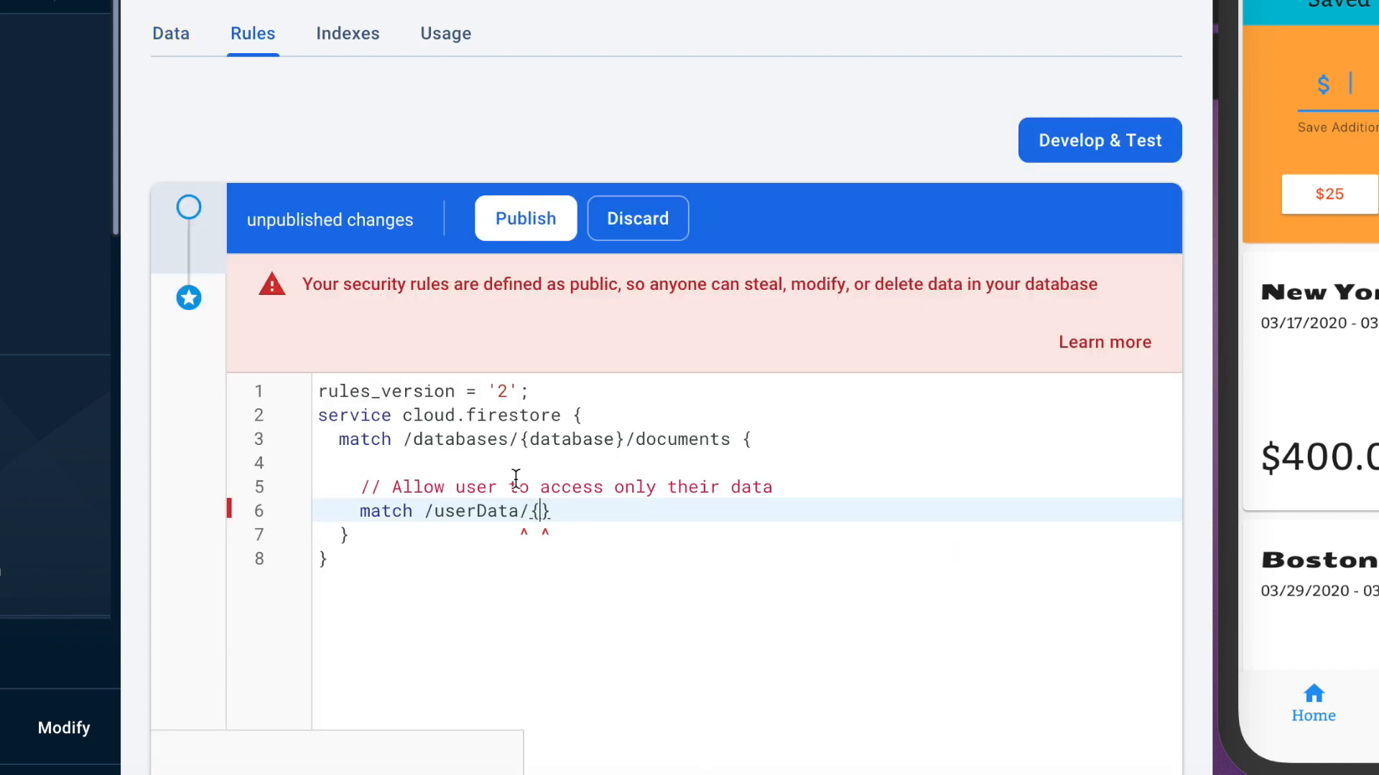
text(u)
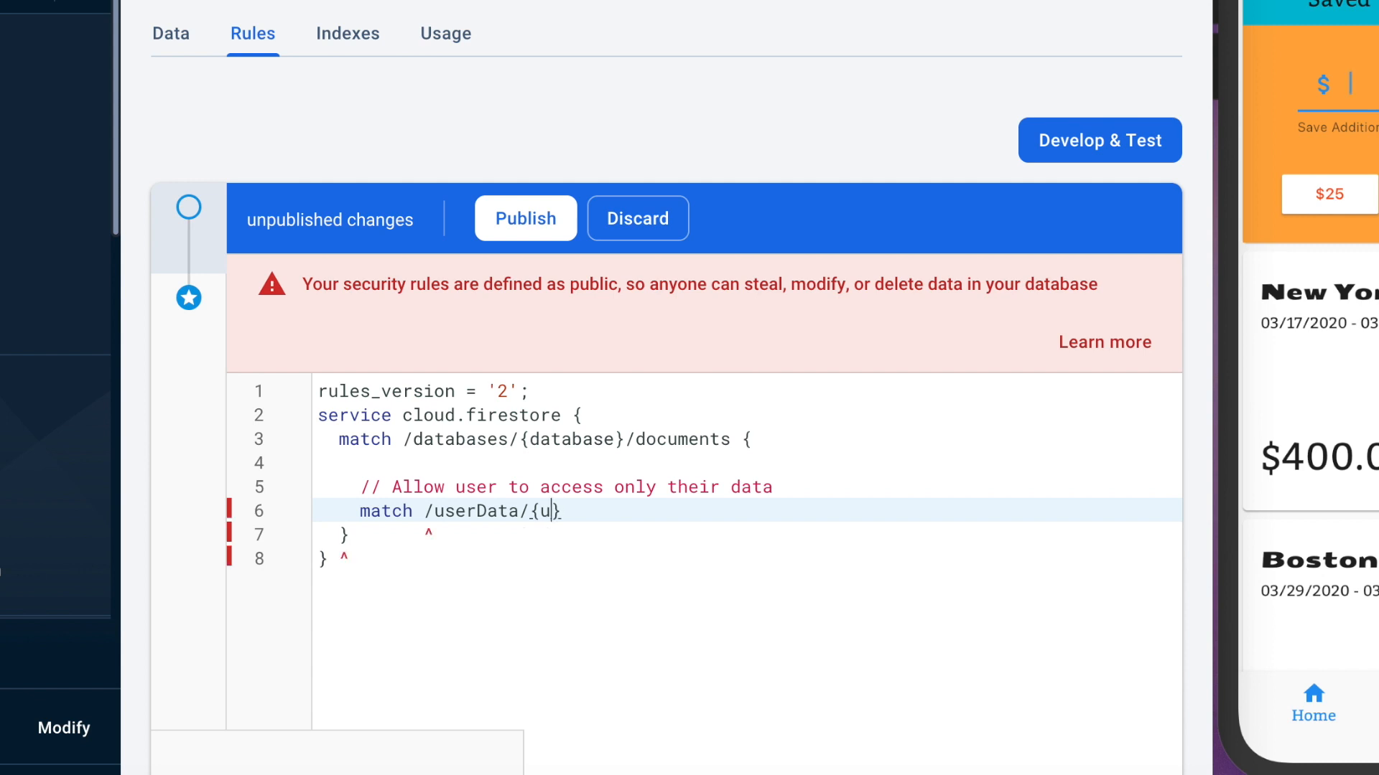
text(serI)
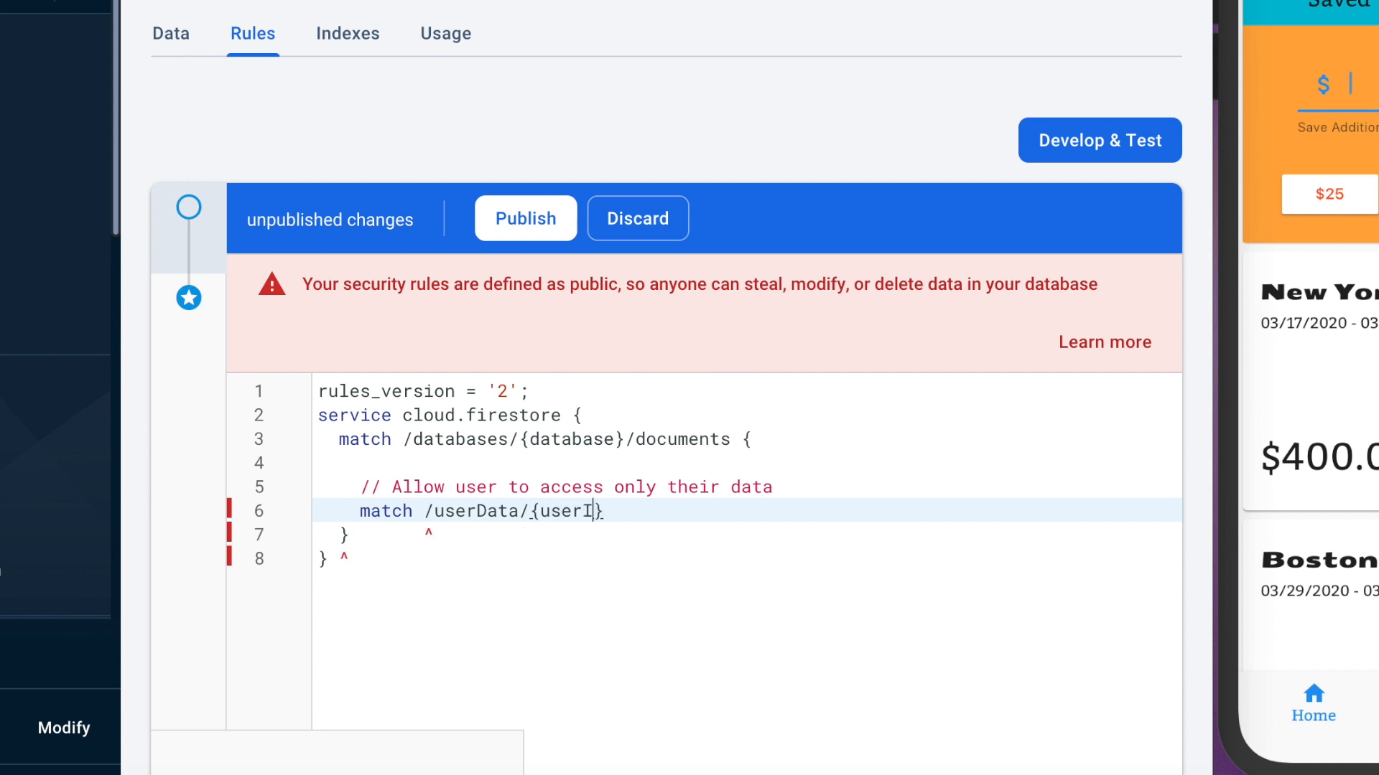
text(d)
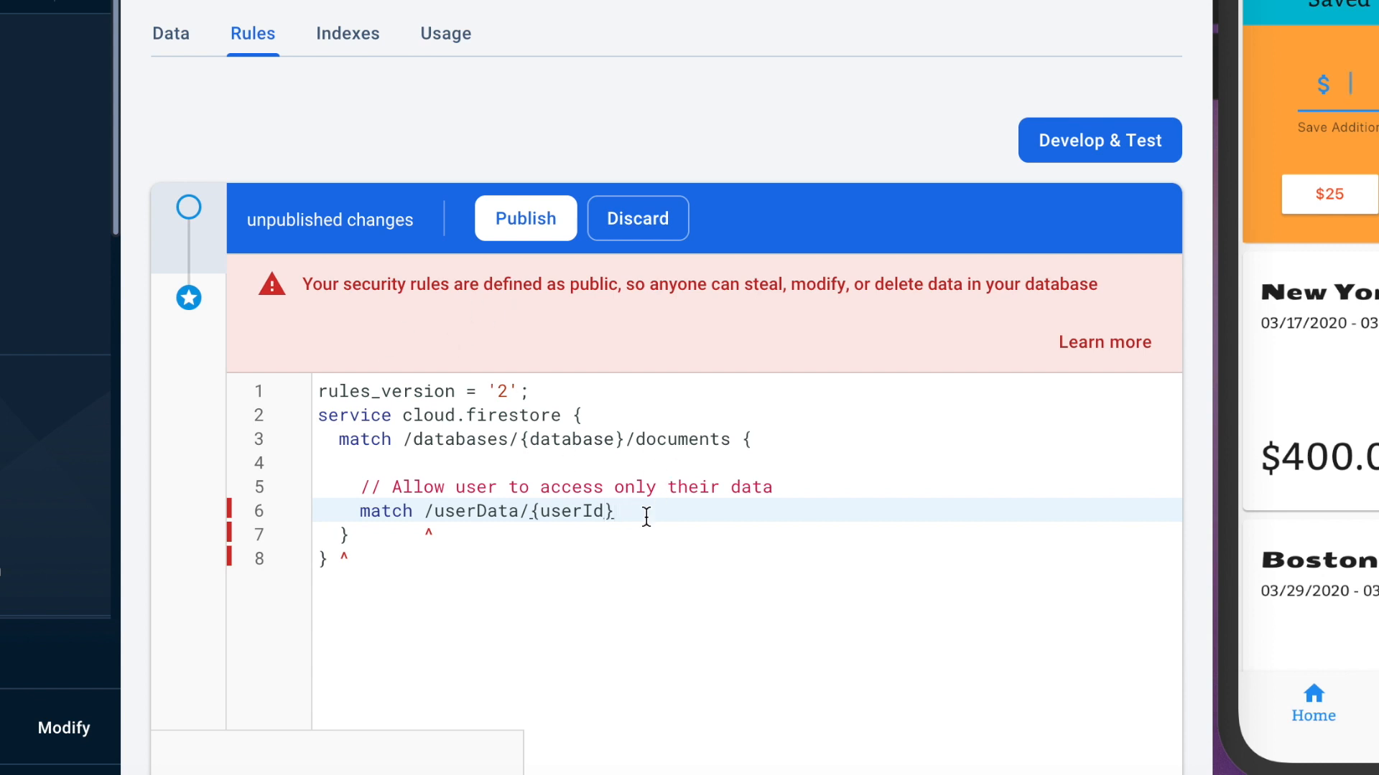
text(/)
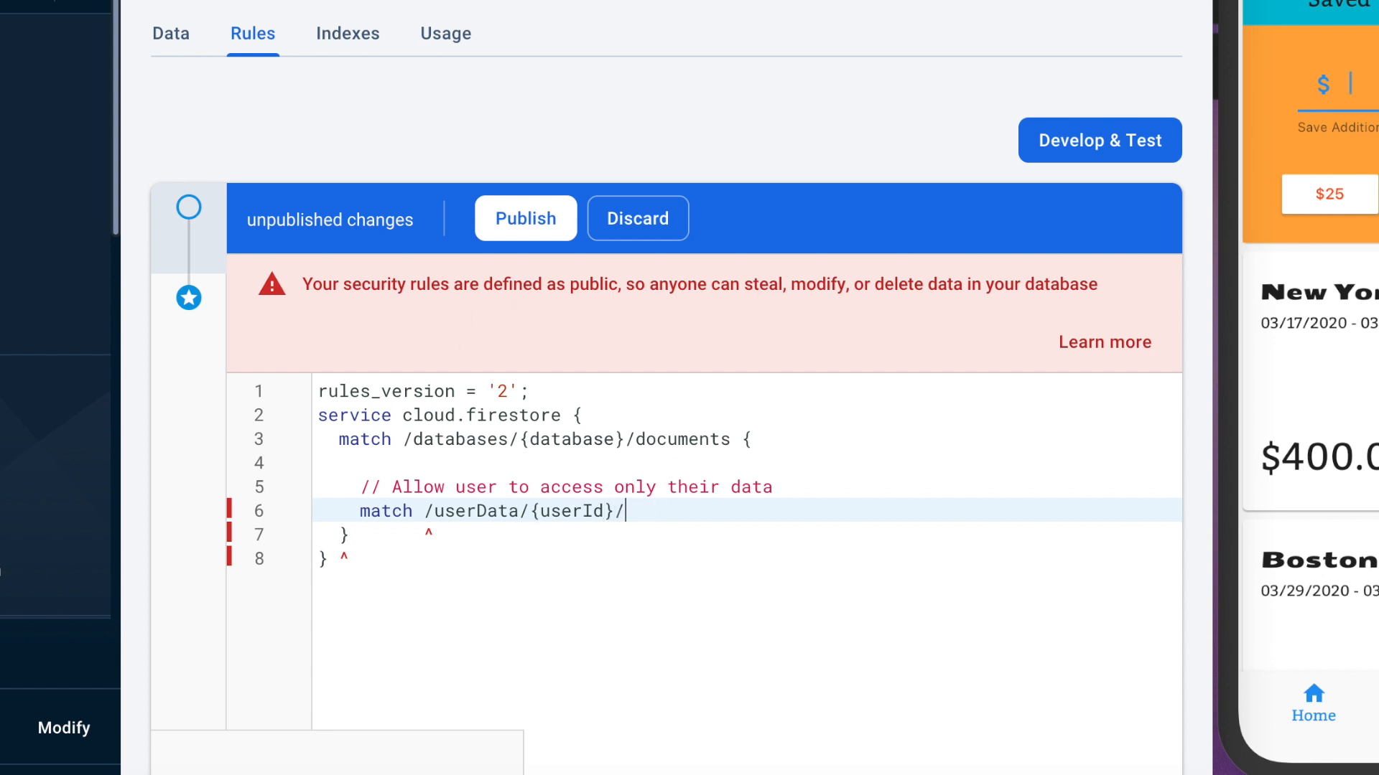
text({)
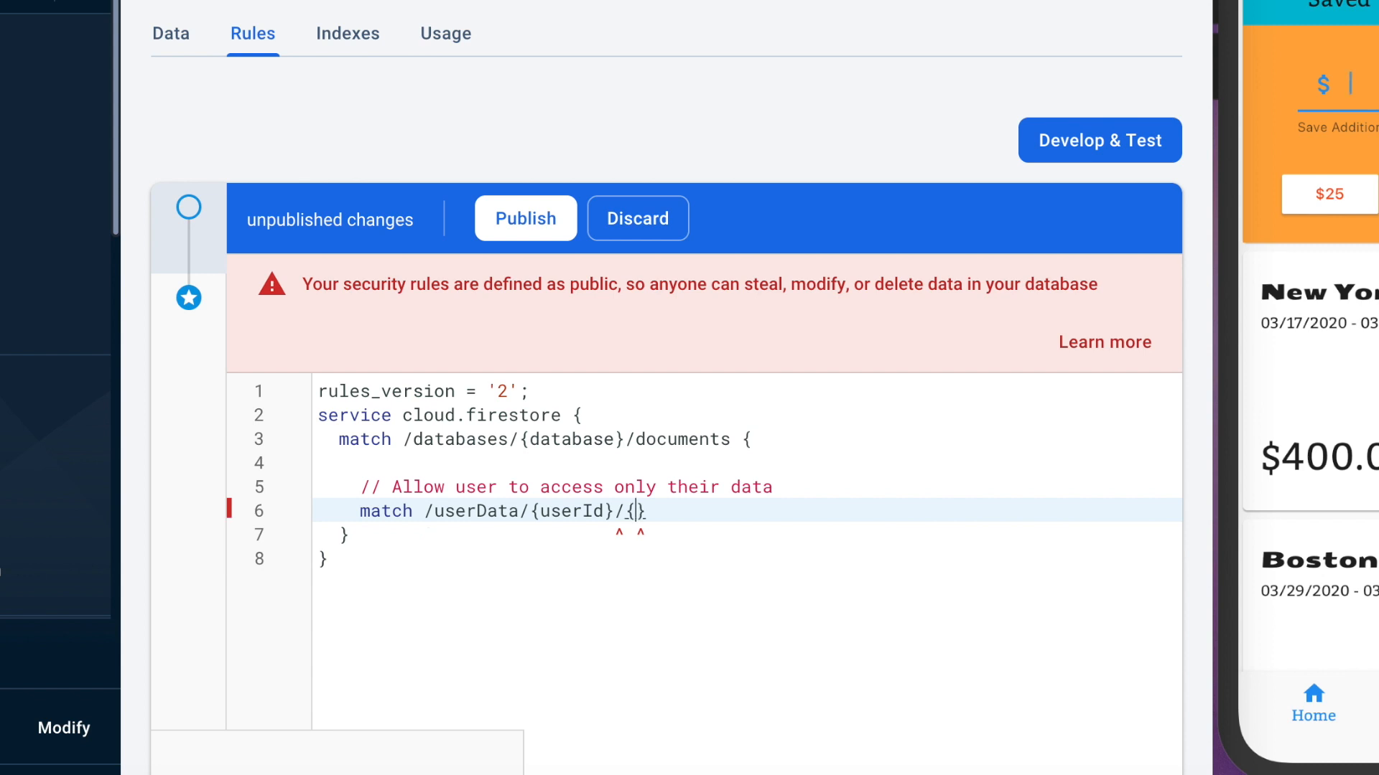
text(document)
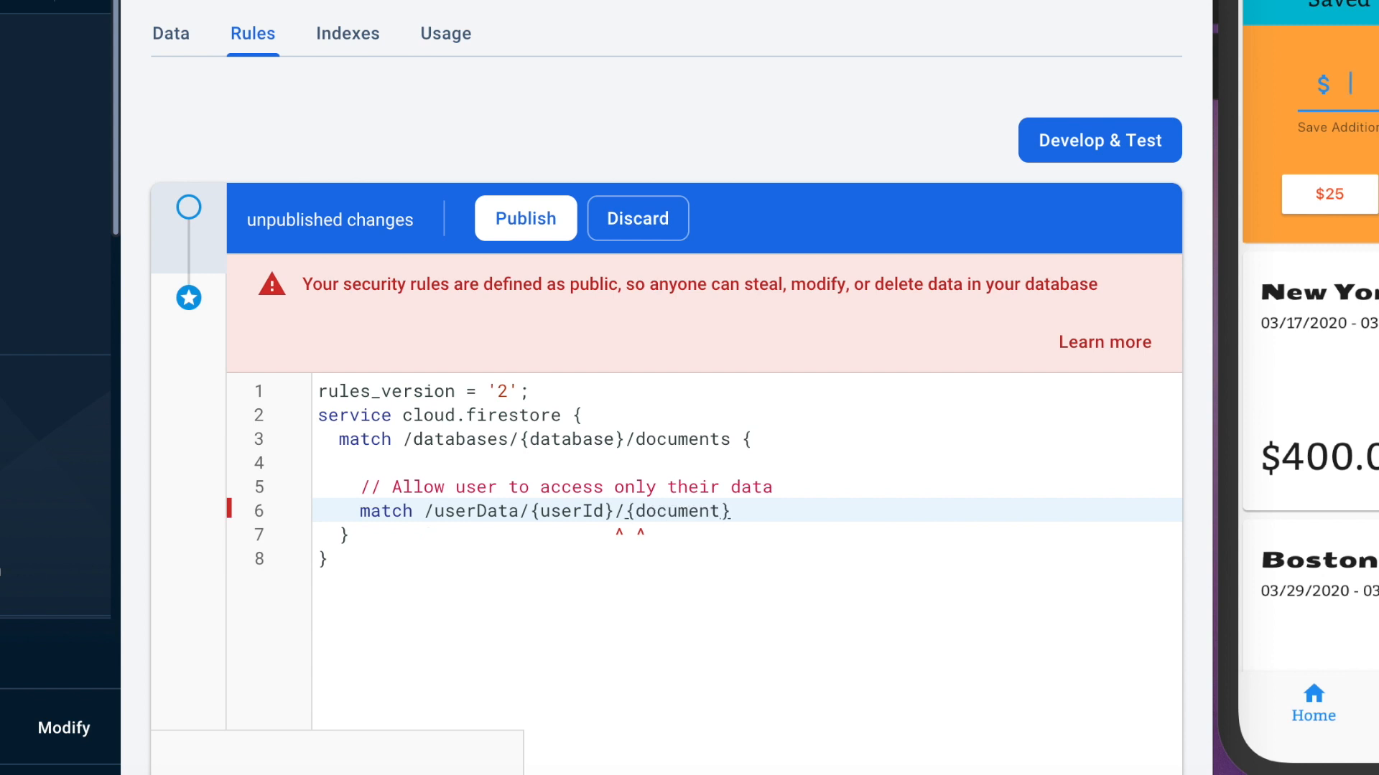
text(=**)
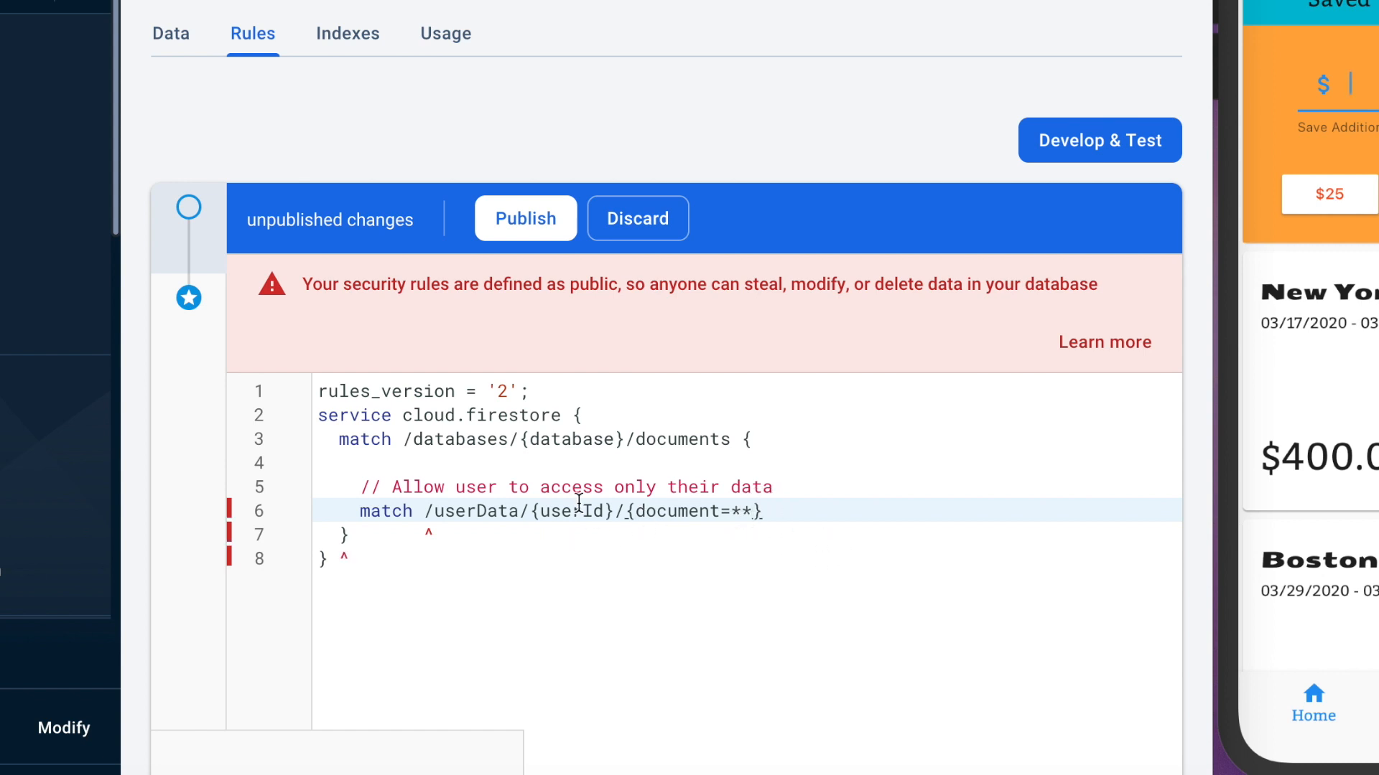
click(169, 33)
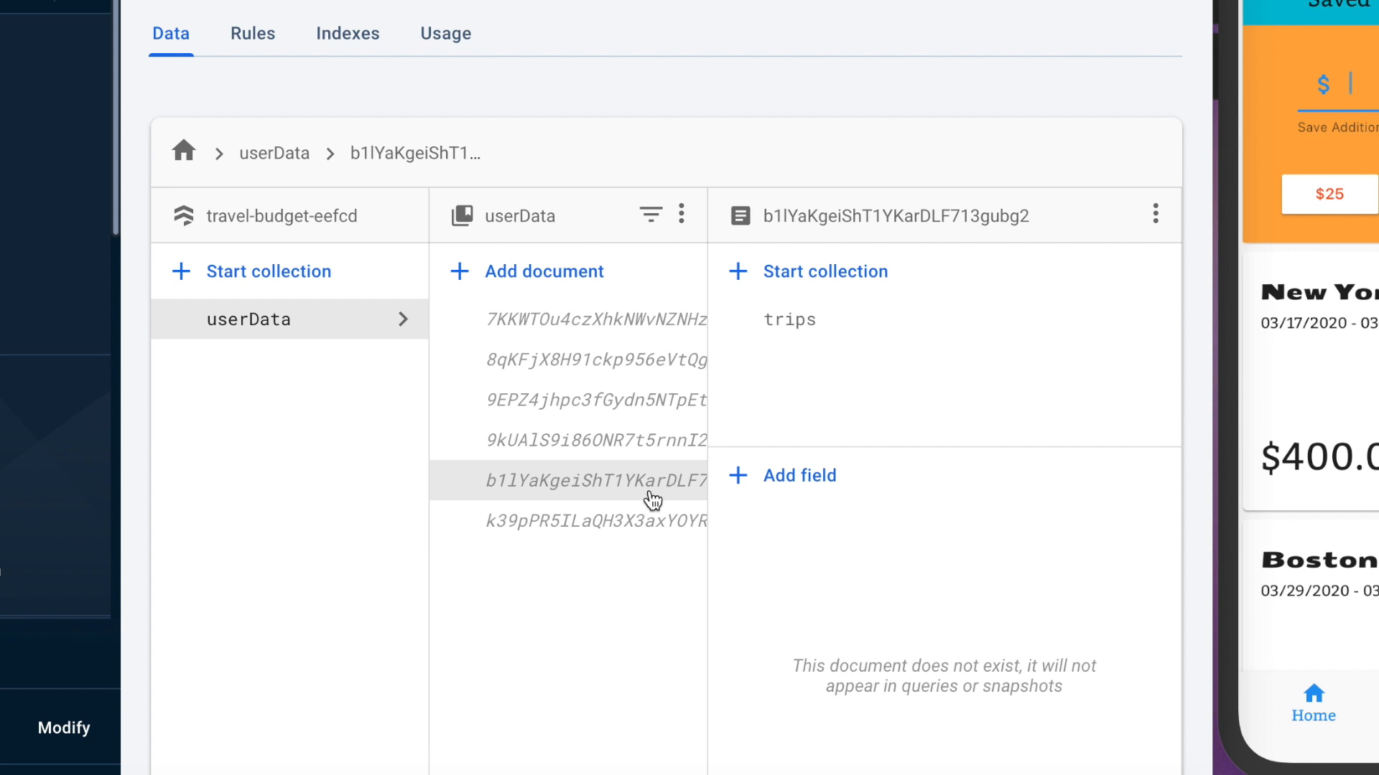
click(253, 33)
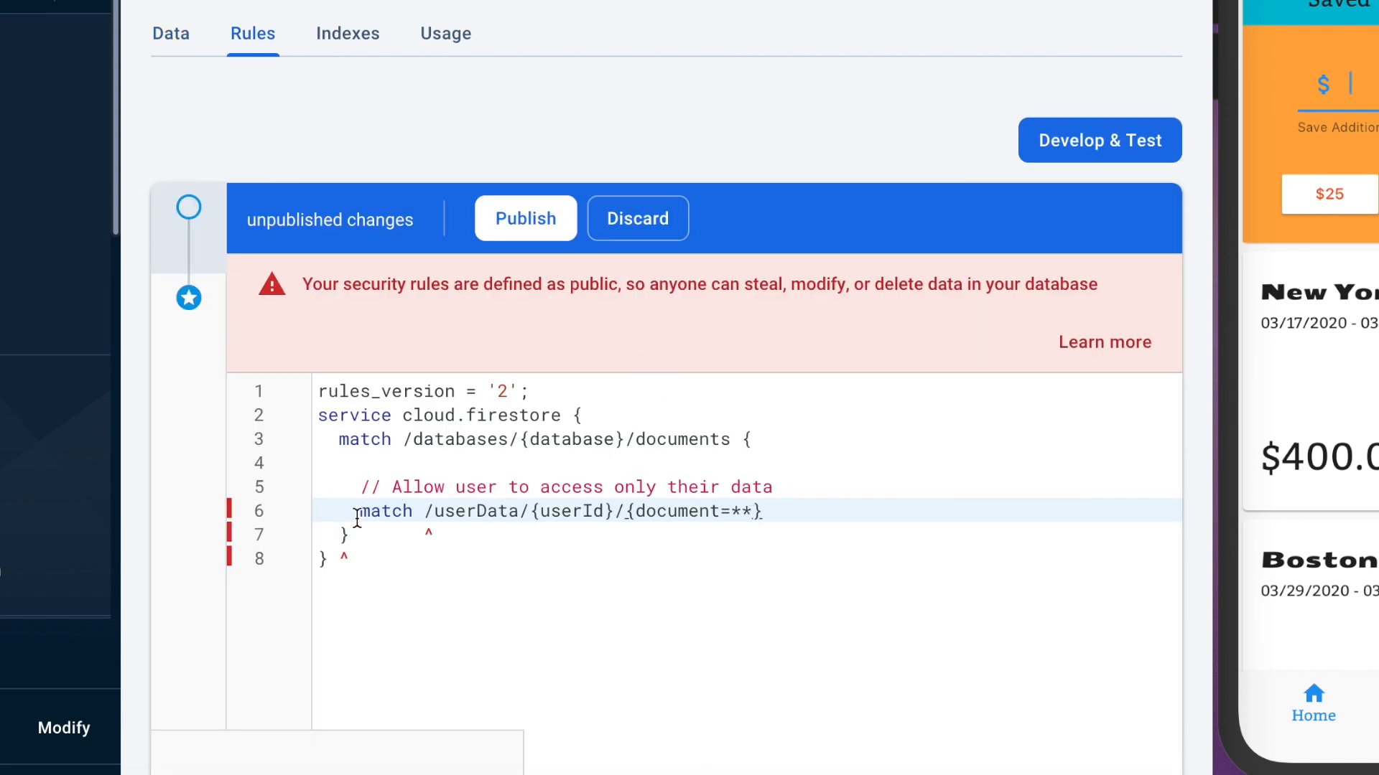
text({)
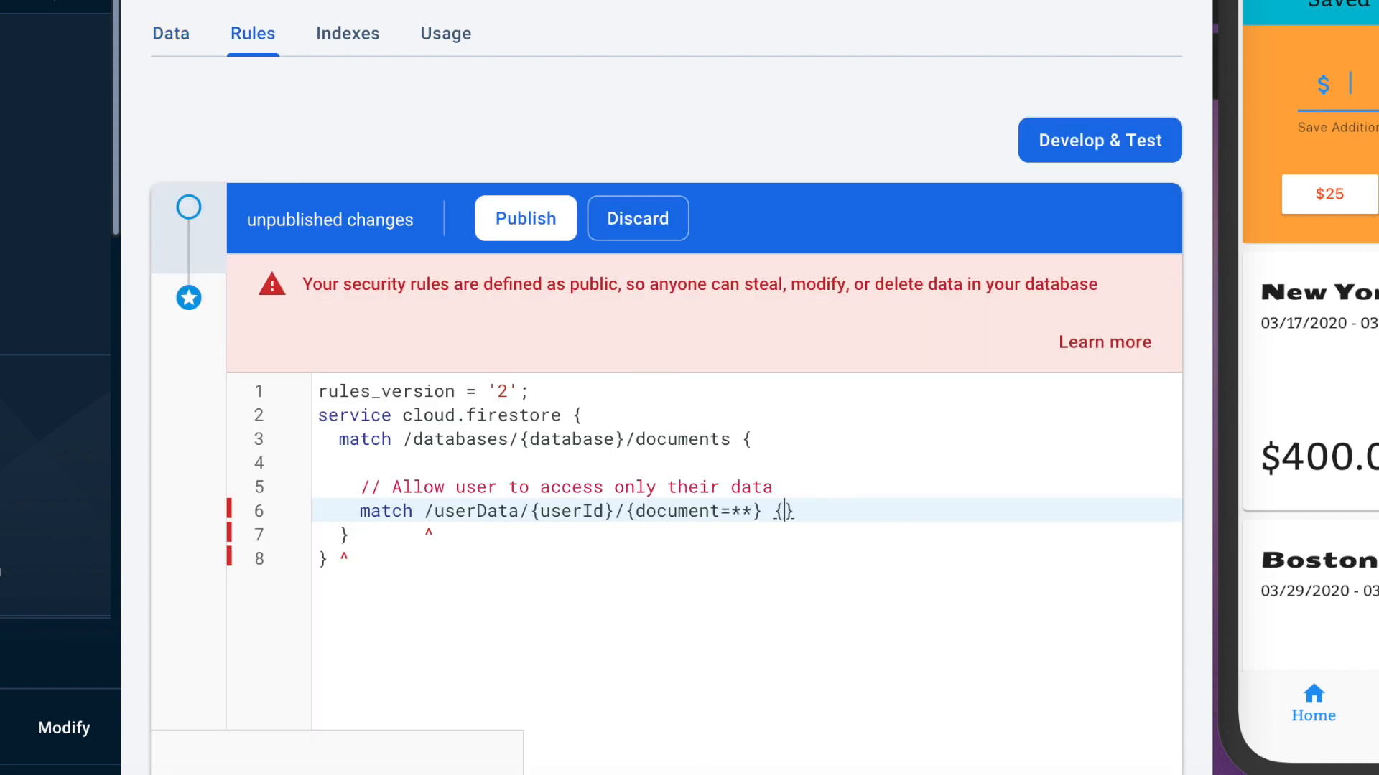
key(Enter)
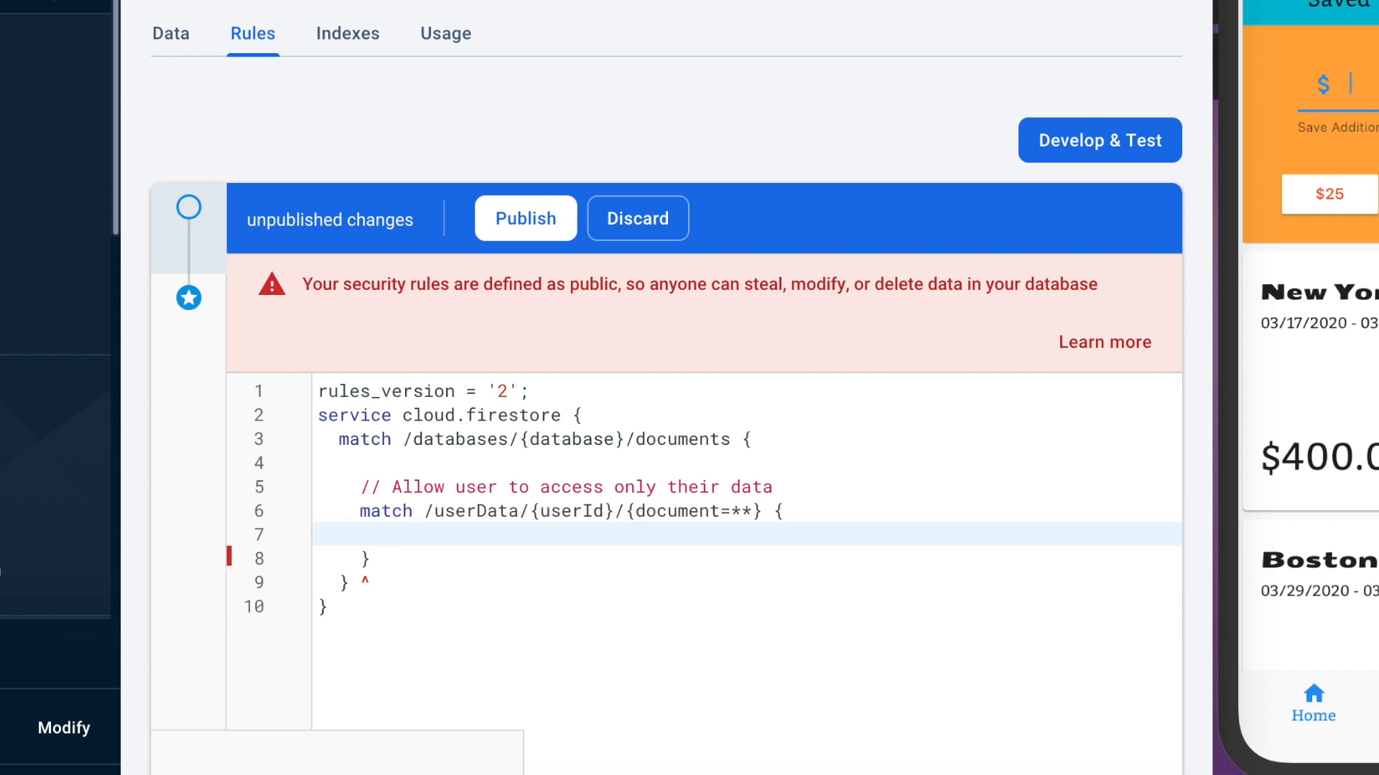
Begin the rule body with 'allow read, write: if' and highlight the matched userData path
text(allow)
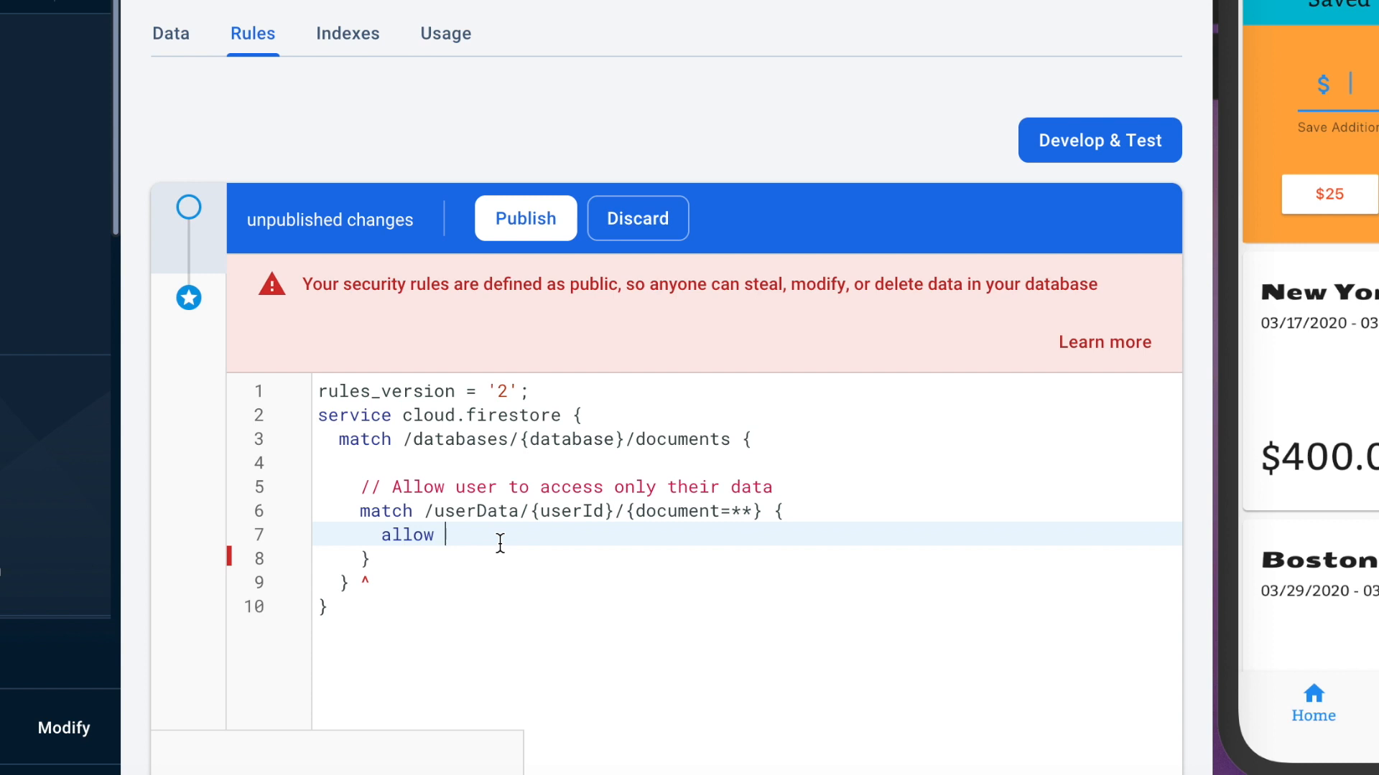
text(read,)
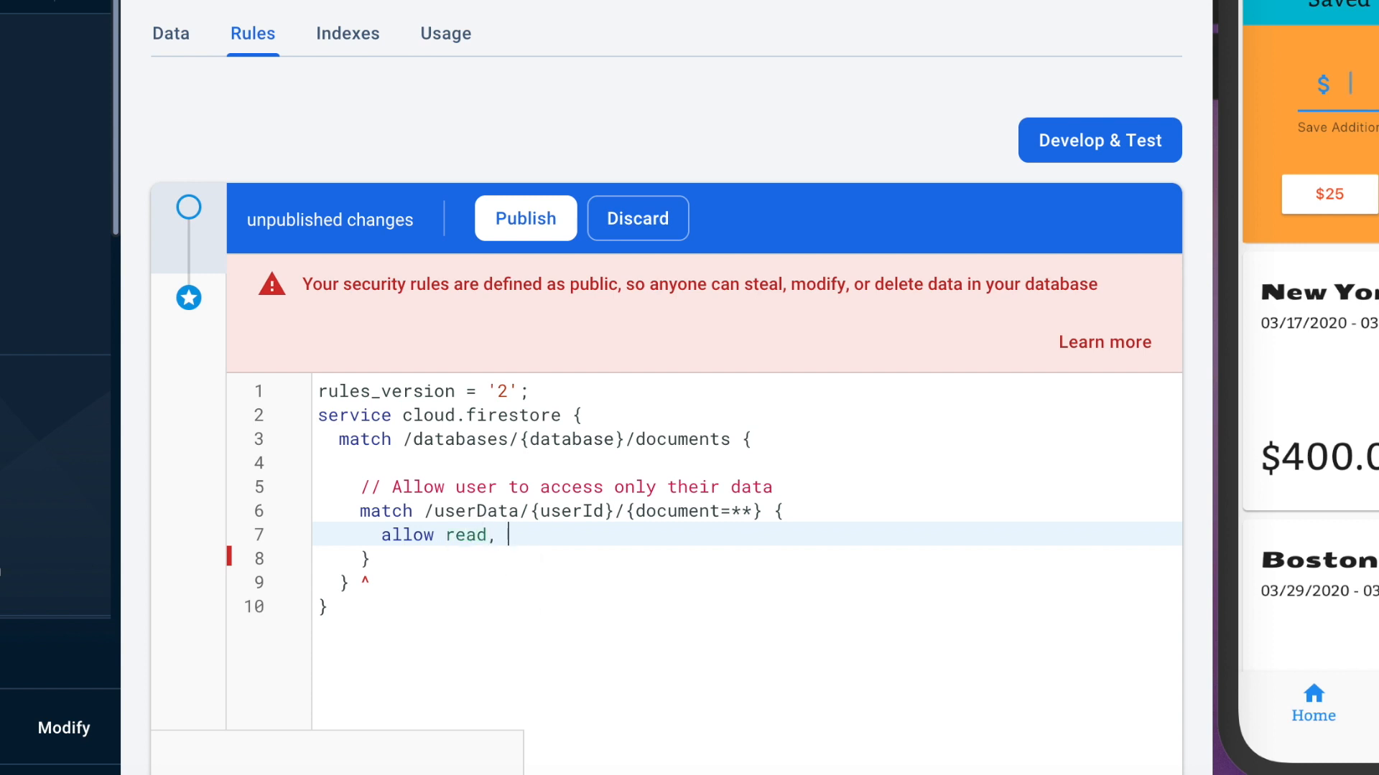
text(write)
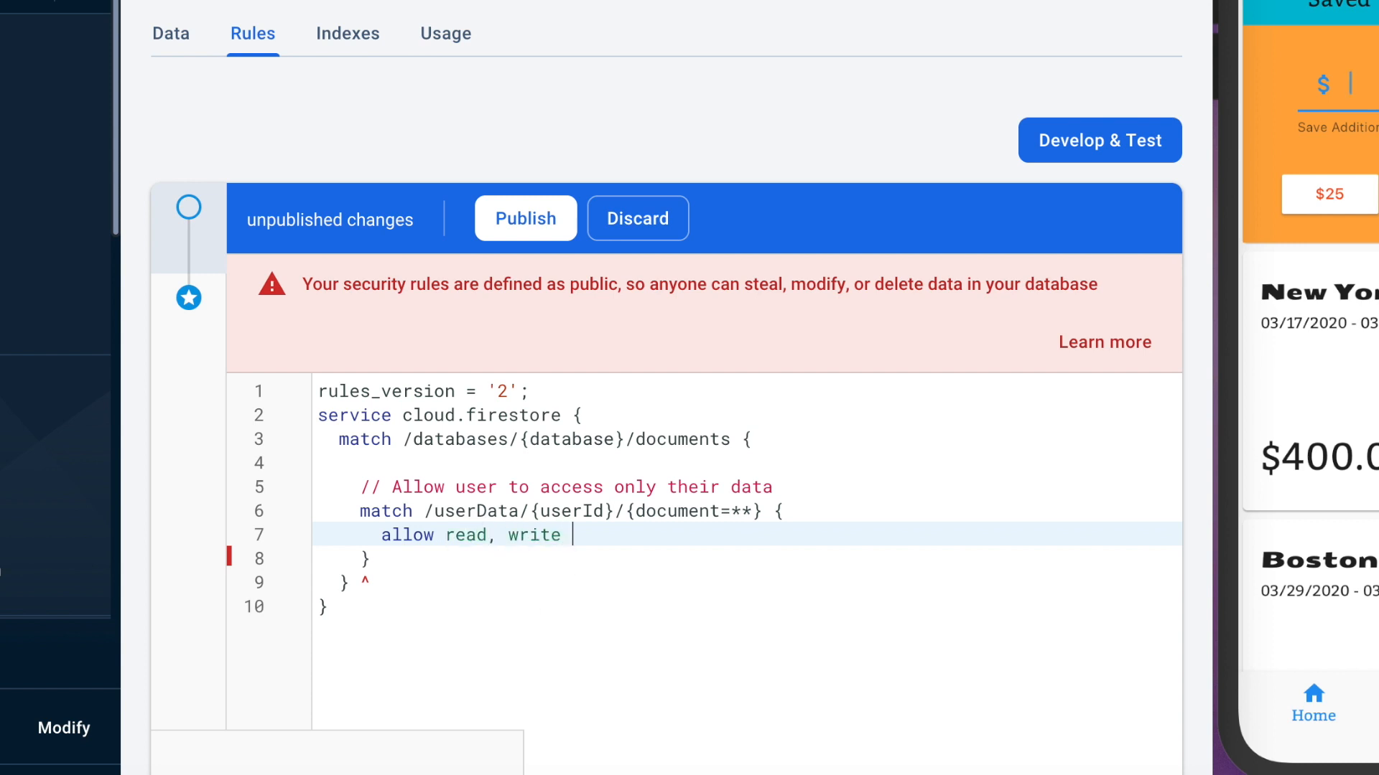
text(:)
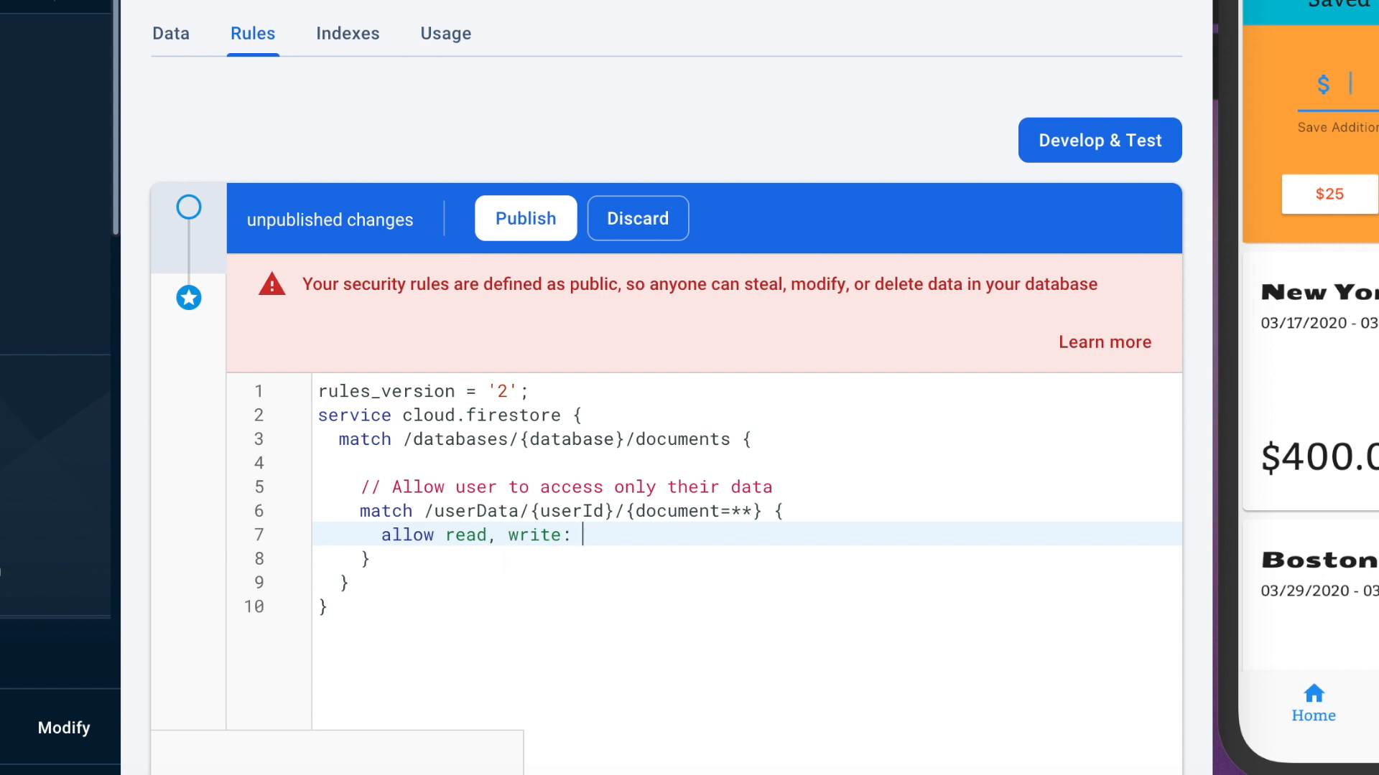
text(if)
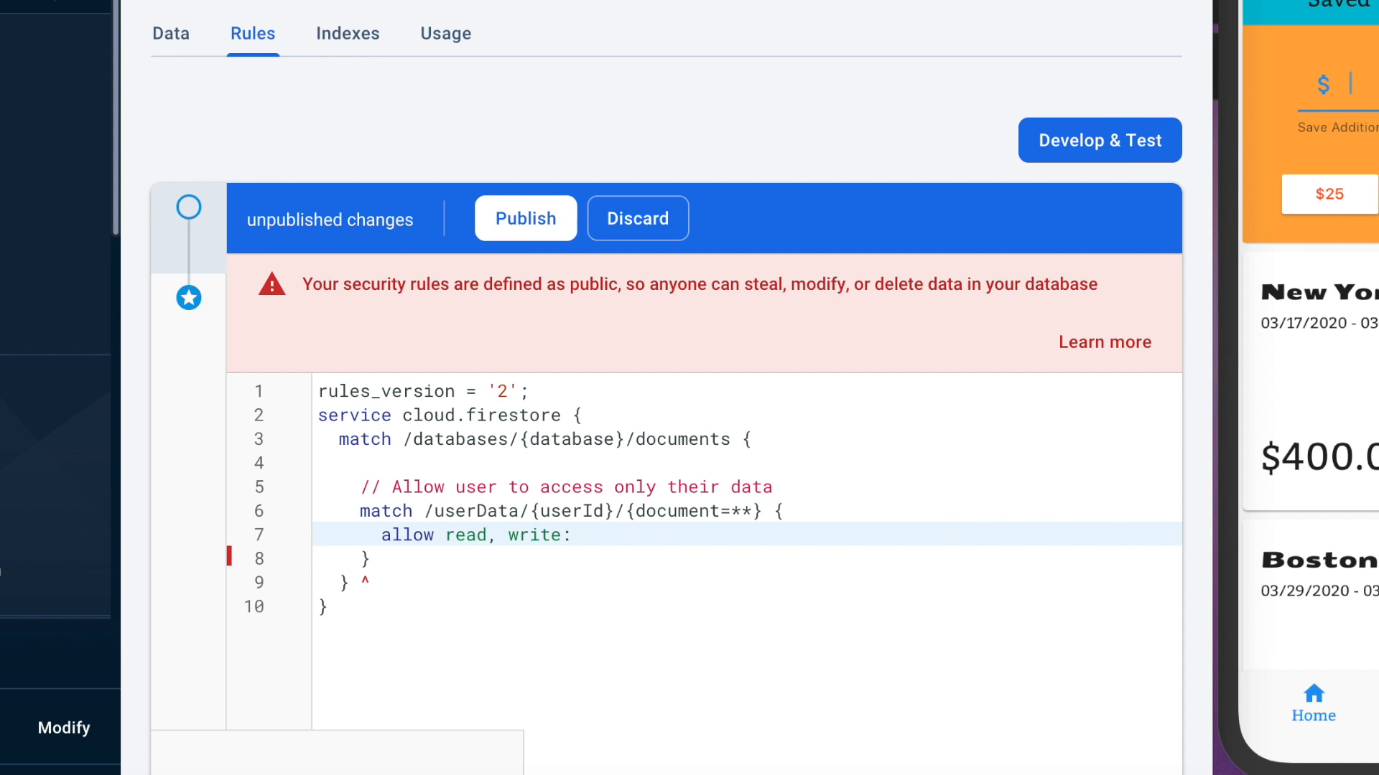
click(583, 534)
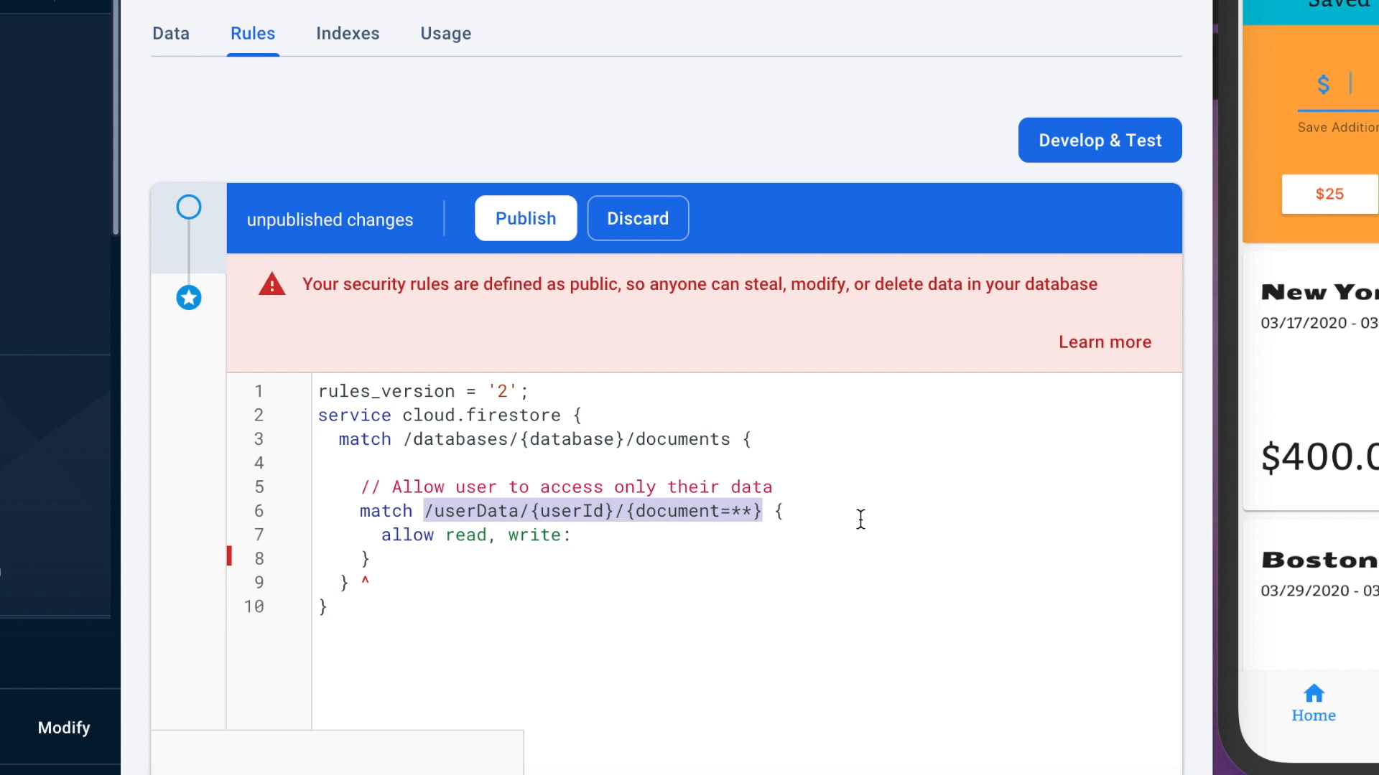
double_click(563, 511)
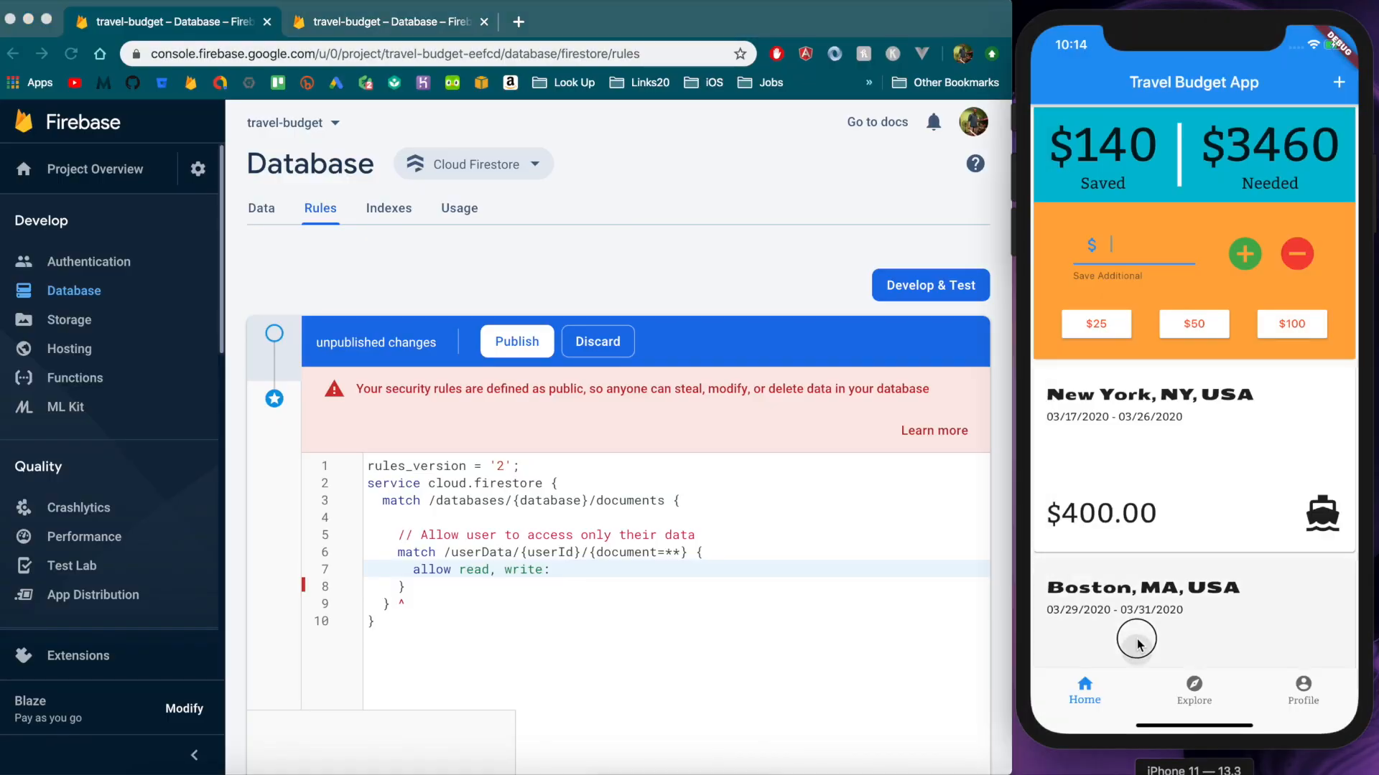
scroll(down, 3)
text( if)
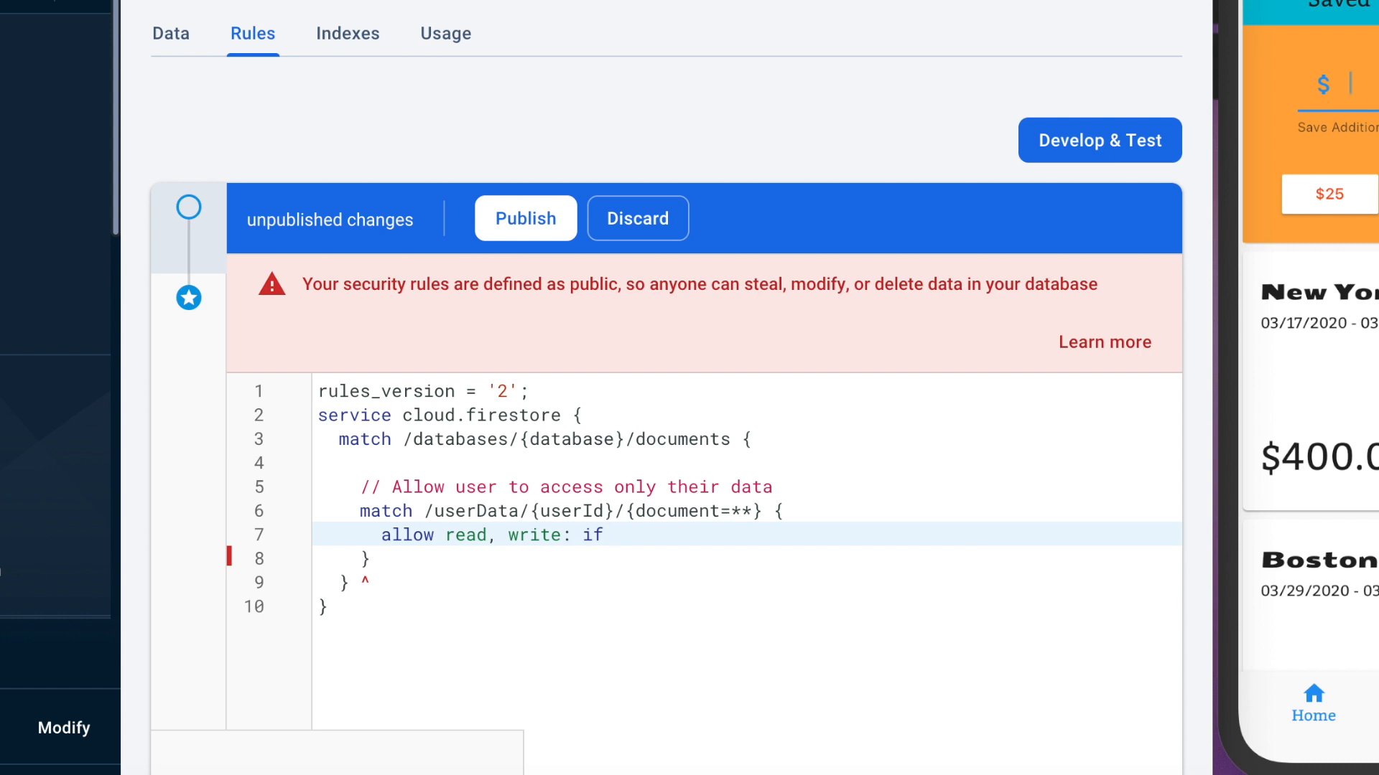
Complete the condition as request.auth.uid == userId
double_click(572, 487)
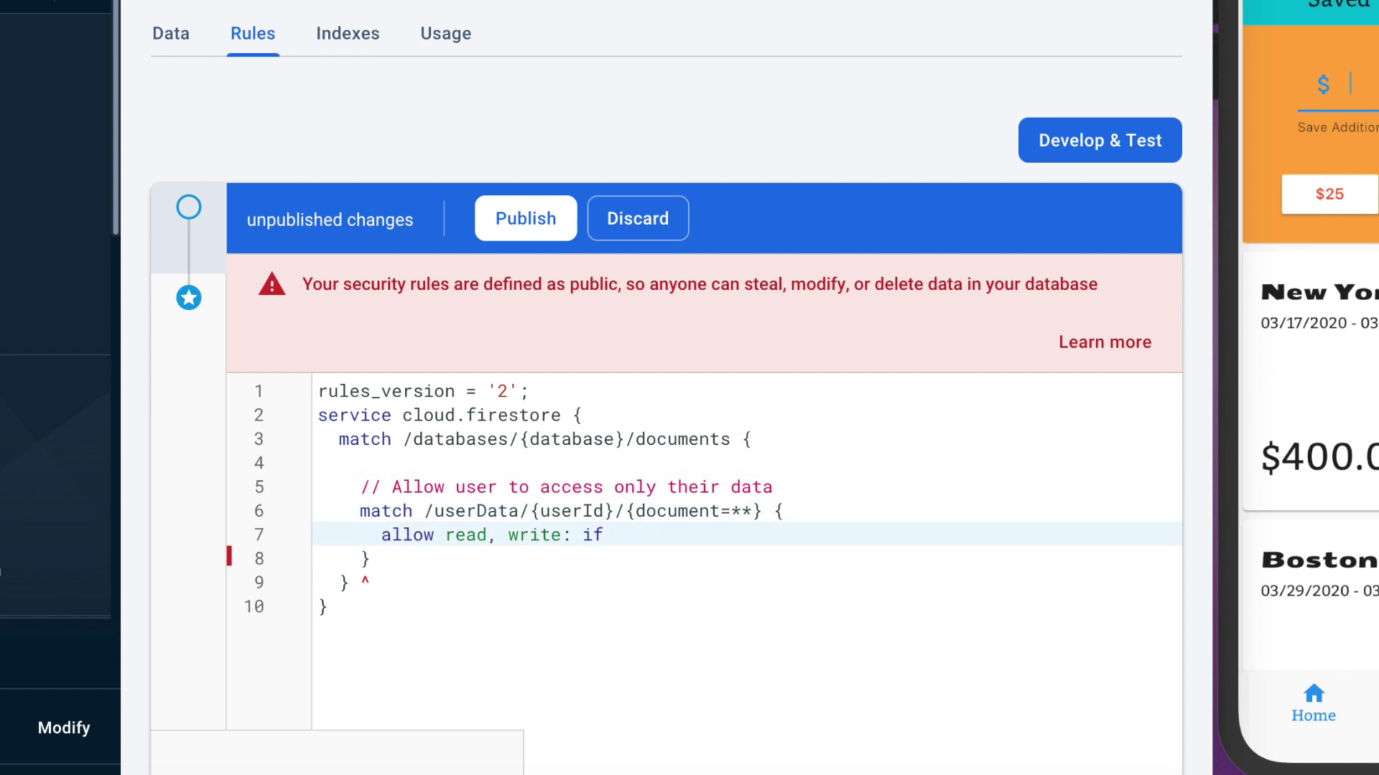
text(request)
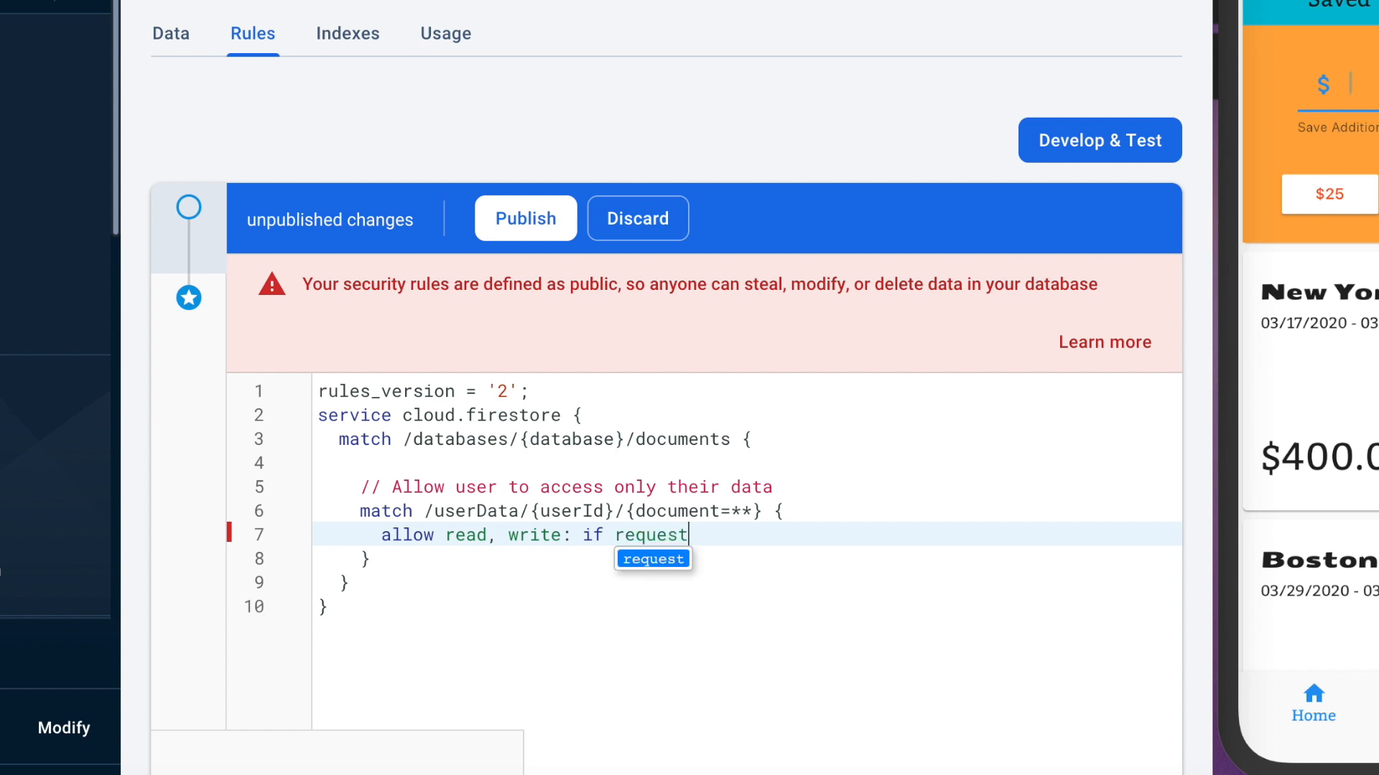
text(.auth/)
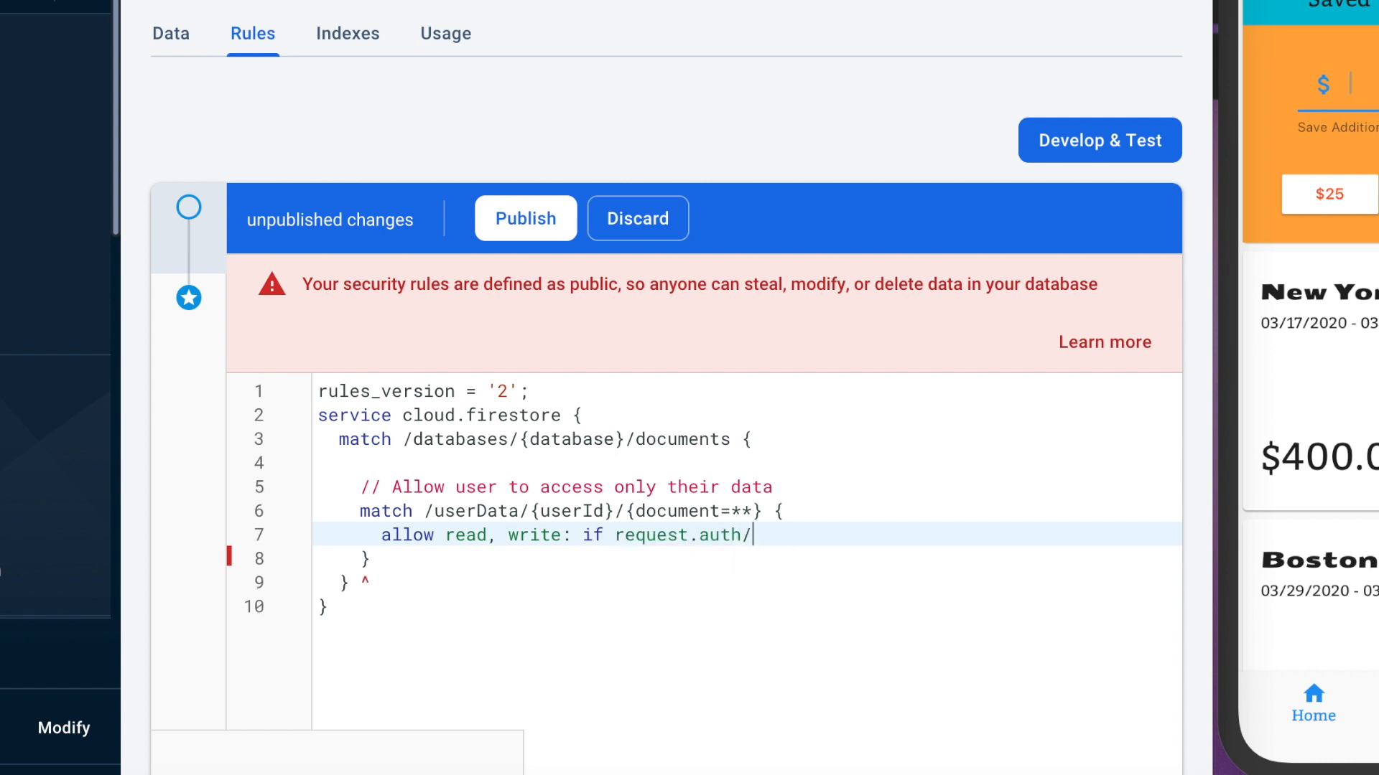
text(uid)
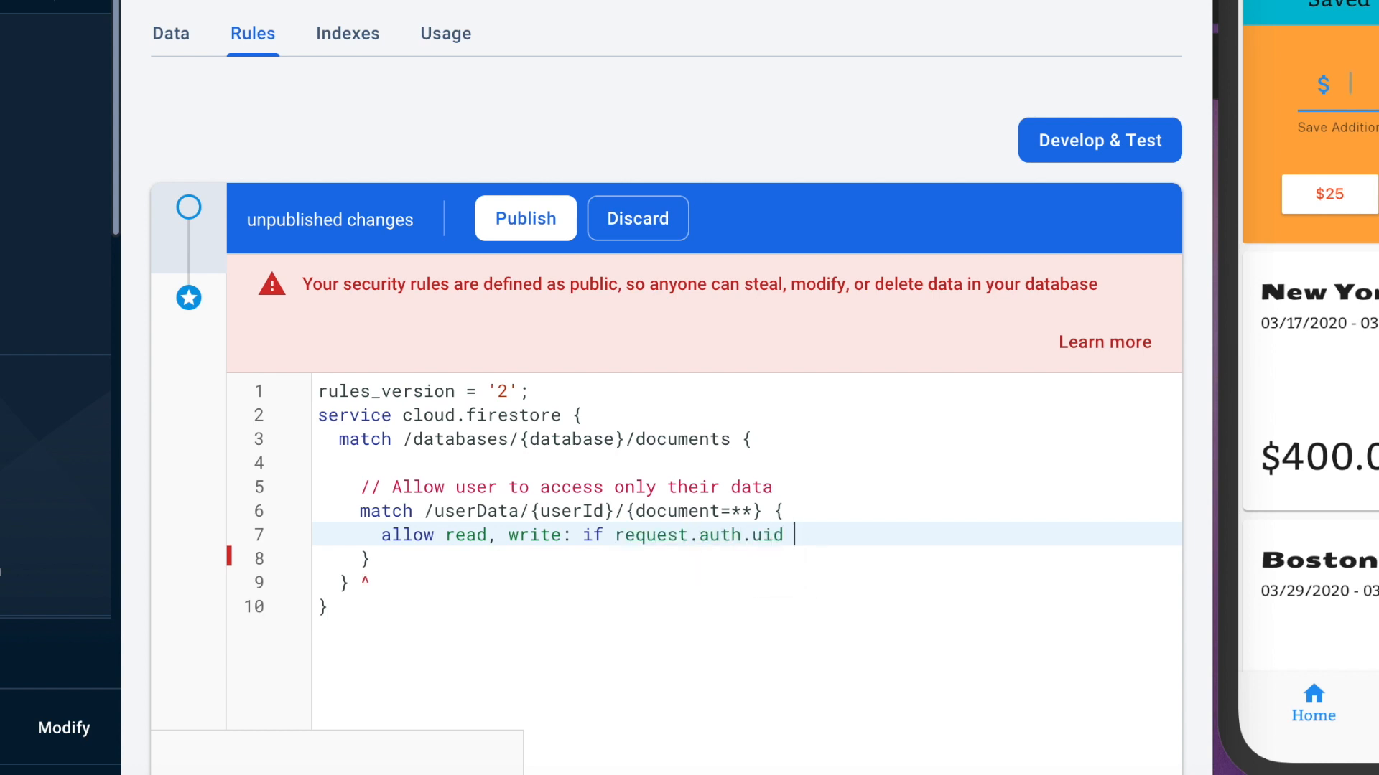
text(==)
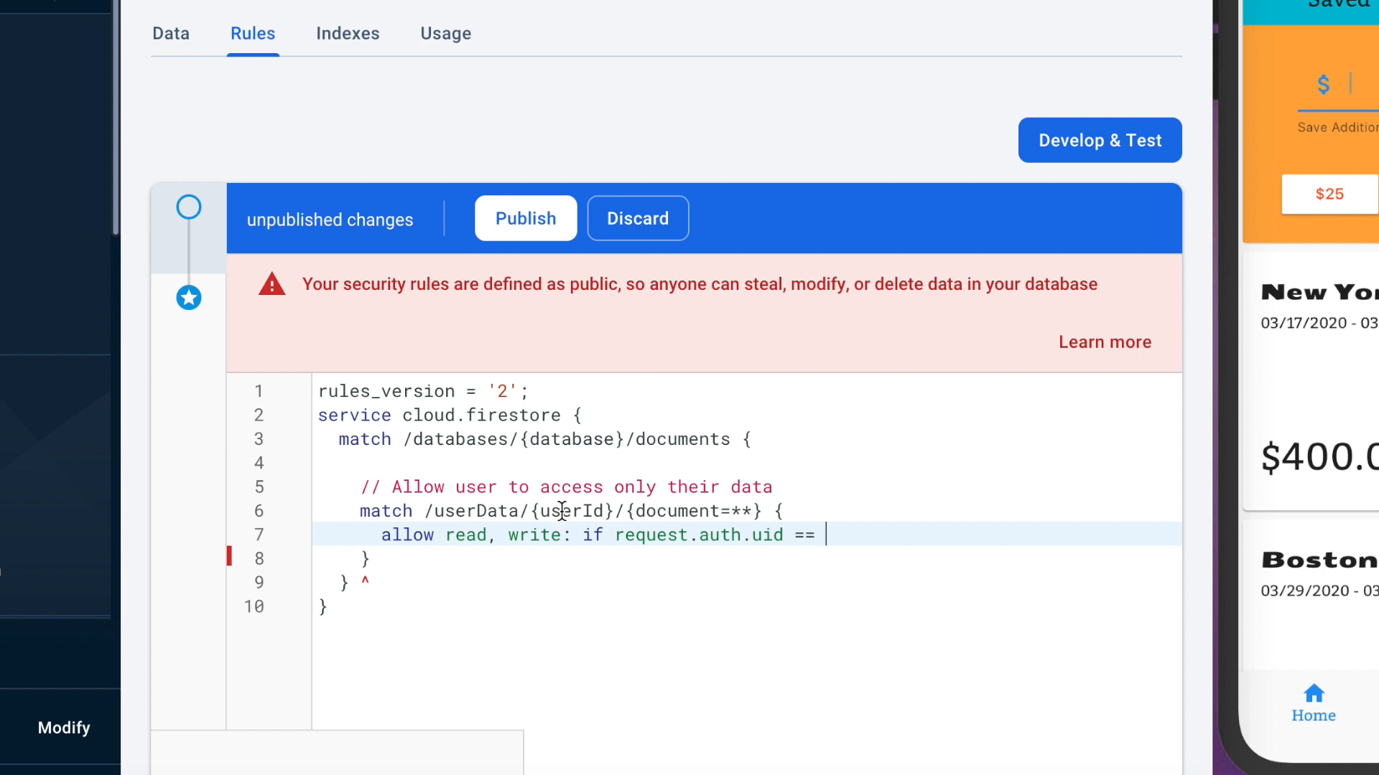
text(userId)
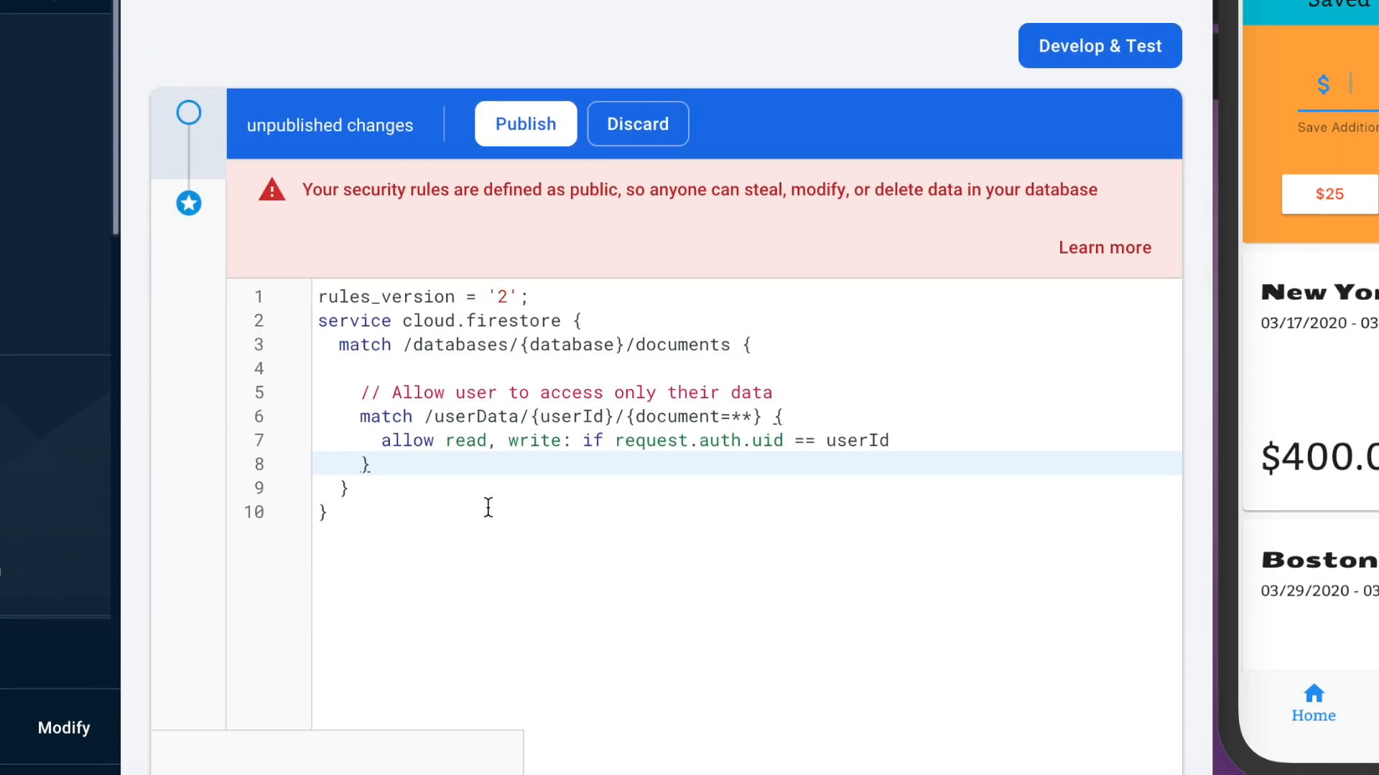
Publish the owner-only rules and open the New York trip's details in the running app
click(525, 124)
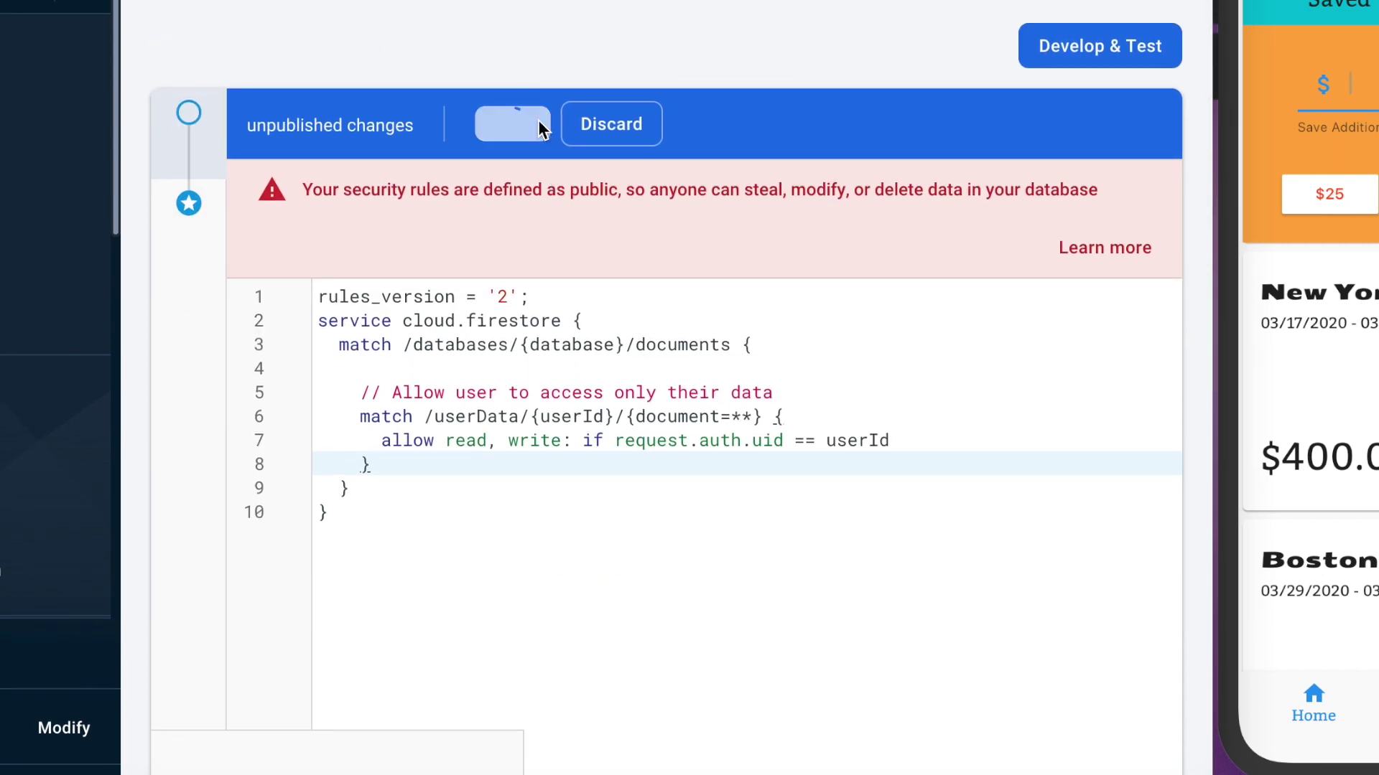
click(513, 123)
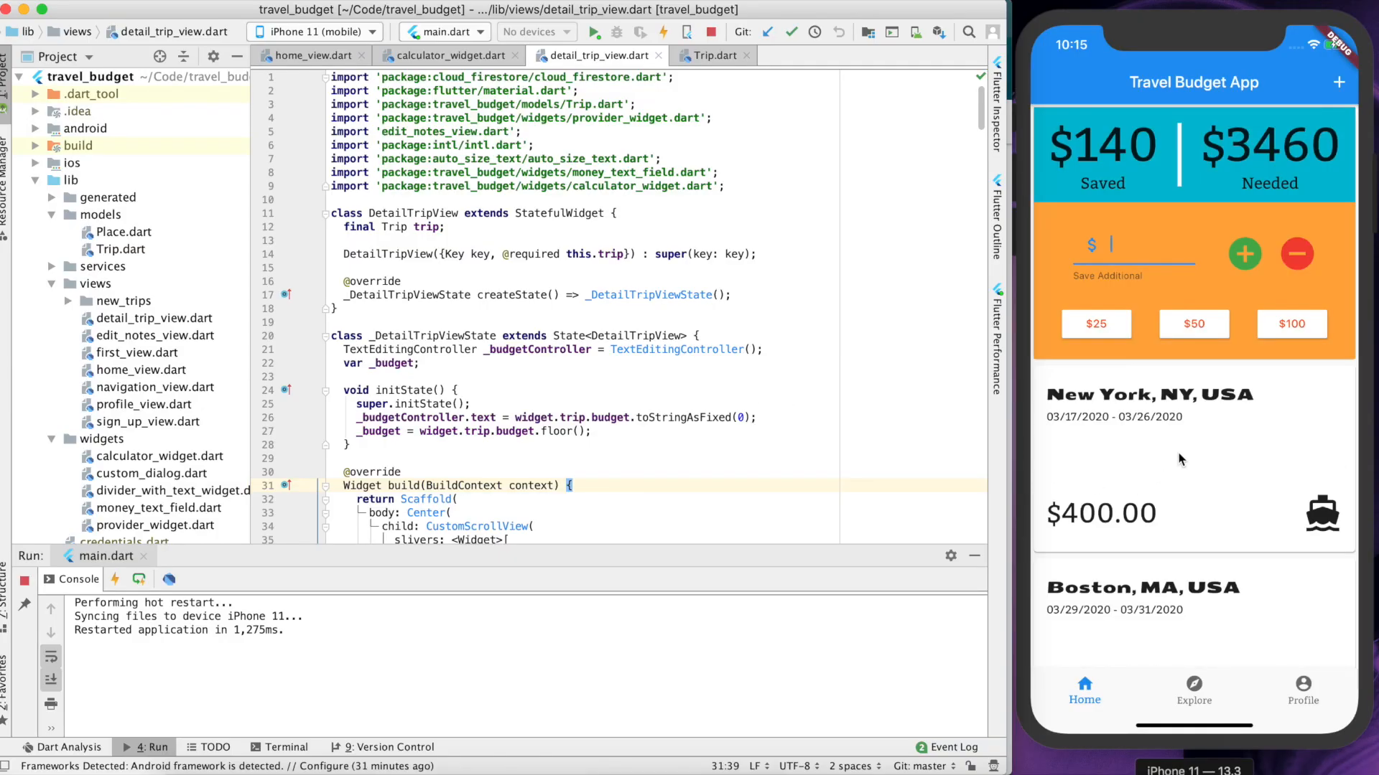
click(1148, 456)
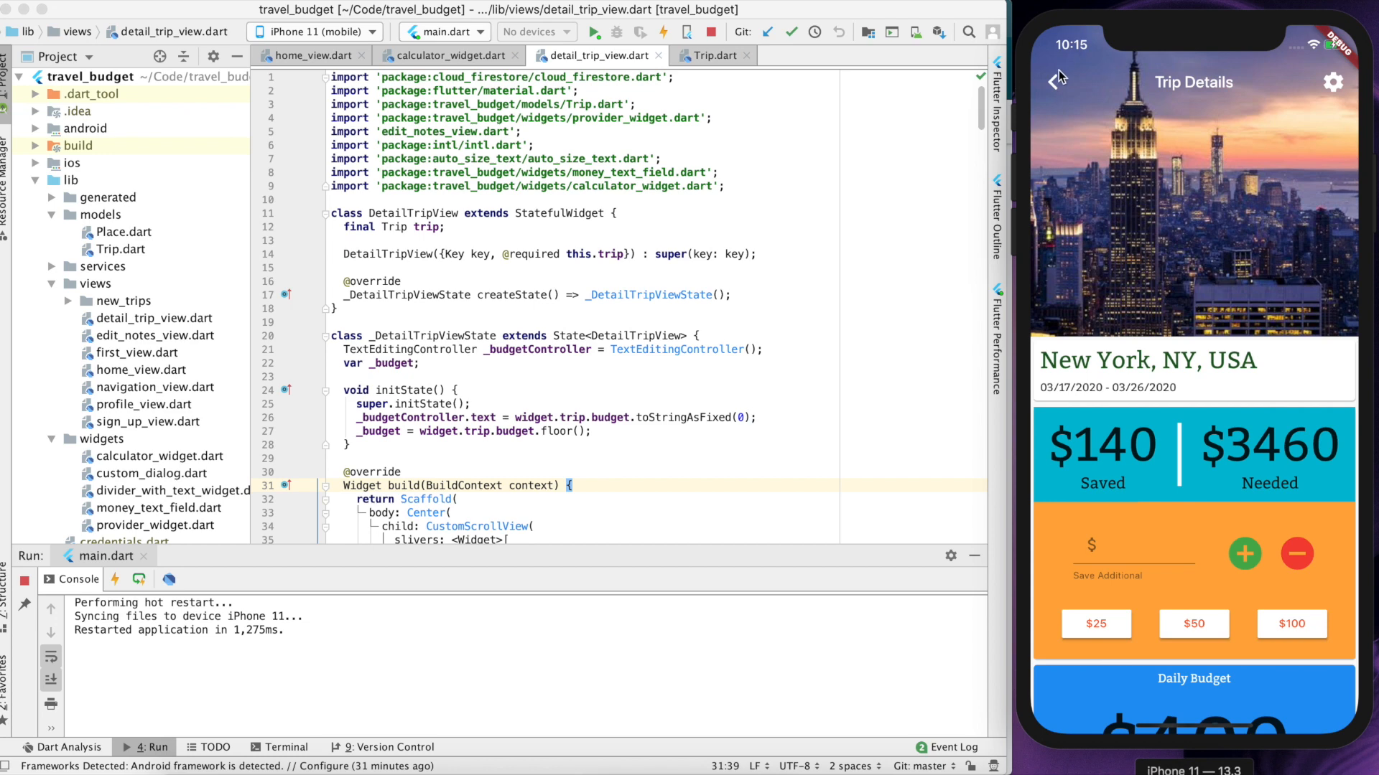
click(1051, 80)
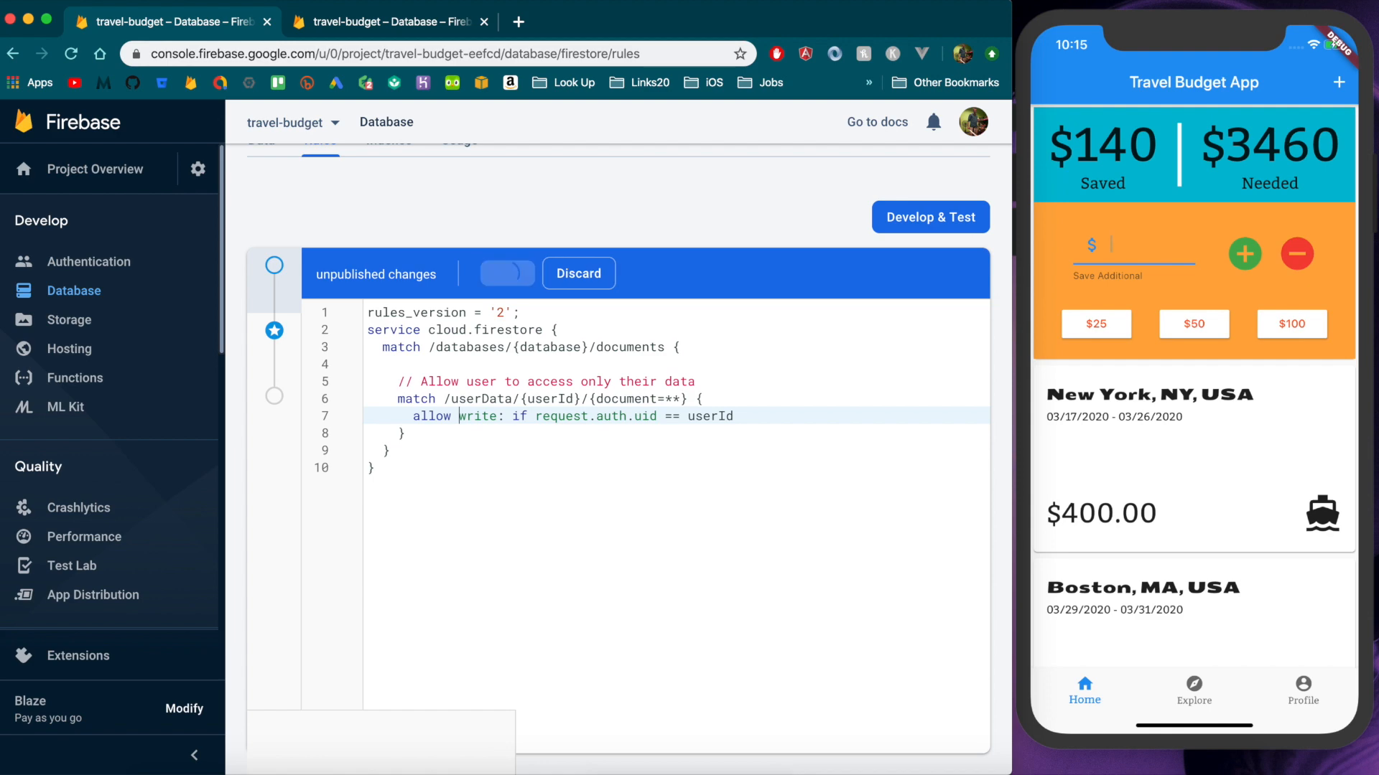
Check the simulator after publishing the write-only userData rule
click(931, 216)
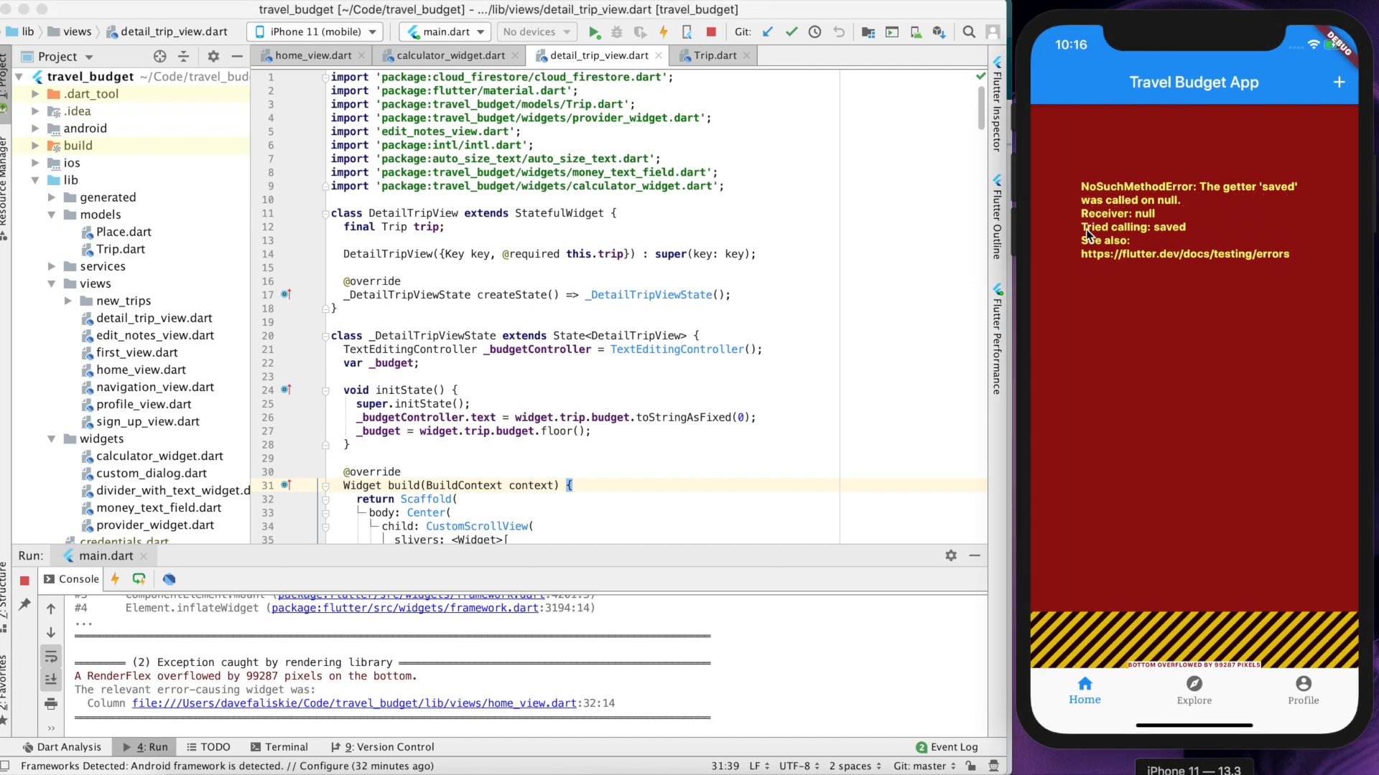
mouse_move(1151, 261)
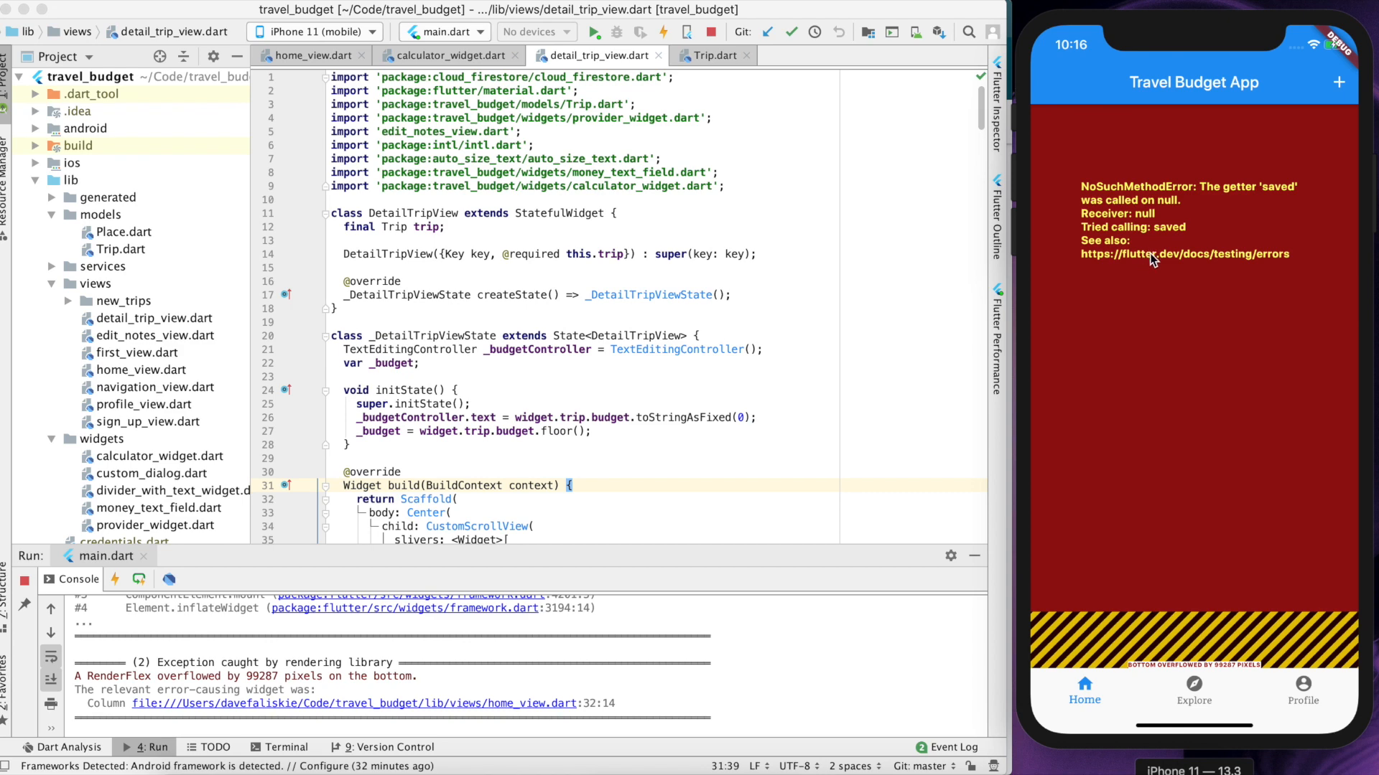
mouse_move(1140, 293)
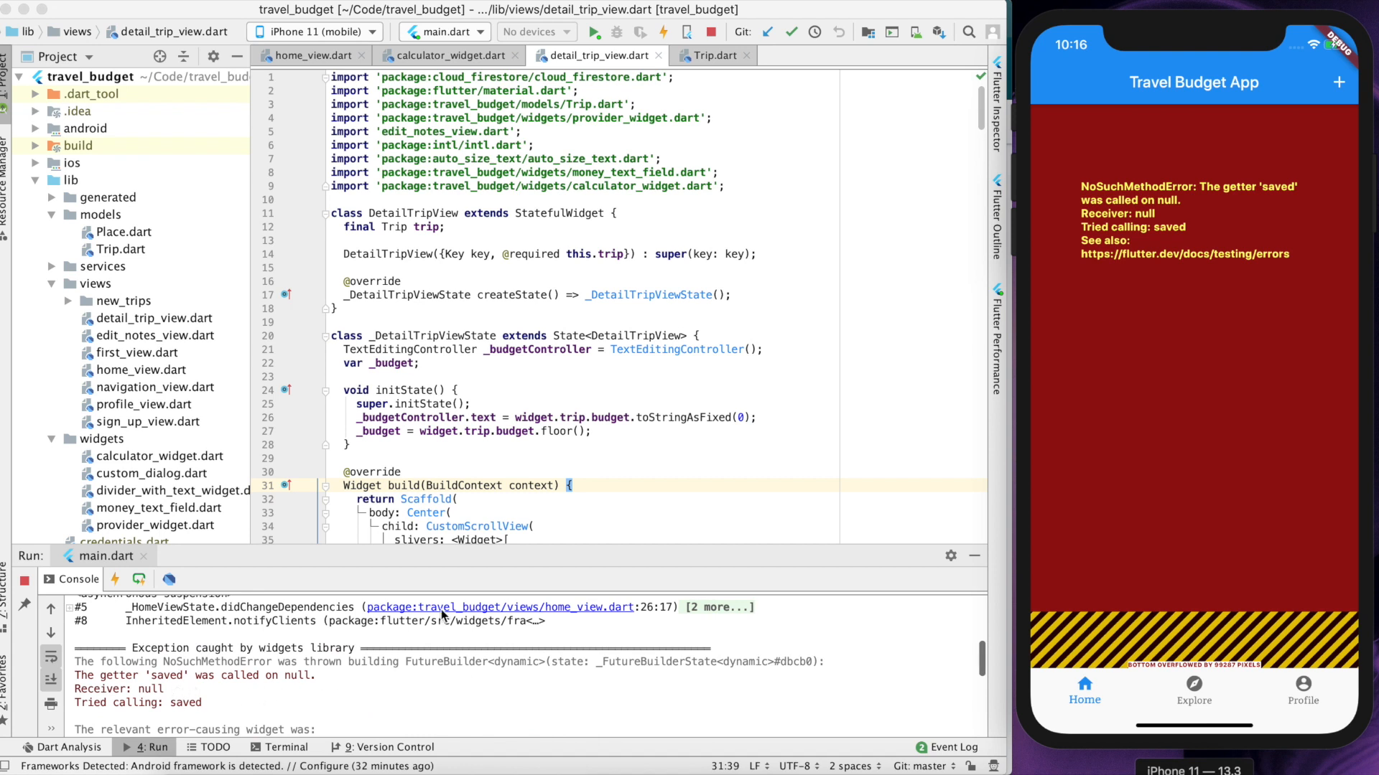
mouse_move(1155, 474)
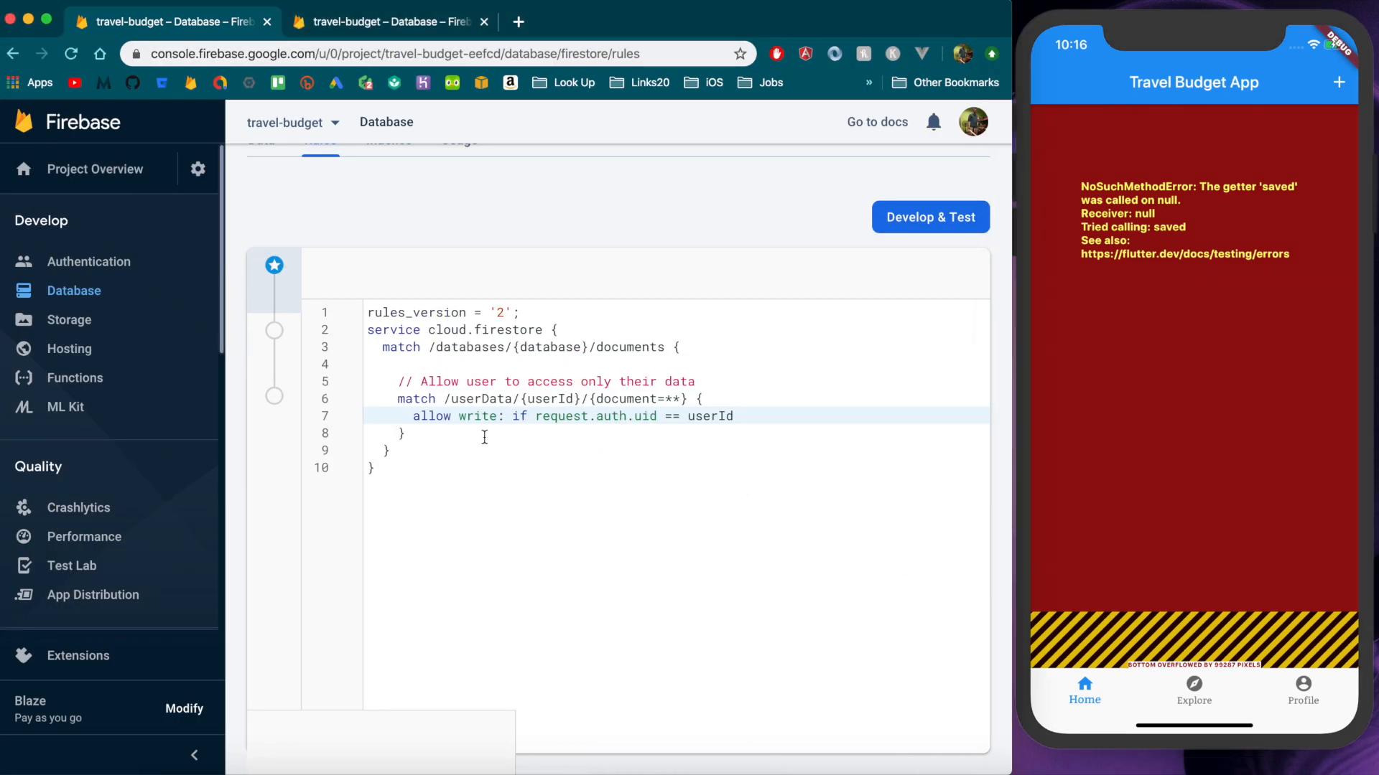
Add 'read' back to the allow line, publish, and rerun the app so trips load again
text(read,)
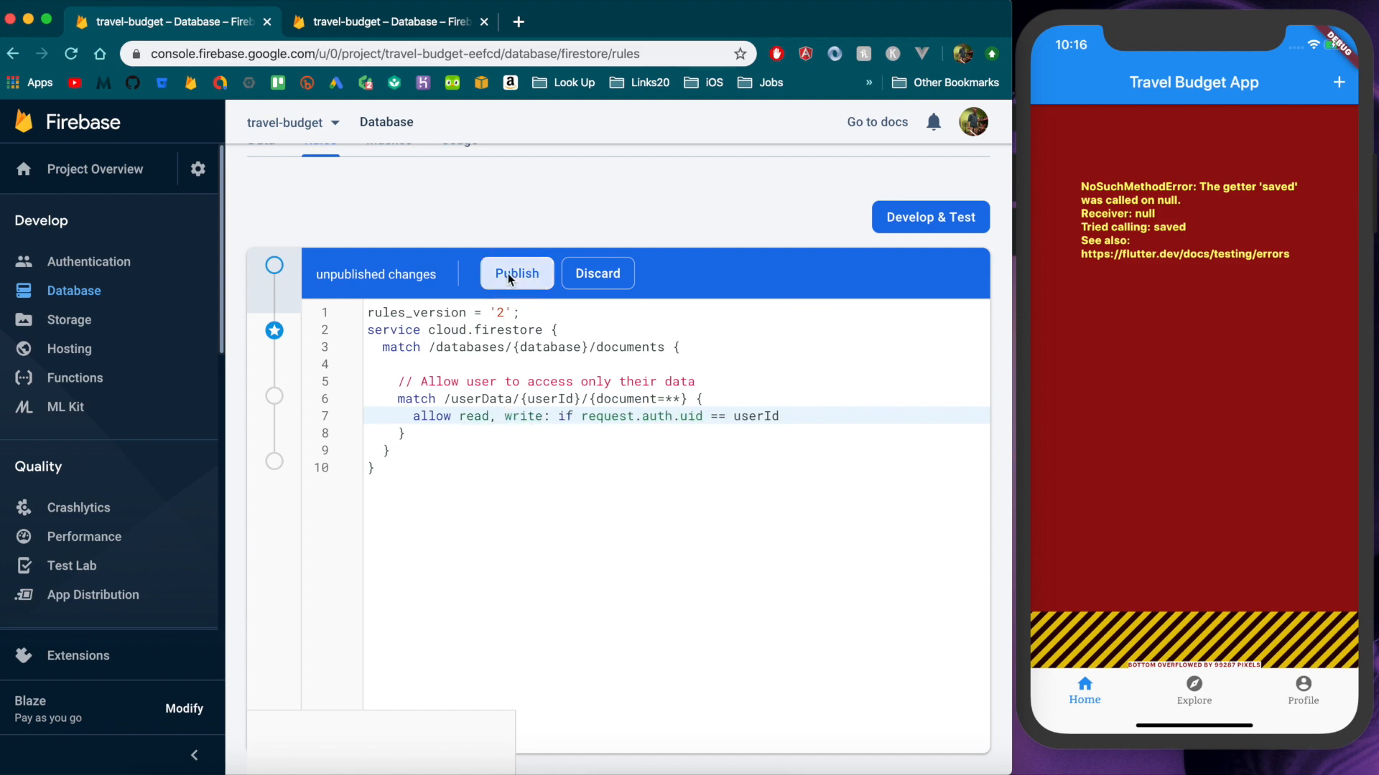
click(517, 273)
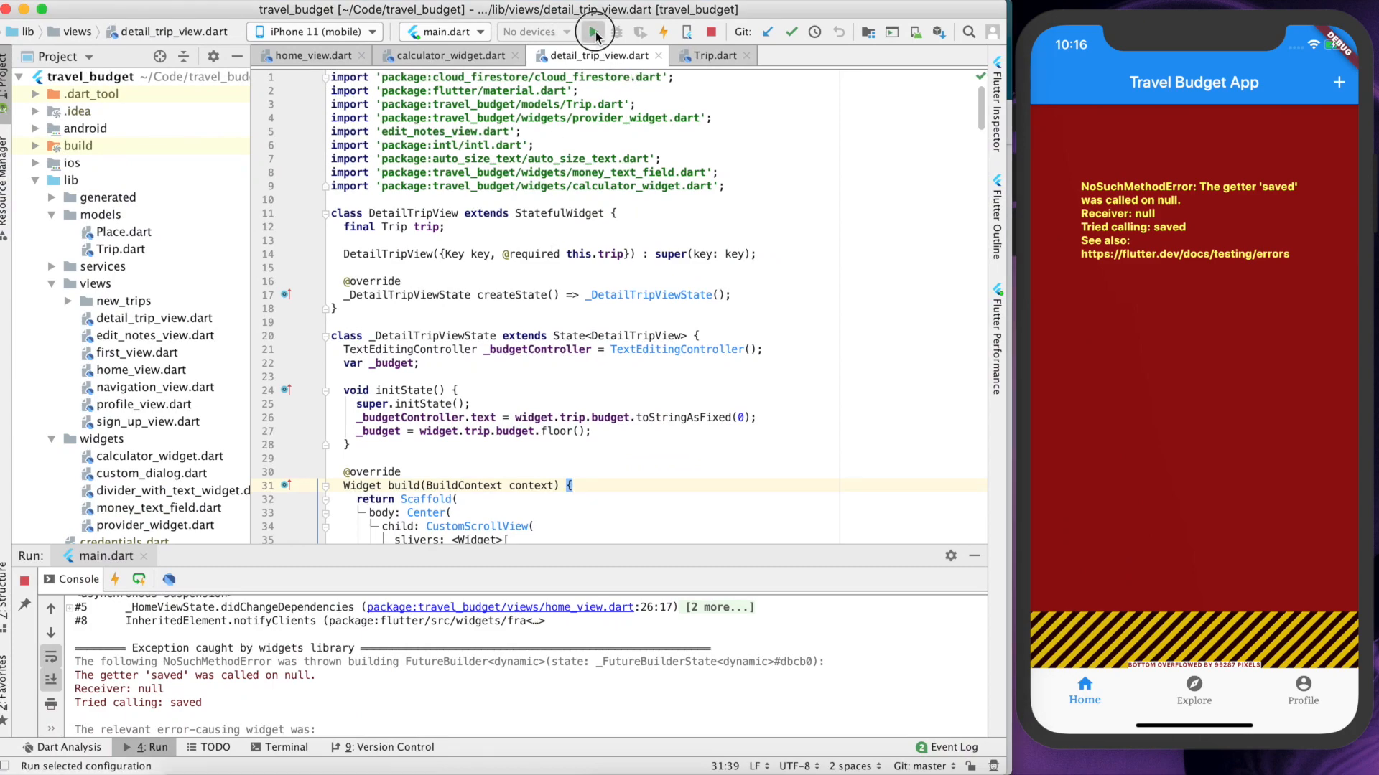
click(591, 32)
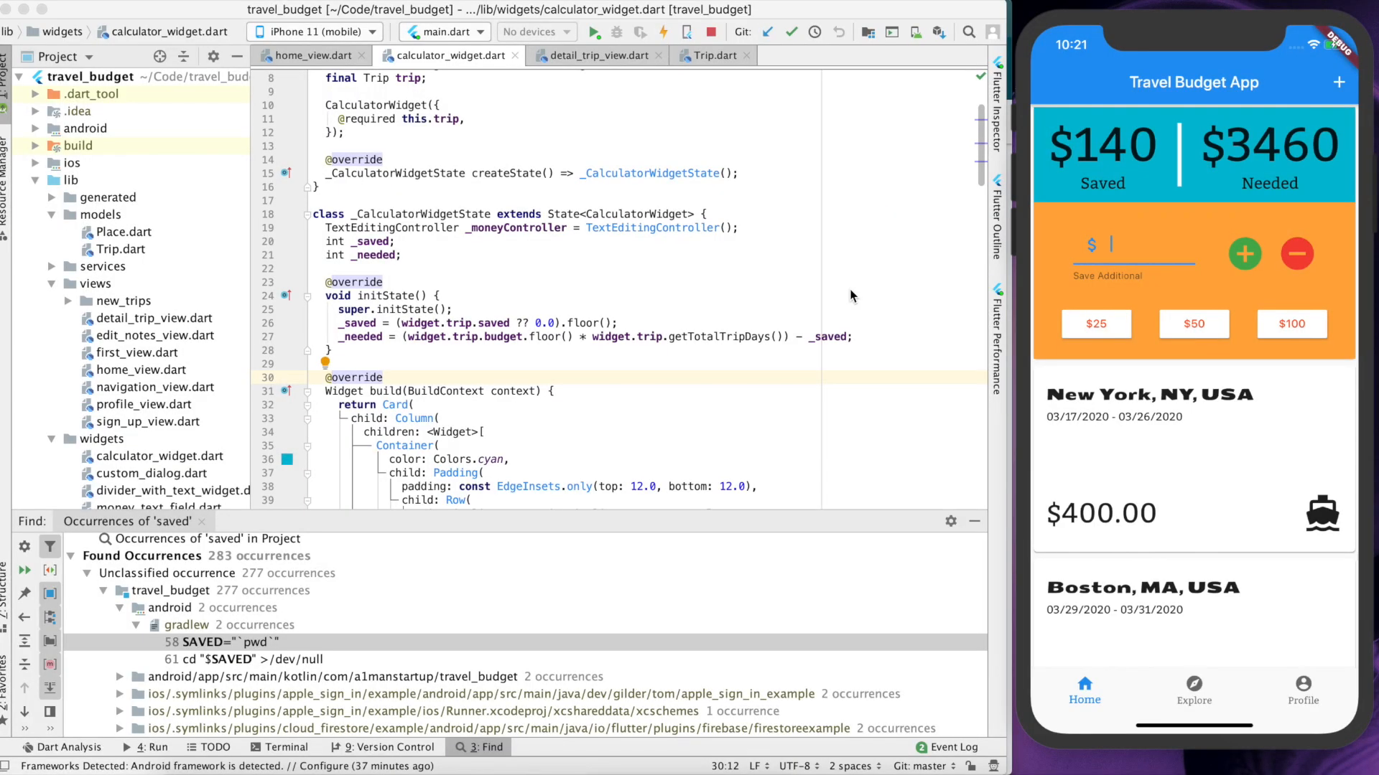
mouse_move(1274, 639)
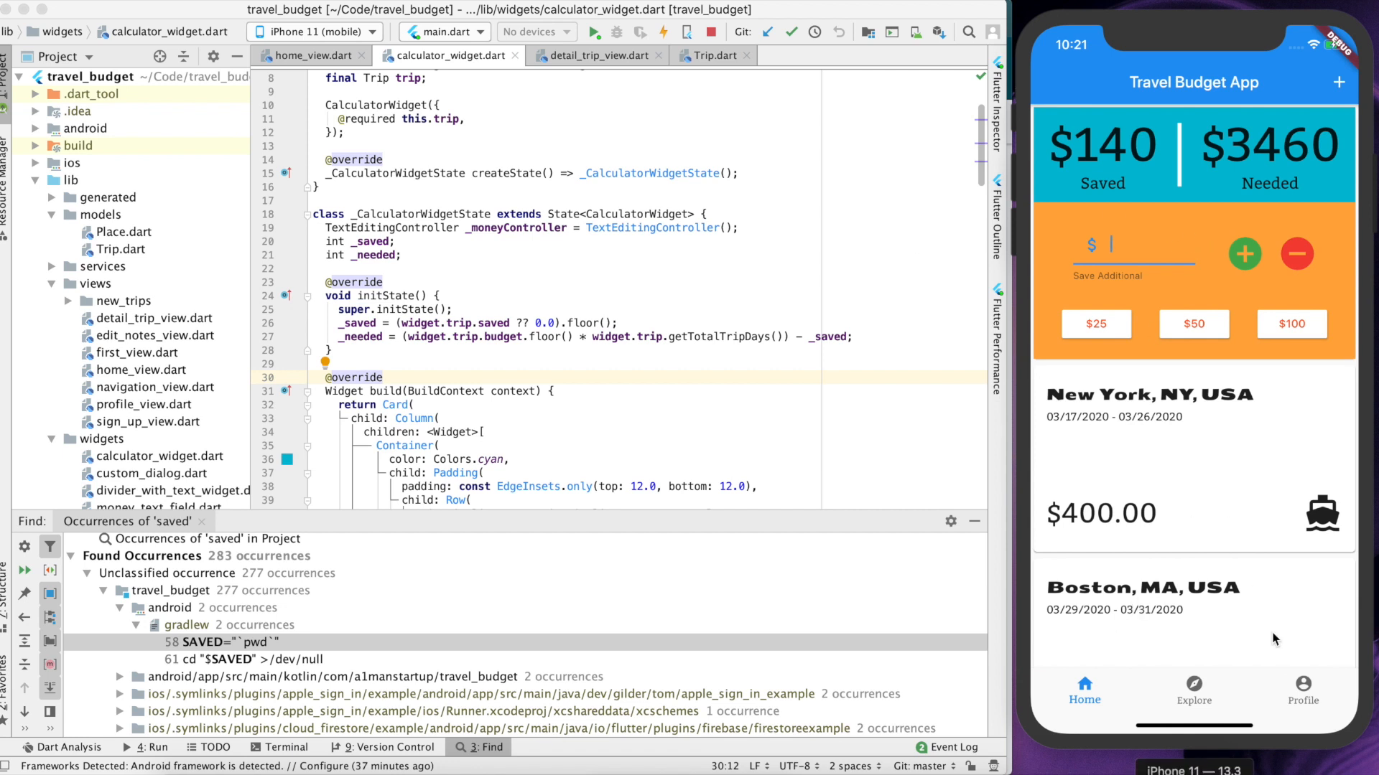
mouse_move(1295, 720)
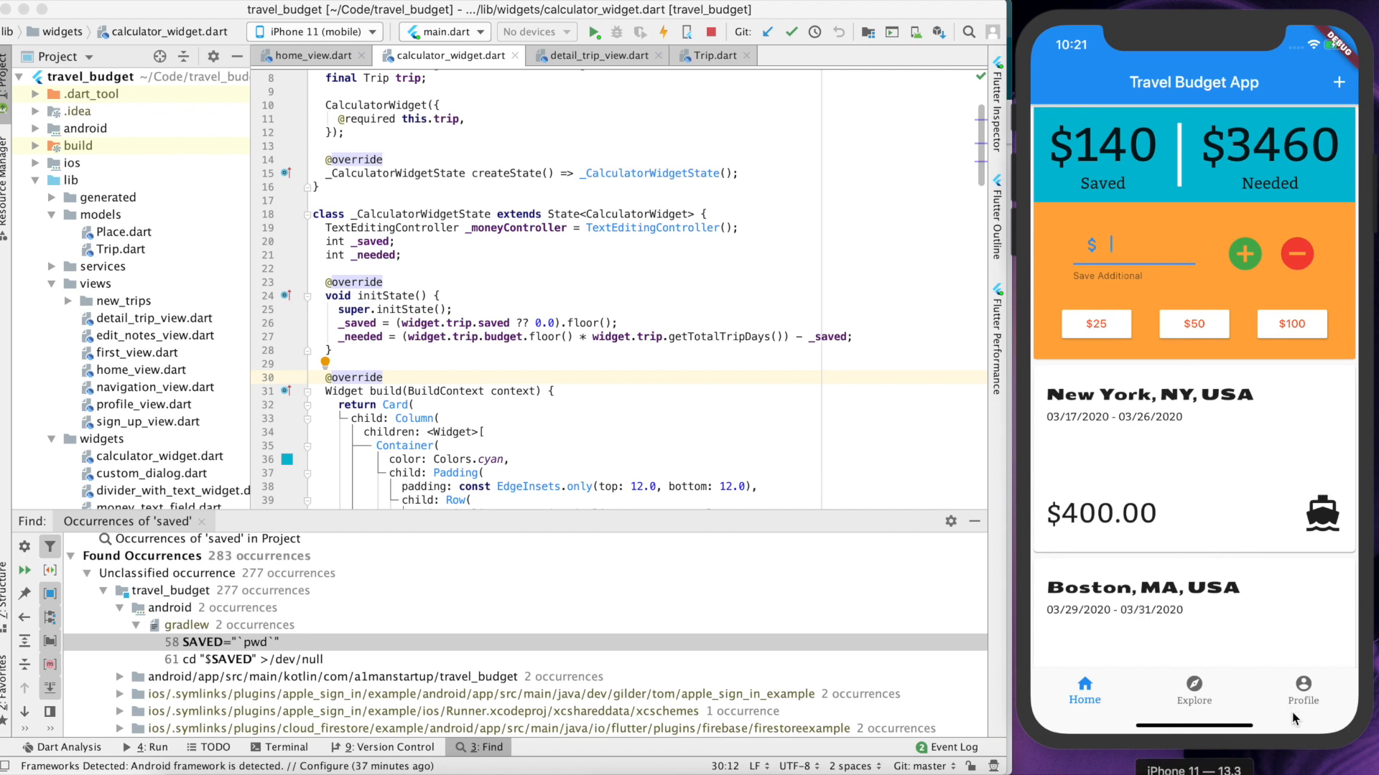
click(1302, 688)
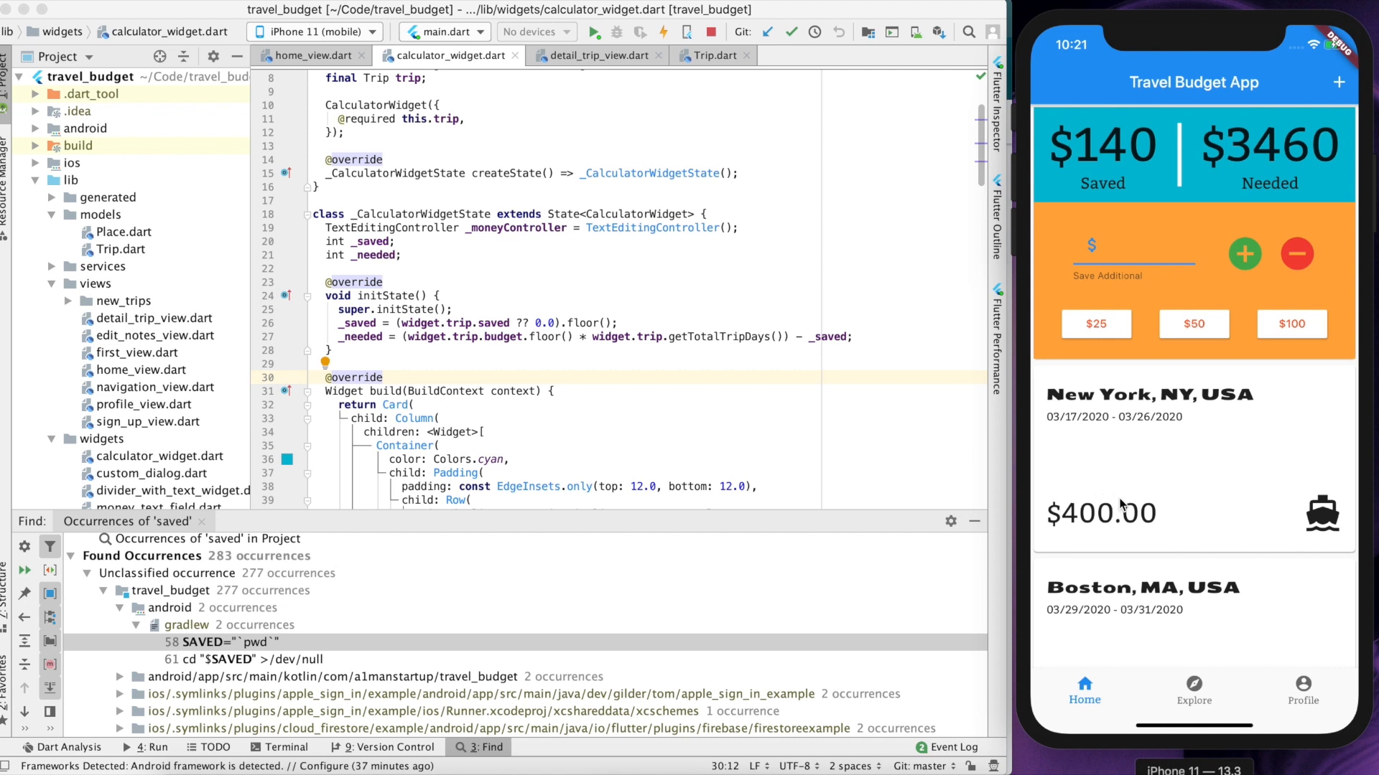
mouse_move(1106, 406)
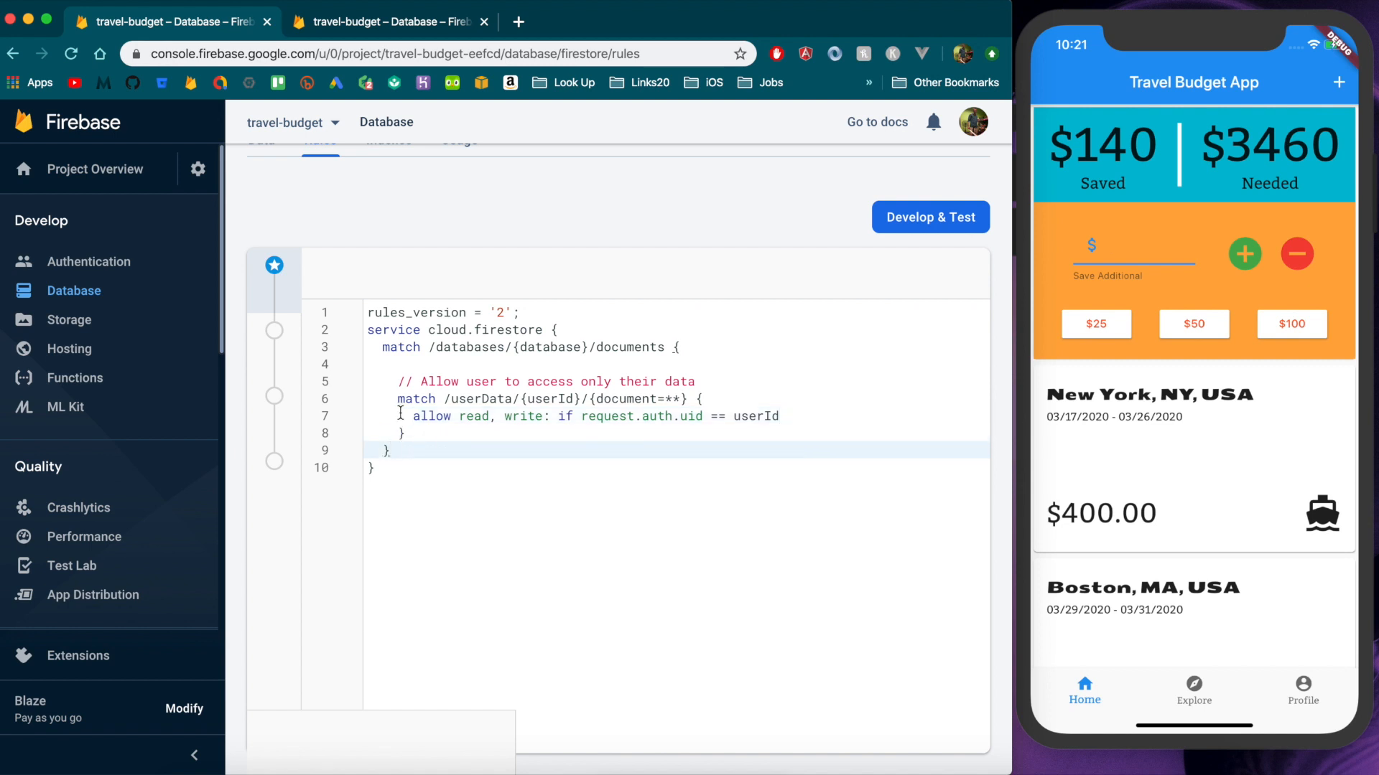
Add $25 to the trip's savings and start a new trip searching 'Aus' for Austin, TX, USA
drag(398, 398, 405, 434)
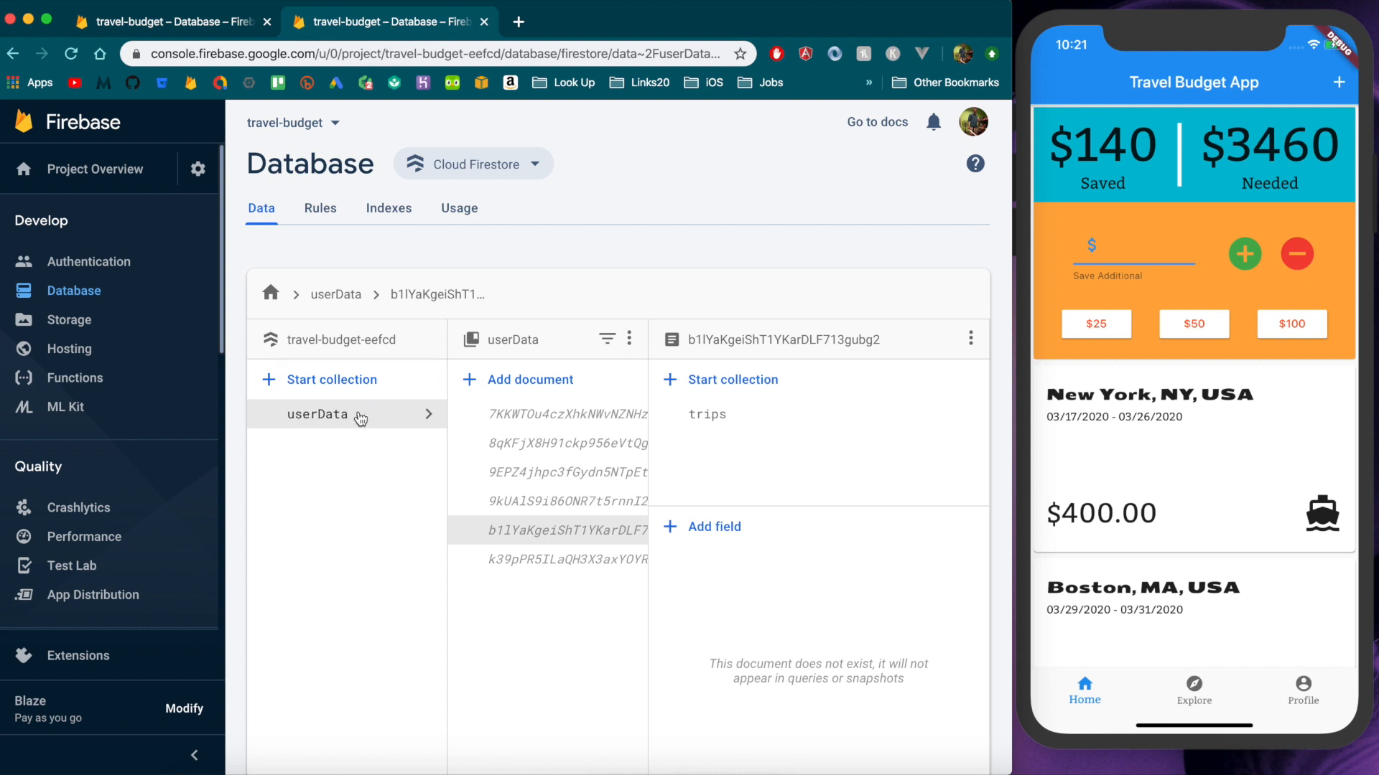
mouse_move(522, 419)
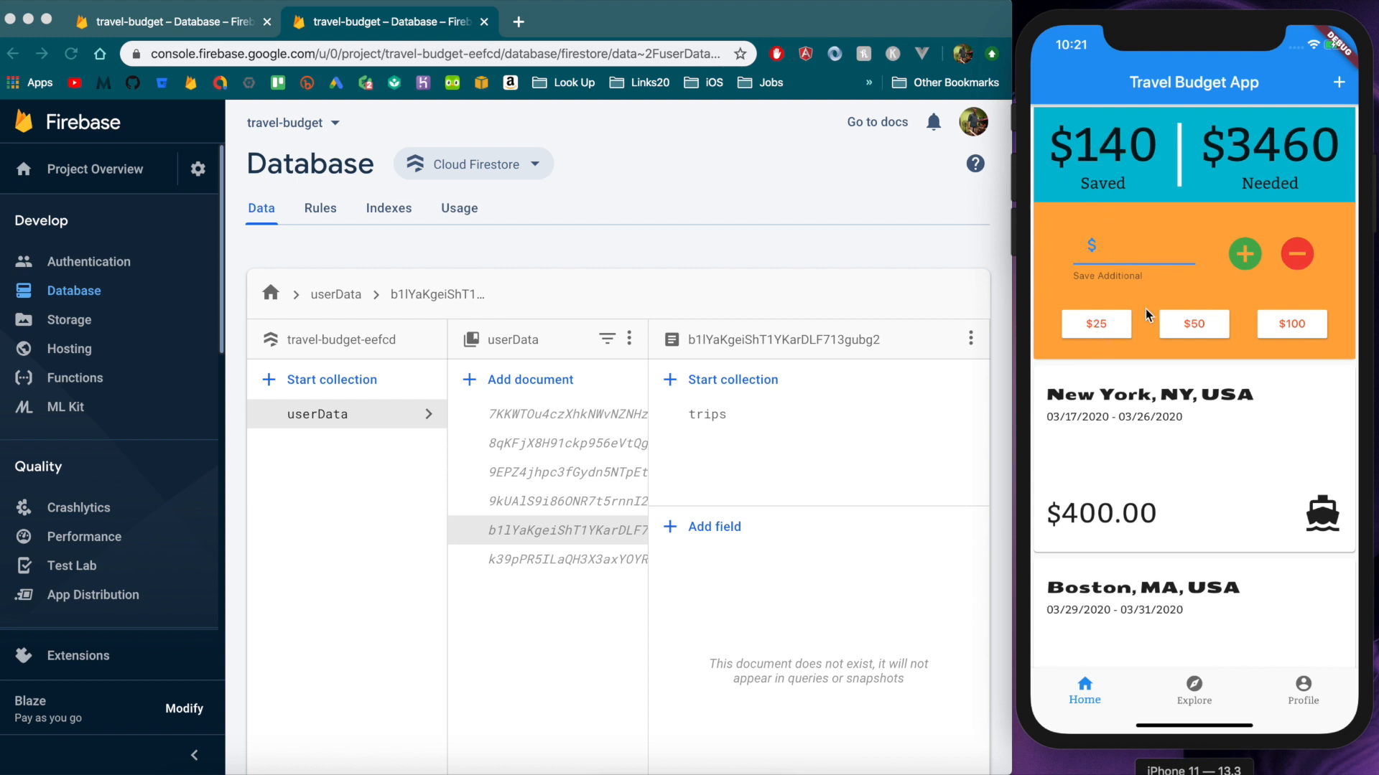
click(1097, 325)
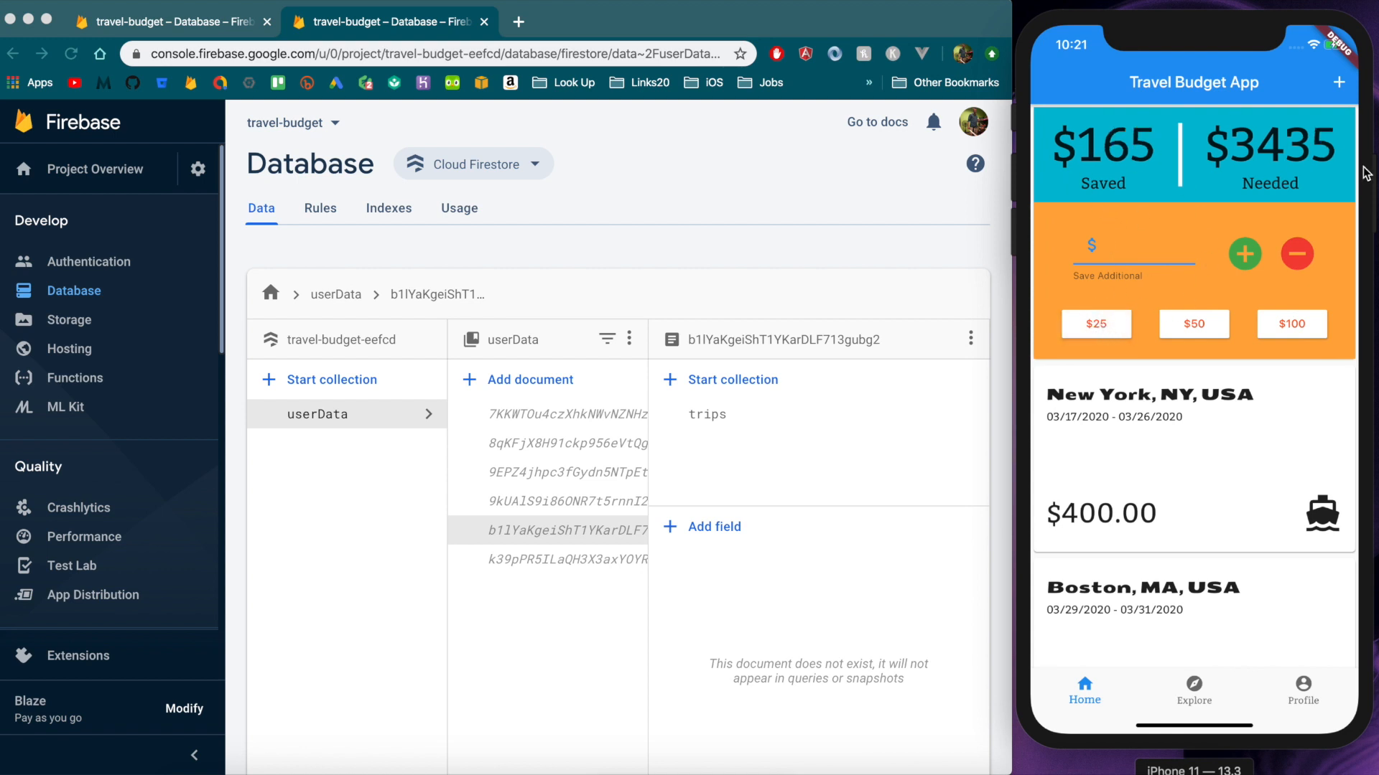
mouse_move(1135, 256)
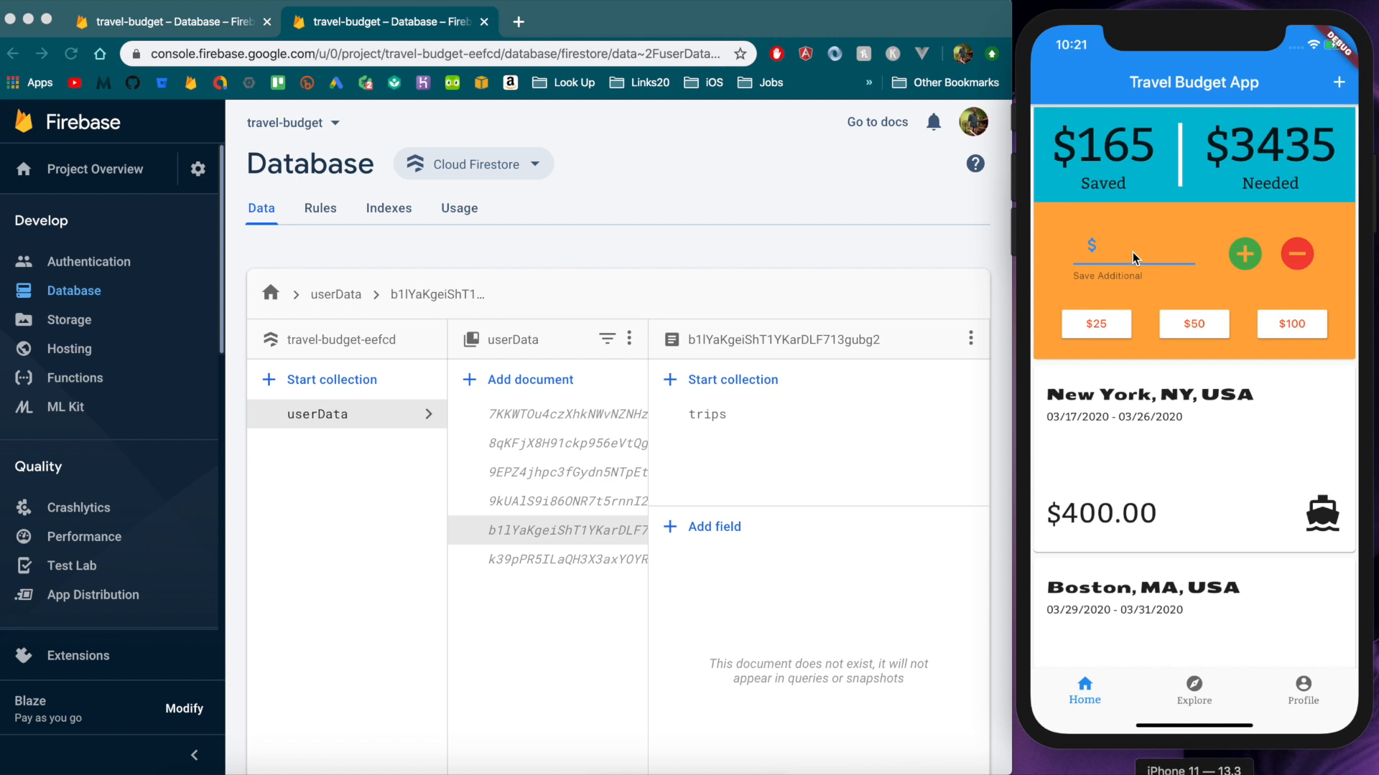
click(1340, 81)
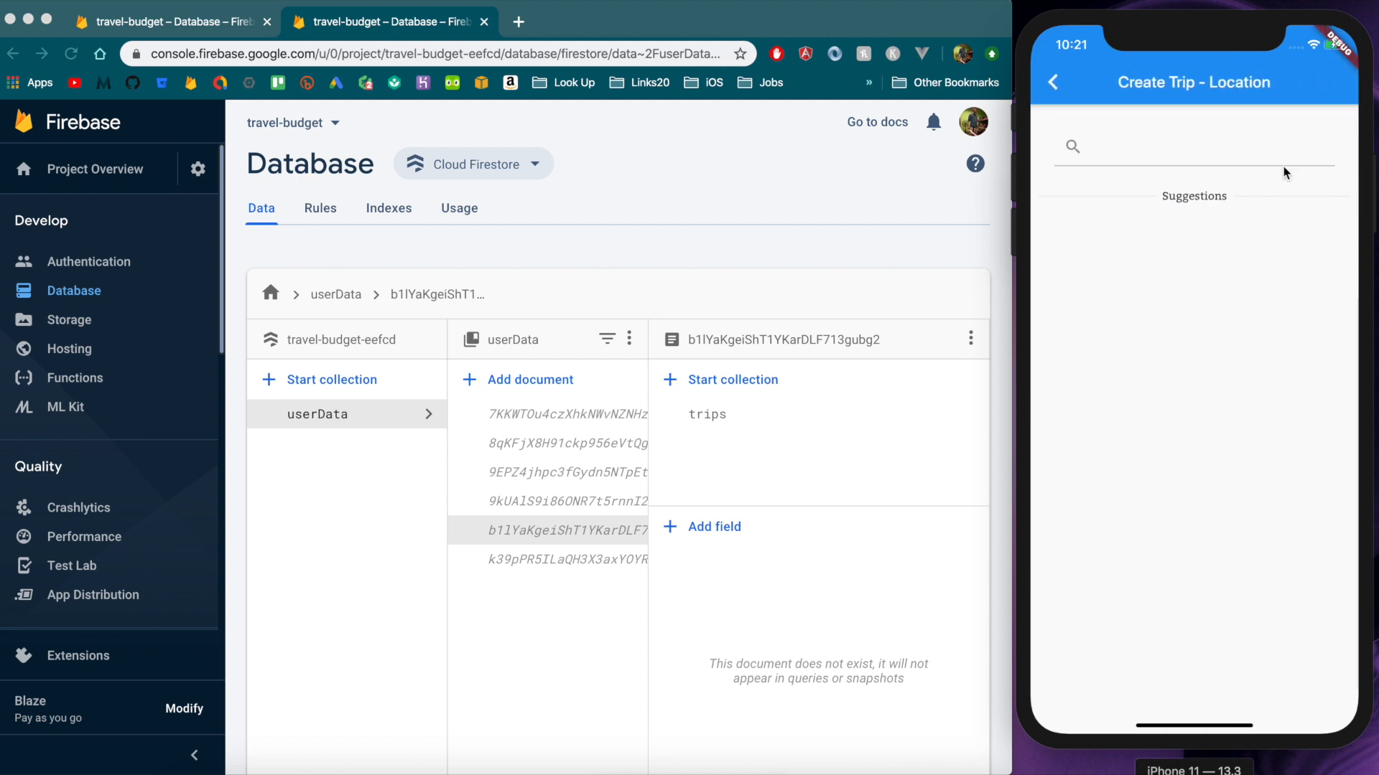
text(Aus)
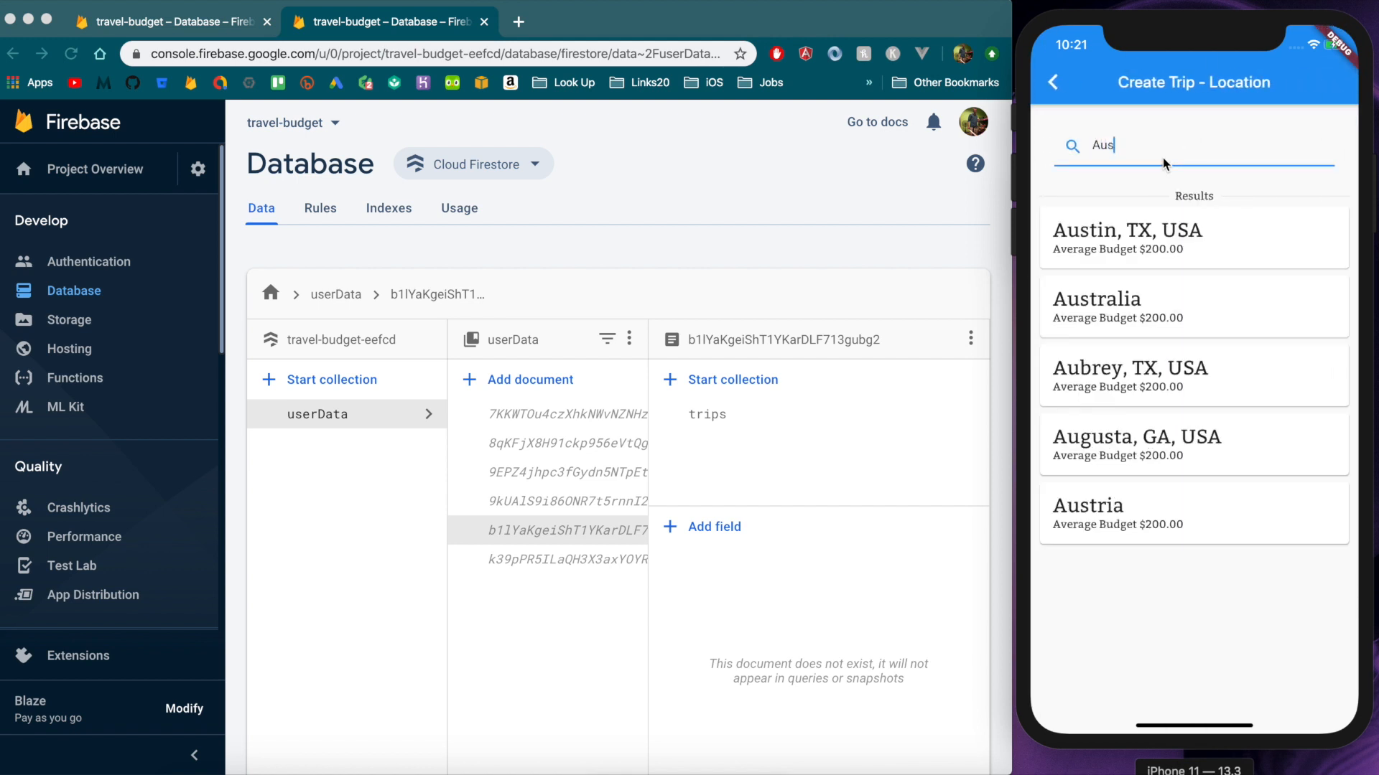
click(1193, 237)
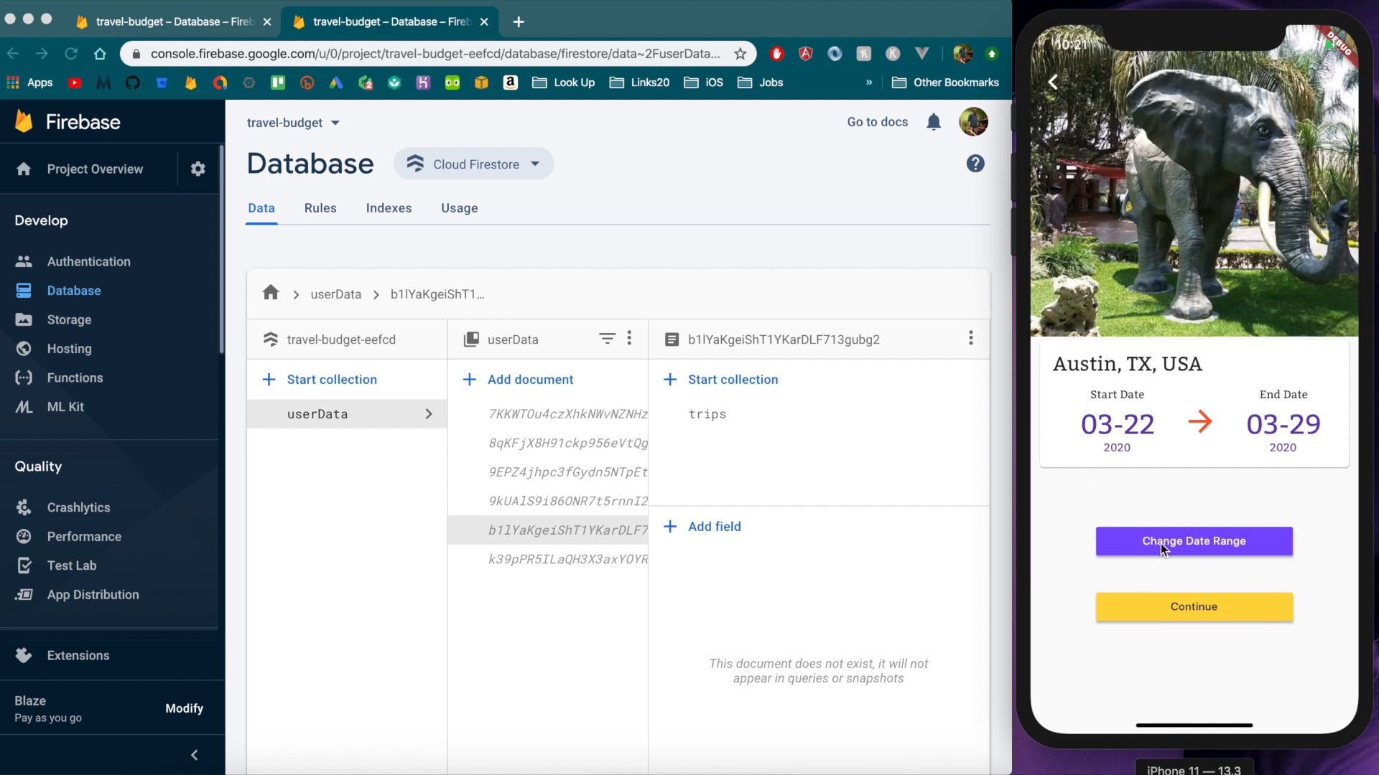
Accept the dates and budget to create the Austin trip, then leave the New York trip details
click(1193, 608)
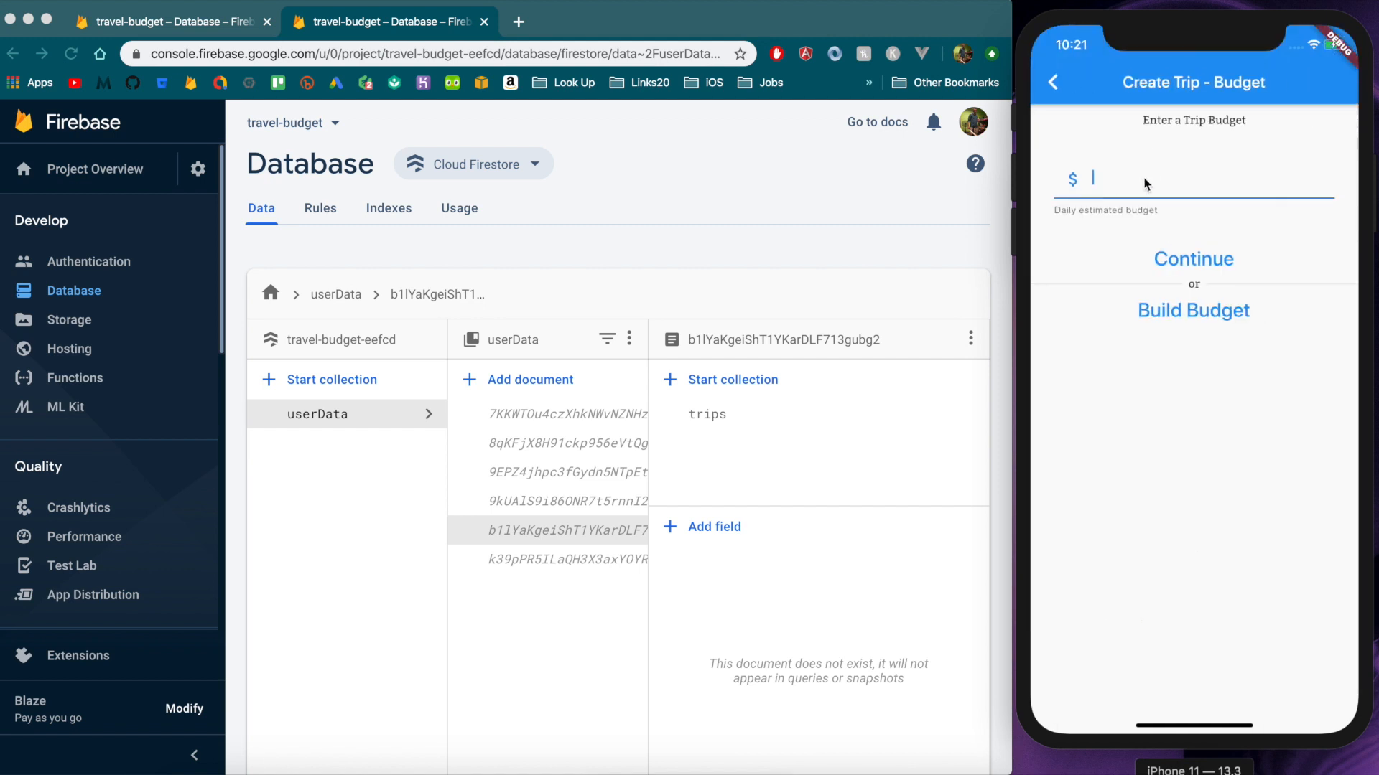
click(1193, 258)
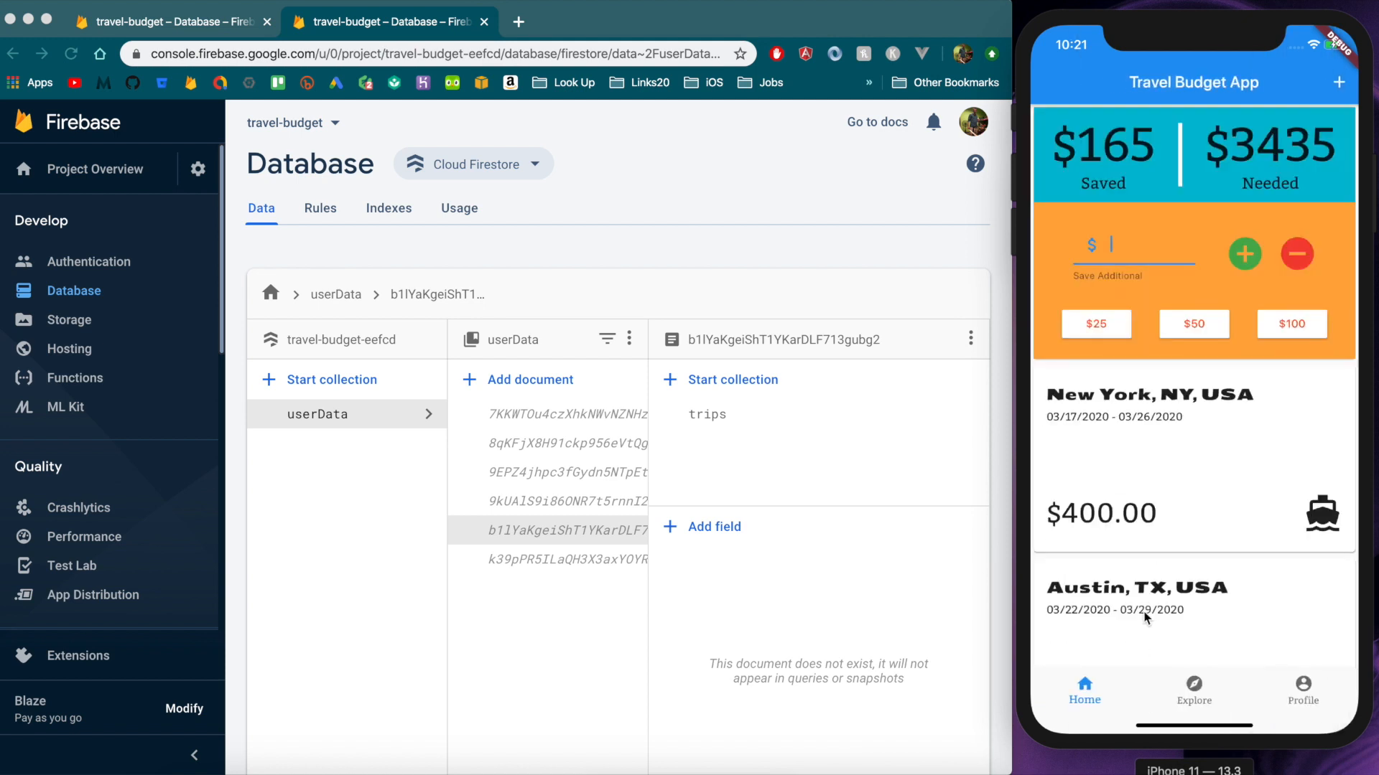
scroll(down, 3)
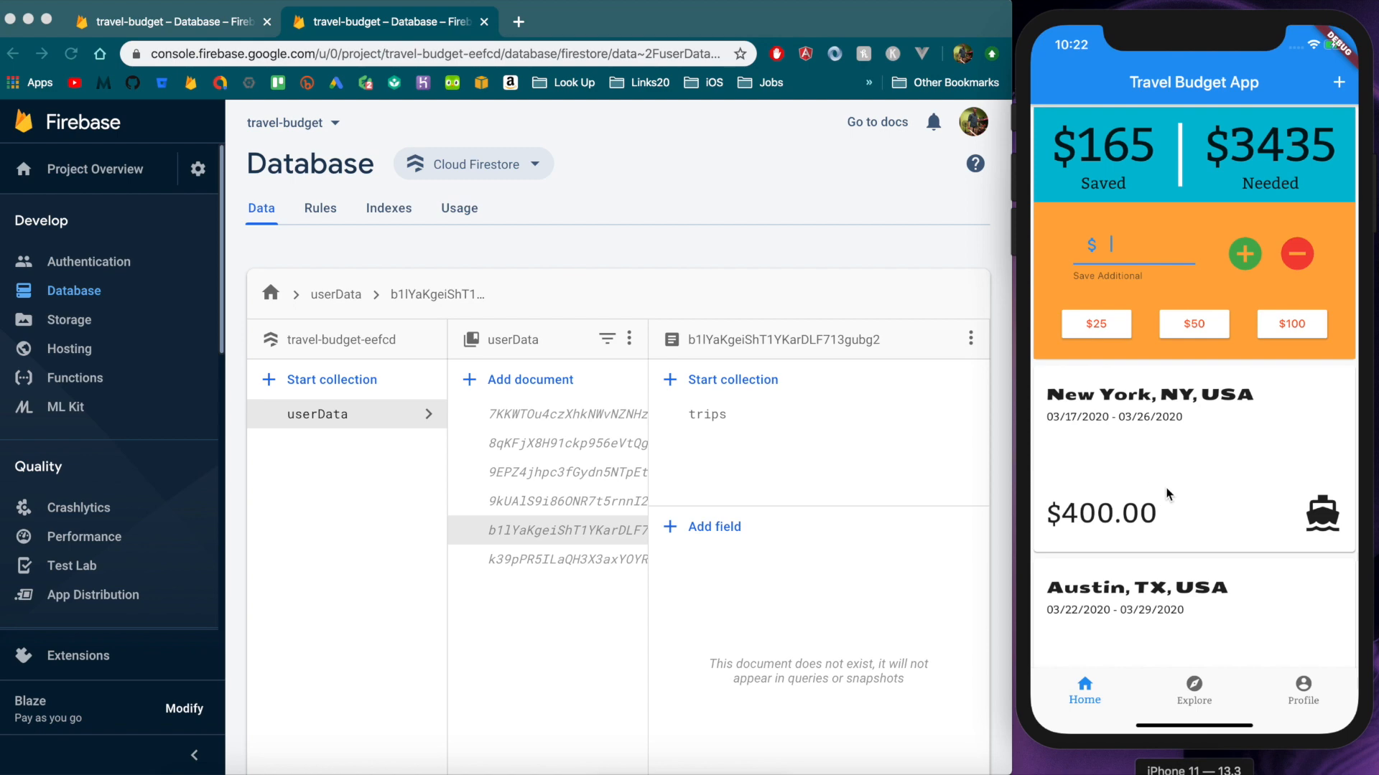
scroll(down, 3)
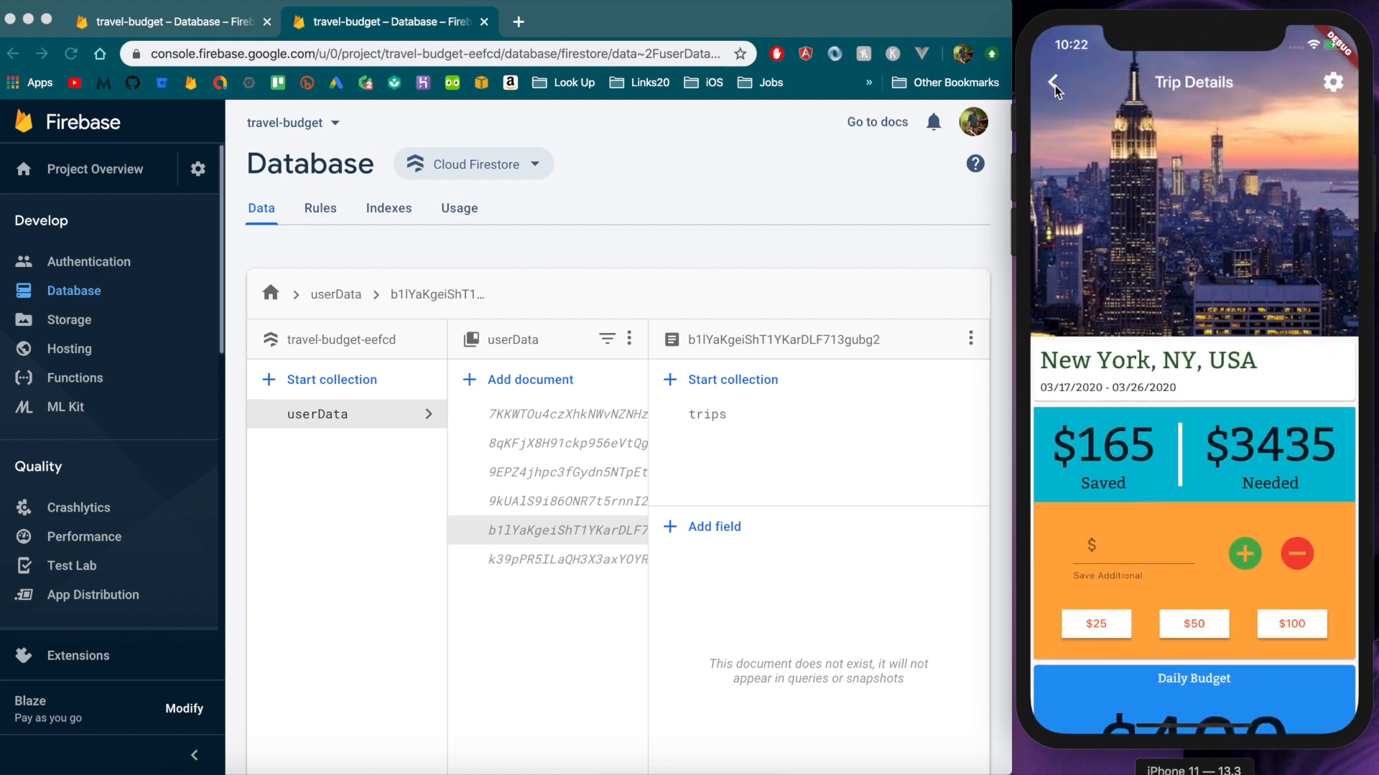
click(165, 22)
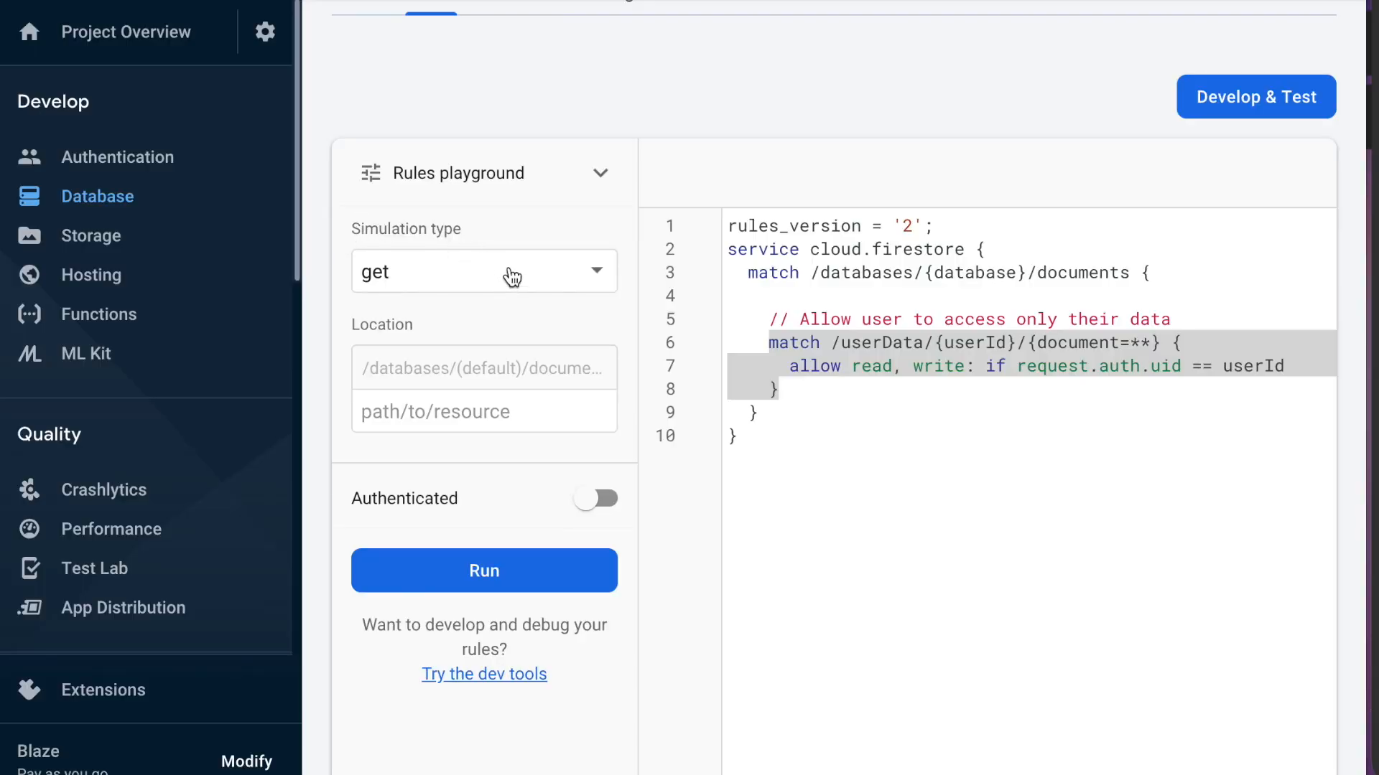
mouse_move(474, 285)
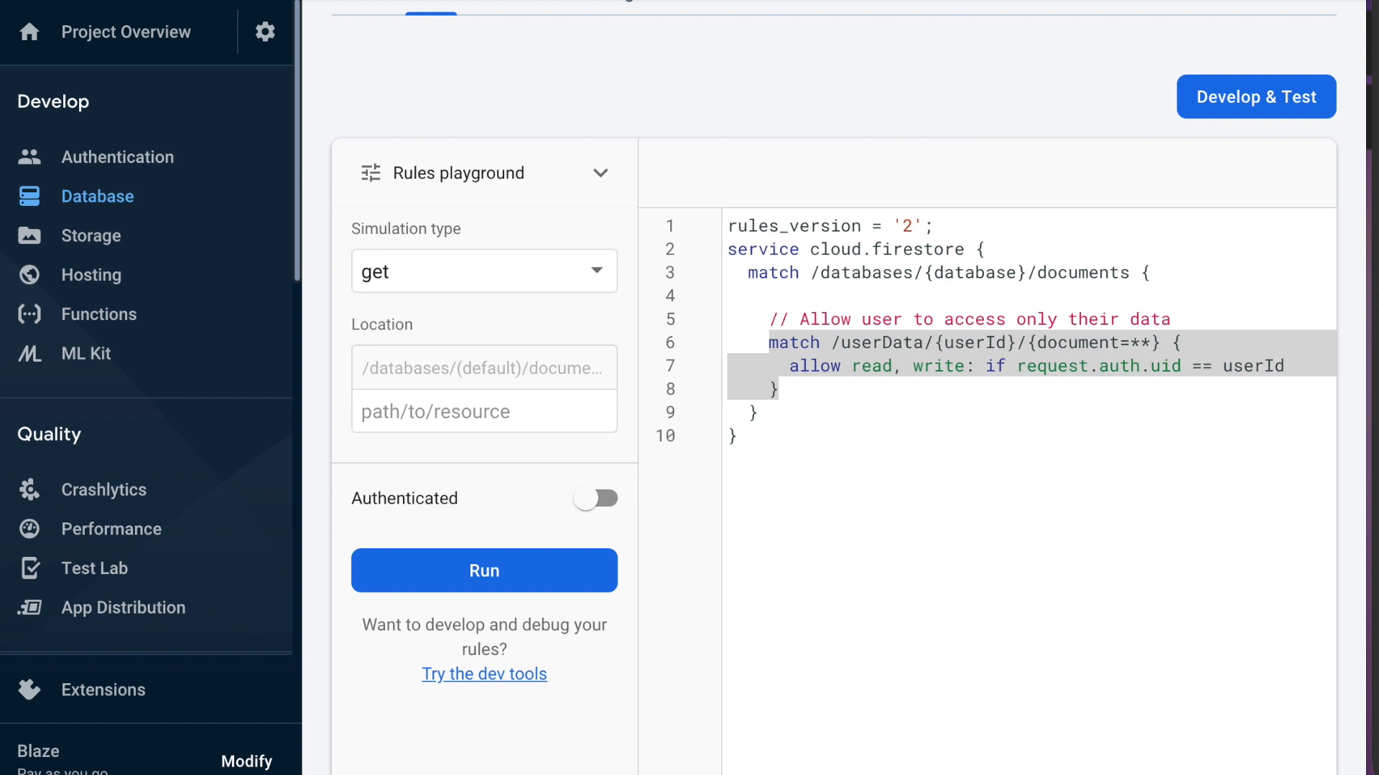
mouse_move(916, 249)
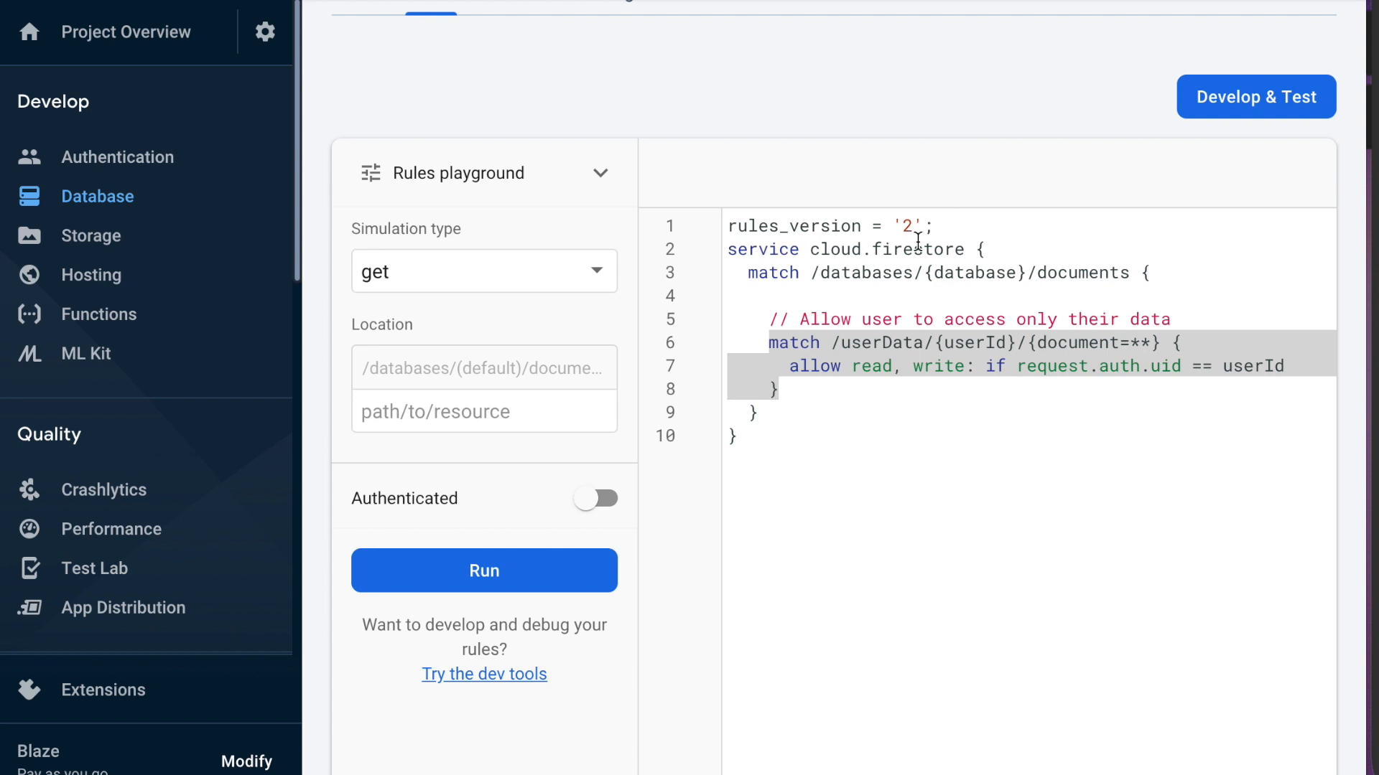
Keep 'get' as the Rules playground simulation type
click(483, 270)
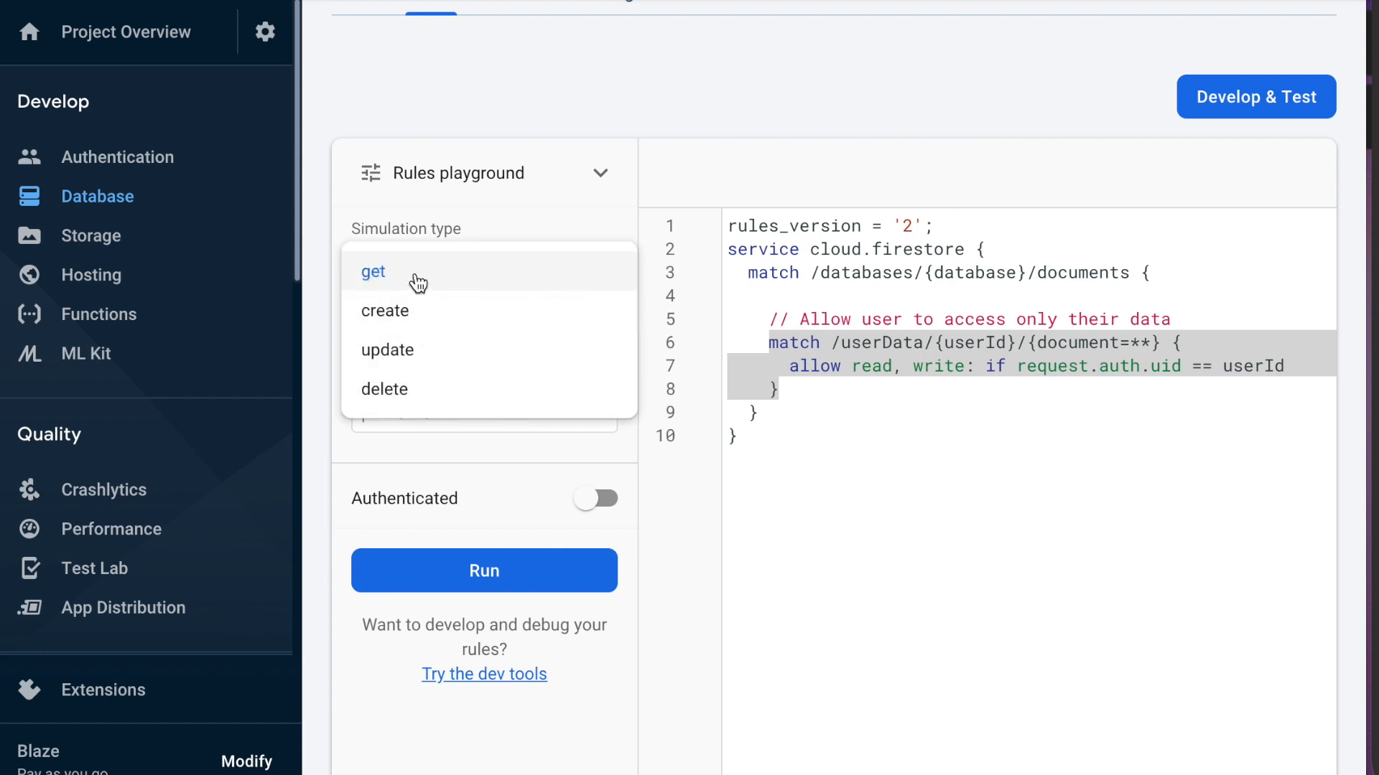
click(373, 271)
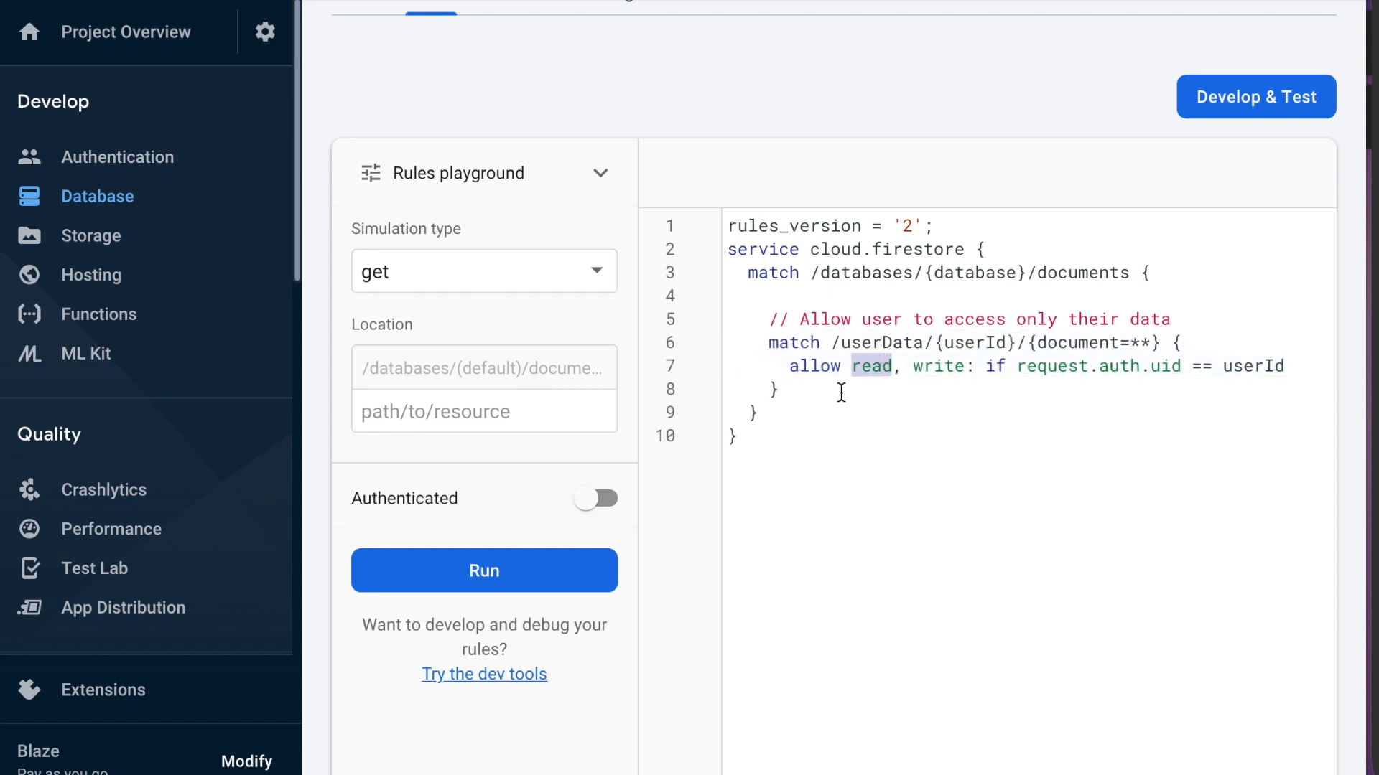
click(484, 270)
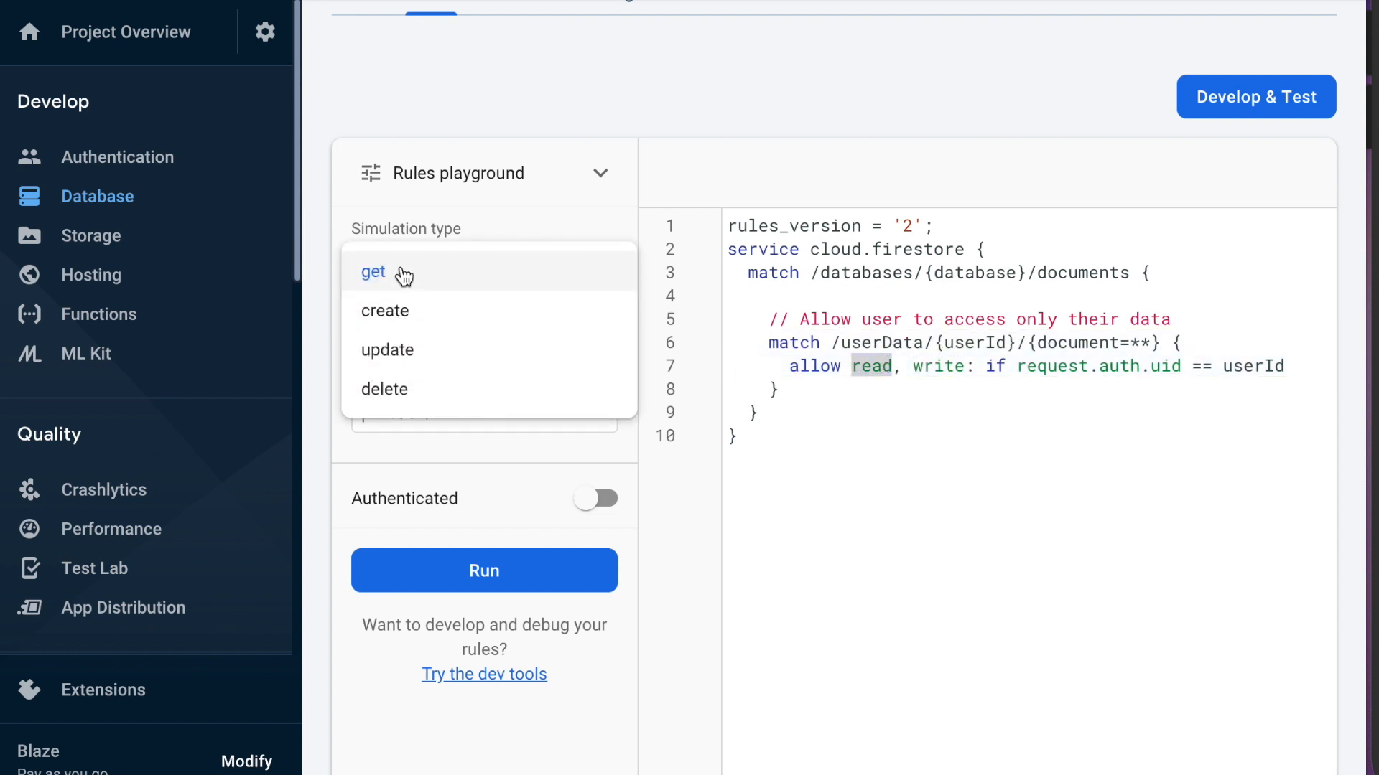
mouse_move(419, 310)
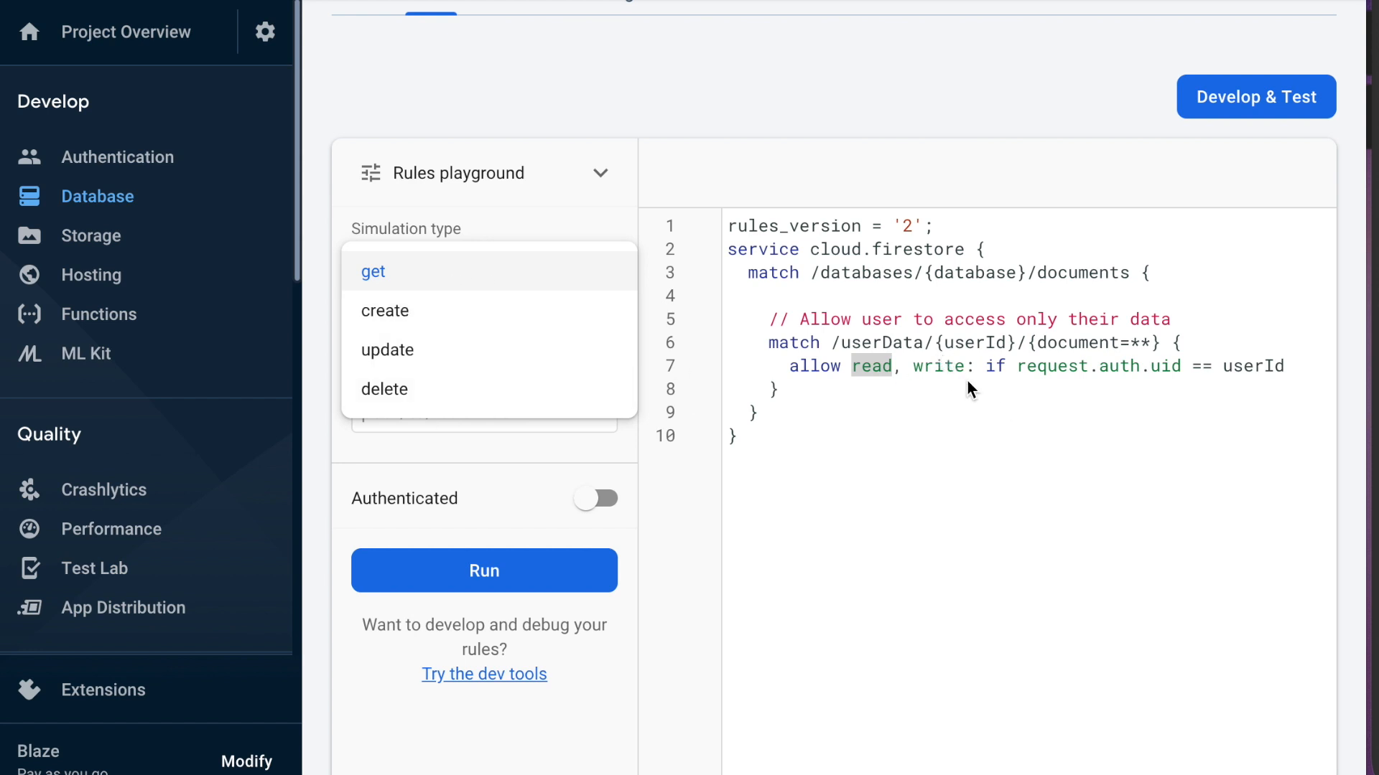
click(372, 271)
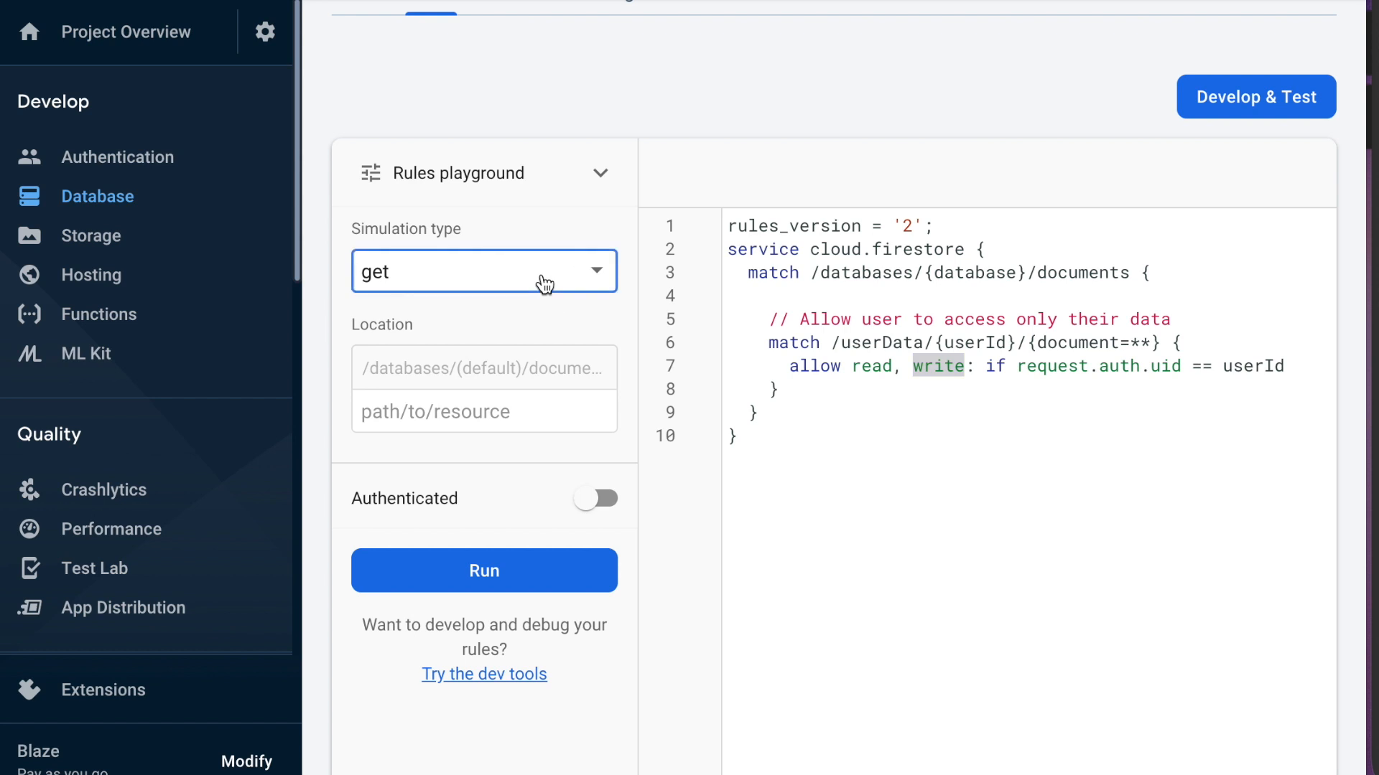
click(482, 270)
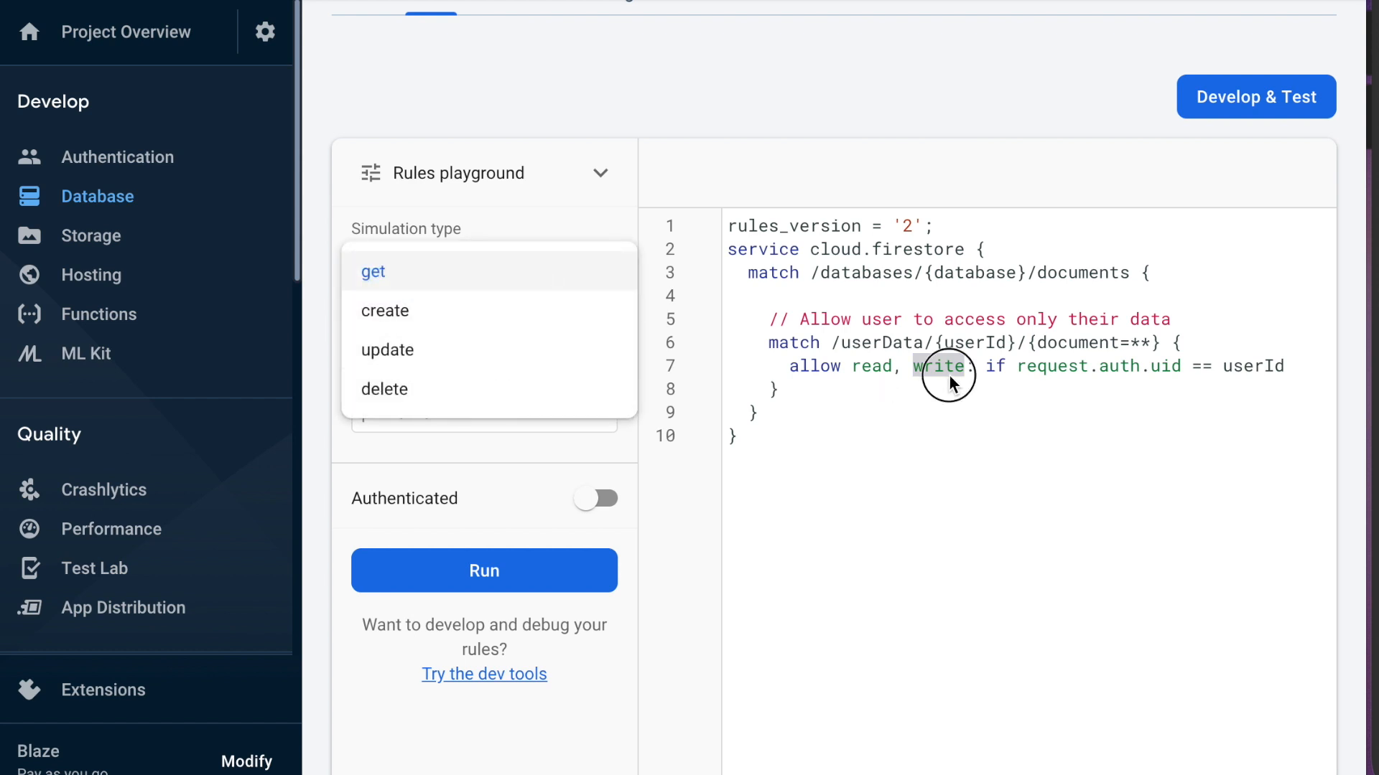
click(371, 272)
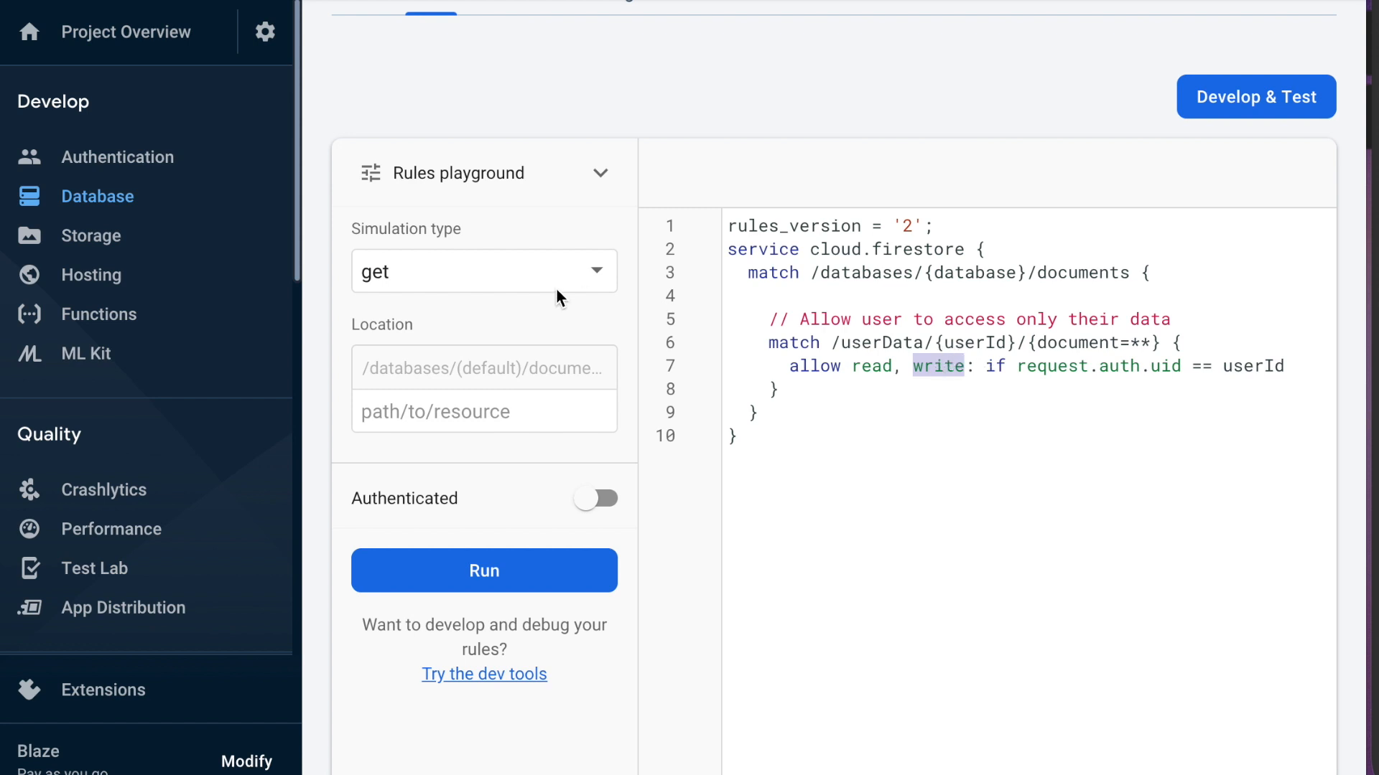
mouse_move(463, 282)
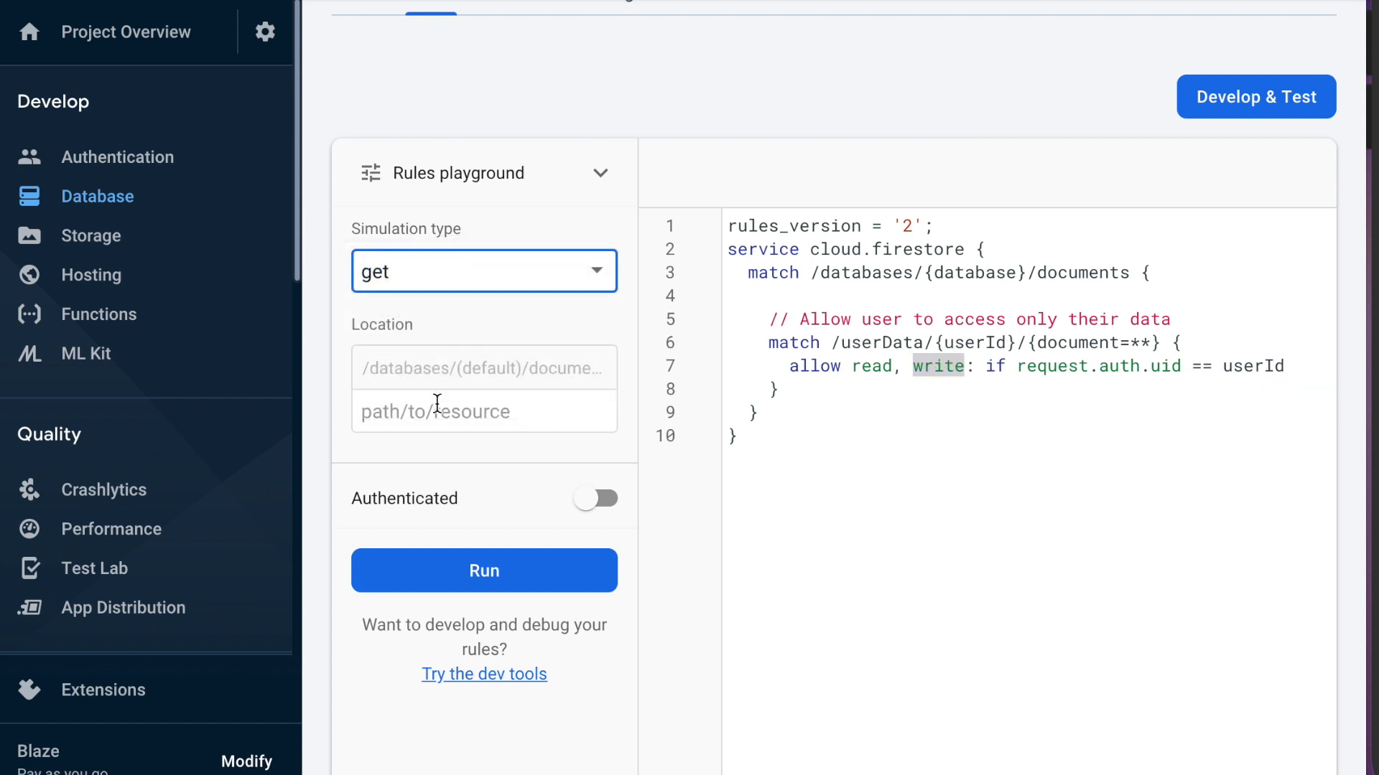
mouse_move(1021, 375)
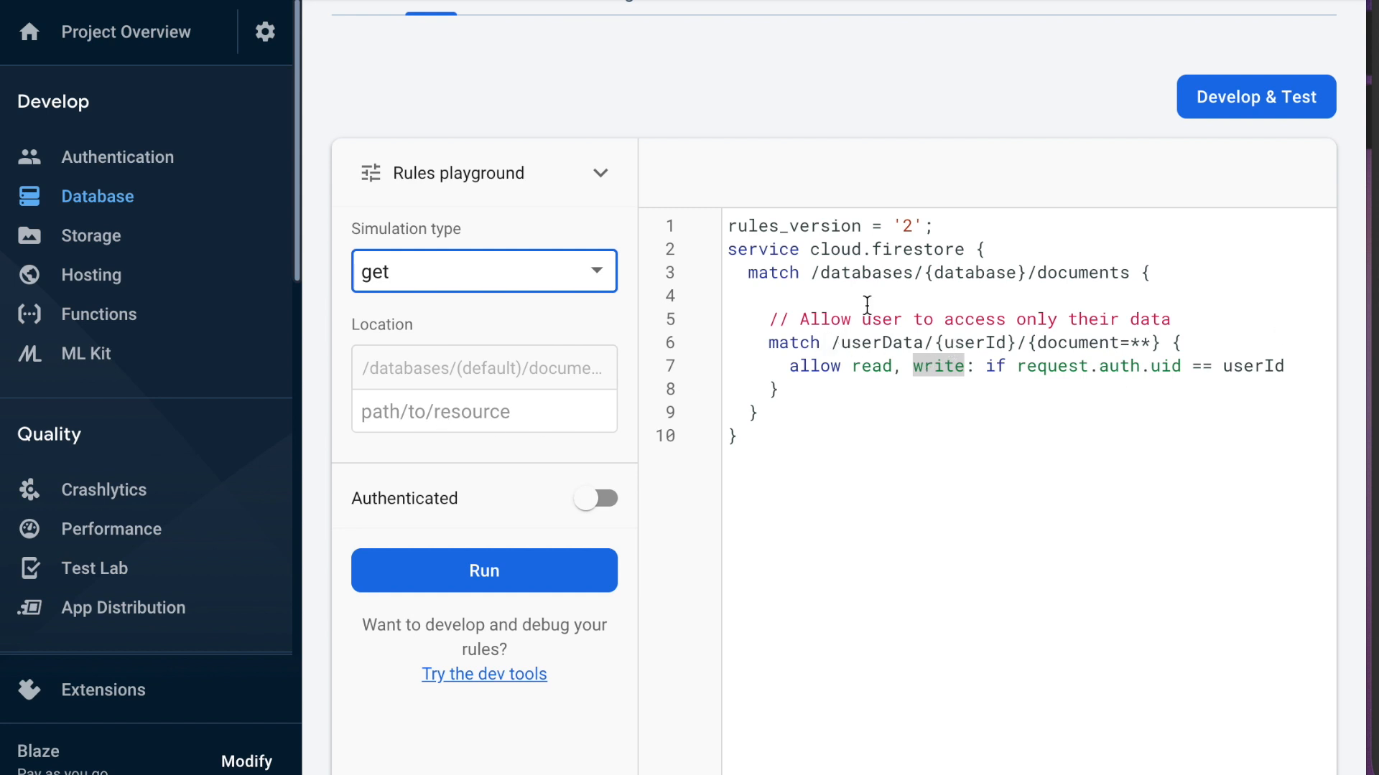
mouse_move(512, 412)
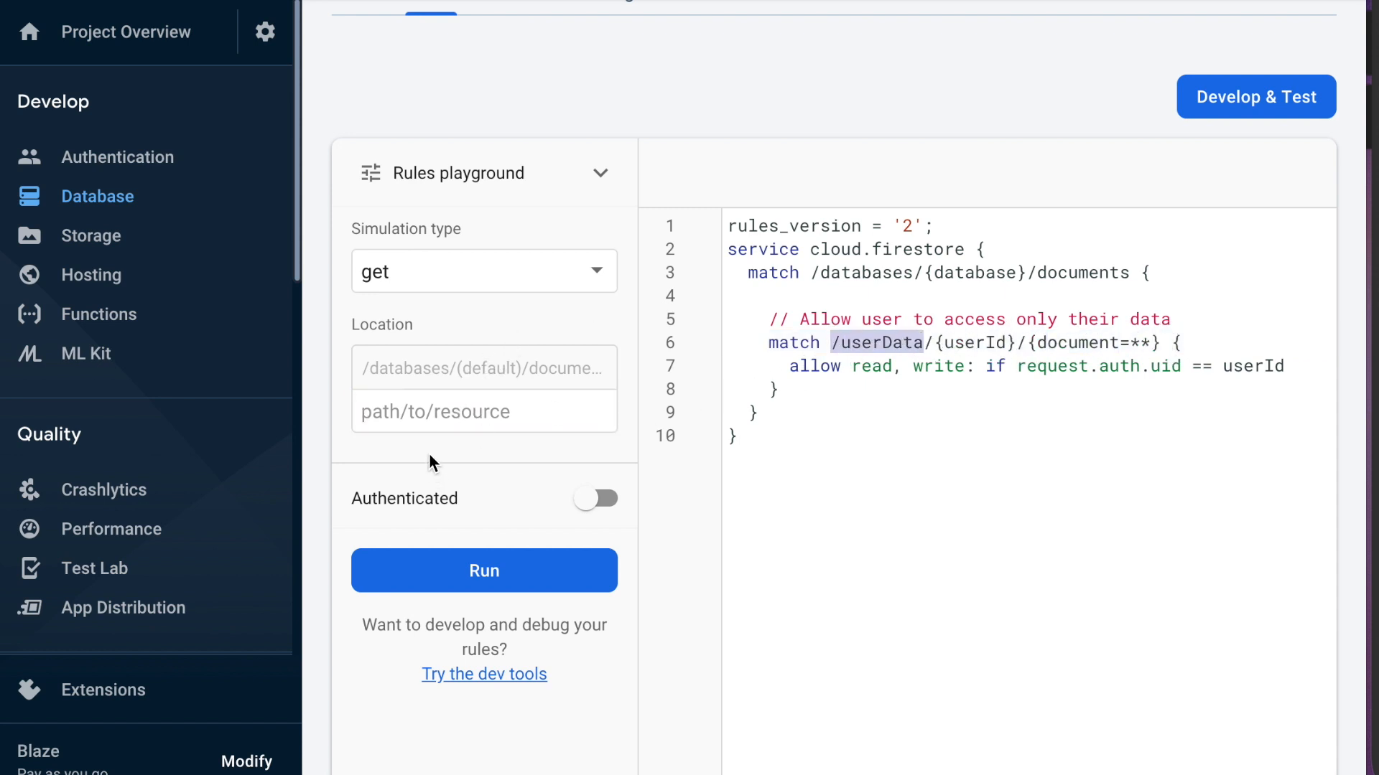
Enter the Location as /userData/<copied user document ID>/trips/ using the ID from the Data tab
text(/use)
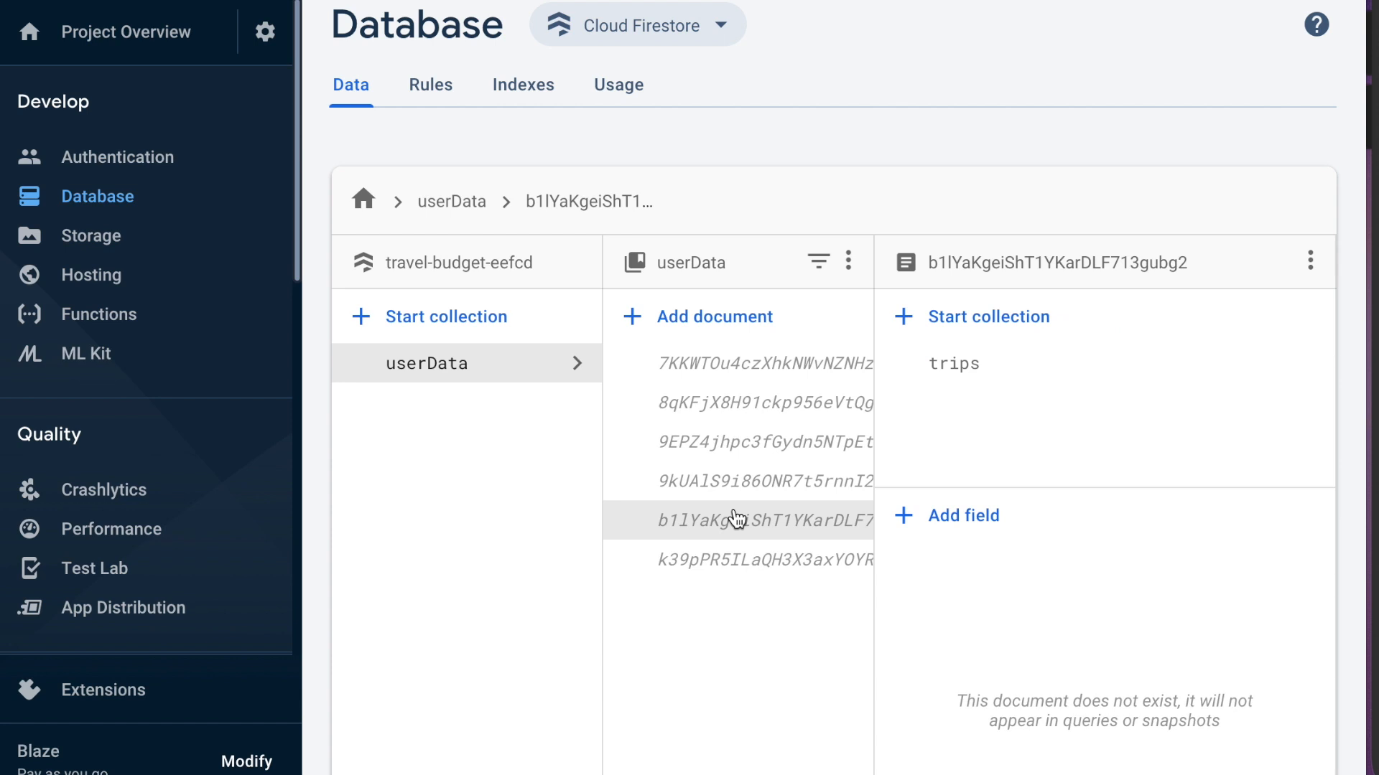
right_click(734, 521)
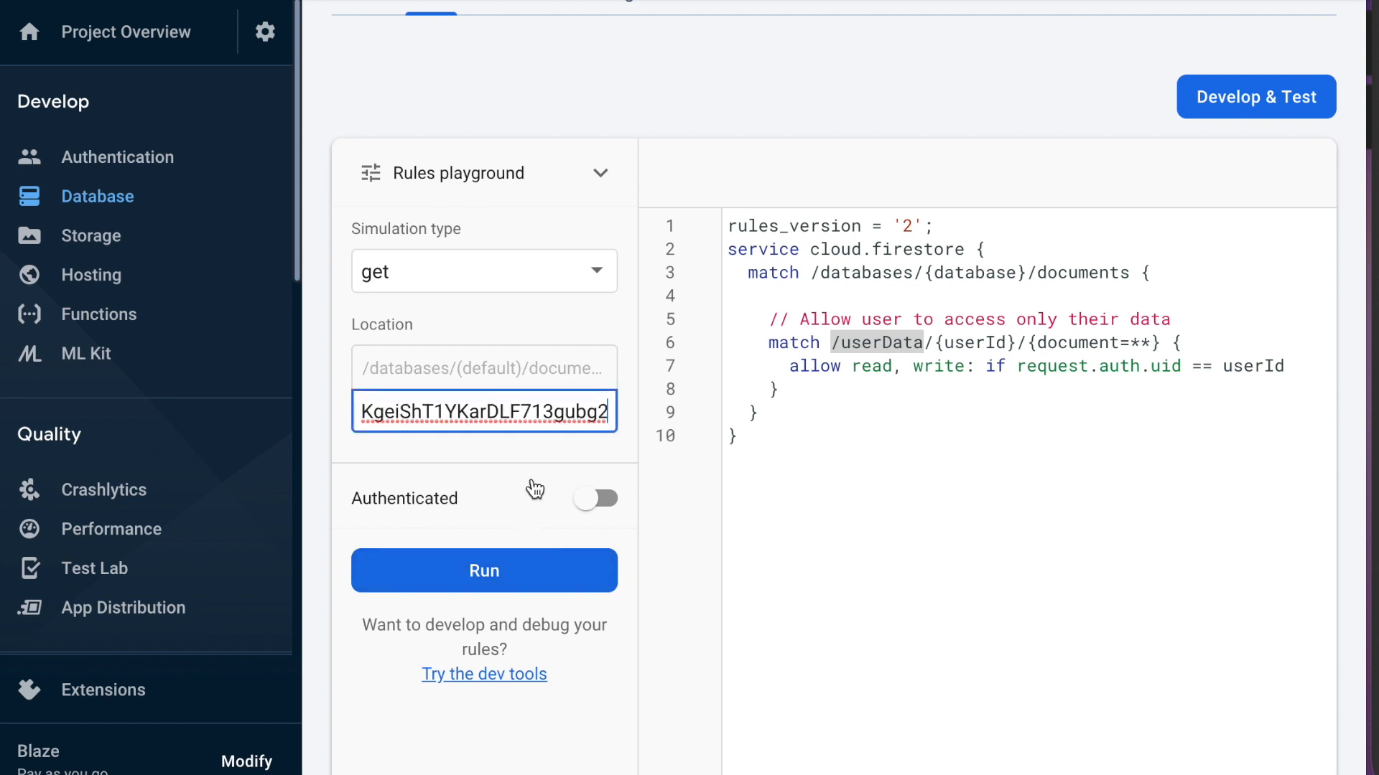
text(/)
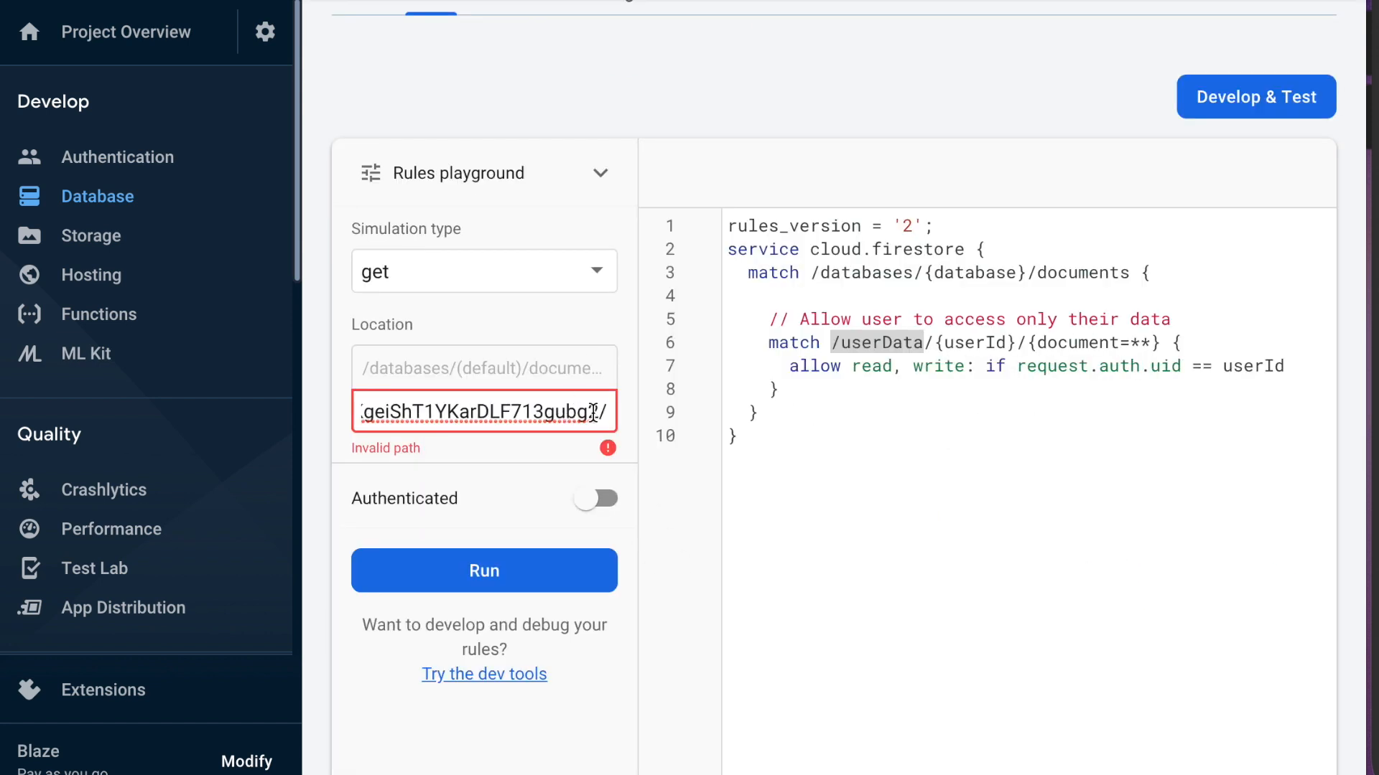
text(trips)
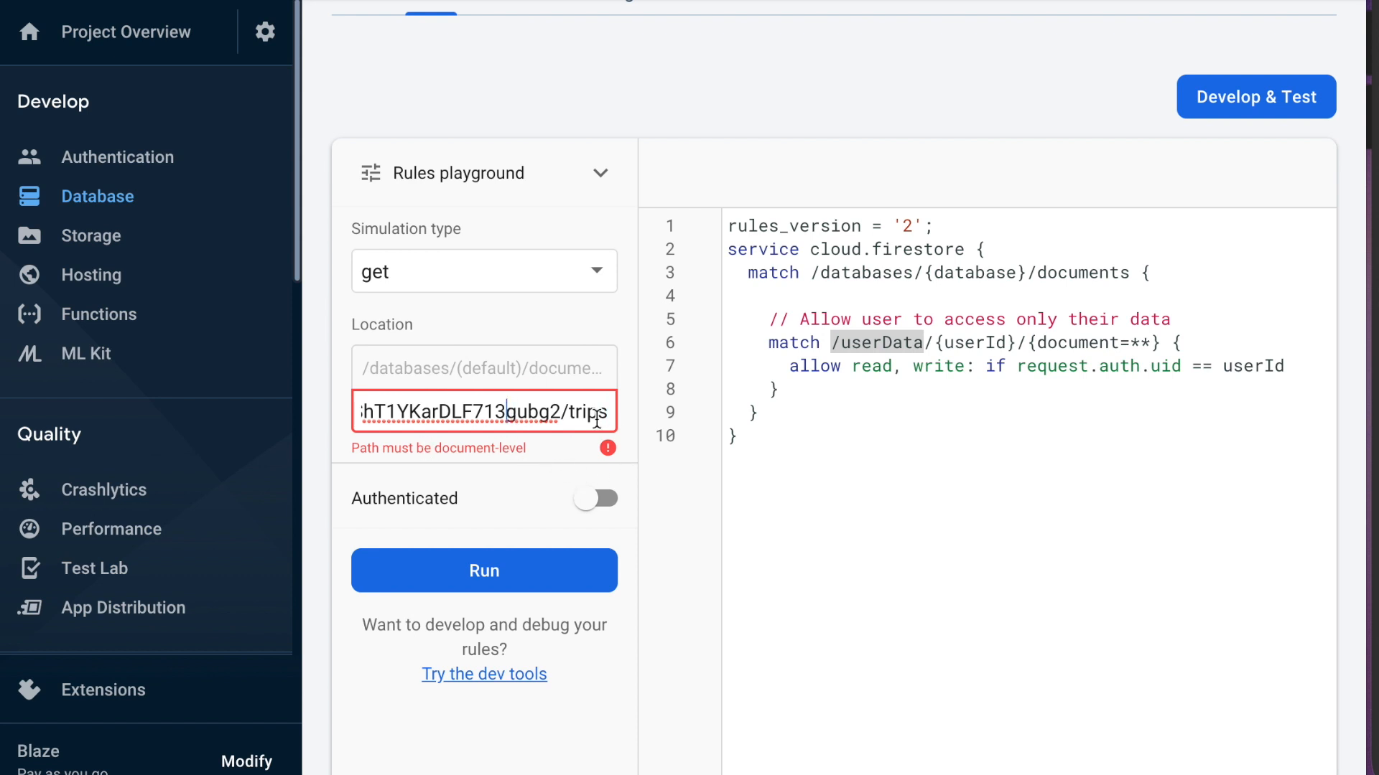
text(/)
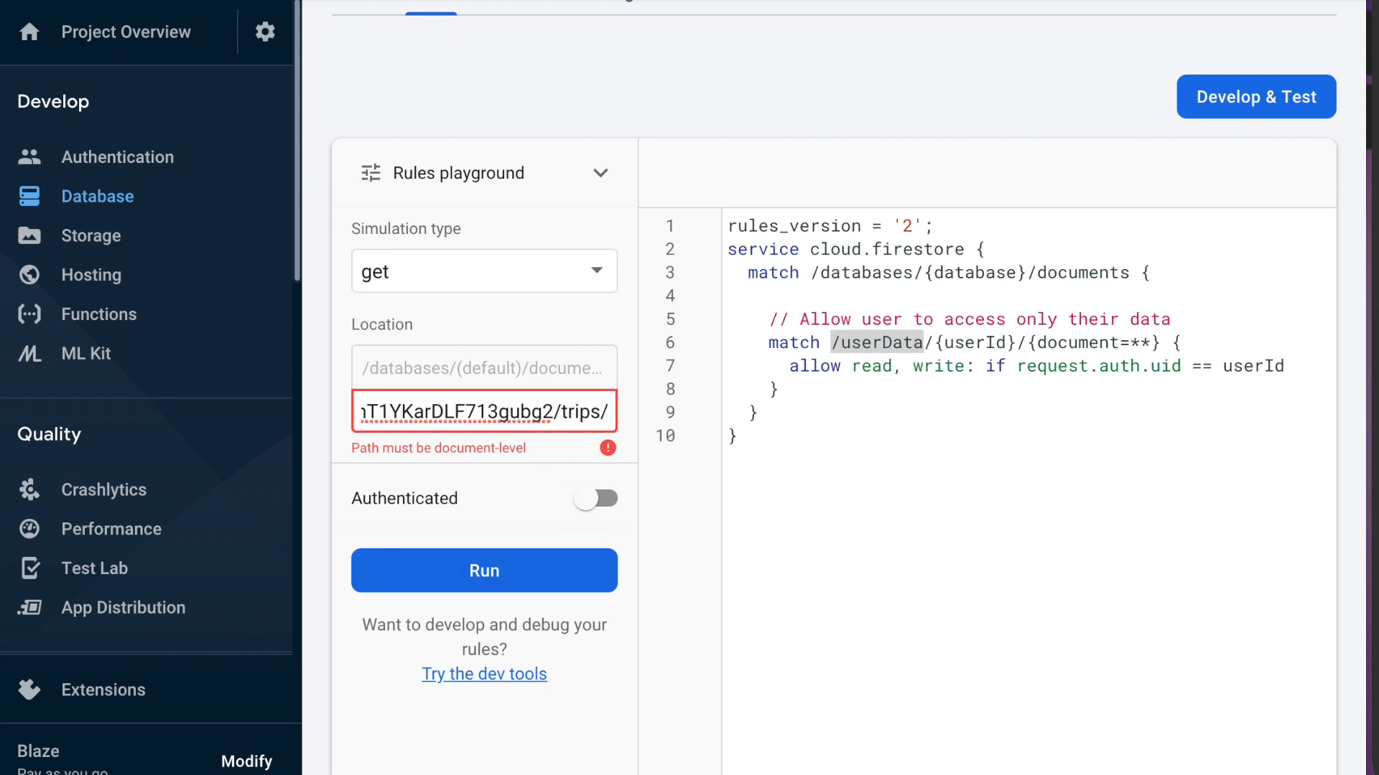
right_click(1006, 363)
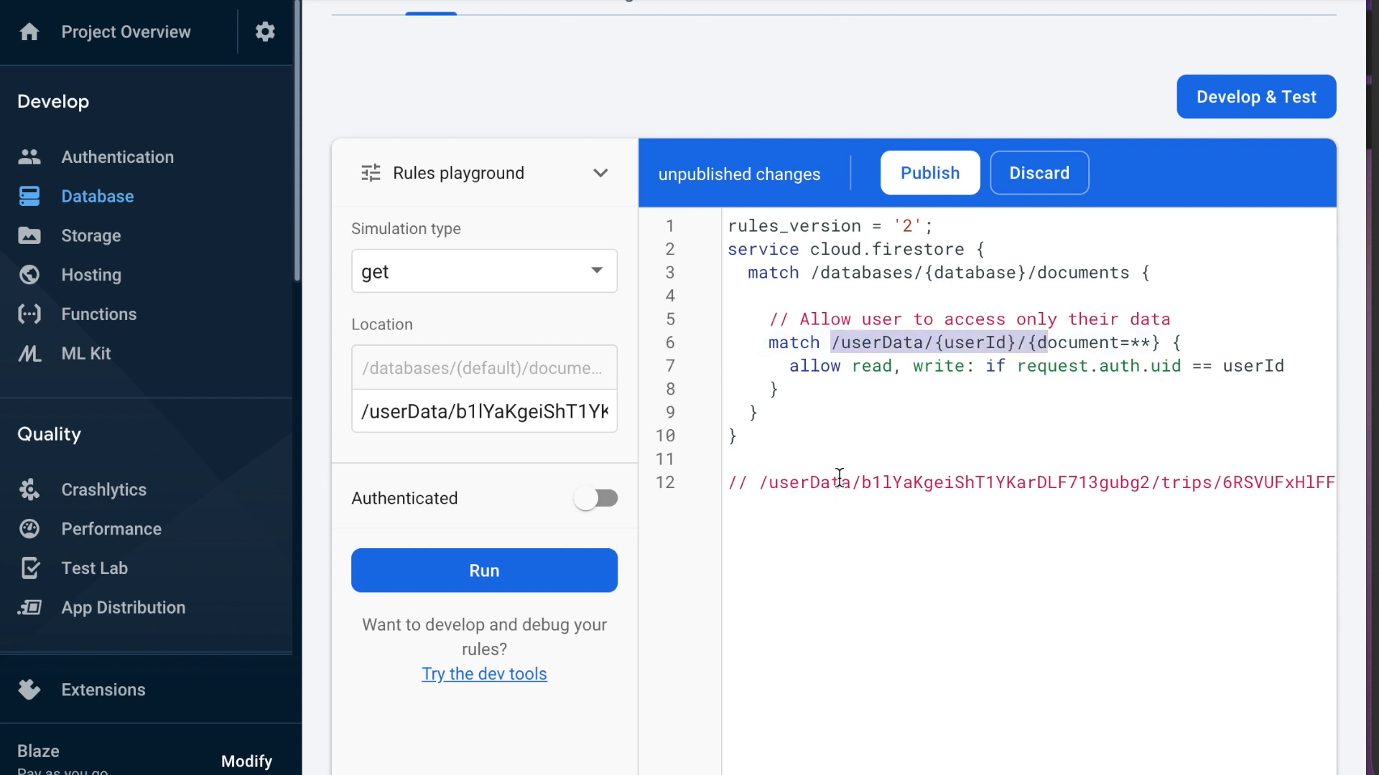
Scroll the rules editor right to see the full trips document path comment
scroll(right, 3)
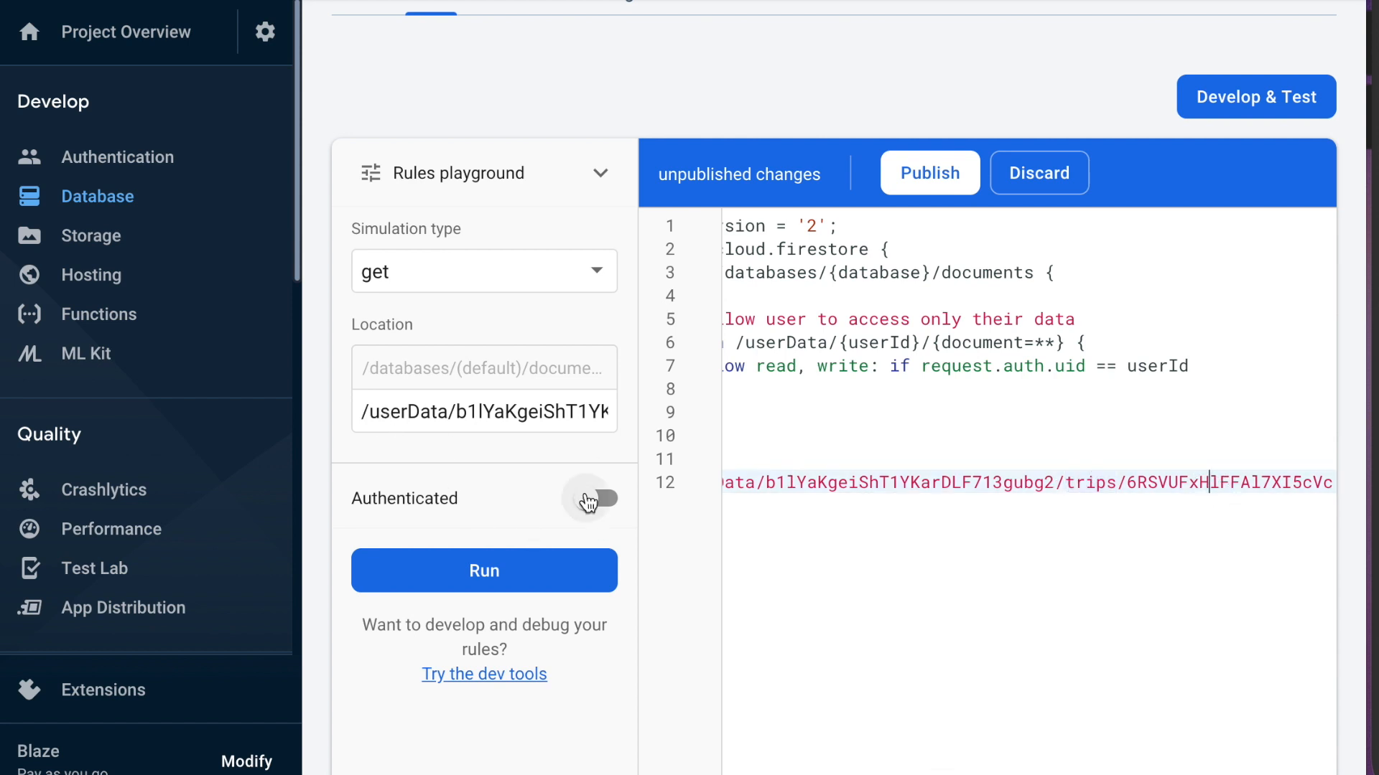
Mark the simulated request as Authenticated with the anonymous provider
click(598, 500)
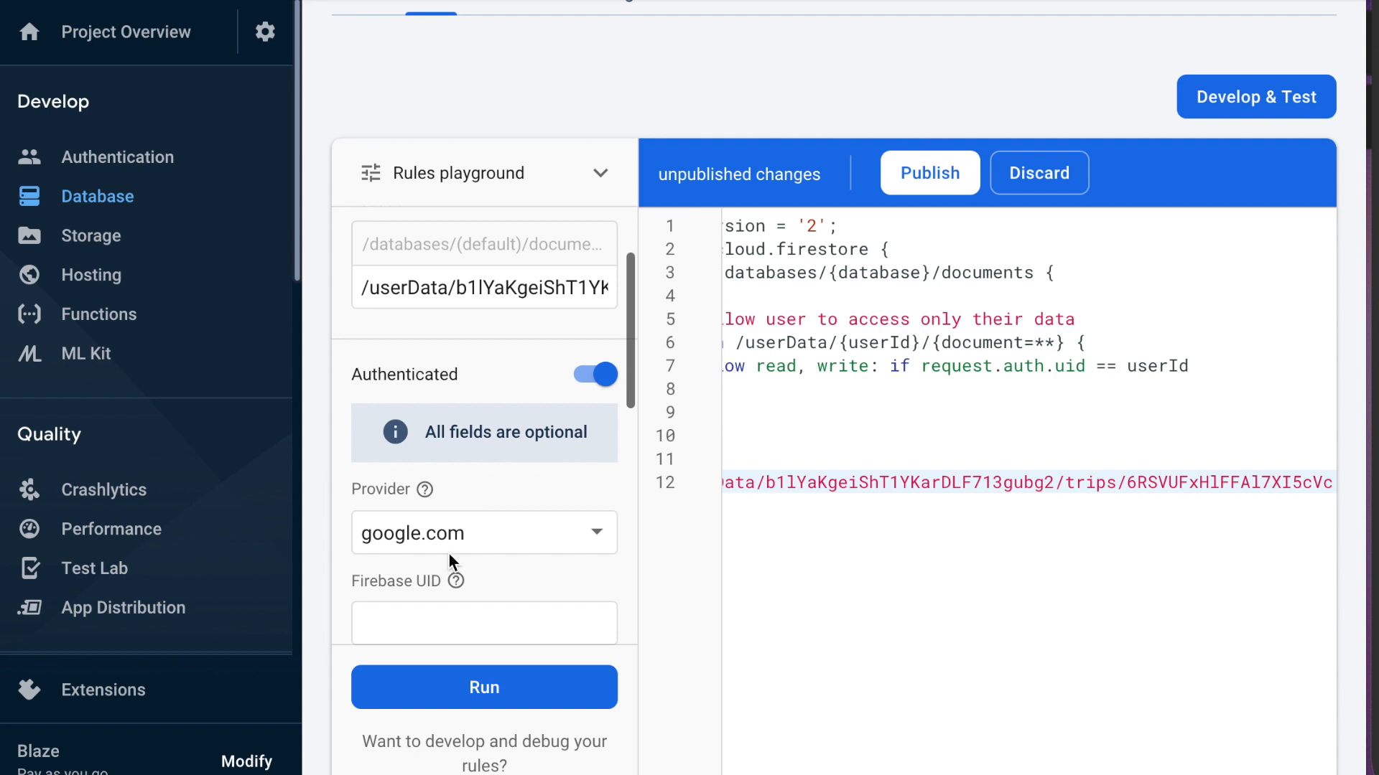
click(484, 533)
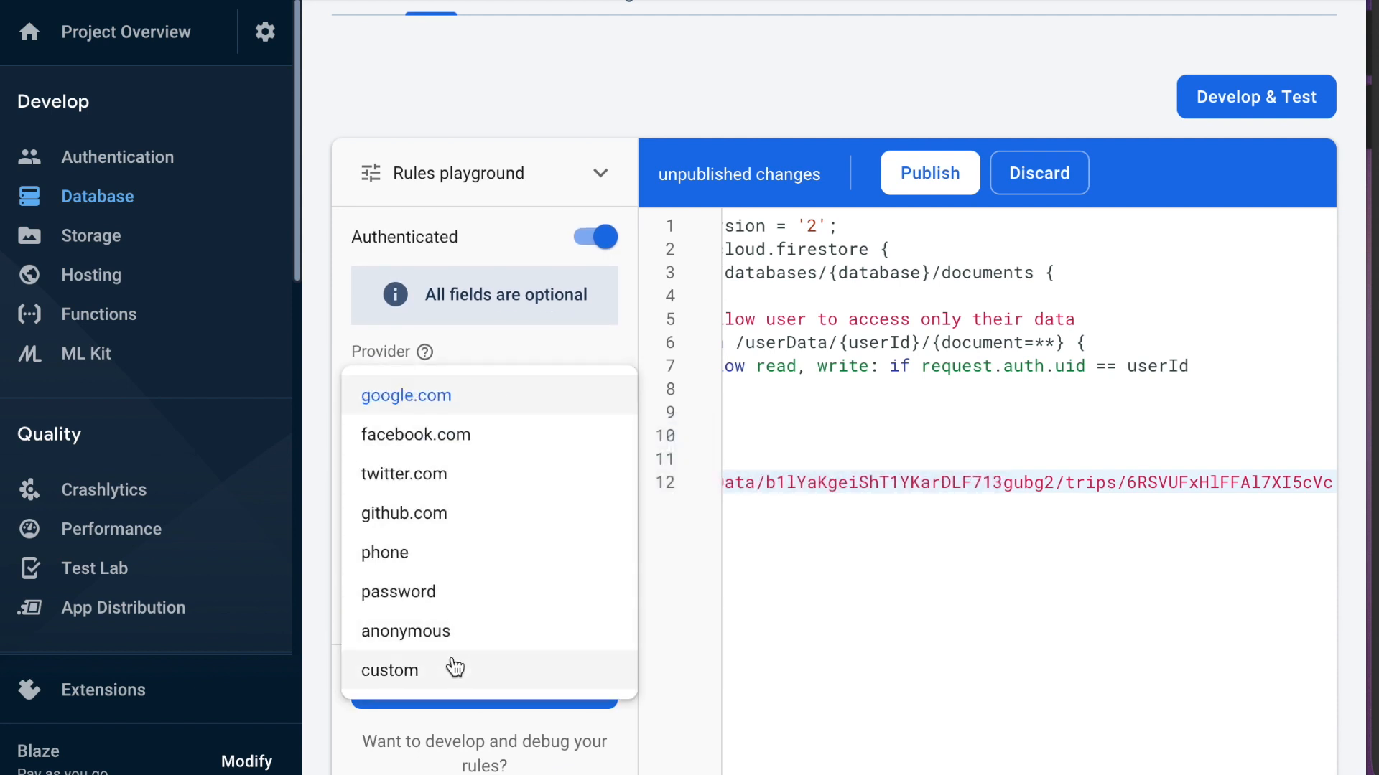
mouse_move(451, 642)
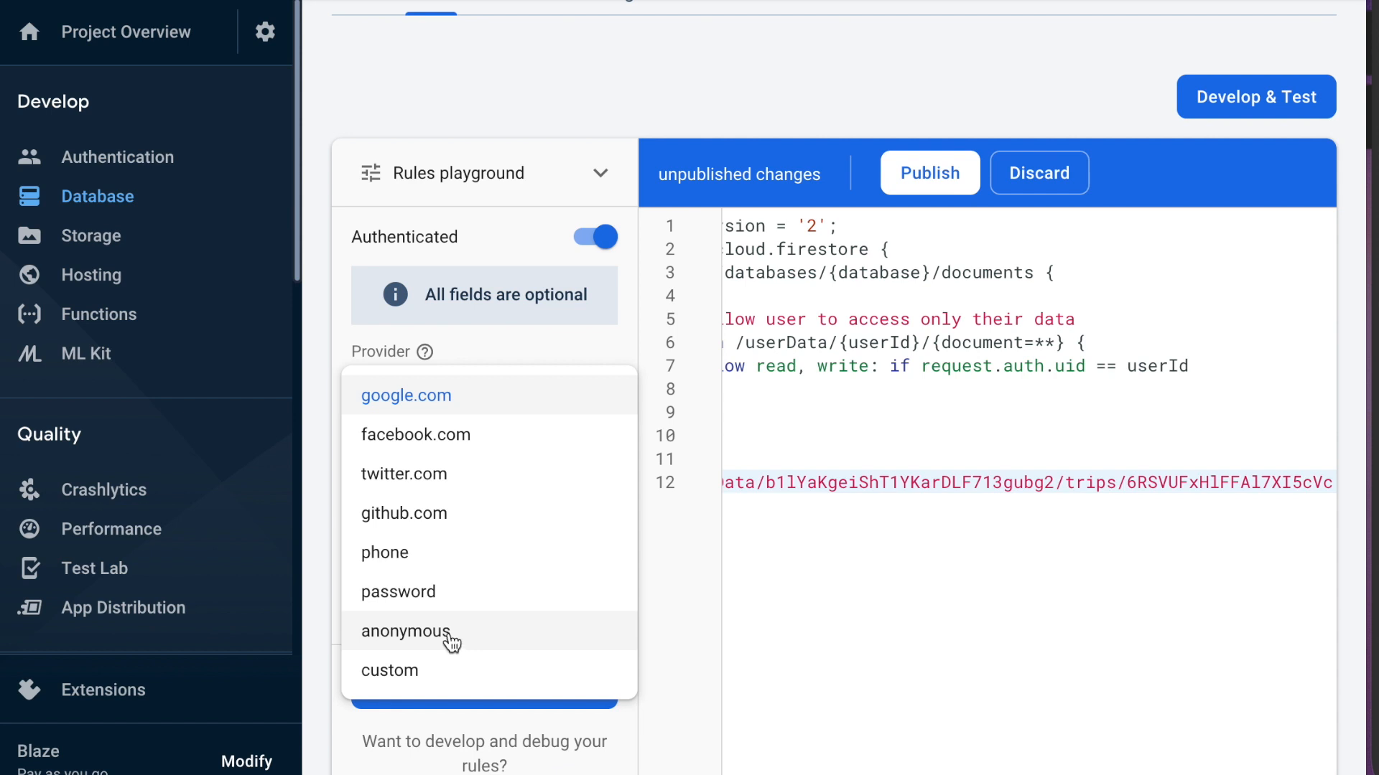
click(405, 632)
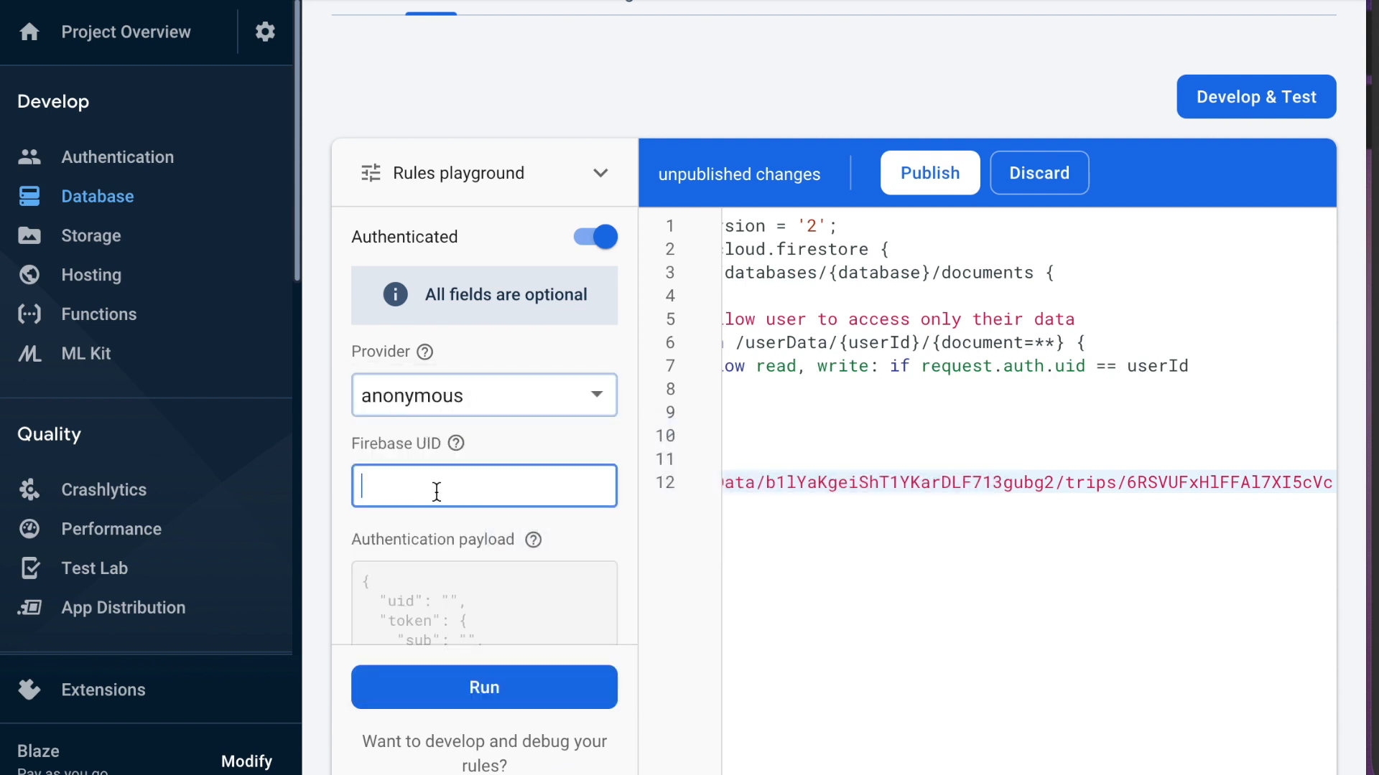
scroll(down, 3)
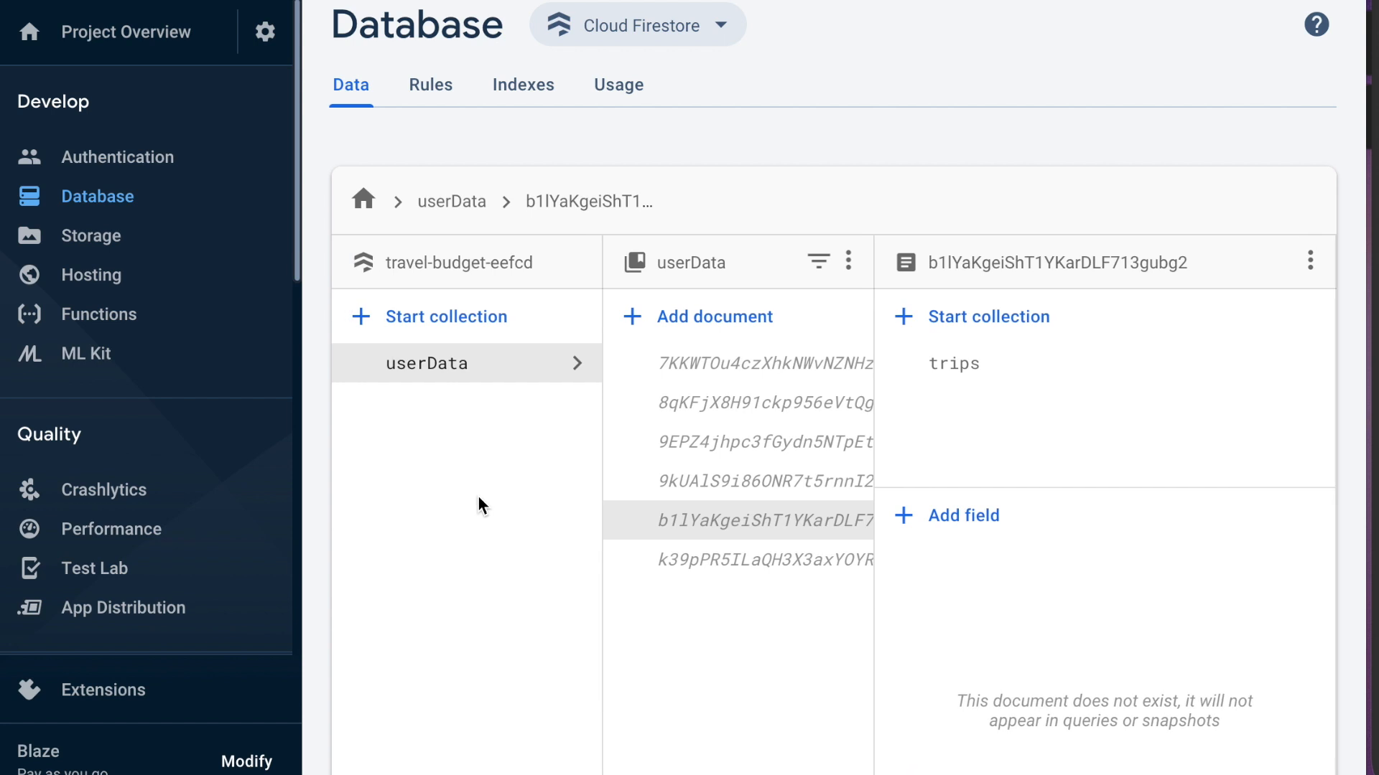
Use a different userData document's ID as the Firebase UID and run the simulated read (denied)
click(737, 482)
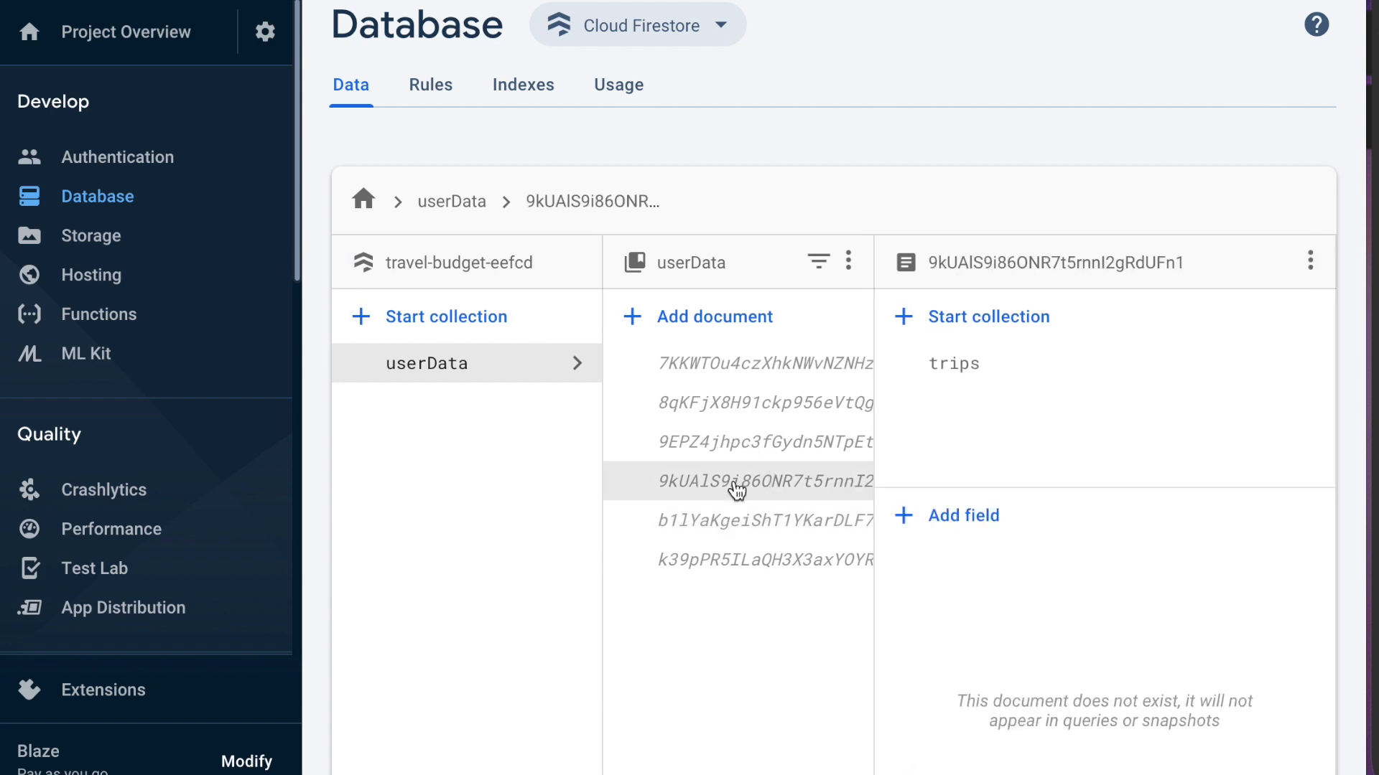
click(758, 483)
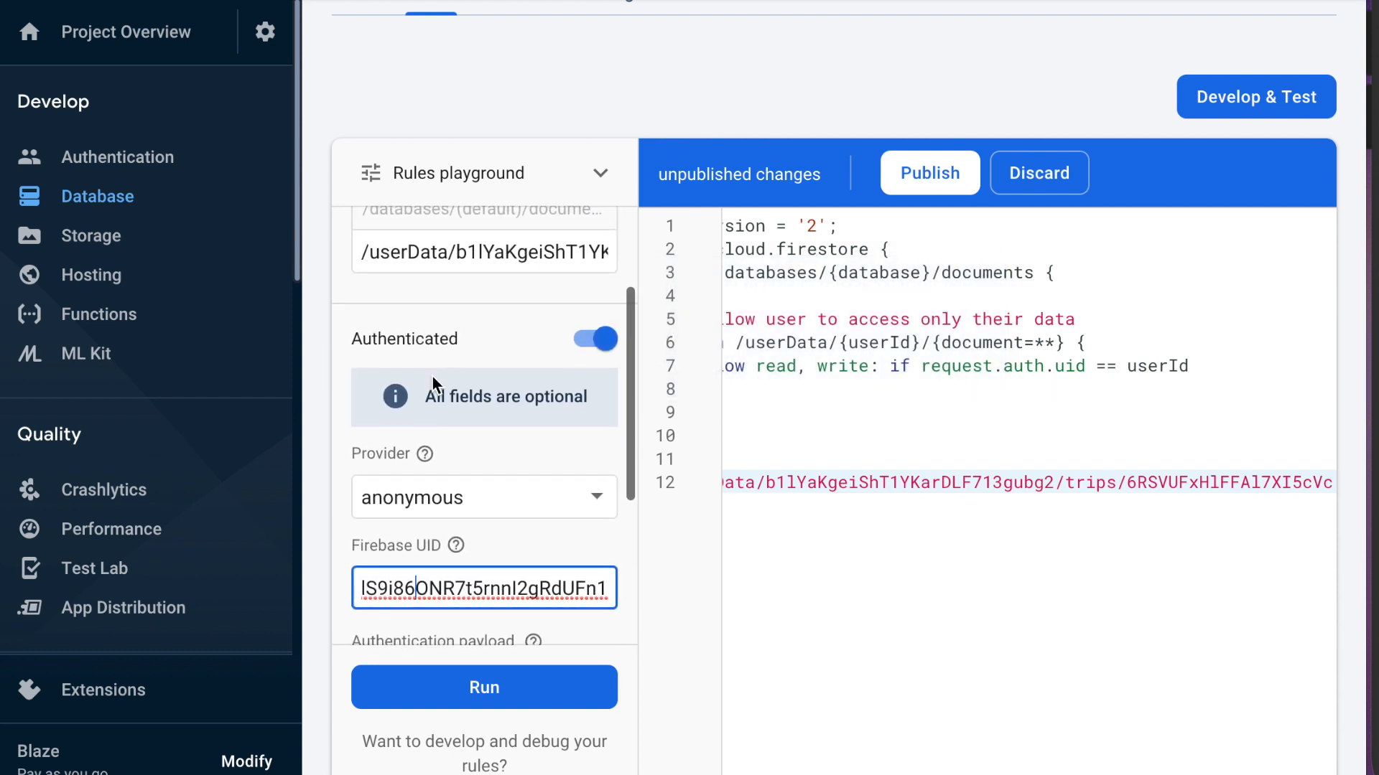
click(483, 686)
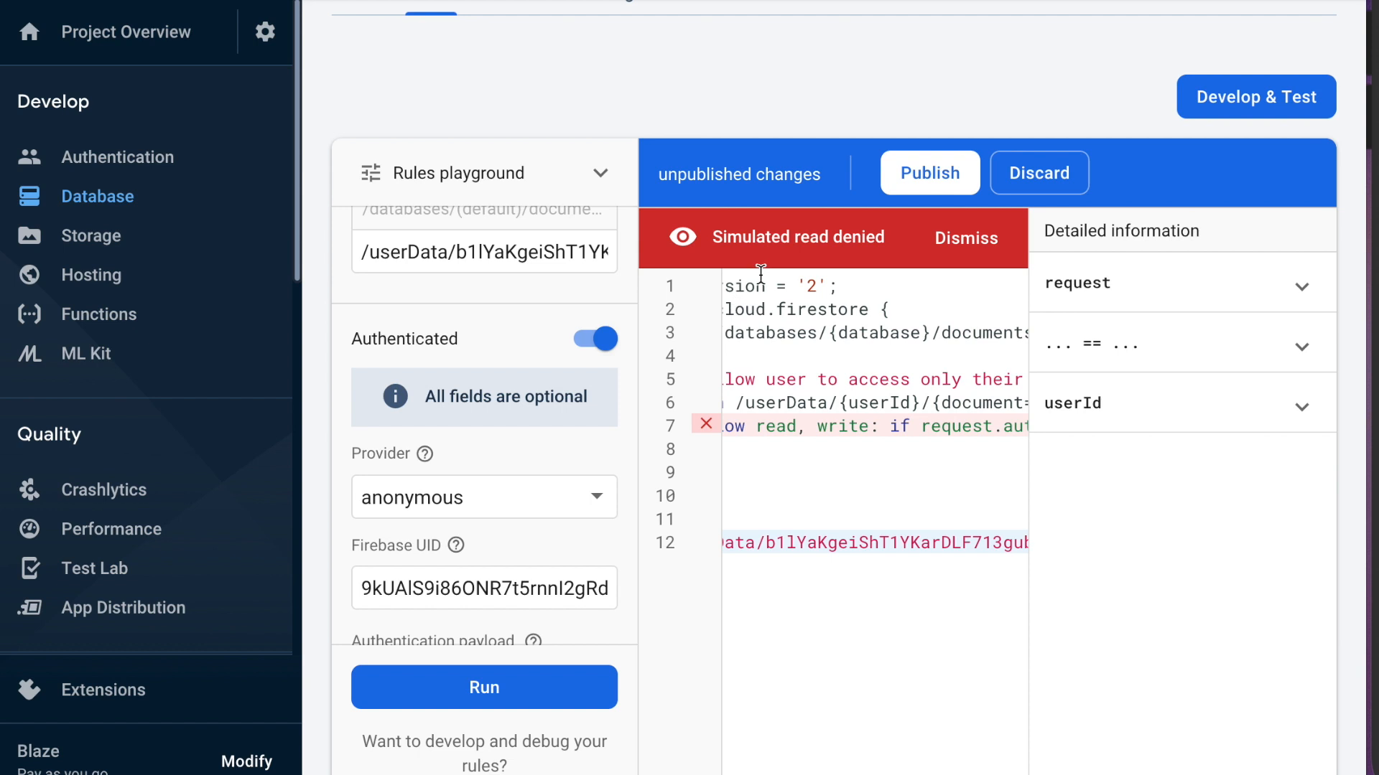
mouse_move(797, 256)
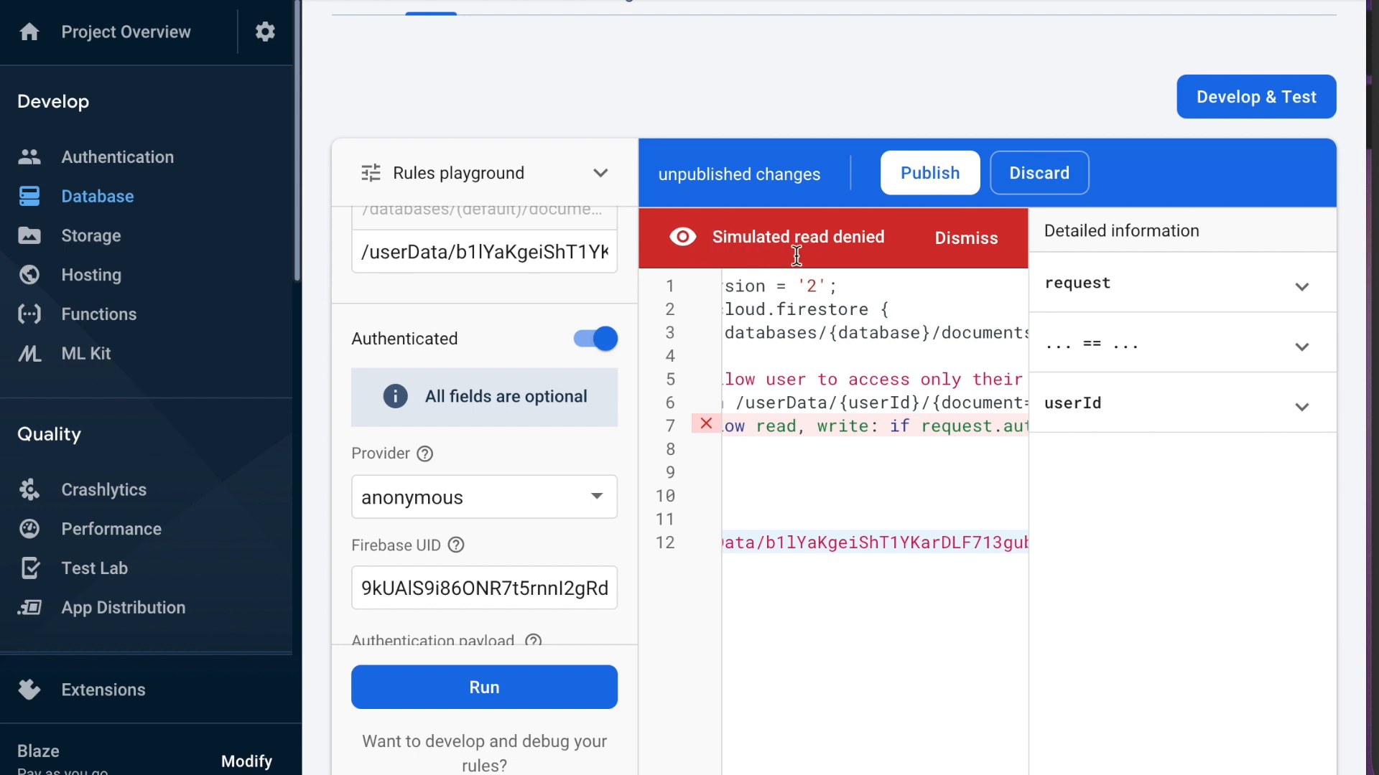
mouse_move(498, 592)
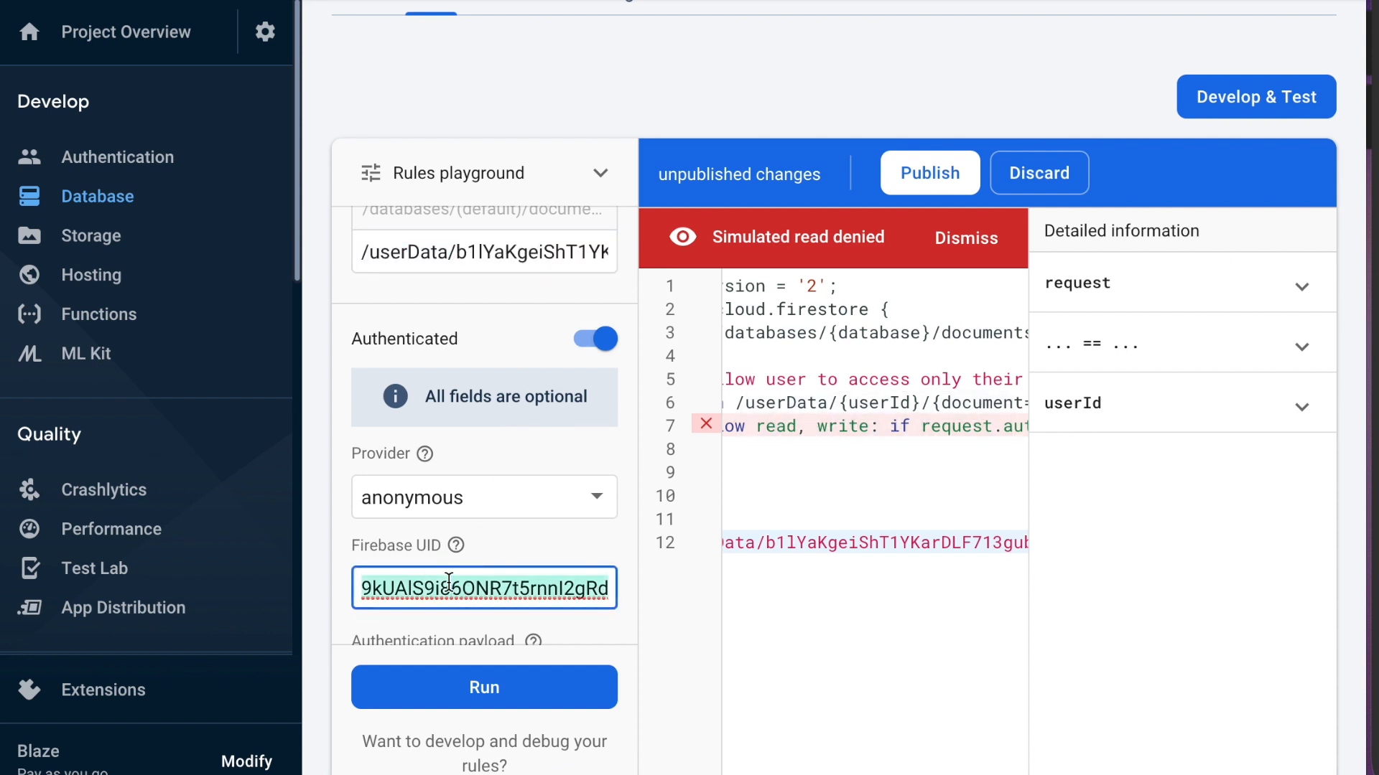
Replace the Firebase UID with the document owner's UID for an allowed simulated read
click(484, 686)
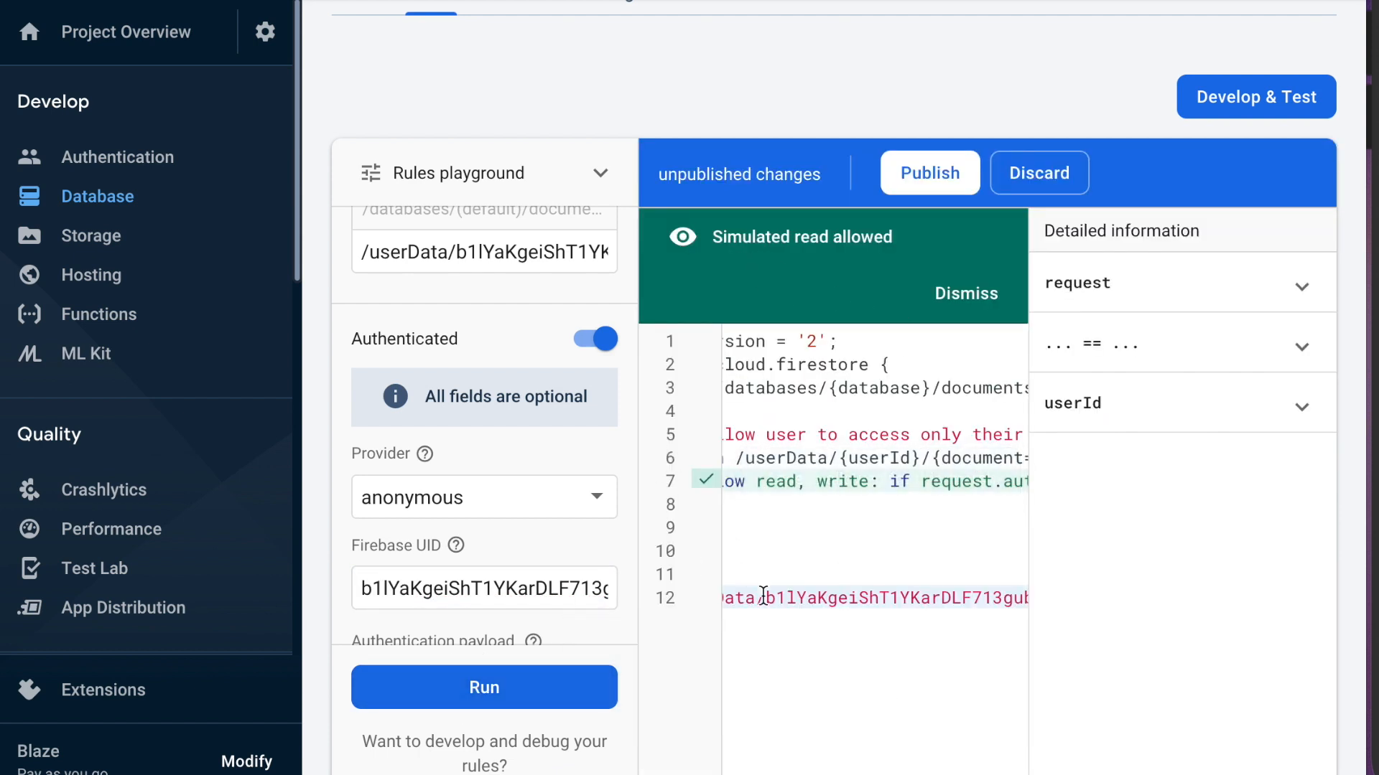
scroll(down, 3)
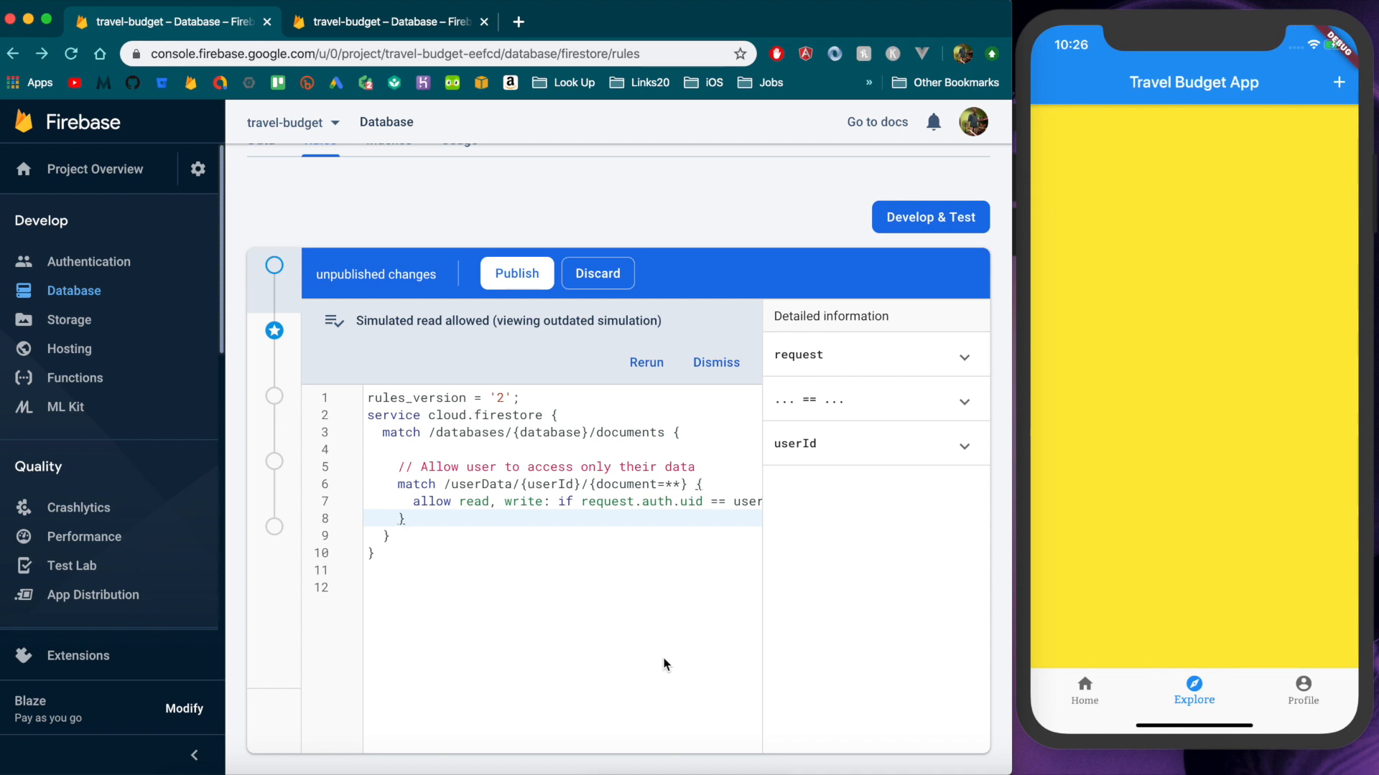
mouse_move(1300, 751)
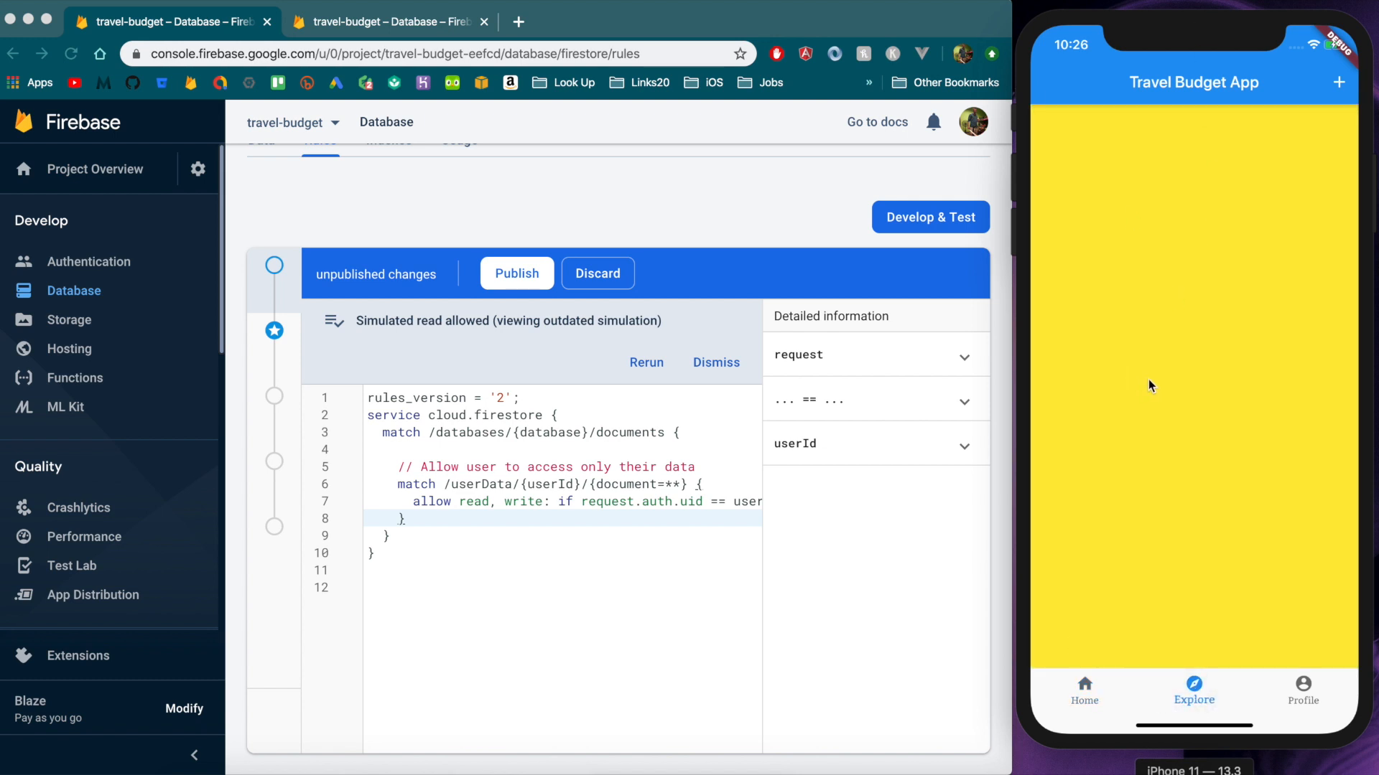
mouse_move(1160, 450)
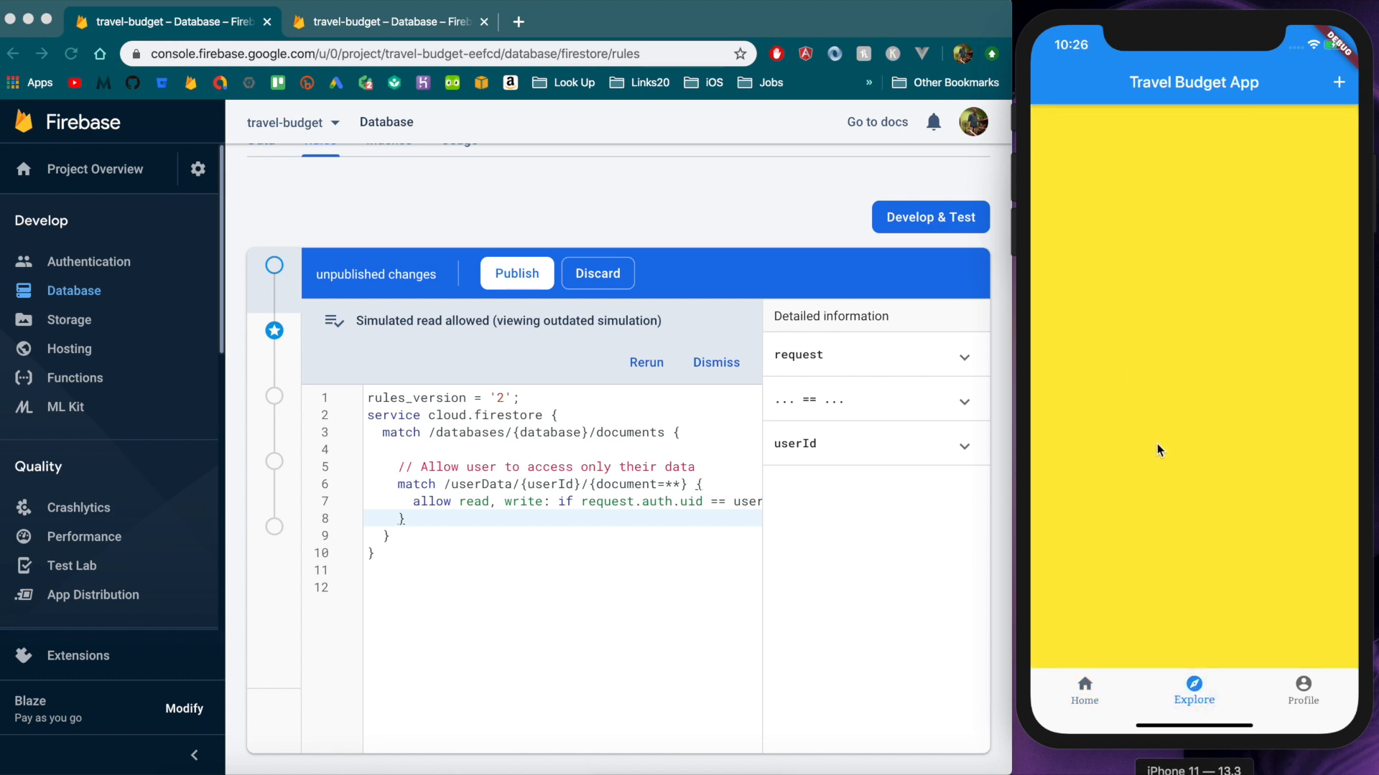
mouse_move(1304, 309)
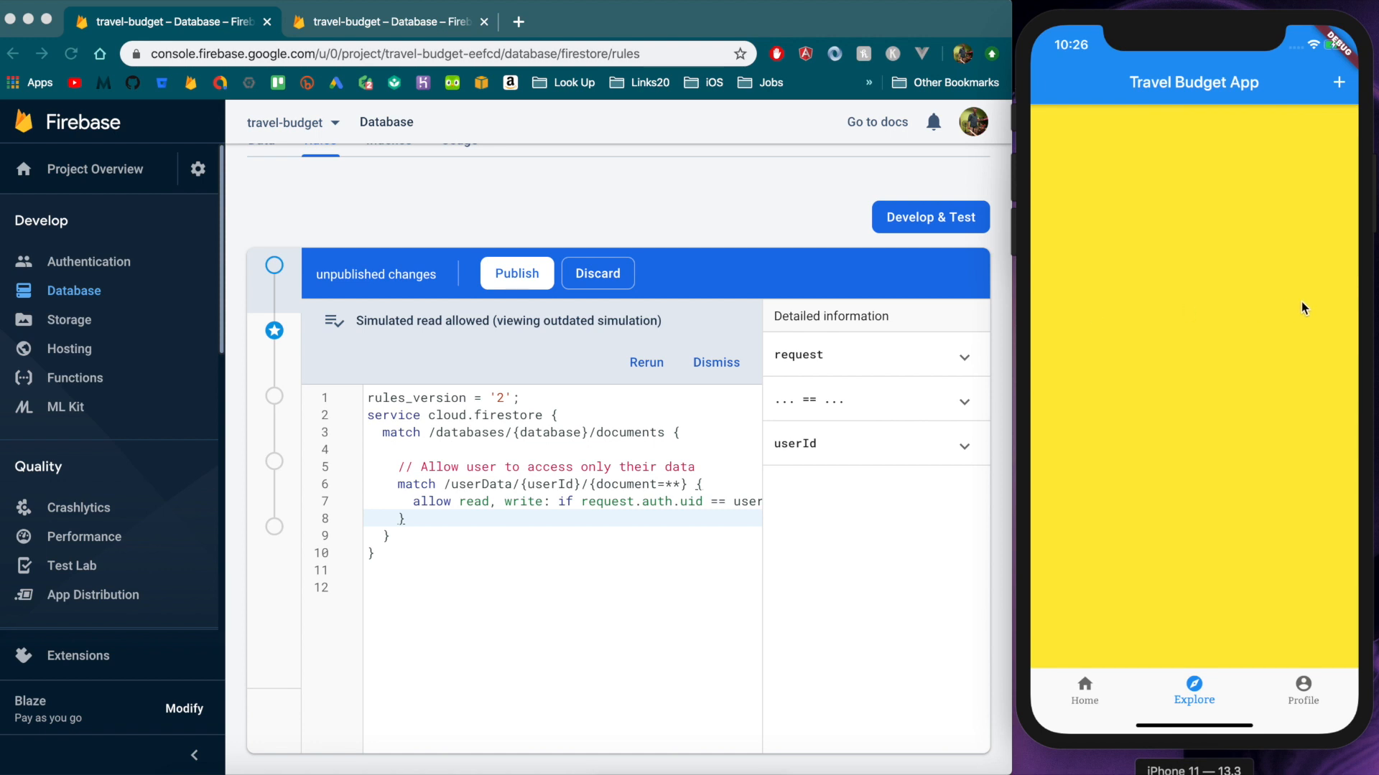
mouse_move(911, 382)
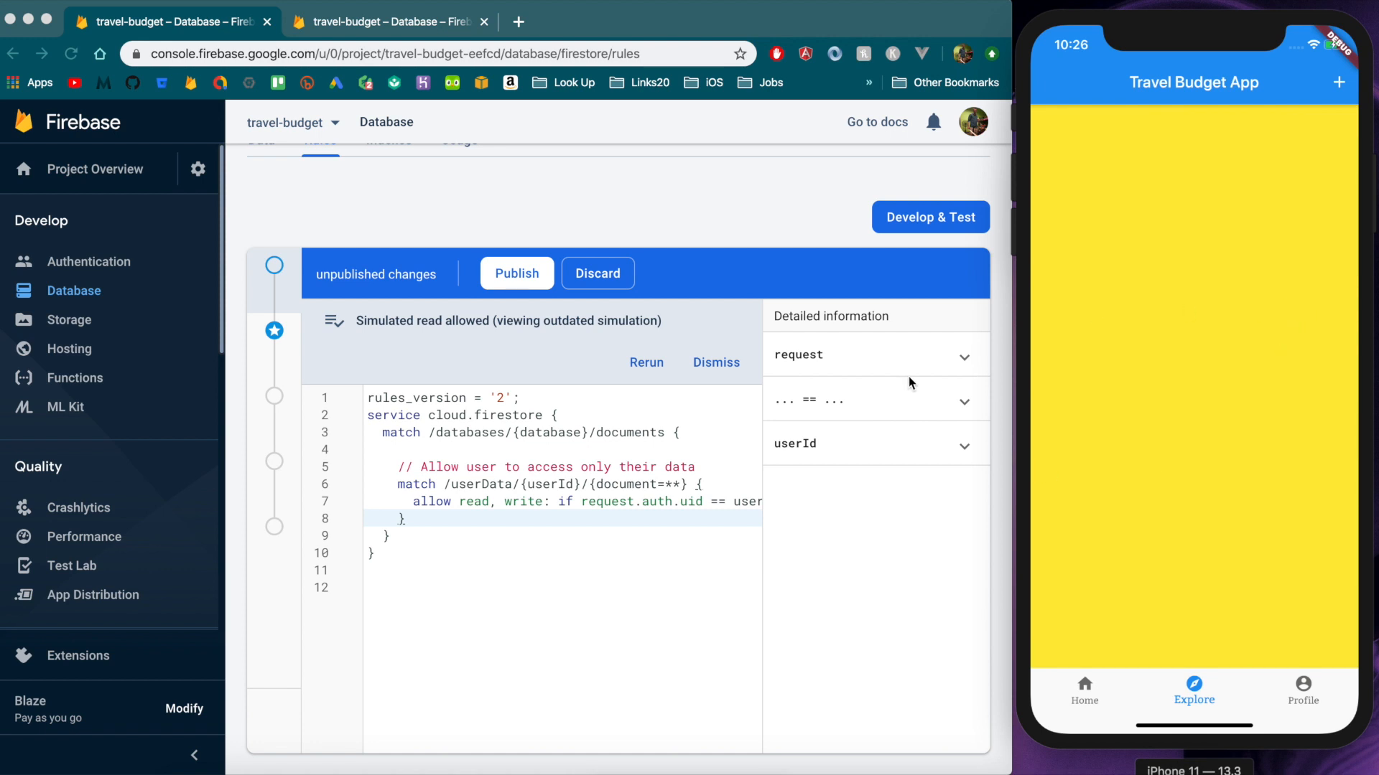
Check the userData documents in the Data tab and return to the rules editor
click(261, 209)
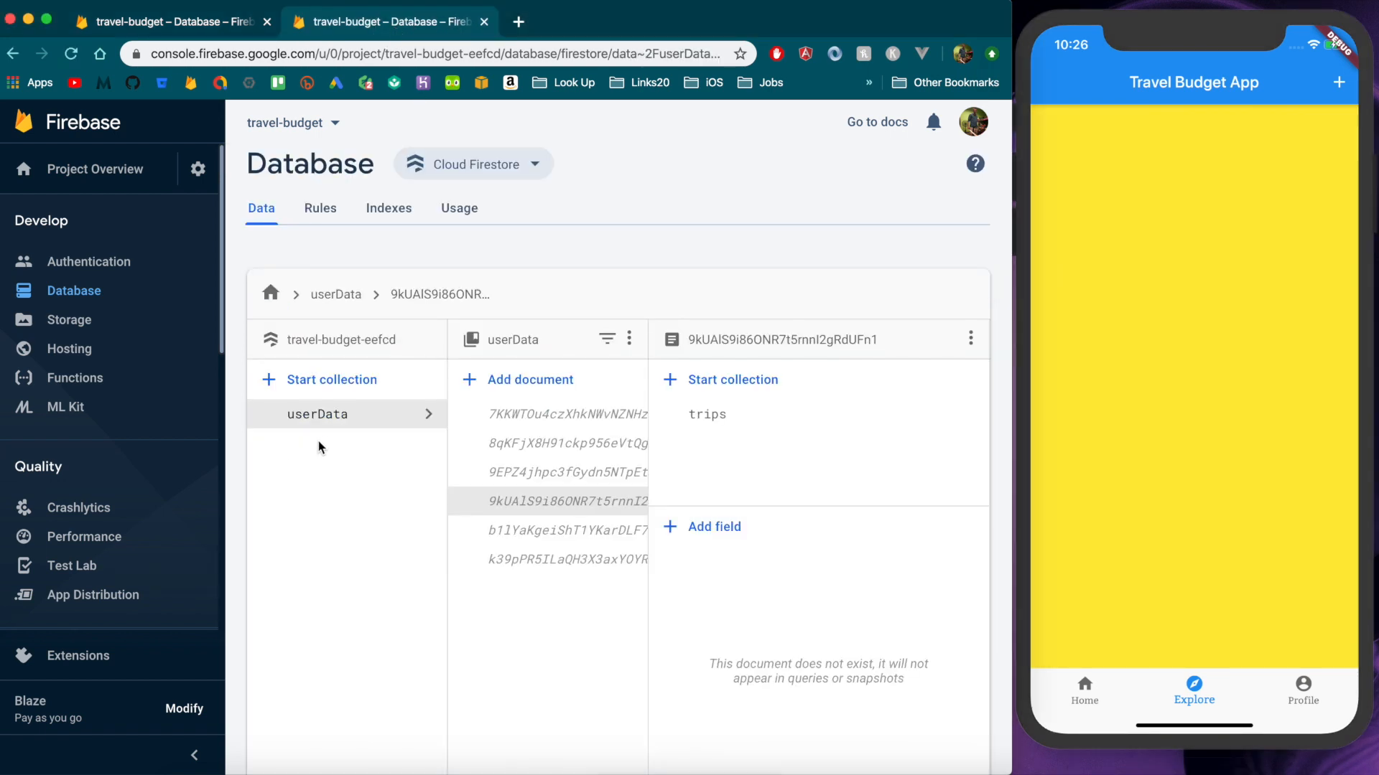
mouse_move(171, 26)
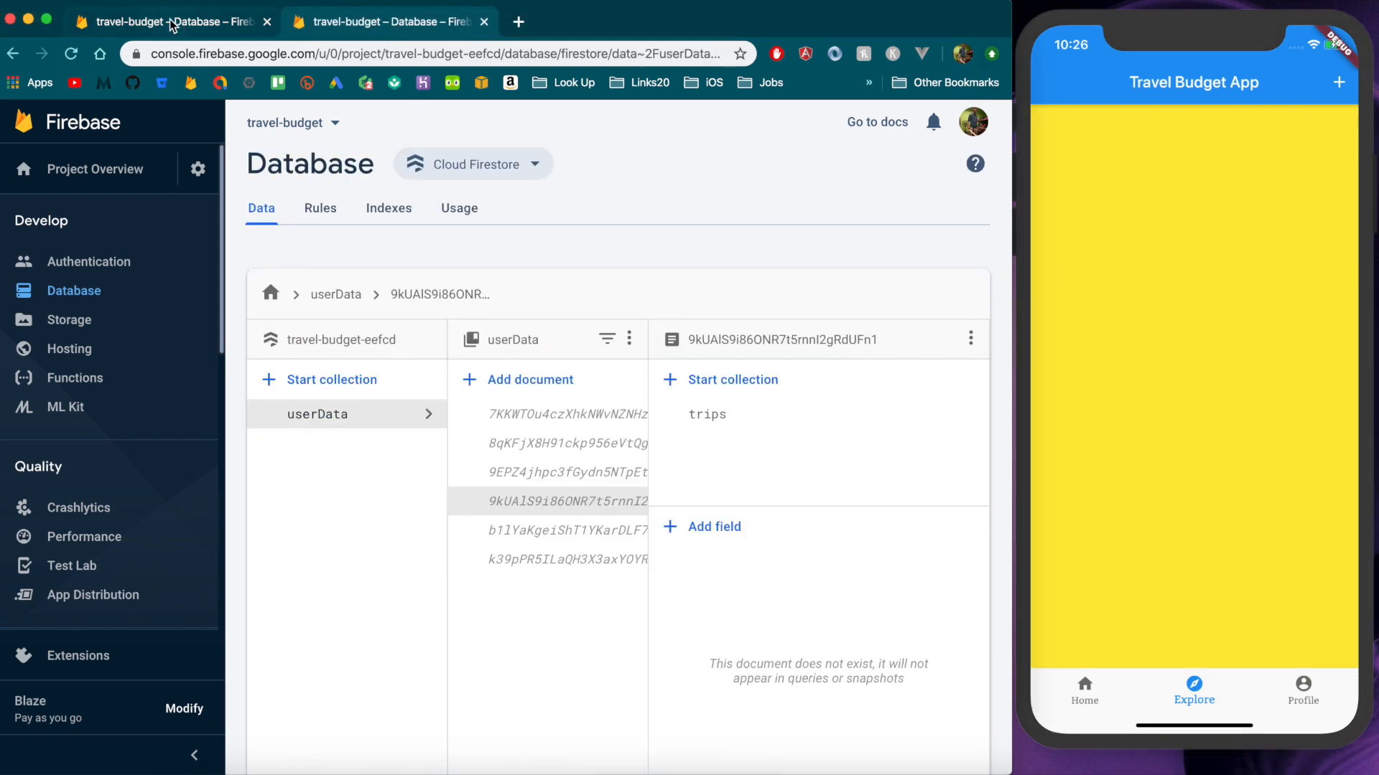
click(320, 208)
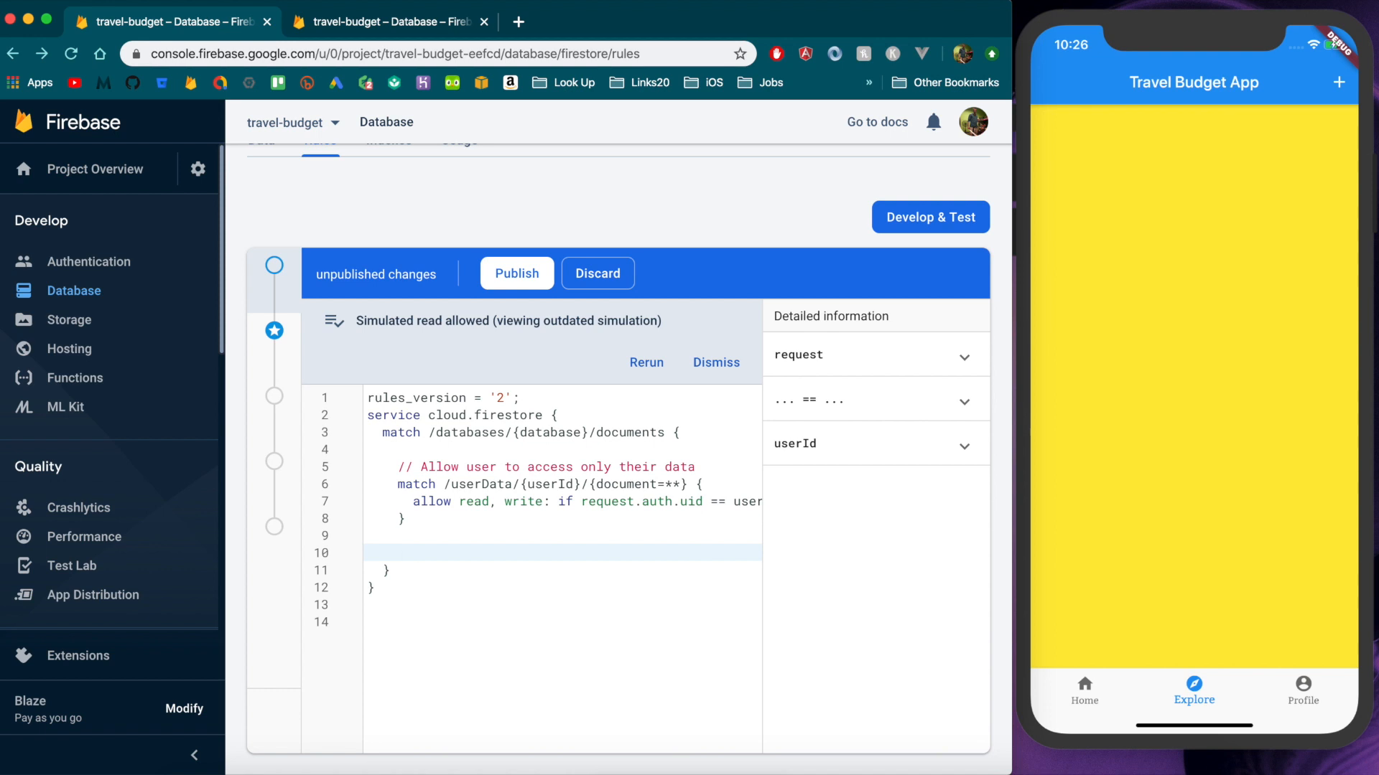
Draft a 'match /sharedData/{document=**} {' rule below the userData block
text(match)
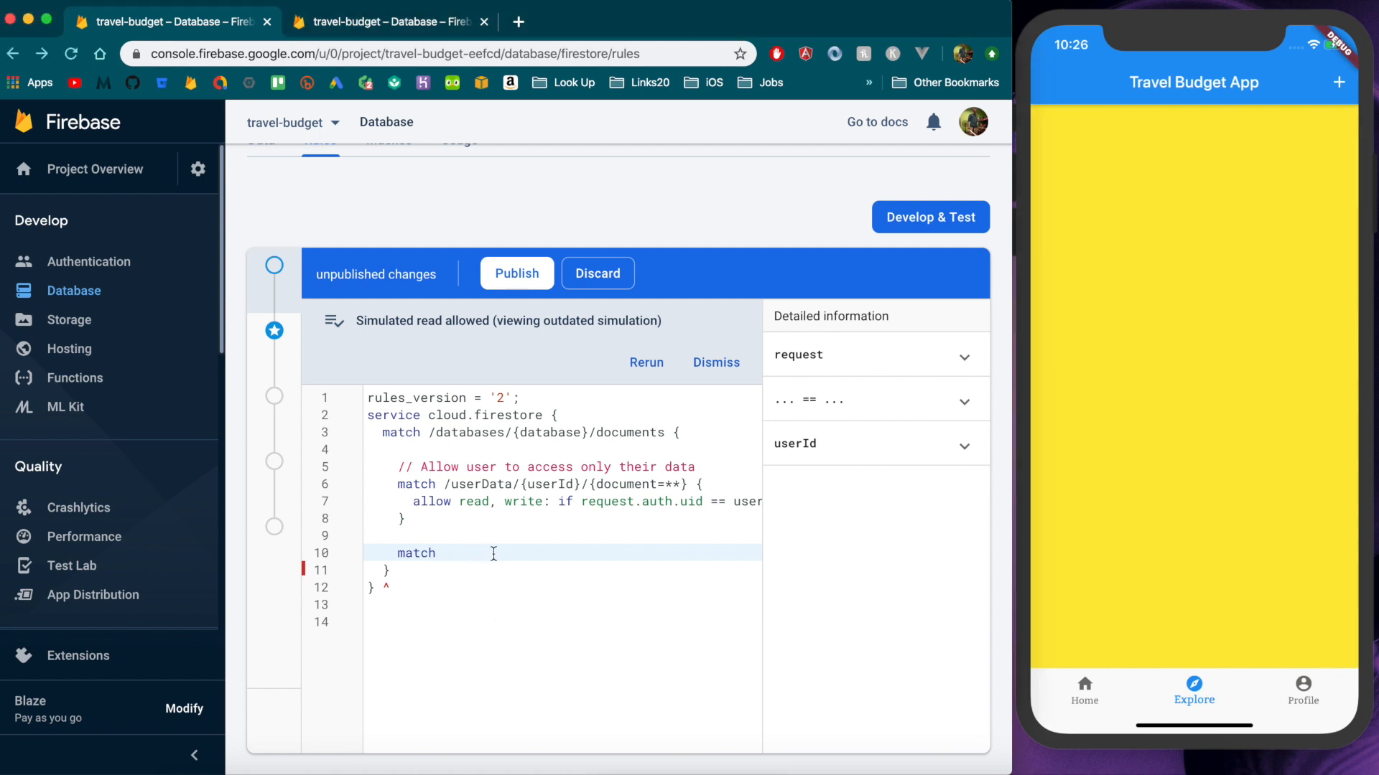
text(/sh)
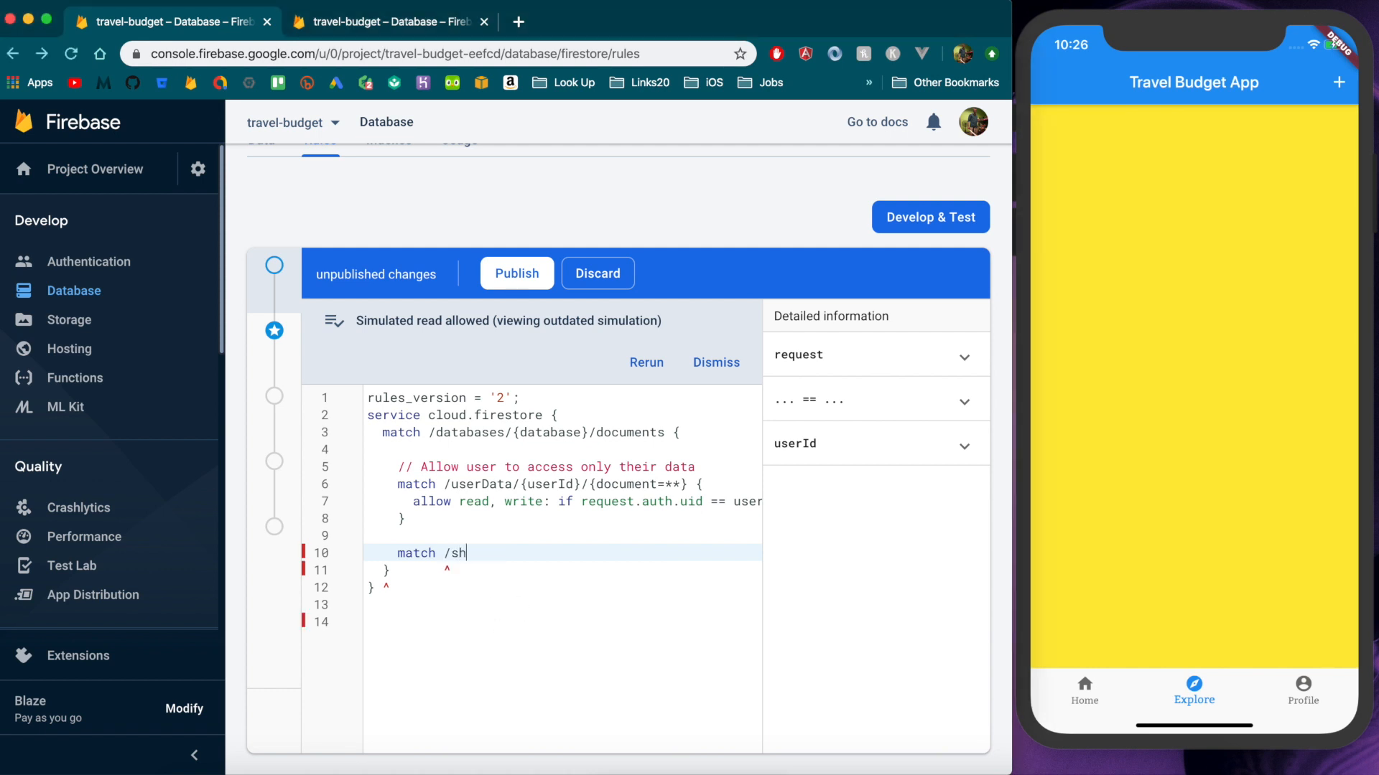
text(aredData)
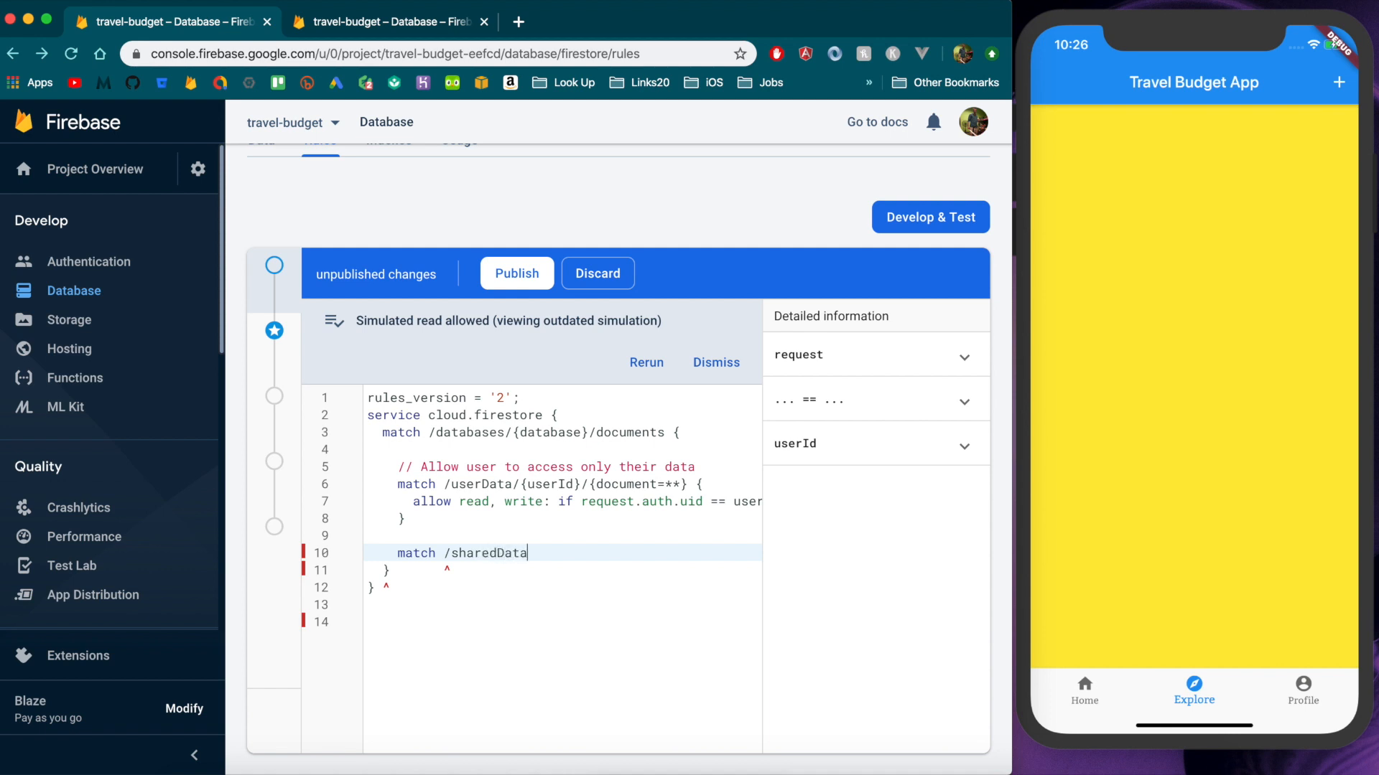
text(/)
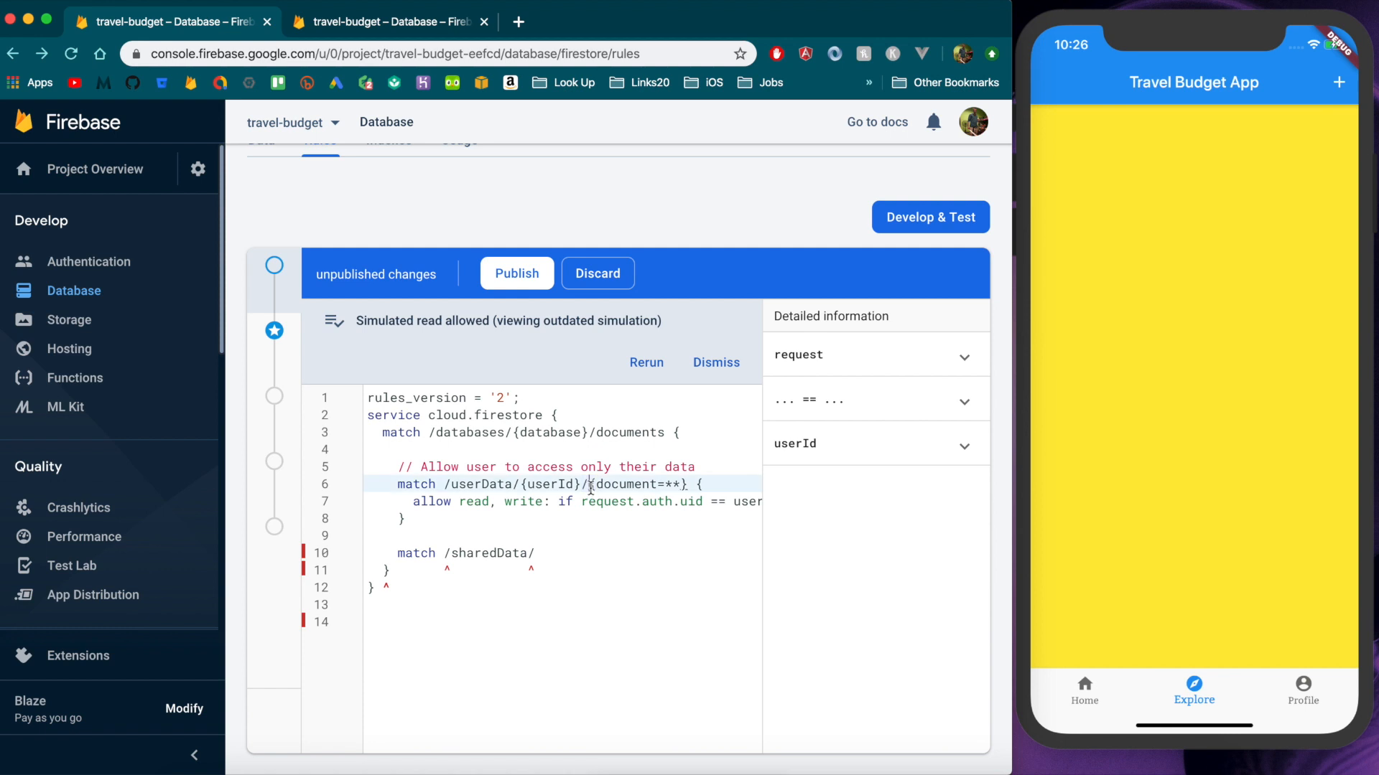
text({document=**})
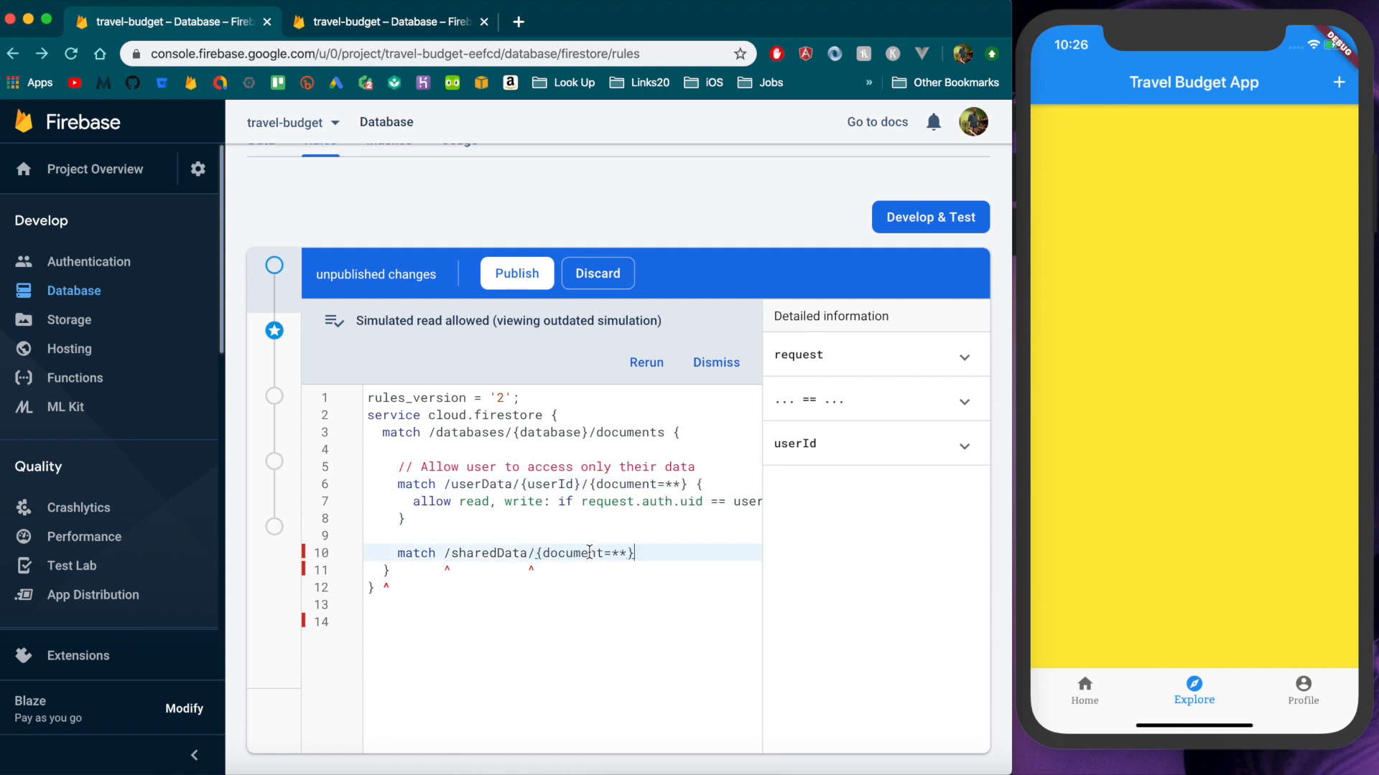
text({)
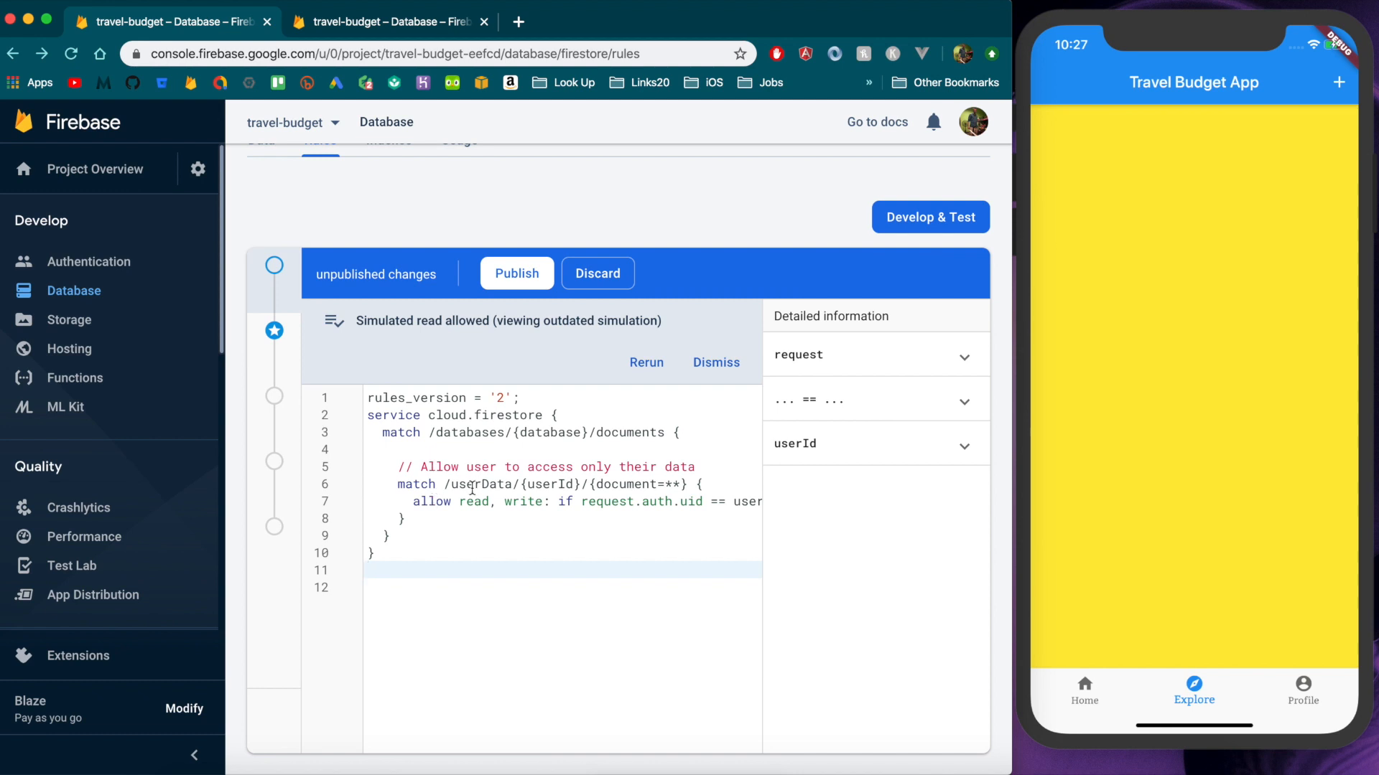
mouse_move(346, 149)
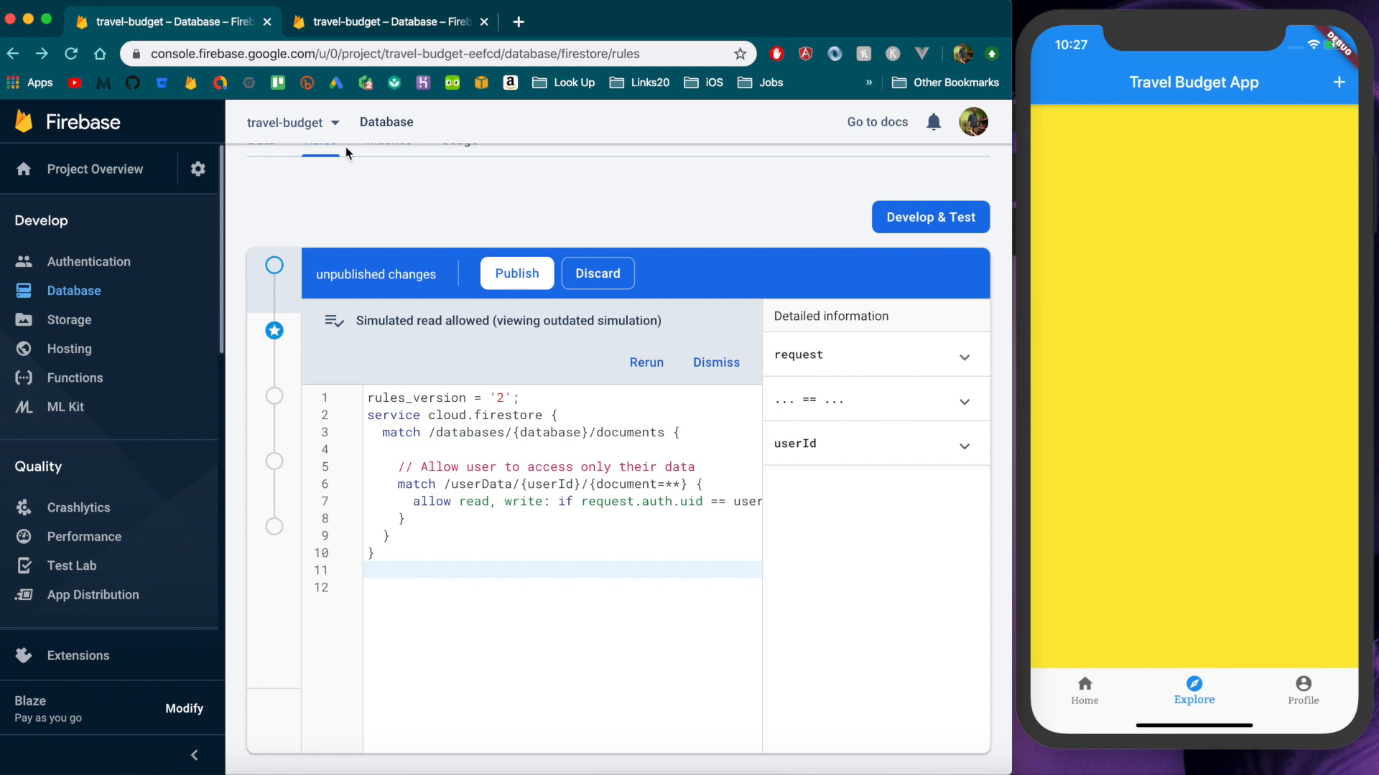
Check the Data tab and return to the rules, leaving only the userData block
click(261, 208)
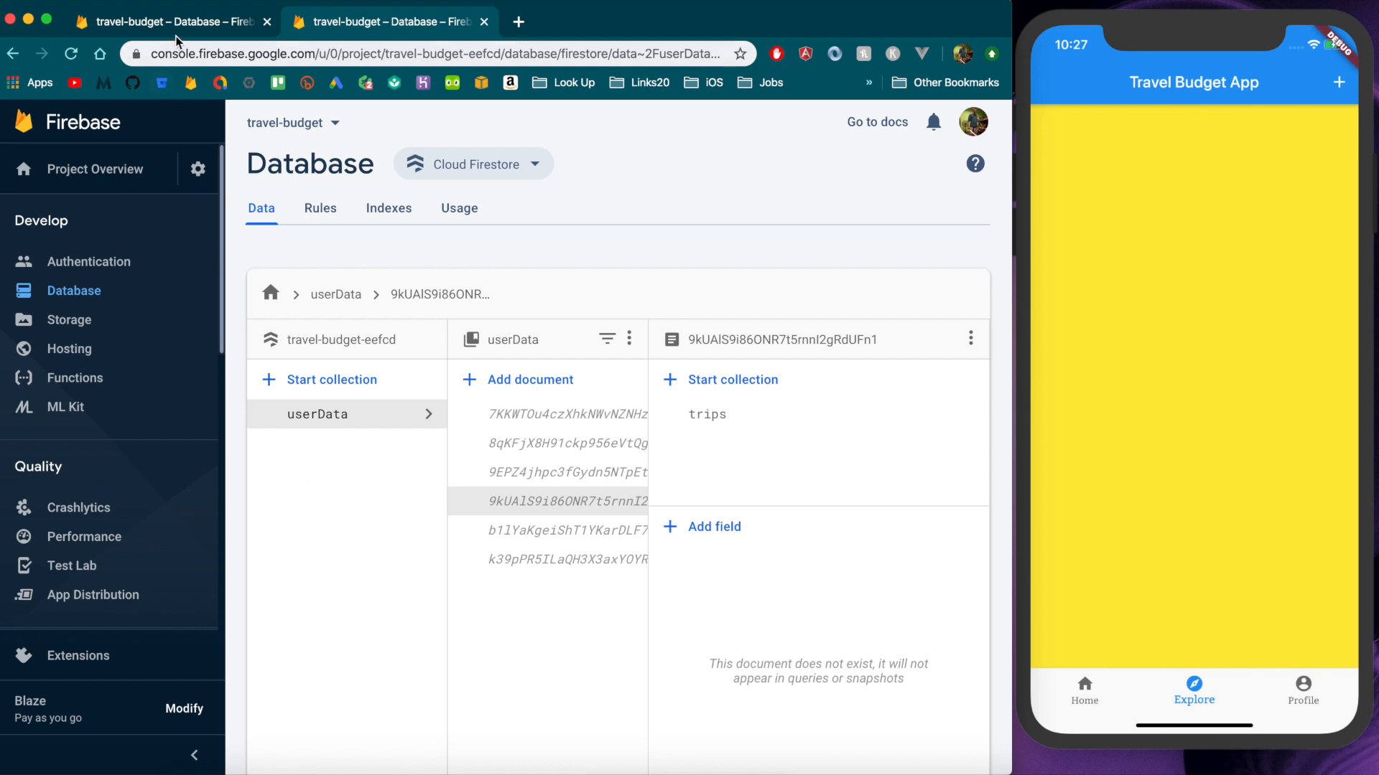
click(321, 208)
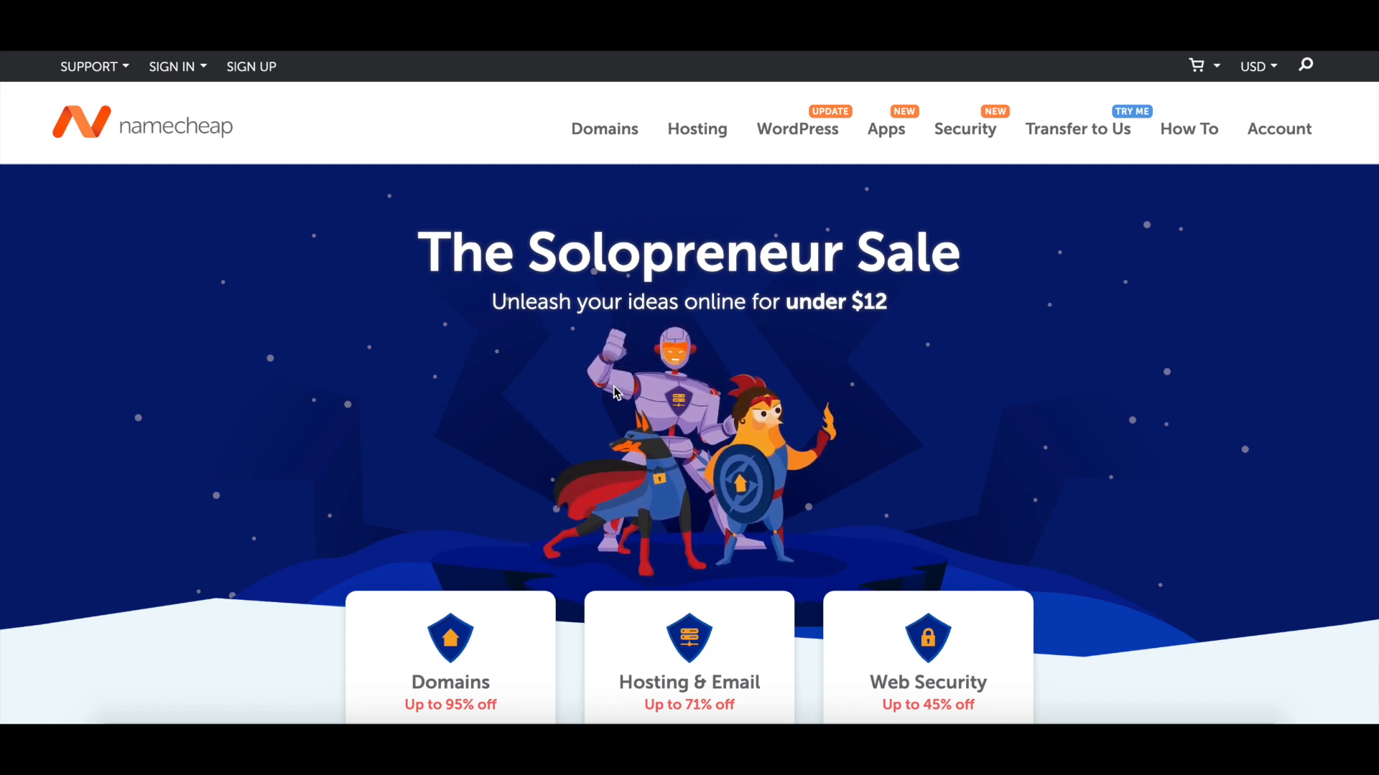
scroll(down, 3)
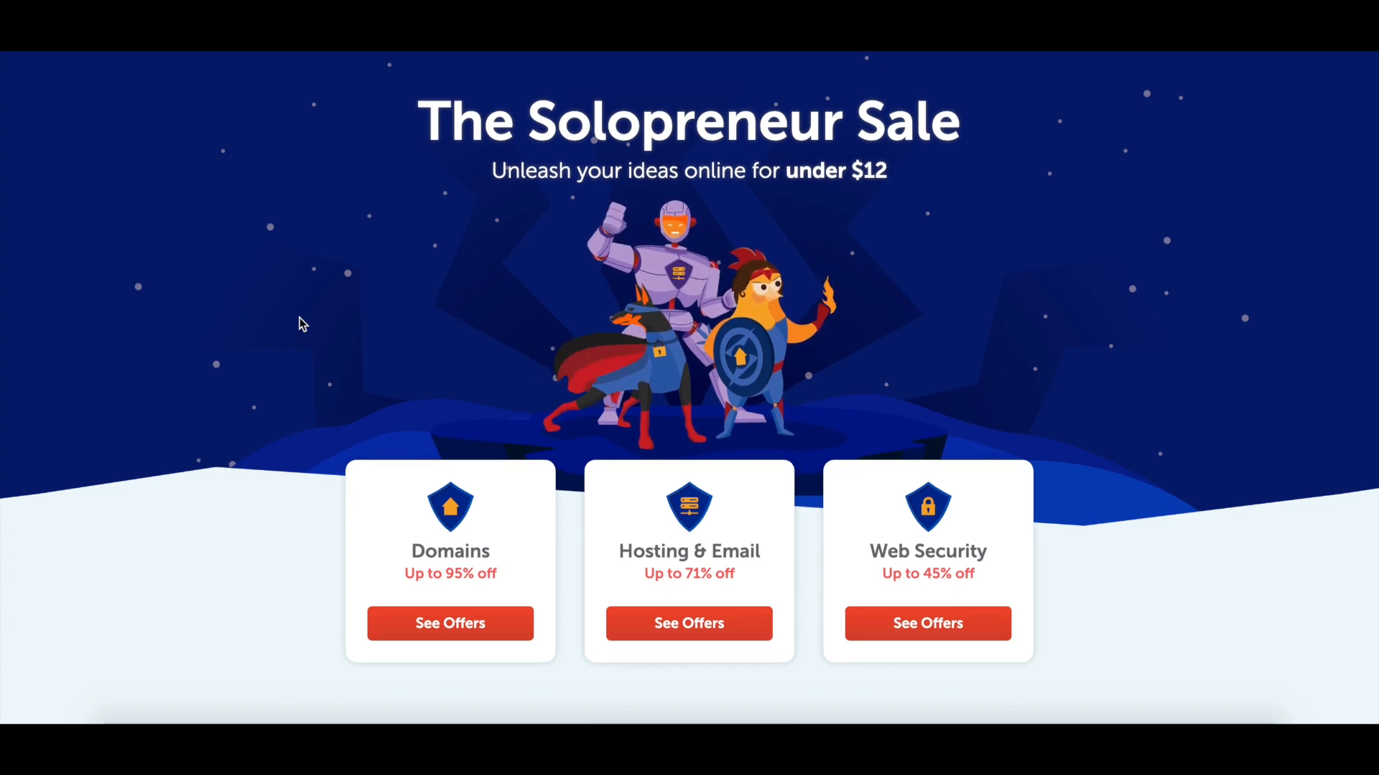
scroll(down, 3)
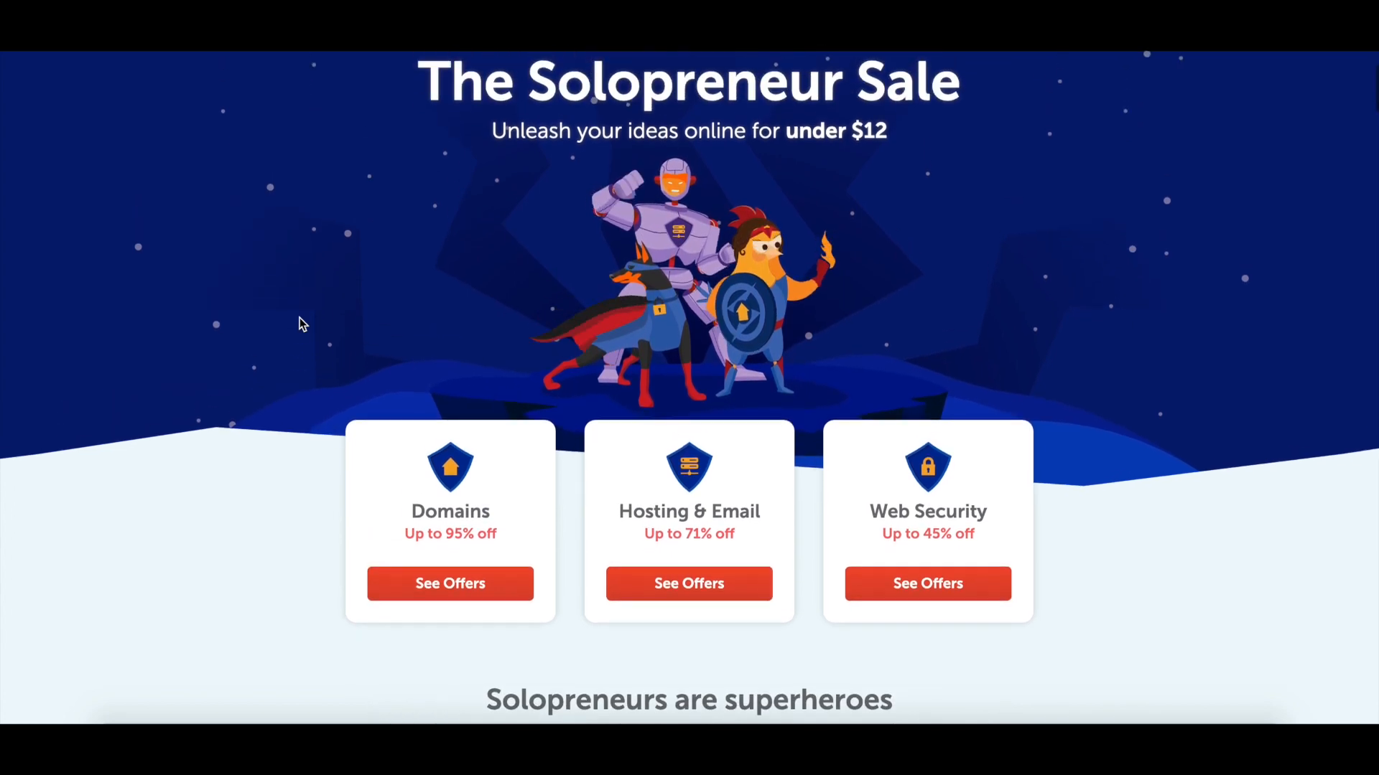
scroll(down, 3)
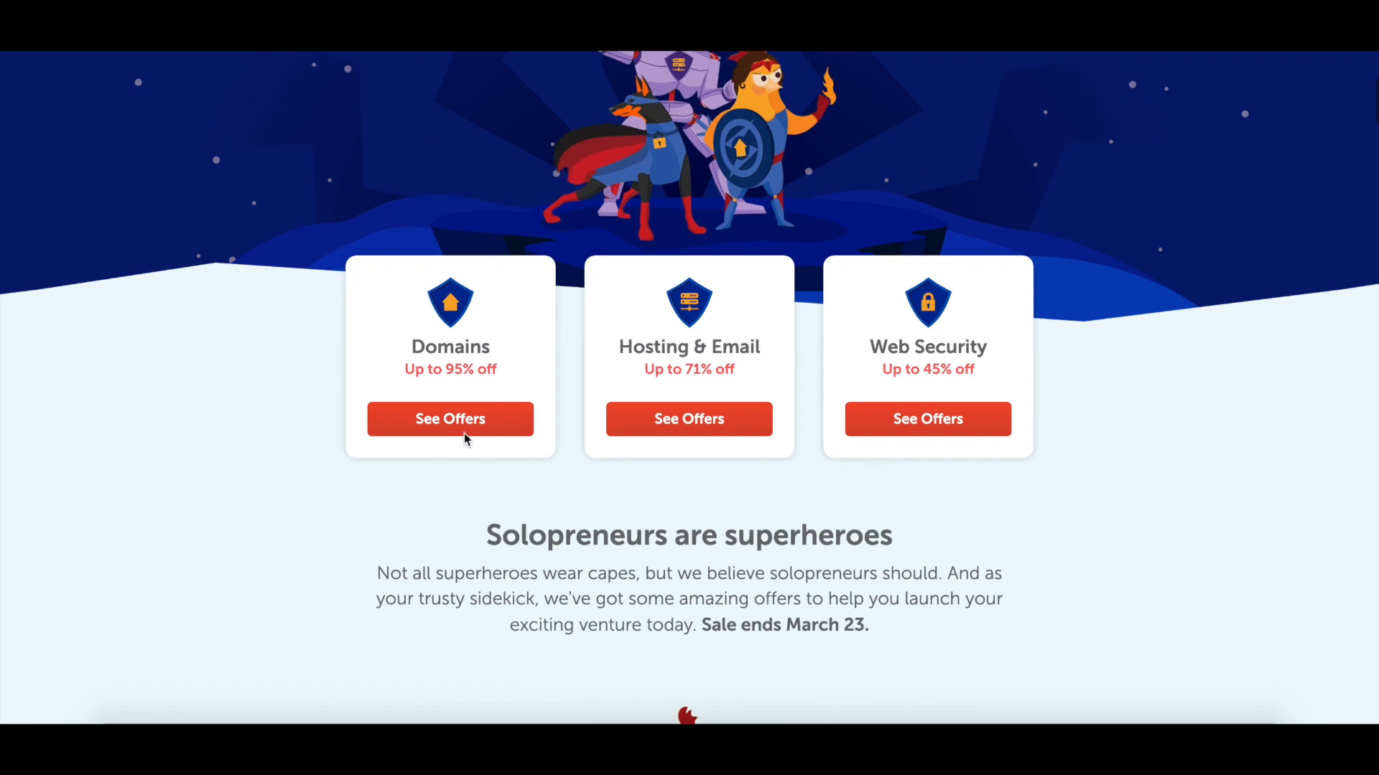
mouse_move(308, 410)
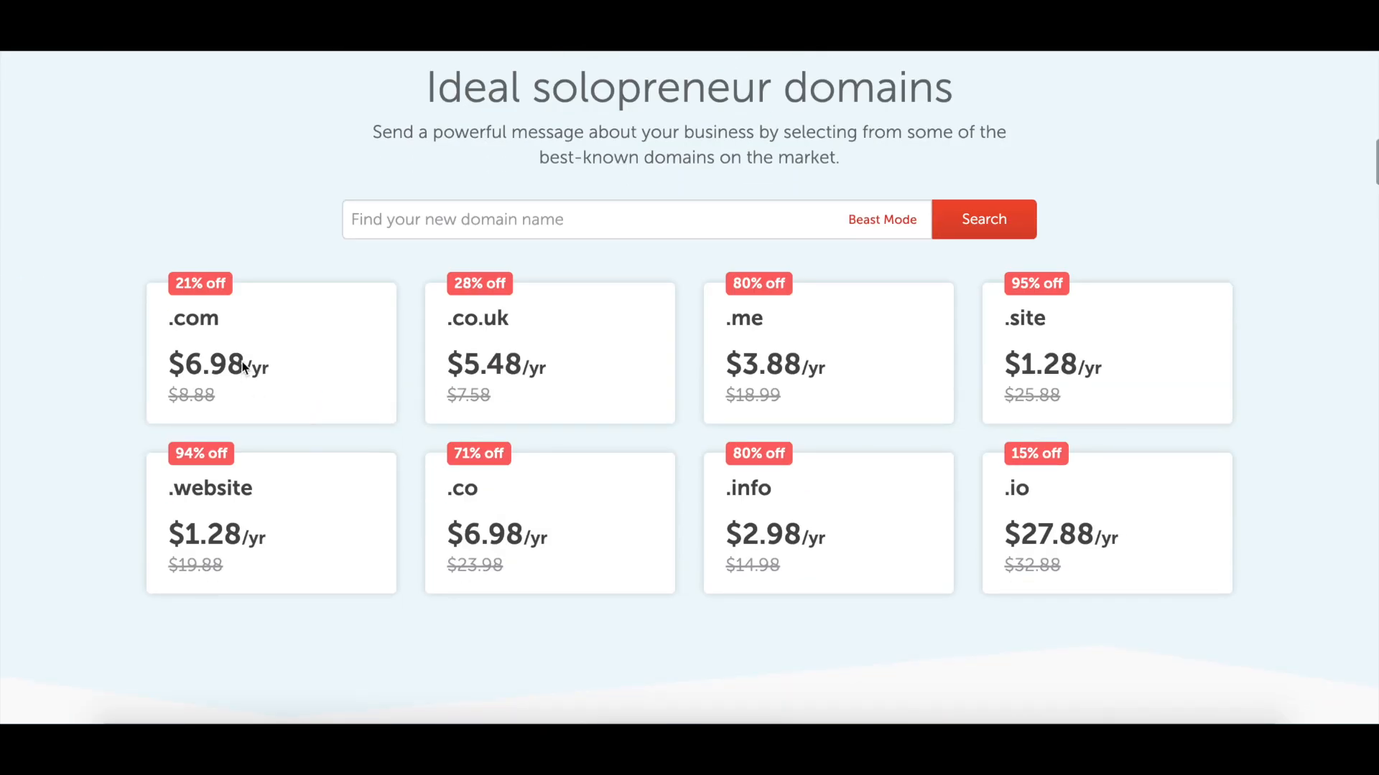
mouse_move(255, 382)
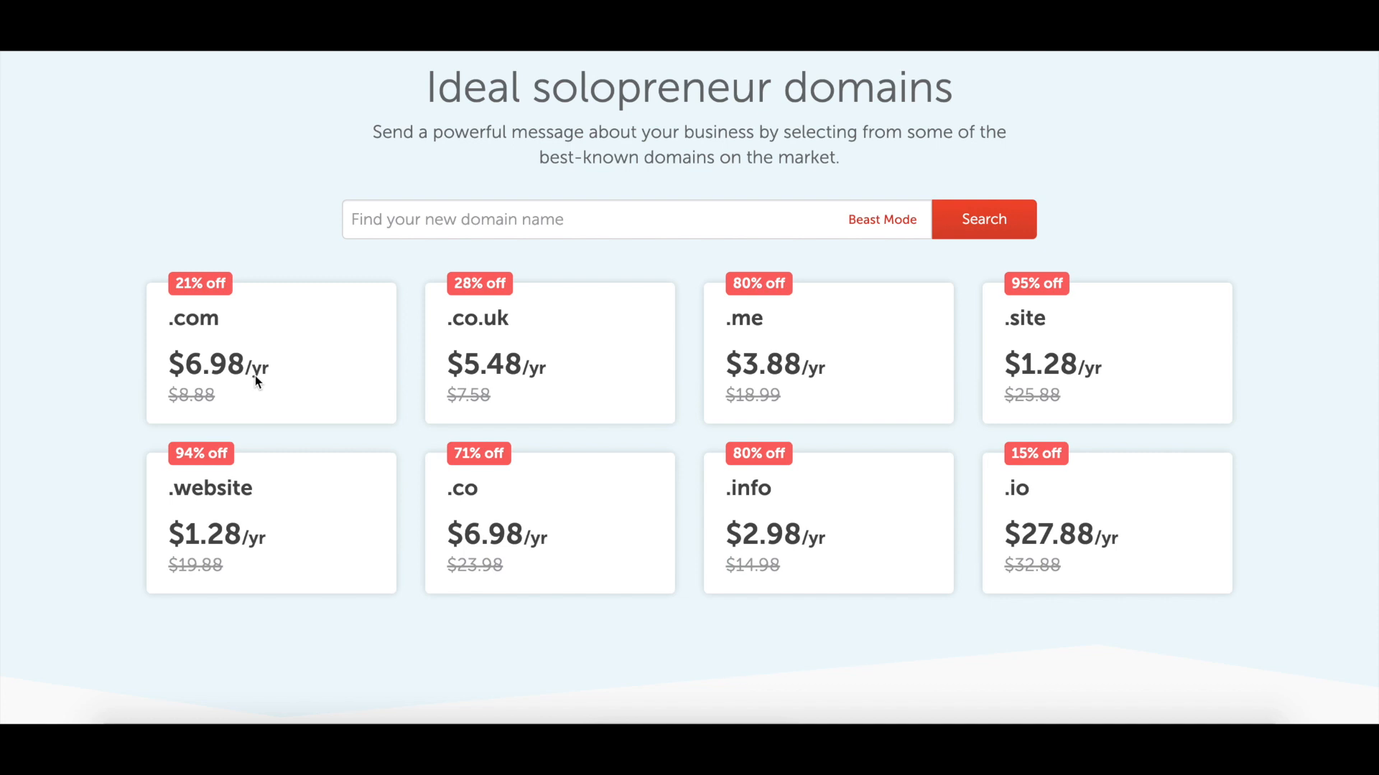
scroll(down, 3)
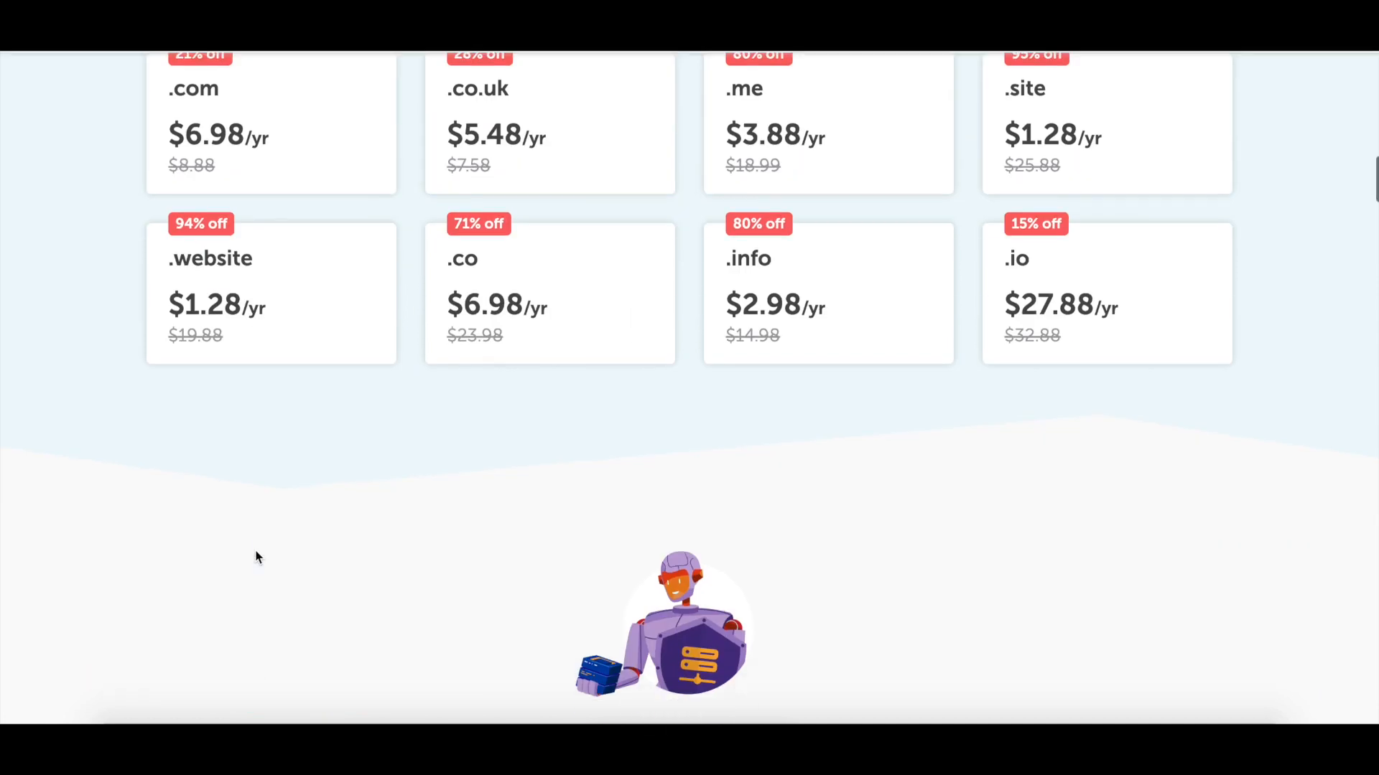
scroll(down, 3)
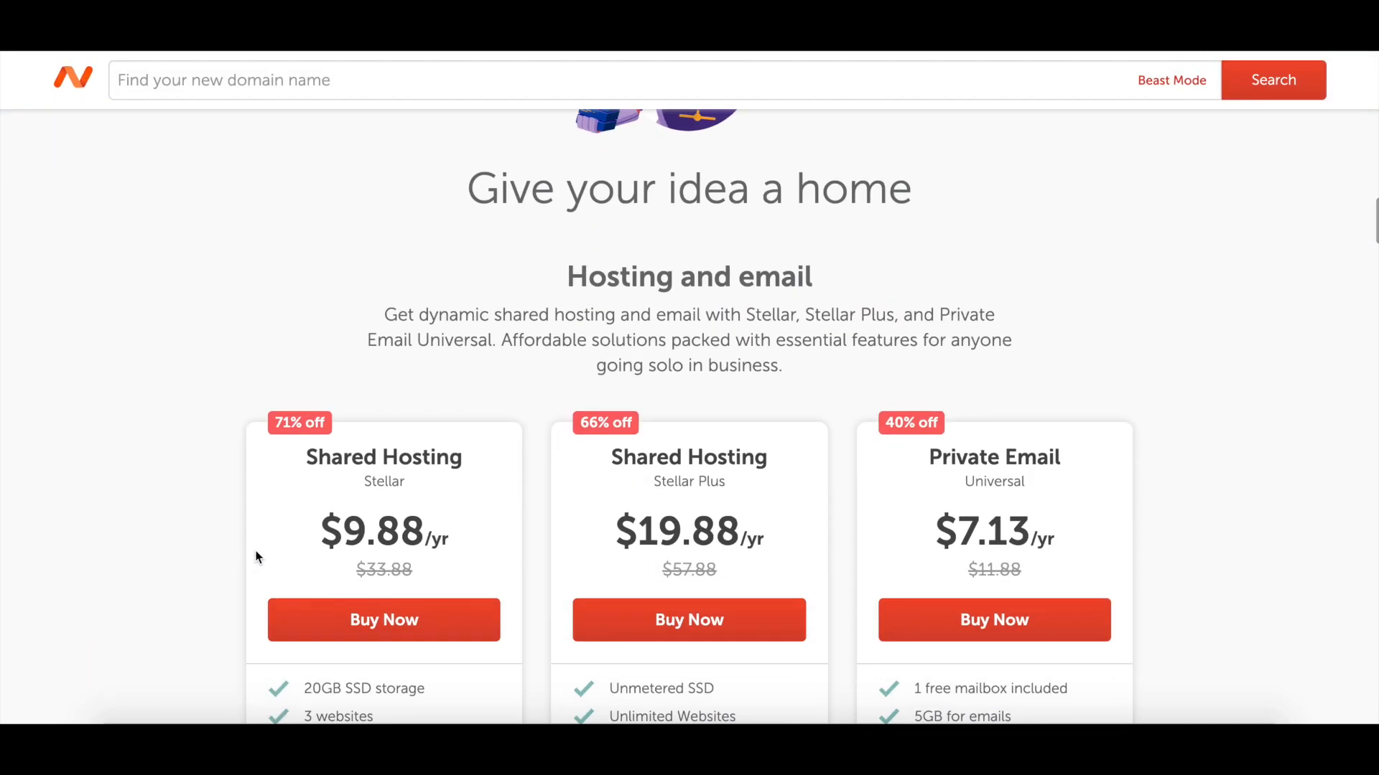
scroll(down, 3)
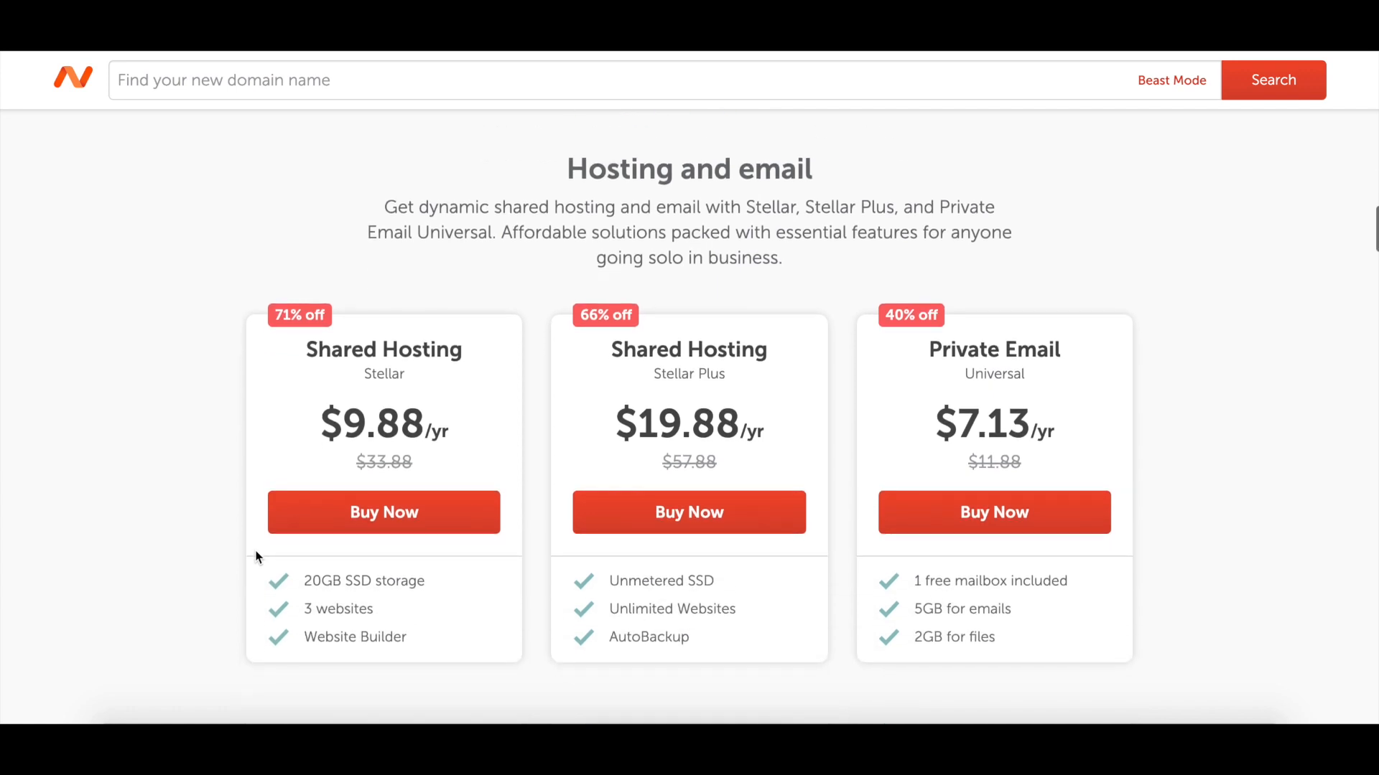